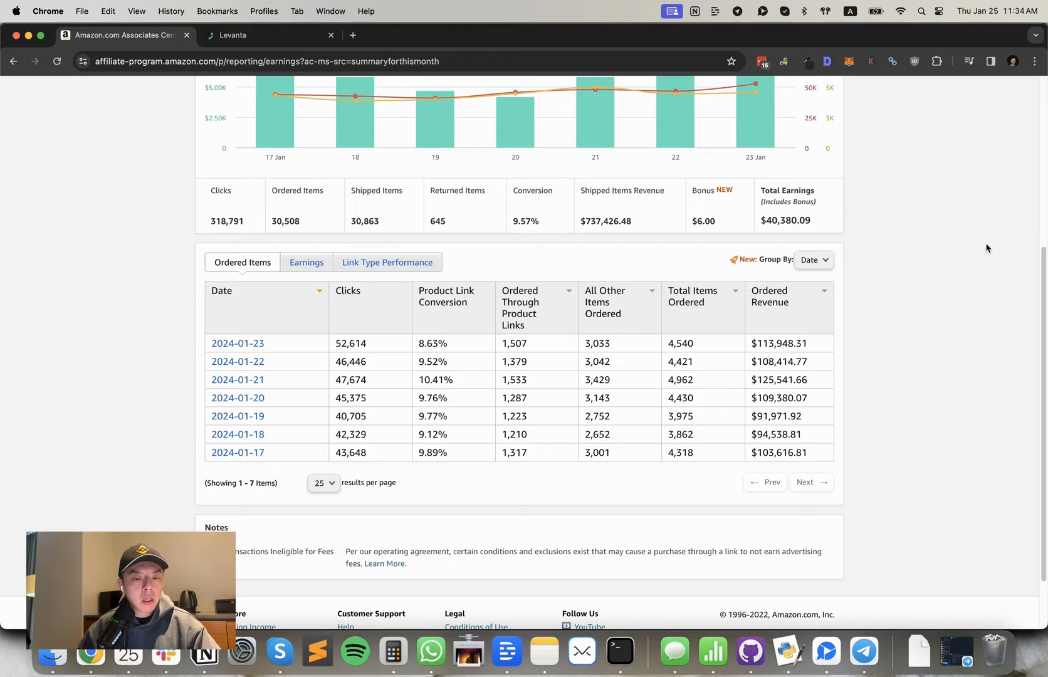
- In Levanta, compare the Clicks and Commission charts, then view pending payouts on Payments
{"action": "scroll", "scroll_direction": "down", "scroll_amount": 3}
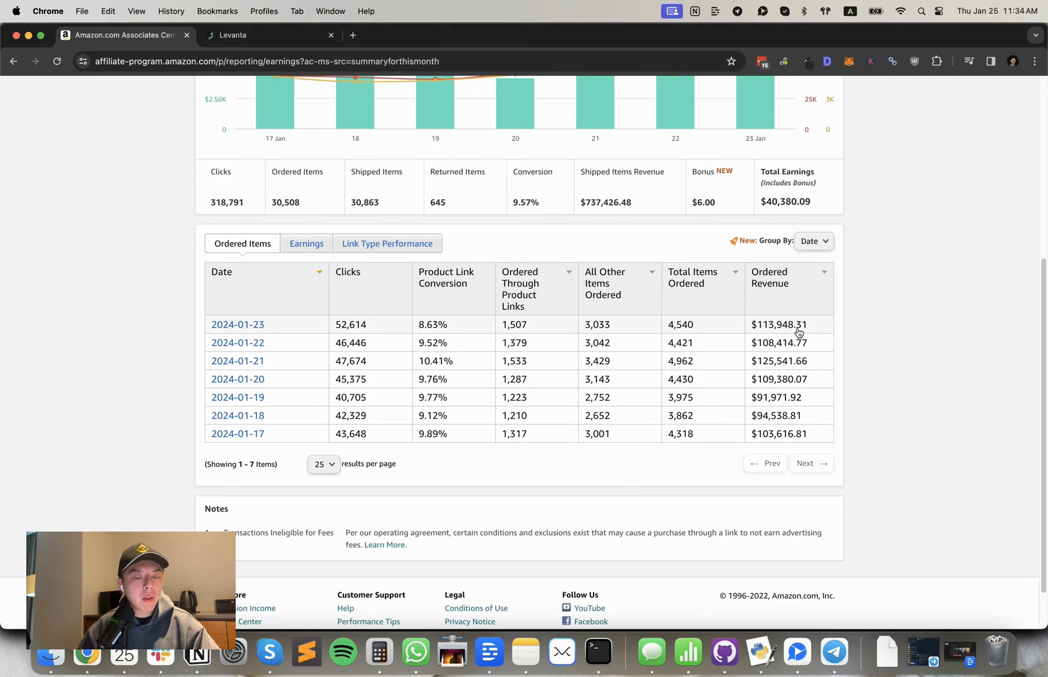
{"action": "mouse_move", "coordinate": [878, 152]}
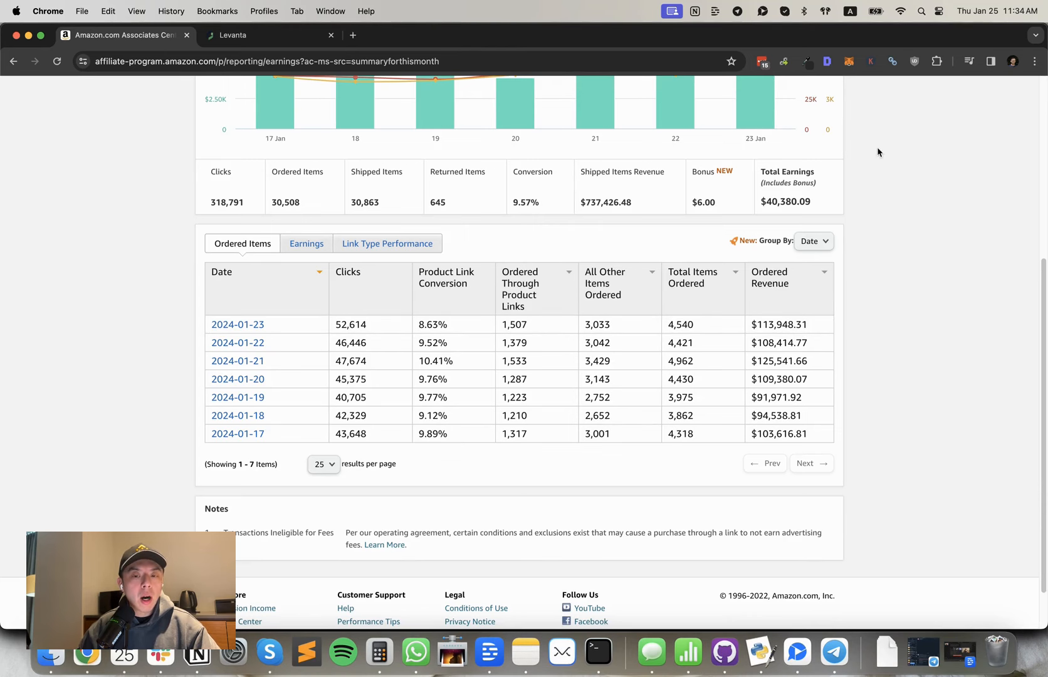
{"action": "left_click", "coordinate": [266, 35]}
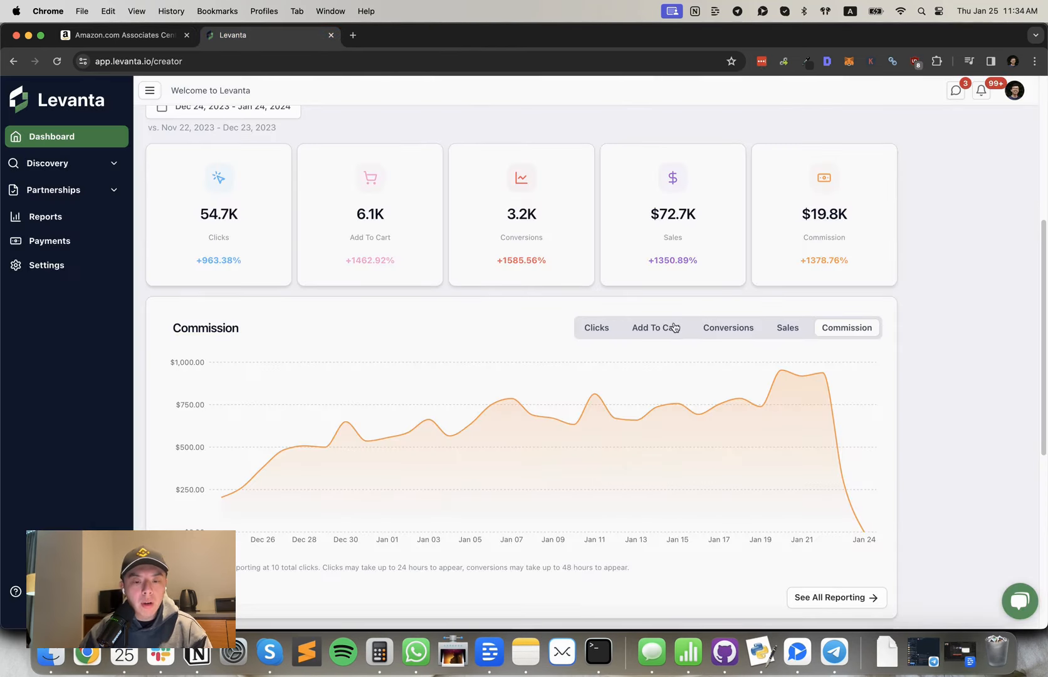
{"action": "left_click", "coordinate": [595, 328]}
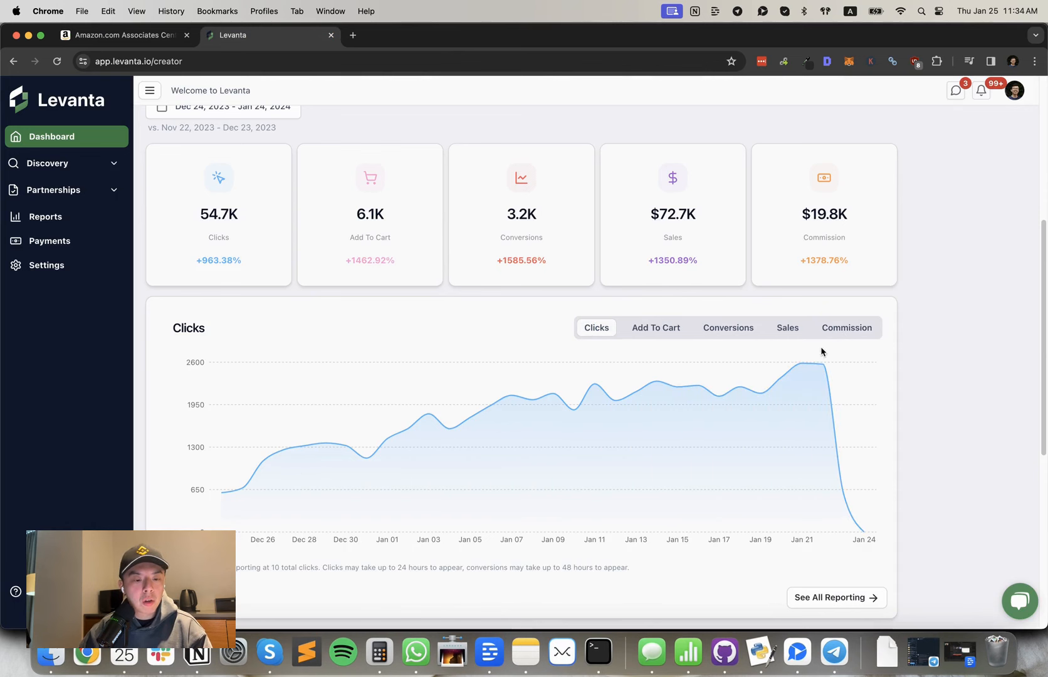
{"action": "left_click", "coordinate": [846, 328]}
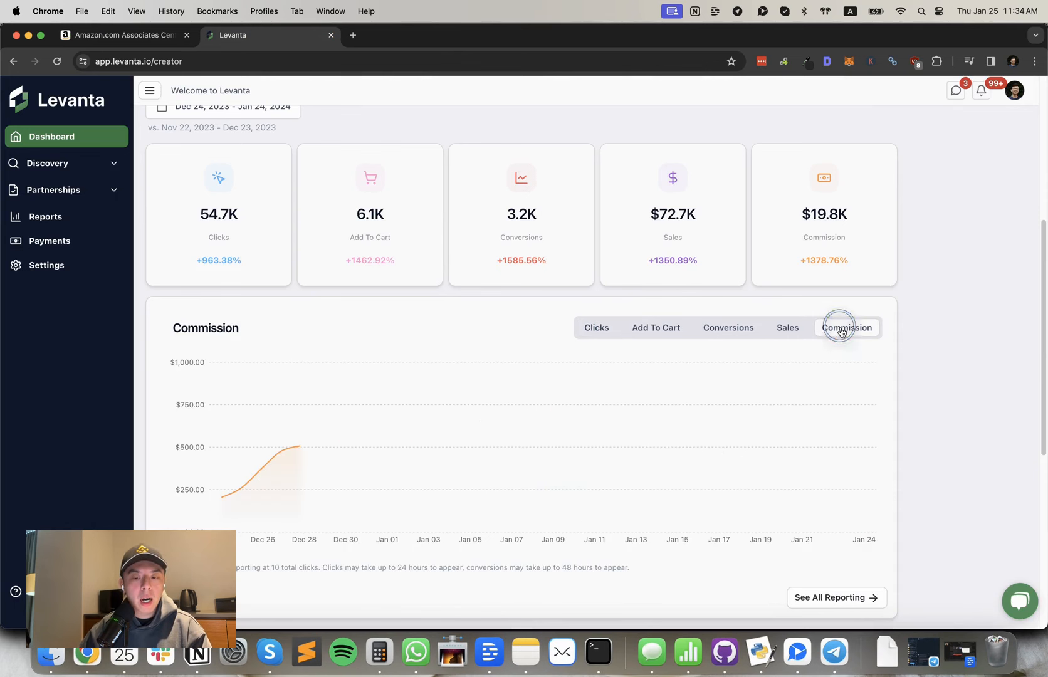
{"action": "left_click", "coordinate": [846, 327]}
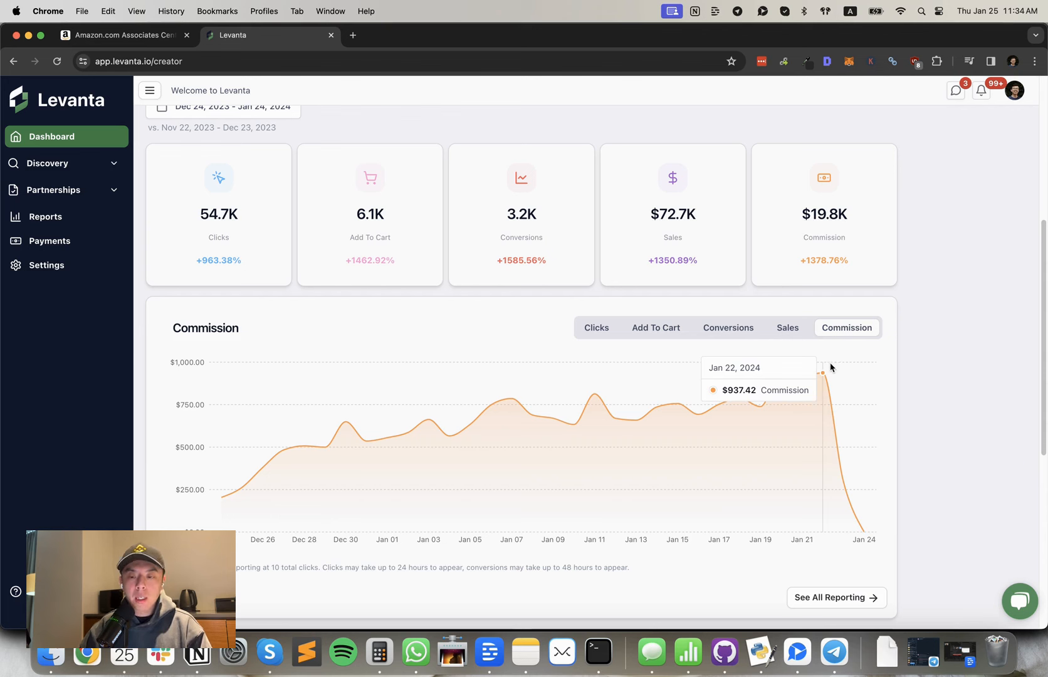
{"action": "mouse_move", "coordinate": [658, 276]}
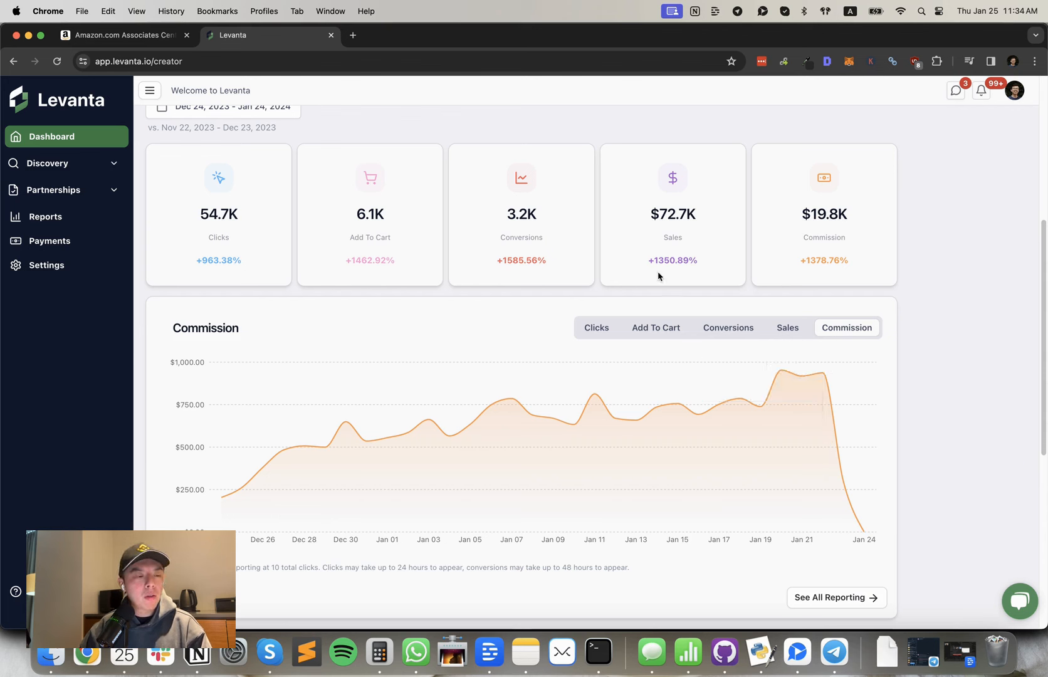
{"action": "left_click", "coordinate": [50, 241]}
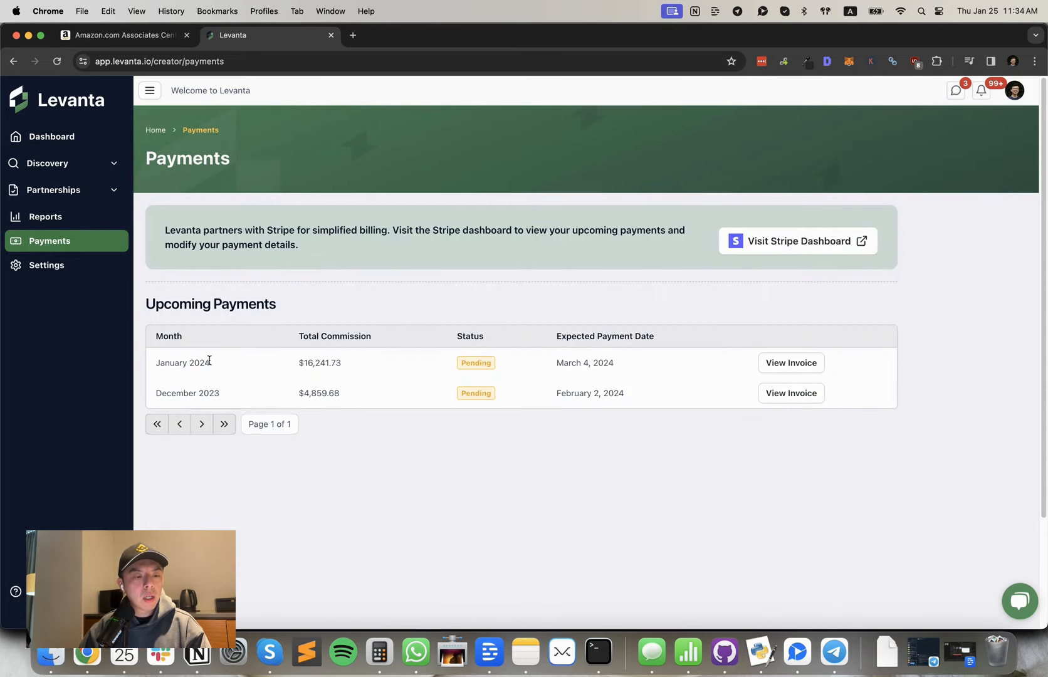
{"action": "double_click", "coordinate": [181, 362]}
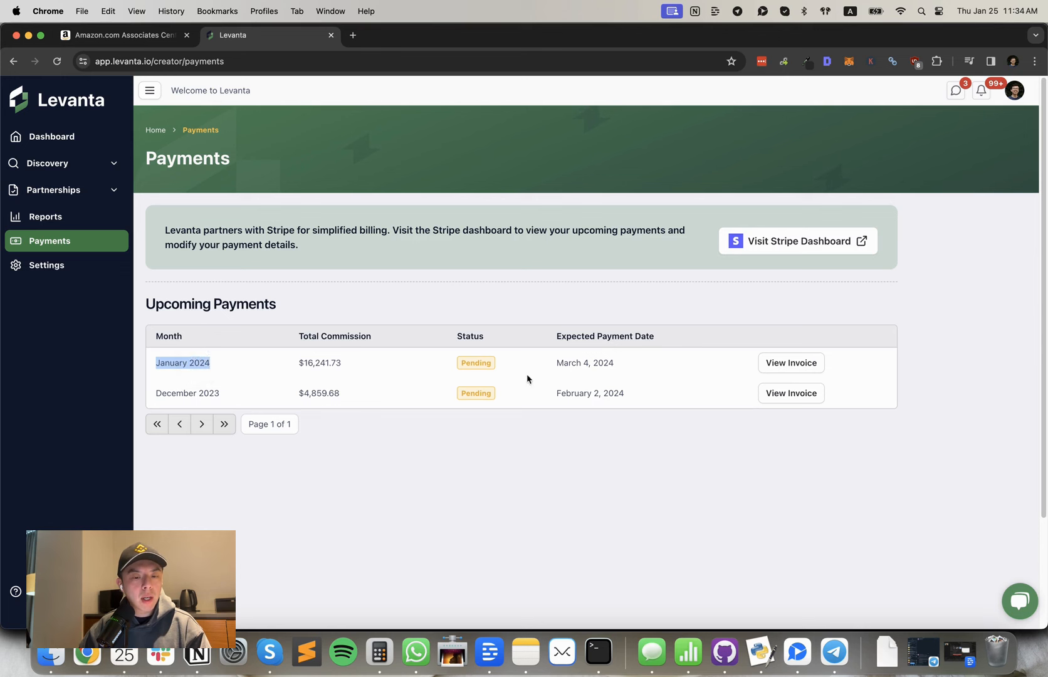
{"action": "mouse_move", "coordinate": [563, 364]}
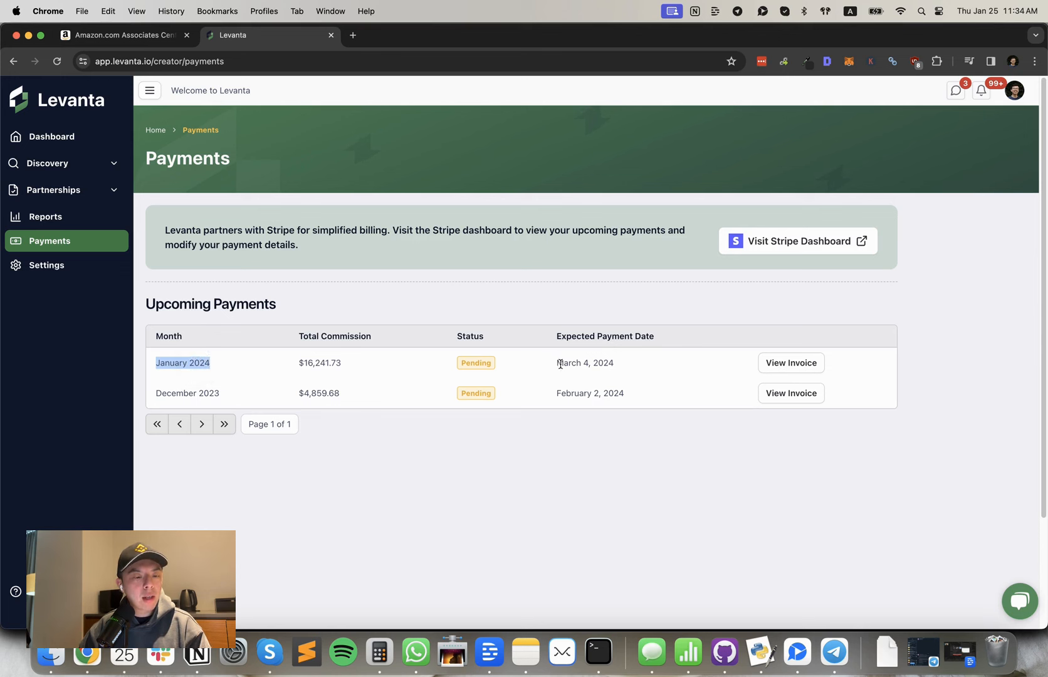
{"action": "mouse_move", "coordinate": [1000, 337]}
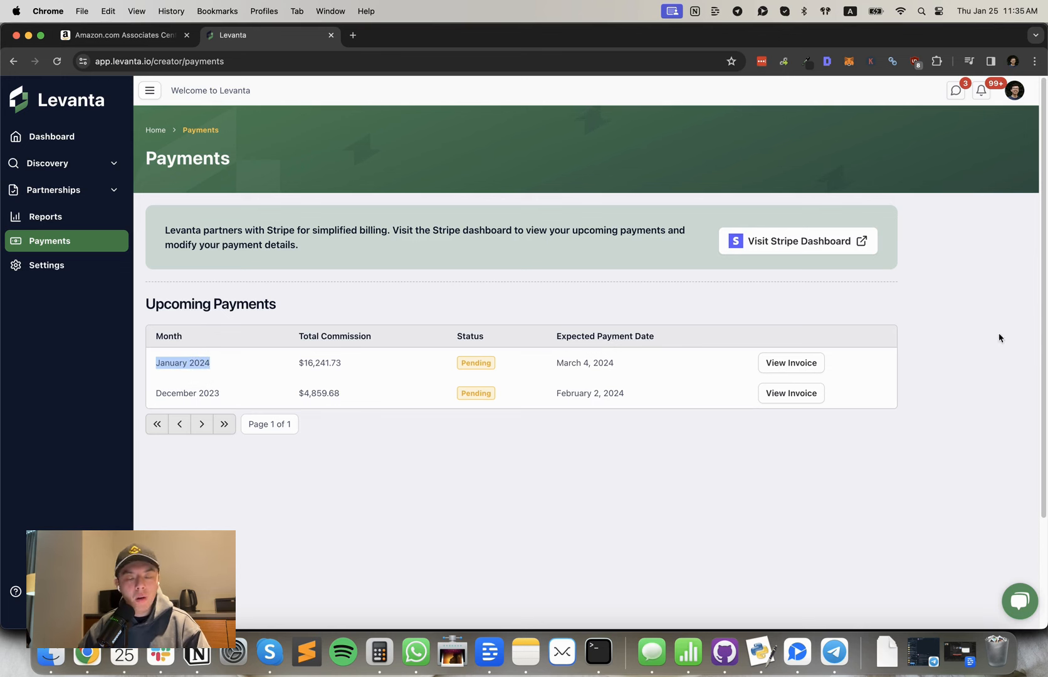
{"action": "mouse_move", "coordinate": [1030, 338]}
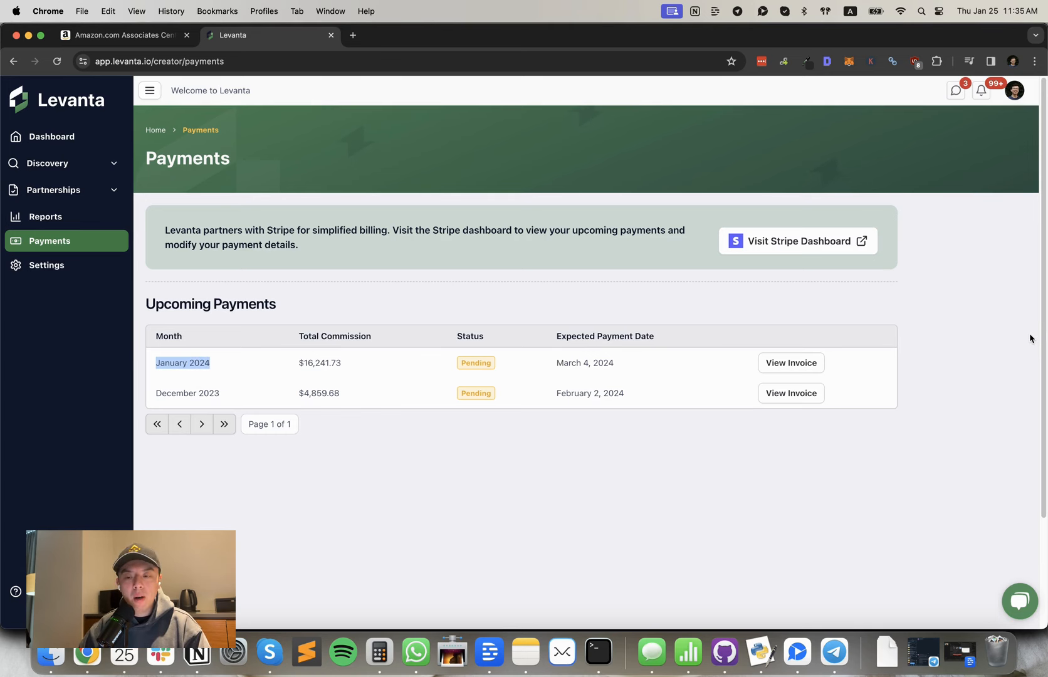
{"action": "left_click", "coordinate": [123, 34]}
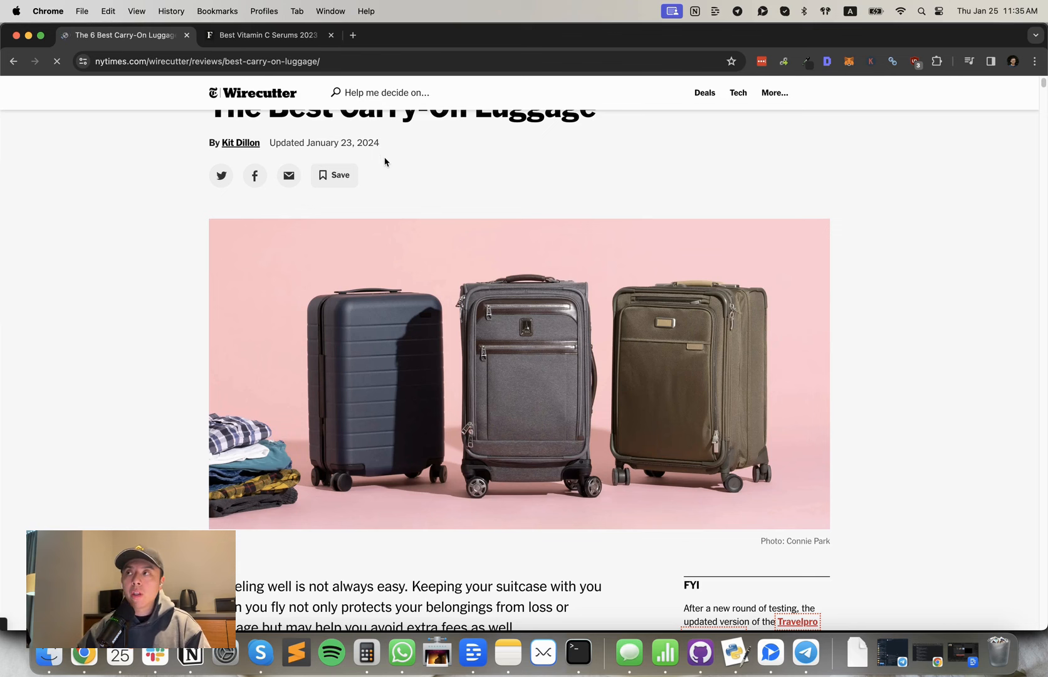
{"action": "mouse_move", "coordinate": [665, 166]}
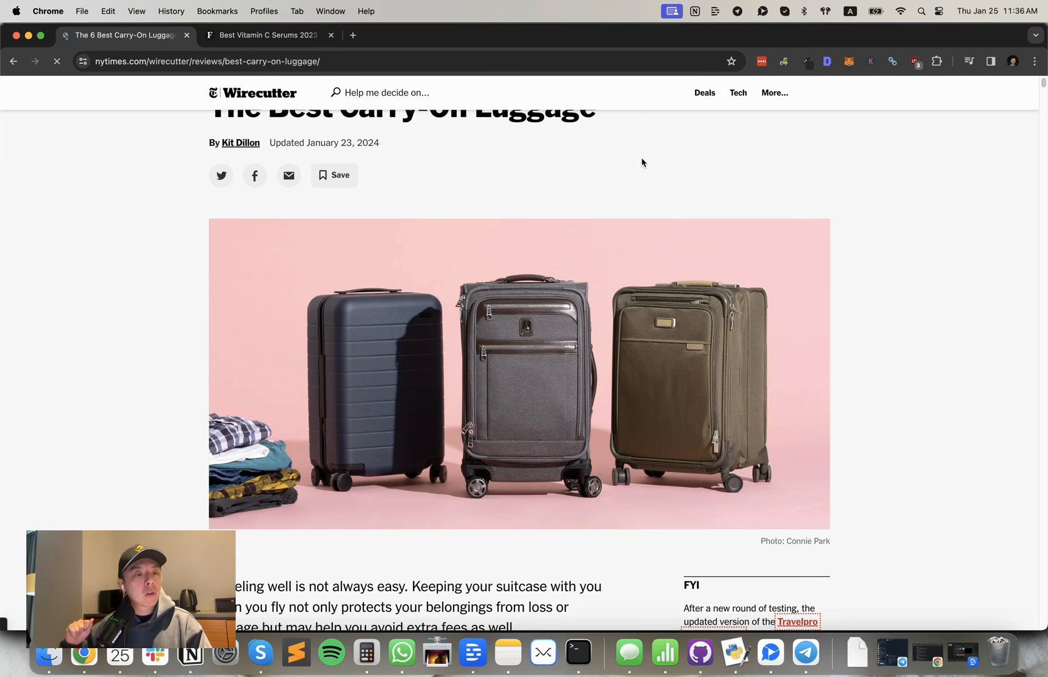
- Return to the Forbes vitamin C serums article and scroll back to its title
{"action": "left_click", "coordinate": [268, 34]}
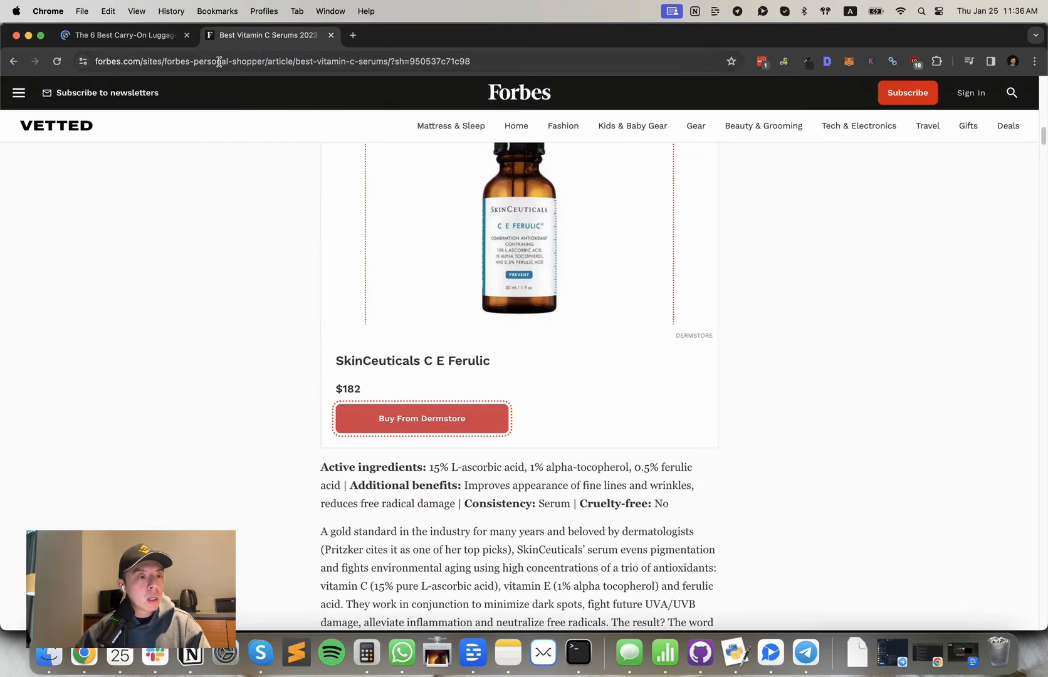
{"action": "scroll", "scroll_direction": "up", "scroll_amount": 3}
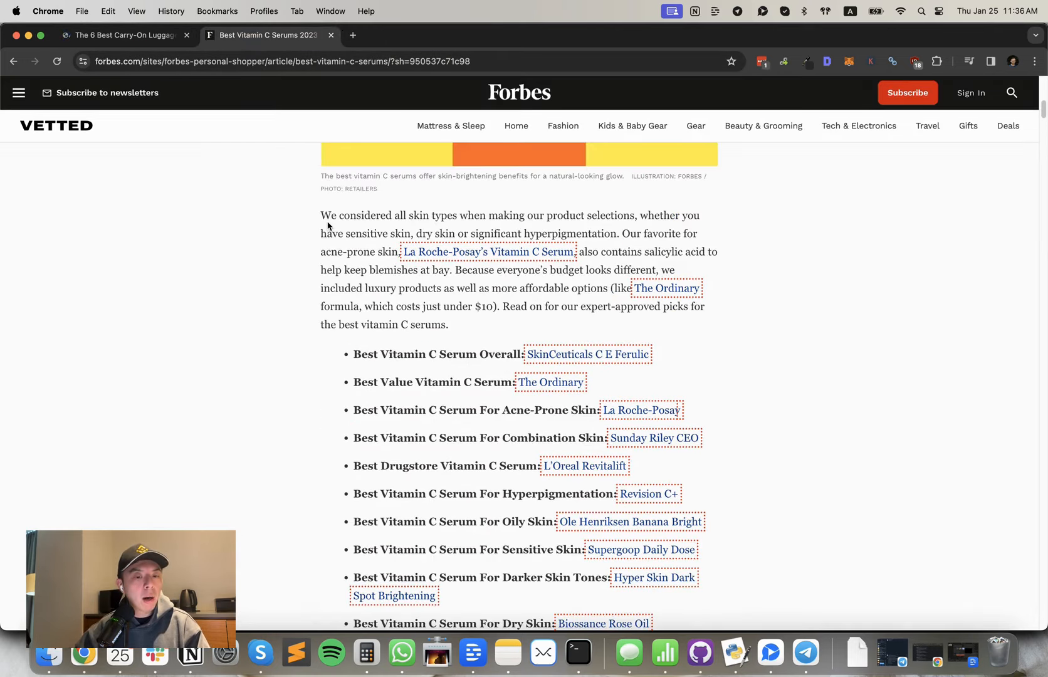
{"action": "scroll", "scroll_direction": "down", "scroll_amount": 3}
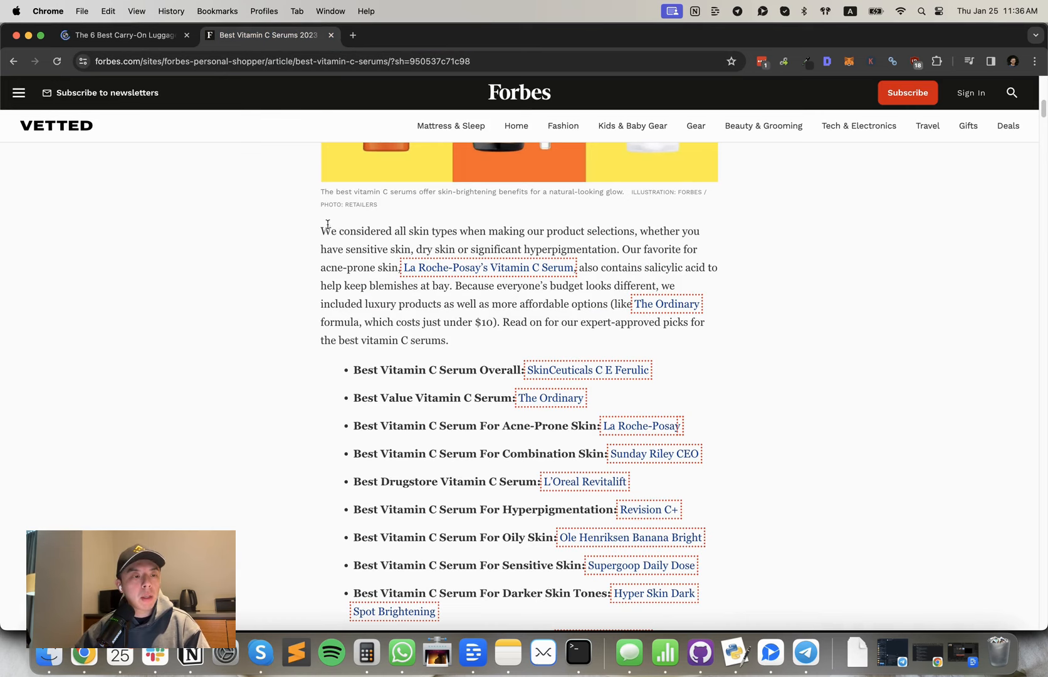
{"action": "scroll", "scroll_direction": "up", "scroll_amount": 3}
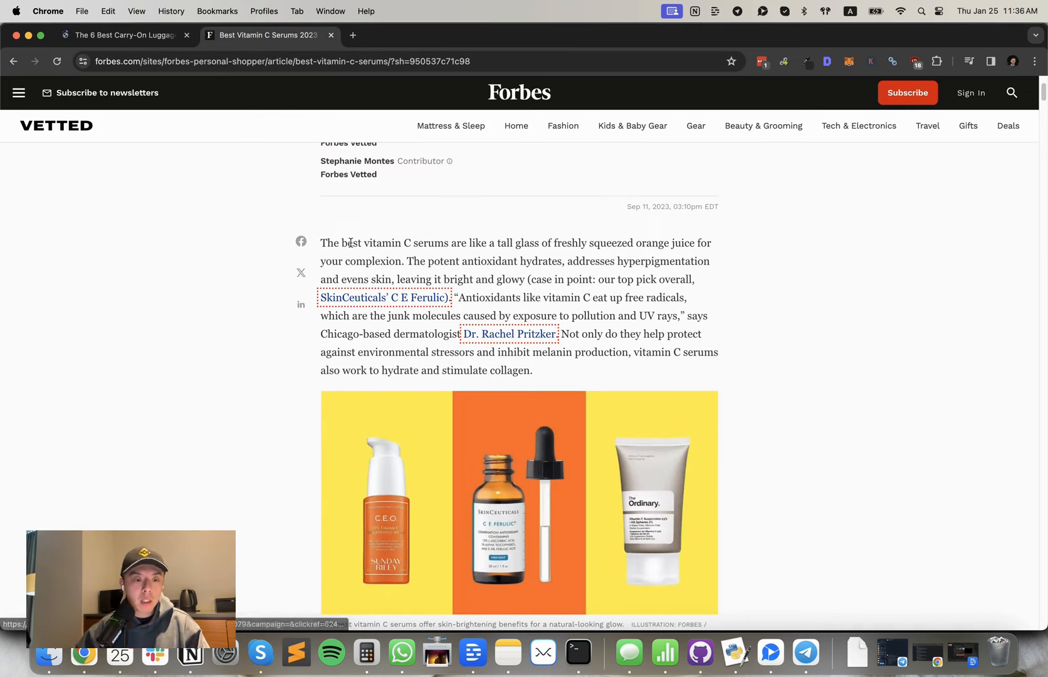
{"action": "scroll", "scroll_direction": "up", "scroll_amount": 3}
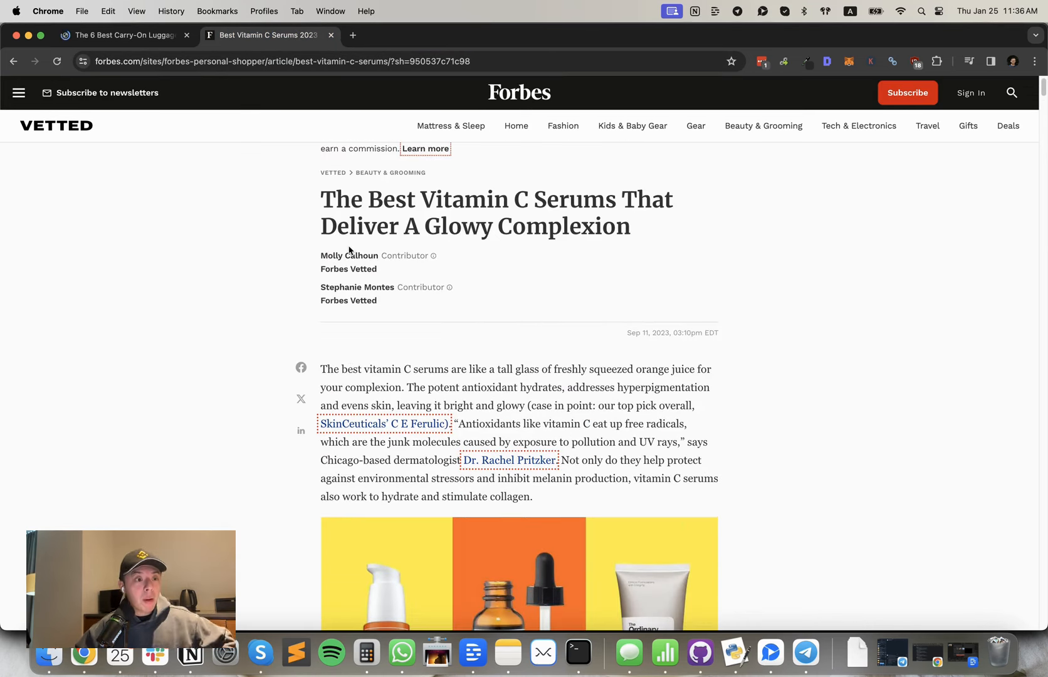
- Return to Wirecutter's carry-on luggage review and browse its recommendations and buying considerations
{"action": "left_click", "coordinate": [120, 34]}
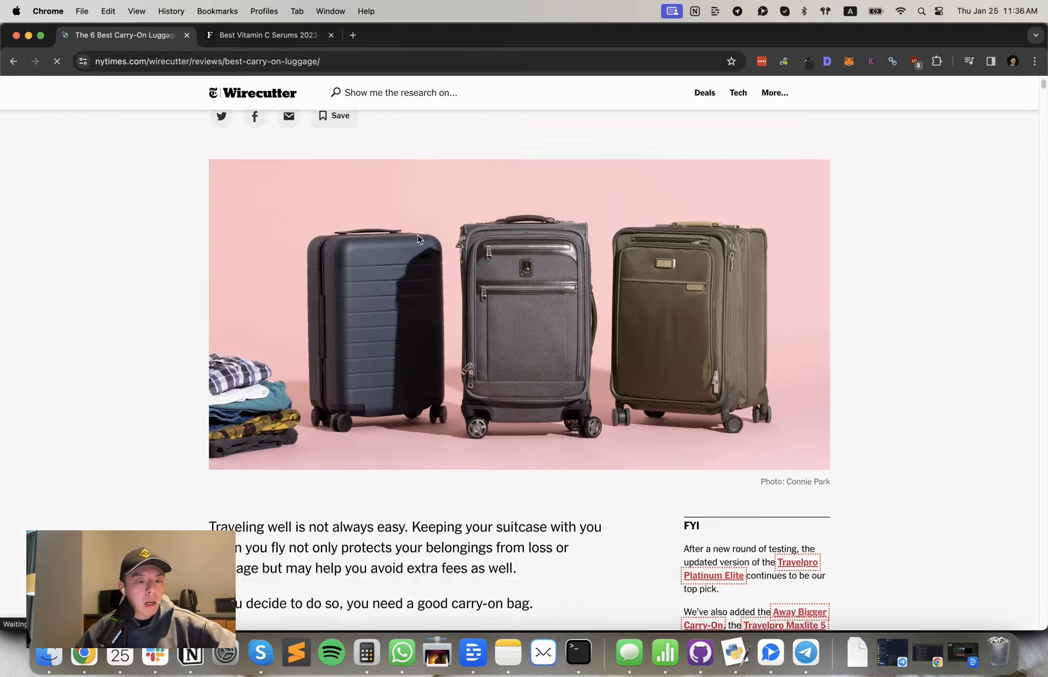
{"action": "scroll", "scroll_direction": "down", "scroll_amount": 3}
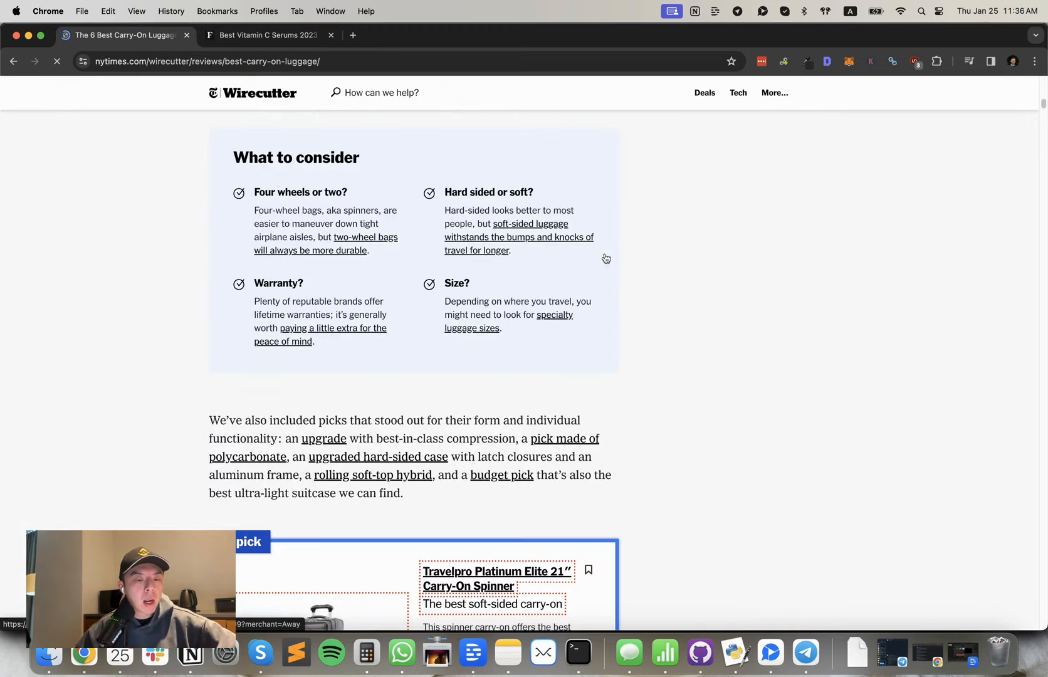
{"action": "scroll", "scroll_direction": "down", "scroll_amount": 3}
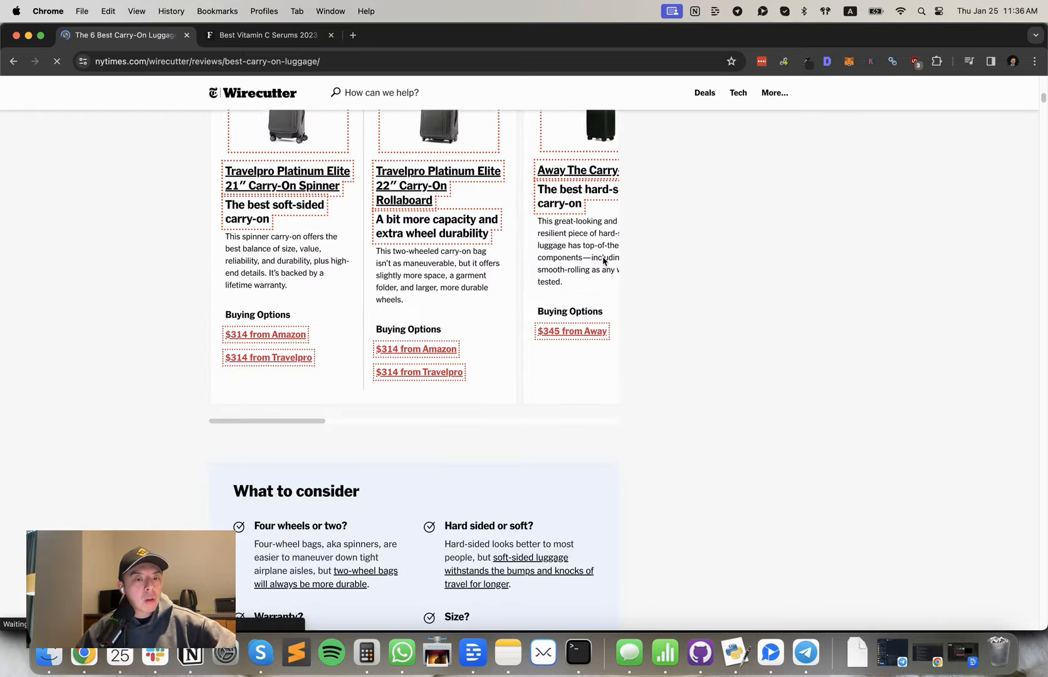
{"action": "scroll", "scroll_direction": "up", "scroll_amount": 3}
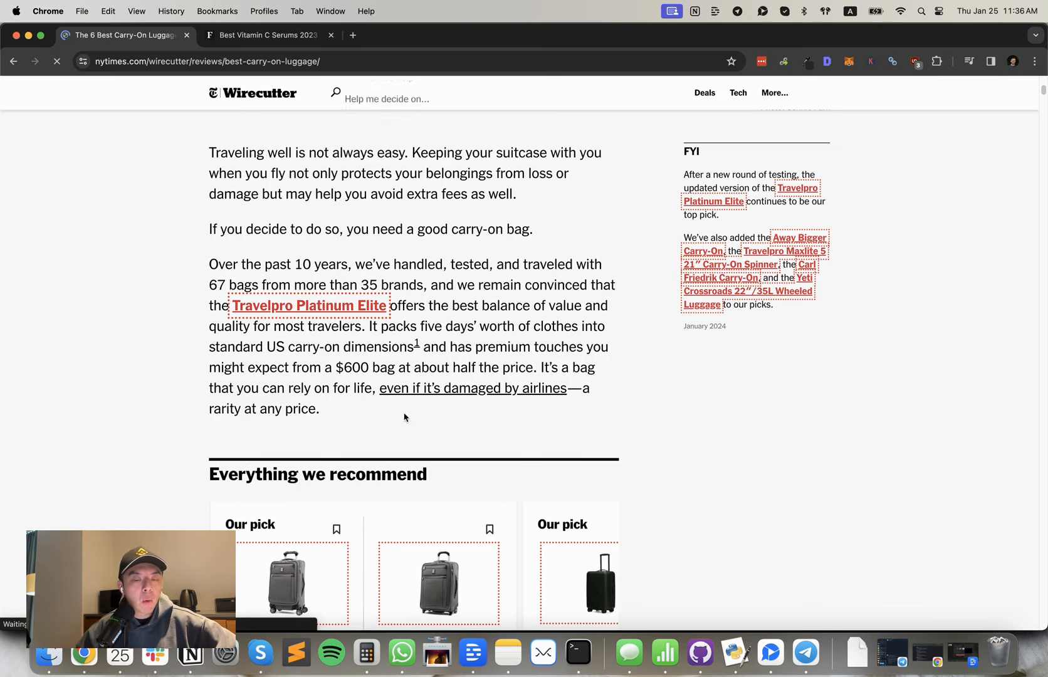
- Reopen the Forbes serum article and read past SkinCeuticals to The Ordinary value pick
{"action": "left_click", "coordinate": [268, 35]}
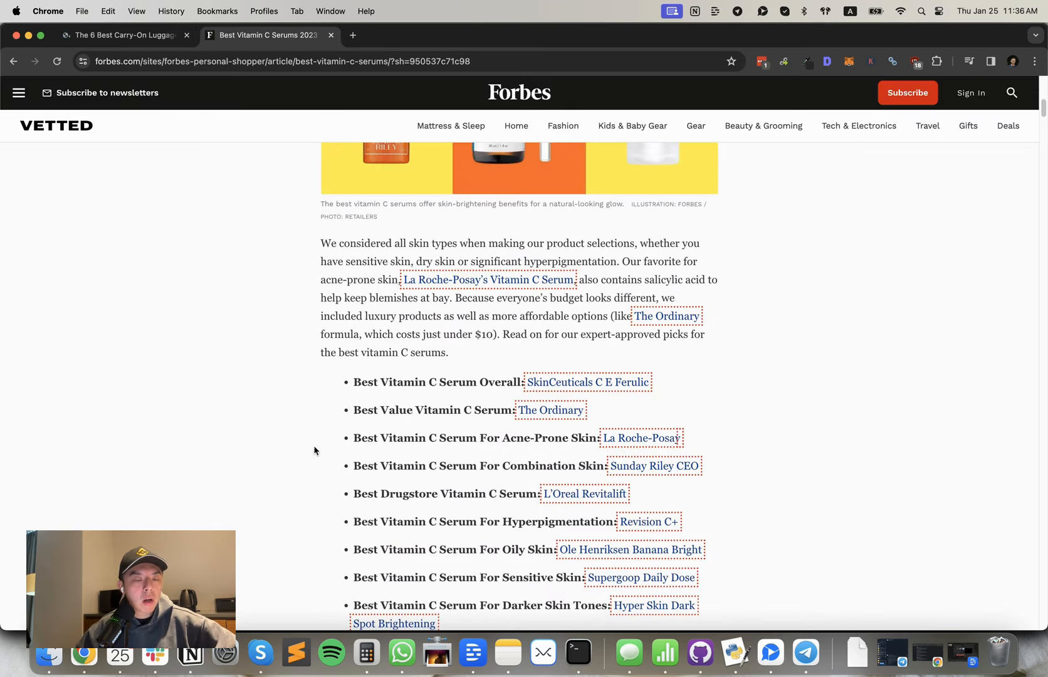
{"action": "mouse_move", "coordinate": [322, 294]}
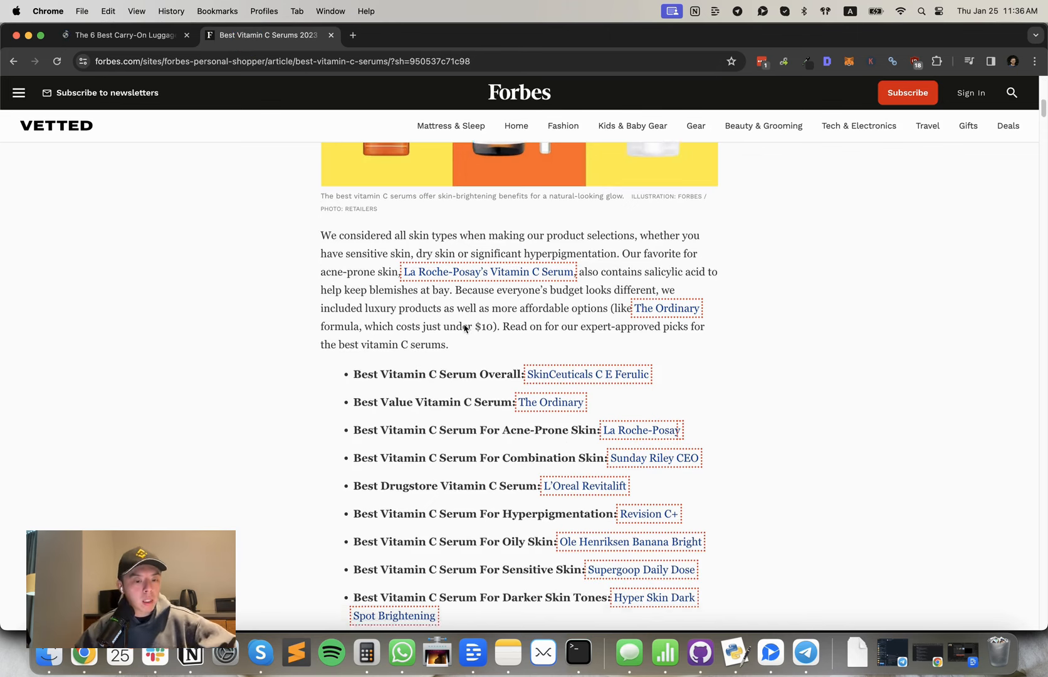
{"action": "scroll", "scroll_direction": "down", "scroll_amount": 3}
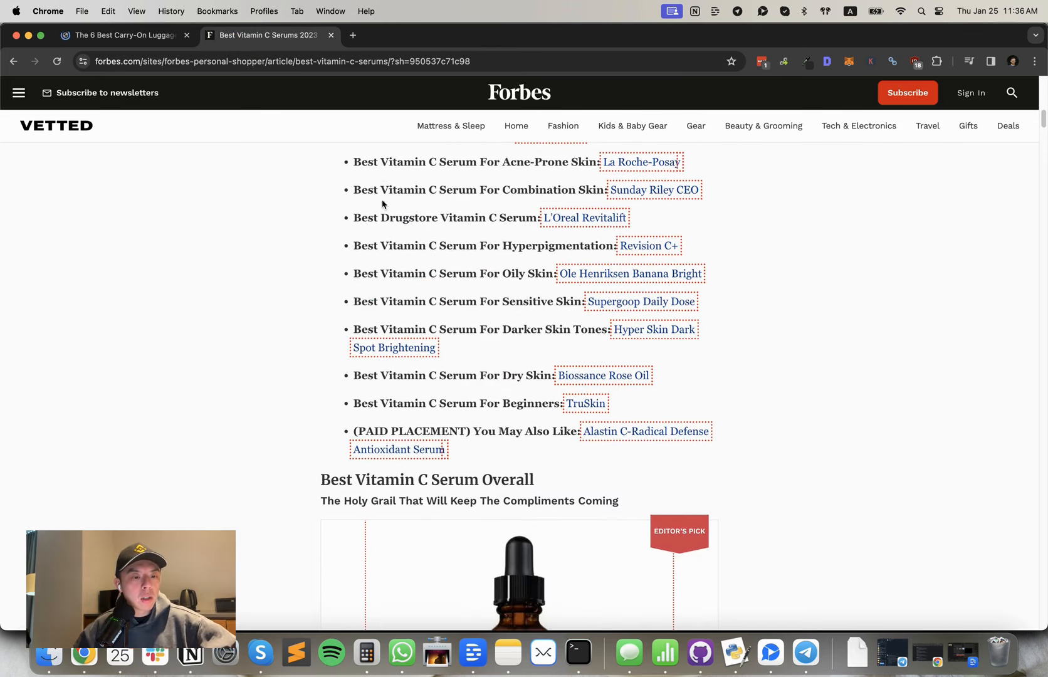
{"action": "scroll", "scroll_direction": "up", "scroll_amount": 3}
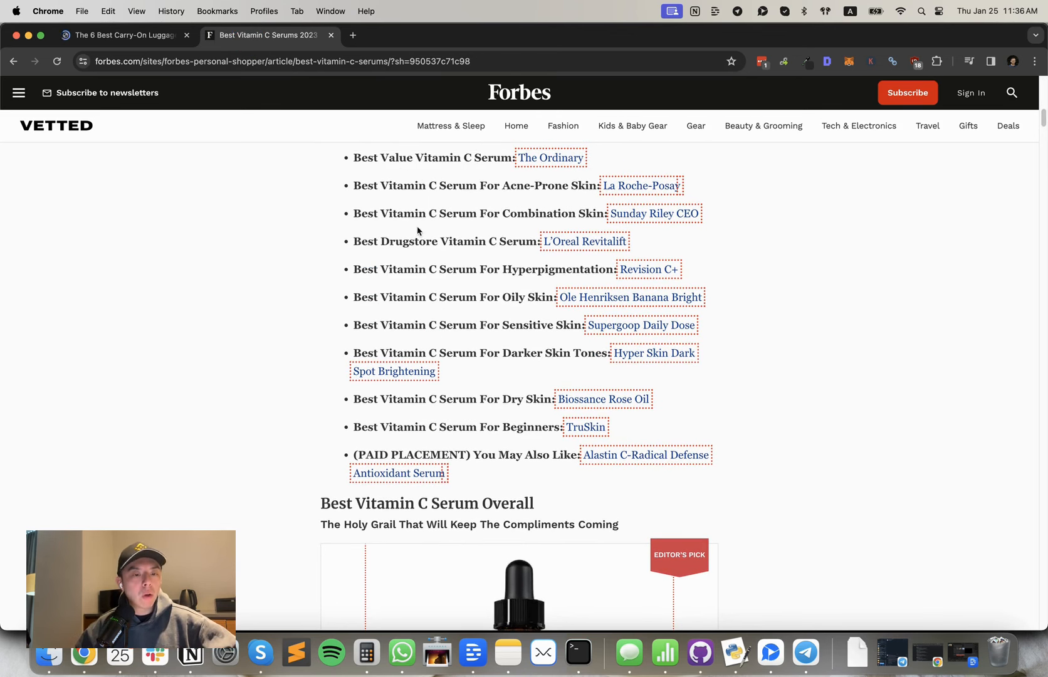
{"action": "mouse_move", "coordinate": [623, 329]}
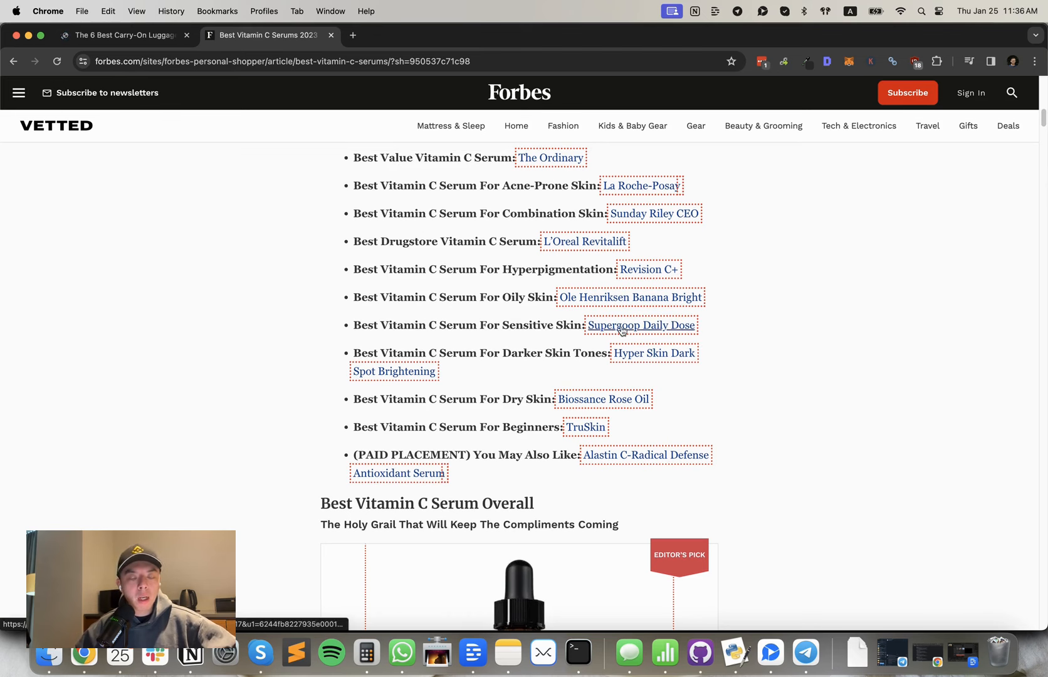
{"action": "mouse_move", "coordinate": [515, 323]}
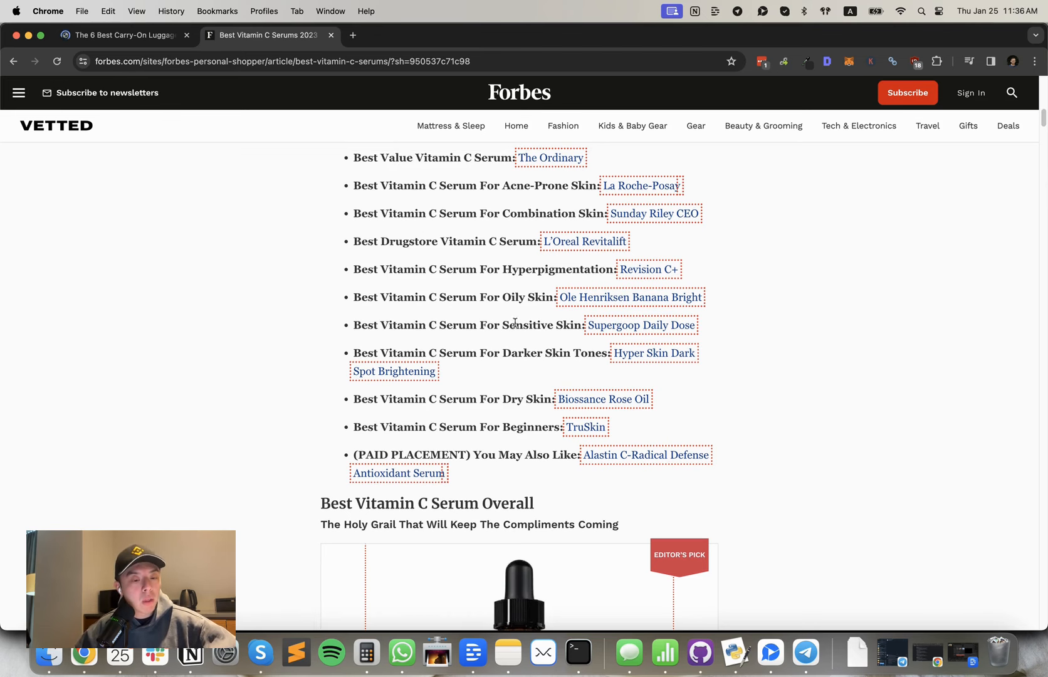
{"action": "scroll", "scroll_direction": "down", "scroll_amount": 3}
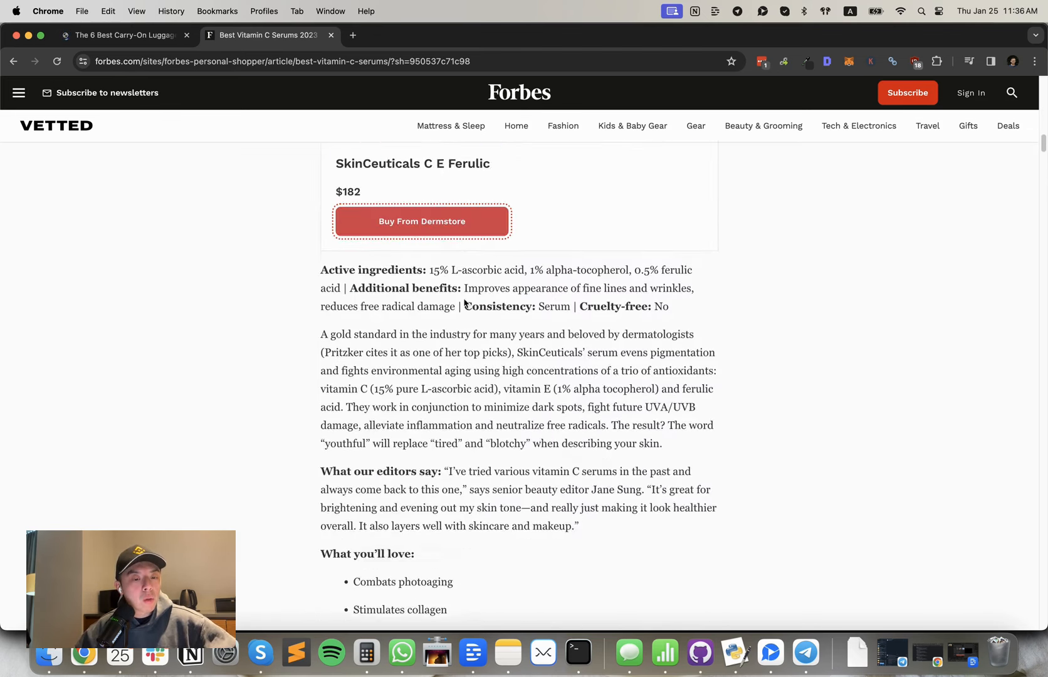
{"action": "scroll", "scroll_direction": "up", "scroll_amount": 3}
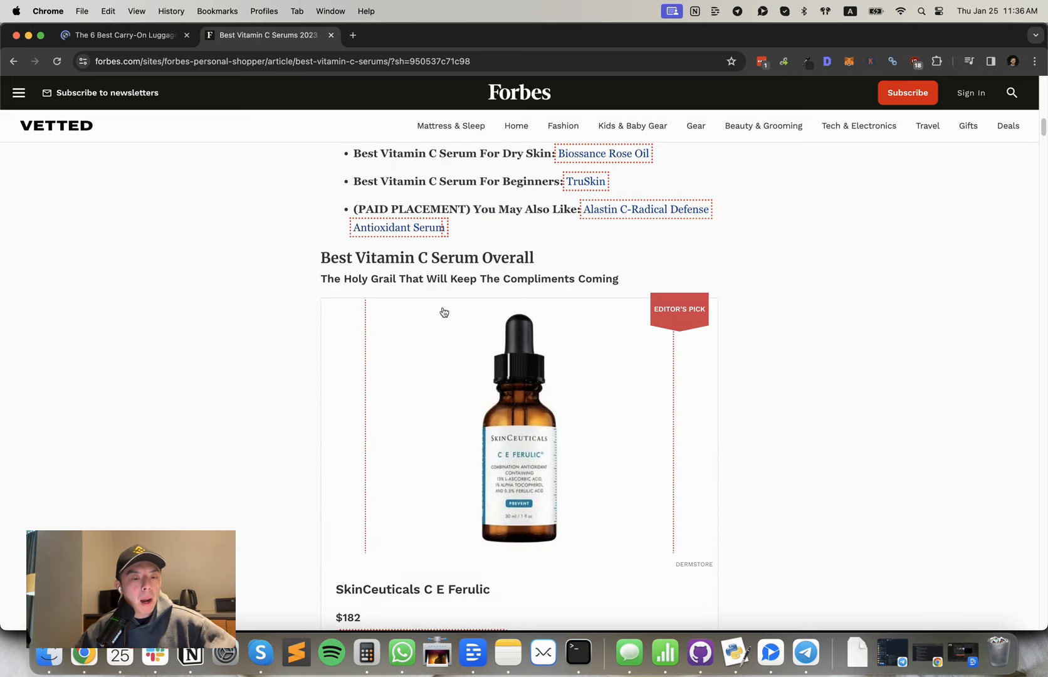
{"action": "scroll", "scroll_direction": "down", "scroll_amount": 3}
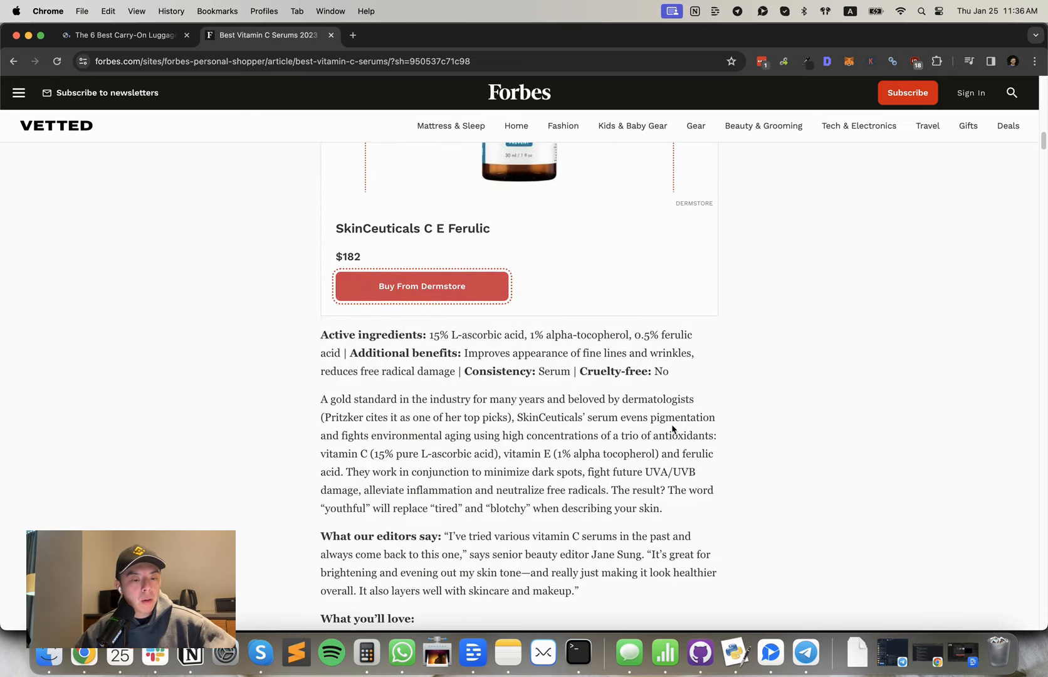
{"action": "scroll", "scroll_direction": "down", "scroll_amount": 3}
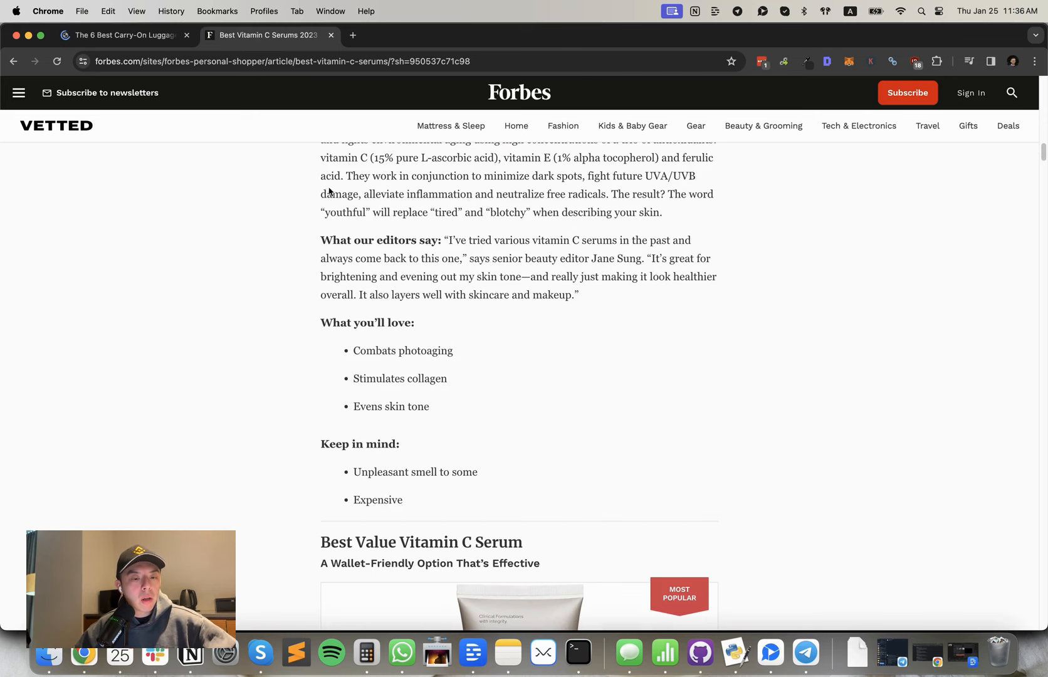
{"action": "scroll", "scroll_direction": "down", "scroll_amount": 3}
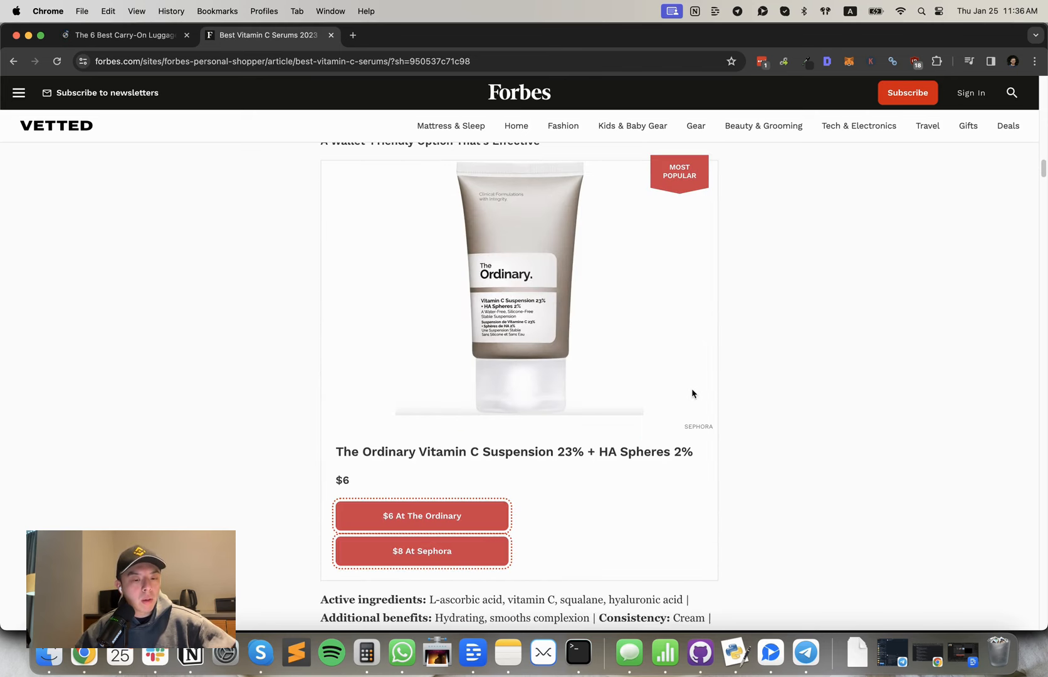
- Go back to Wirecutter's carry-on review and read past the Travelpro picks to Away's Bigger Carry-On
{"action": "left_click", "coordinate": [123, 35]}
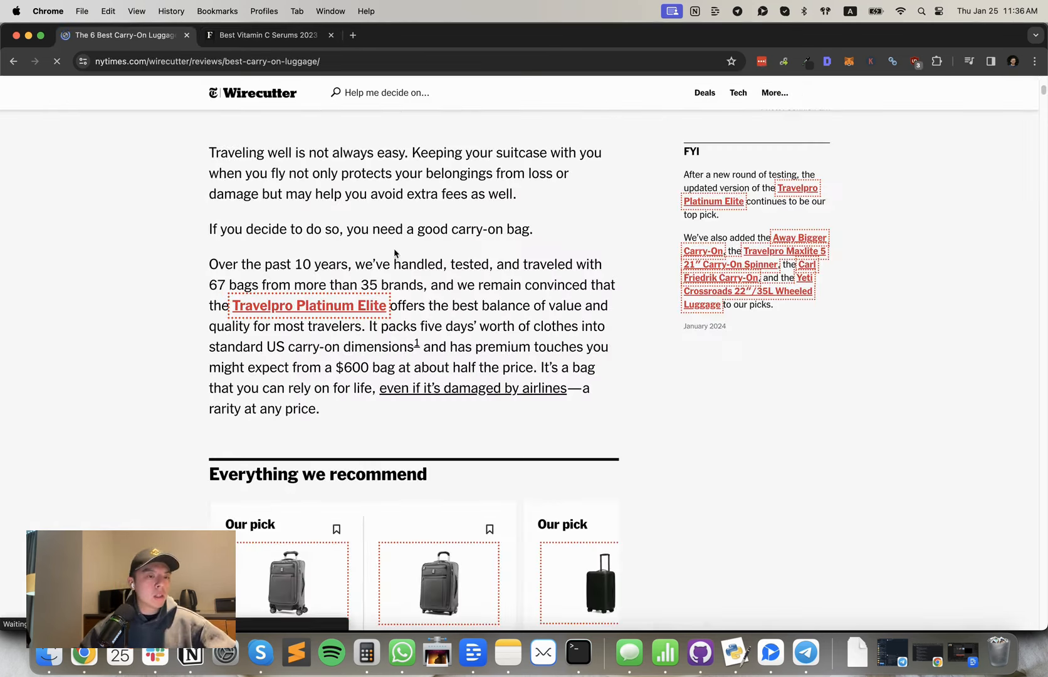
{"action": "scroll", "scroll_direction": "down", "scroll_amount": 3}
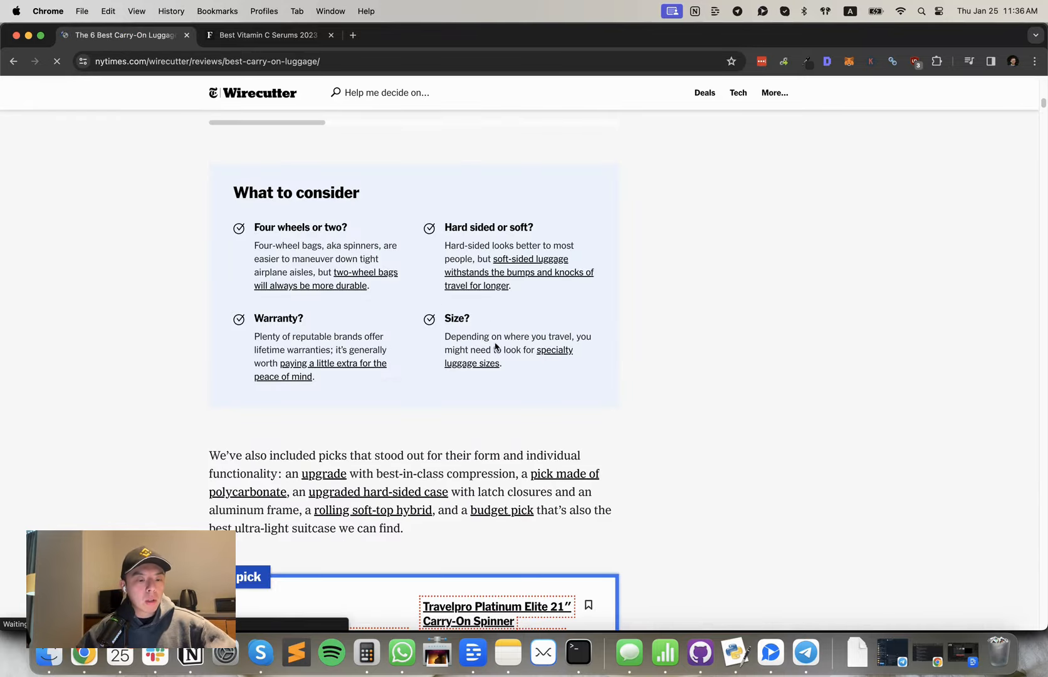
{"action": "scroll", "scroll_direction": "down", "scroll_amount": 3}
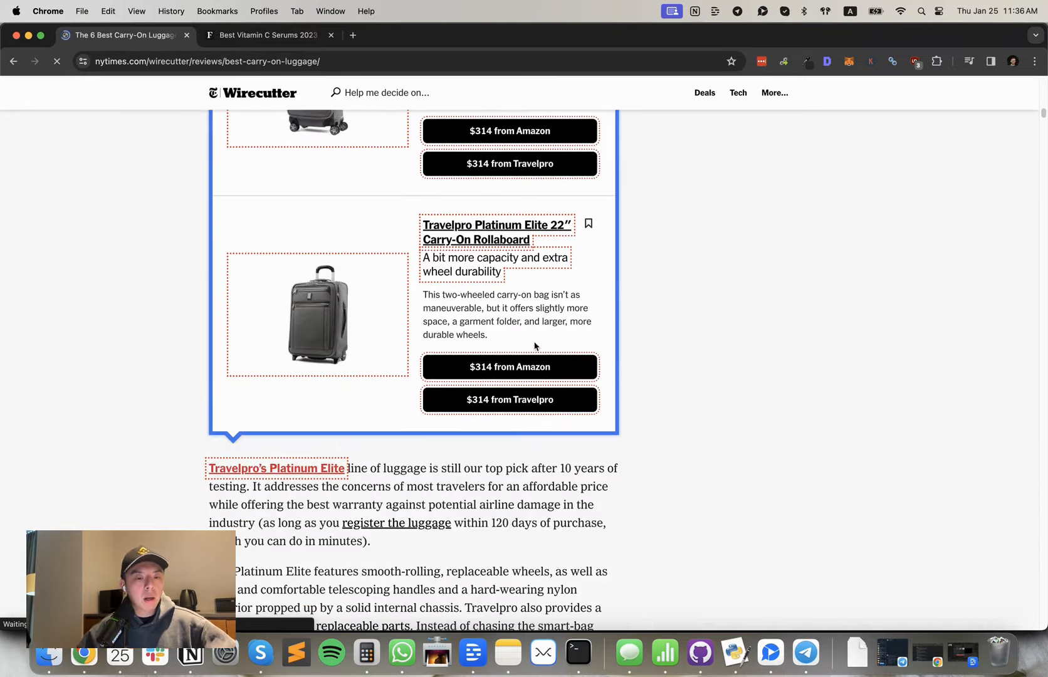
{"action": "scroll", "scroll_direction": "down", "scroll_amount": 3}
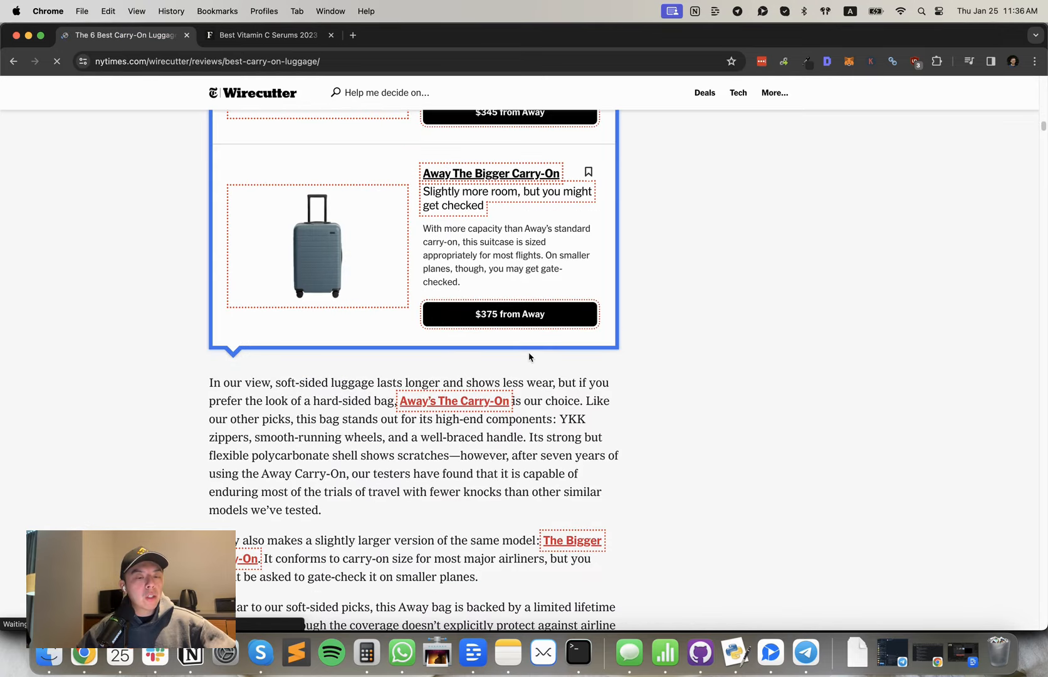
{"action": "mouse_move", "coordinate": [568, 279]}
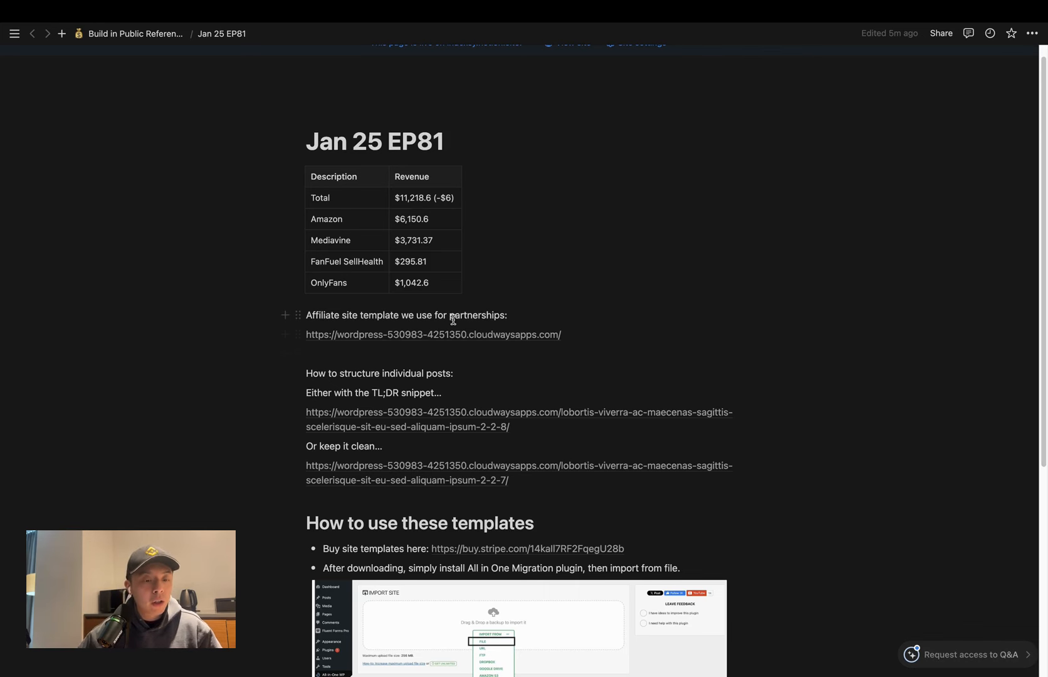
- Scroll the Notion EP81 page through its revenue table and affiliate template link sections
{"action": "scroll", "scroll_direction": "up", "scroll_amount": 3}
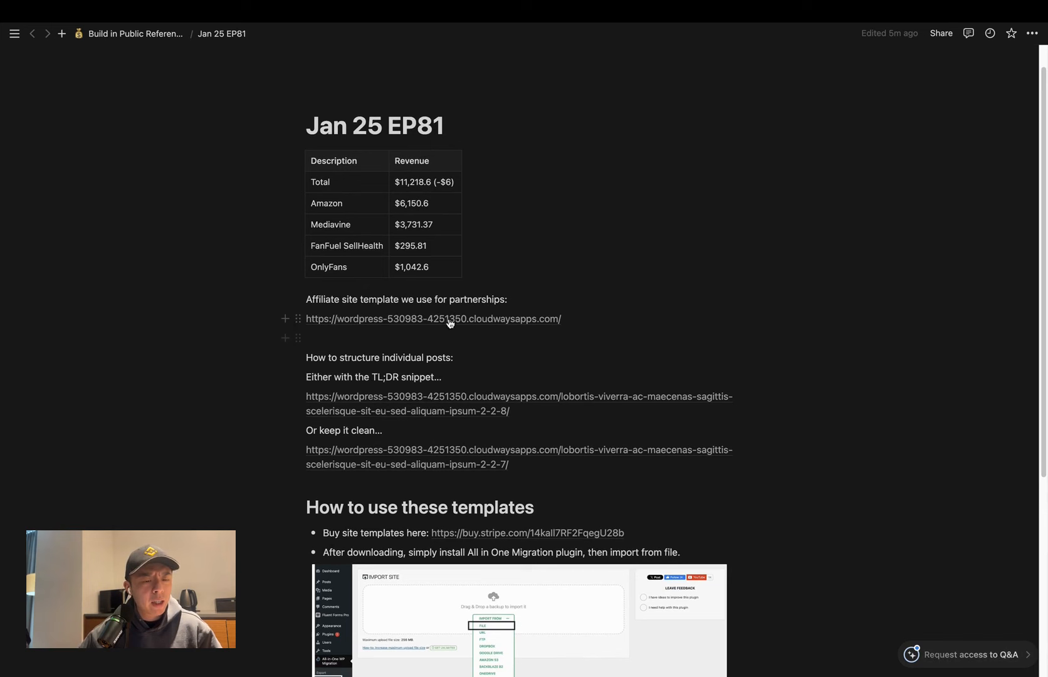
{"action": "mouse_move", "coordinate": [515, 327]}
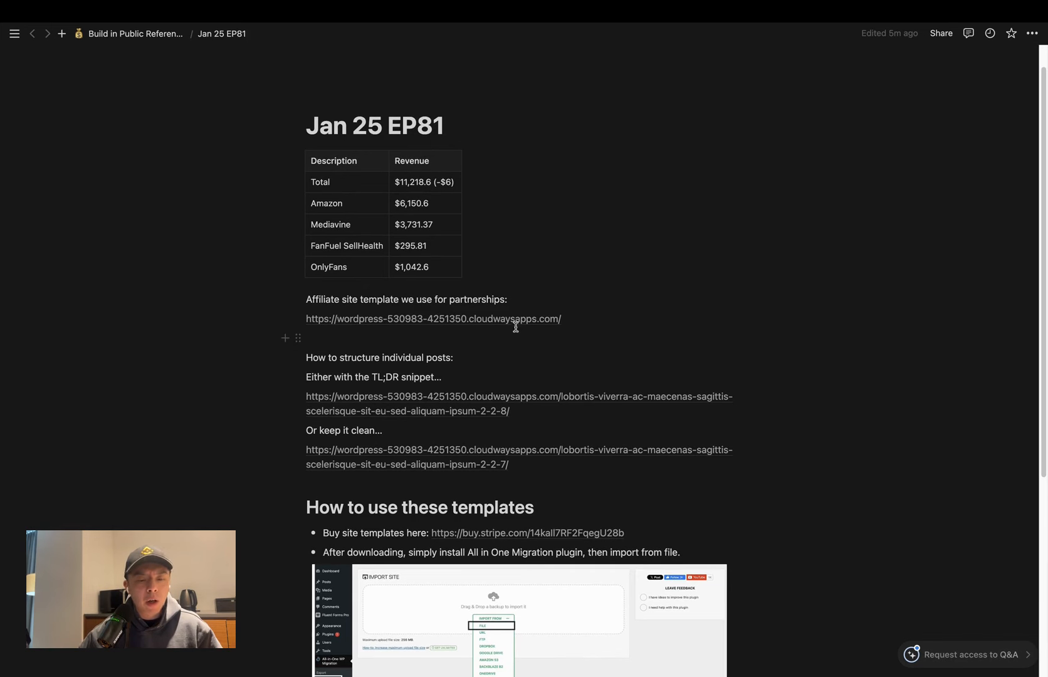
{"action": "mouse_move", "coordinate": [535, 344]}
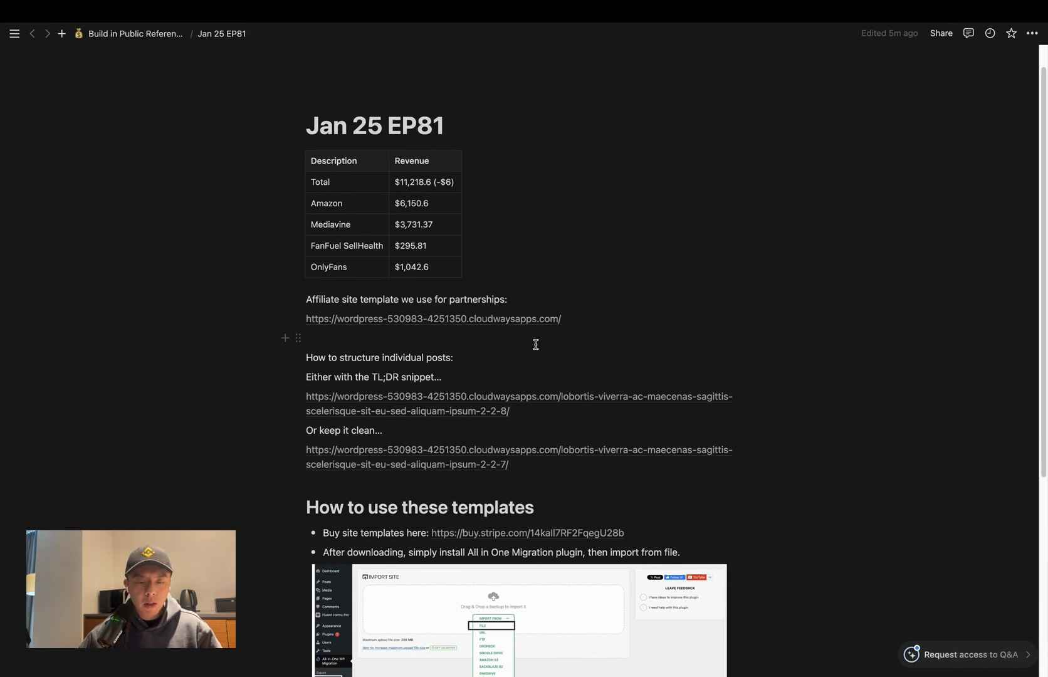
{"action": "scroll", "scroll_direction": "down", "scroll_amount": 3}
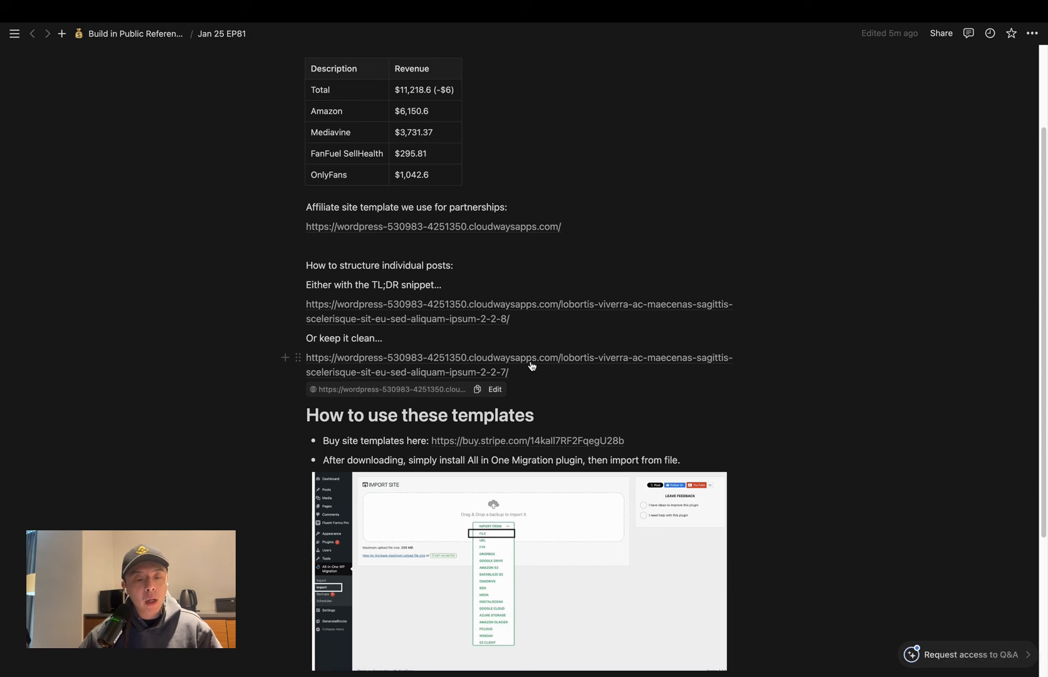
{"action": "mouse_move", "coordinate": [575, 446]}
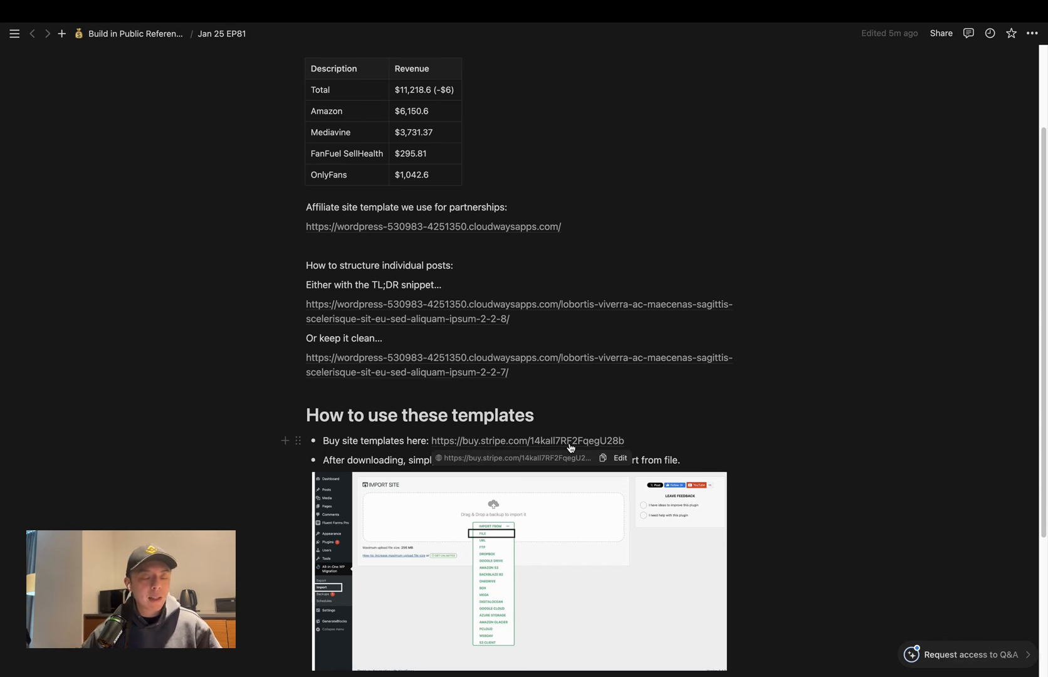
{"action": "mouse_move", "coordinate": [645, 332]}
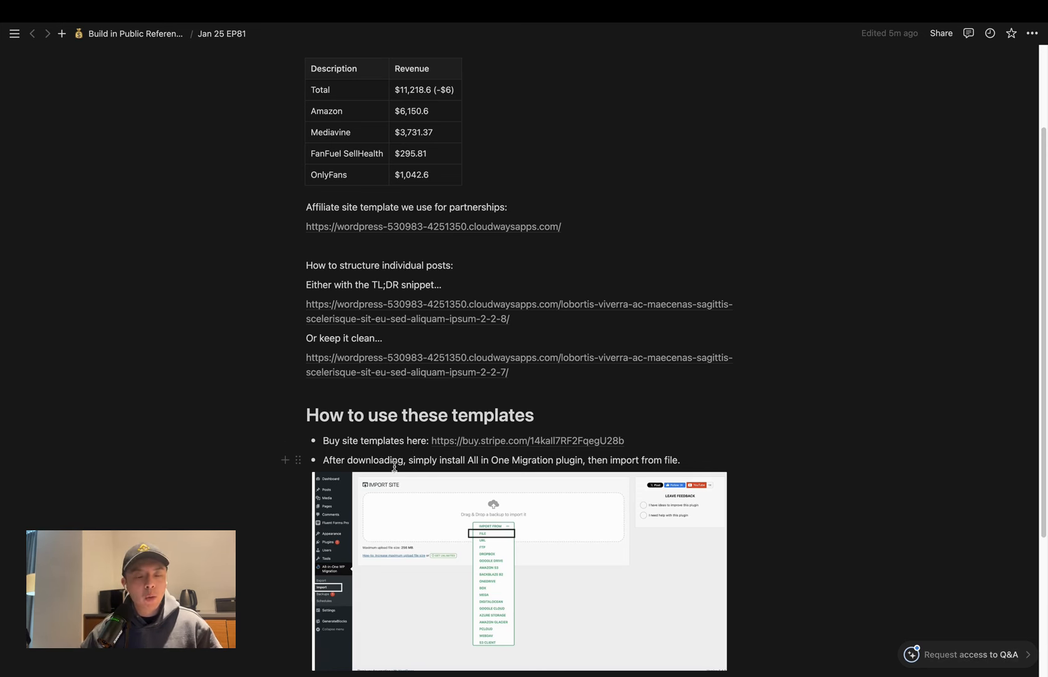
{"action": "mouse_move", "coordinate": [524, 451]}
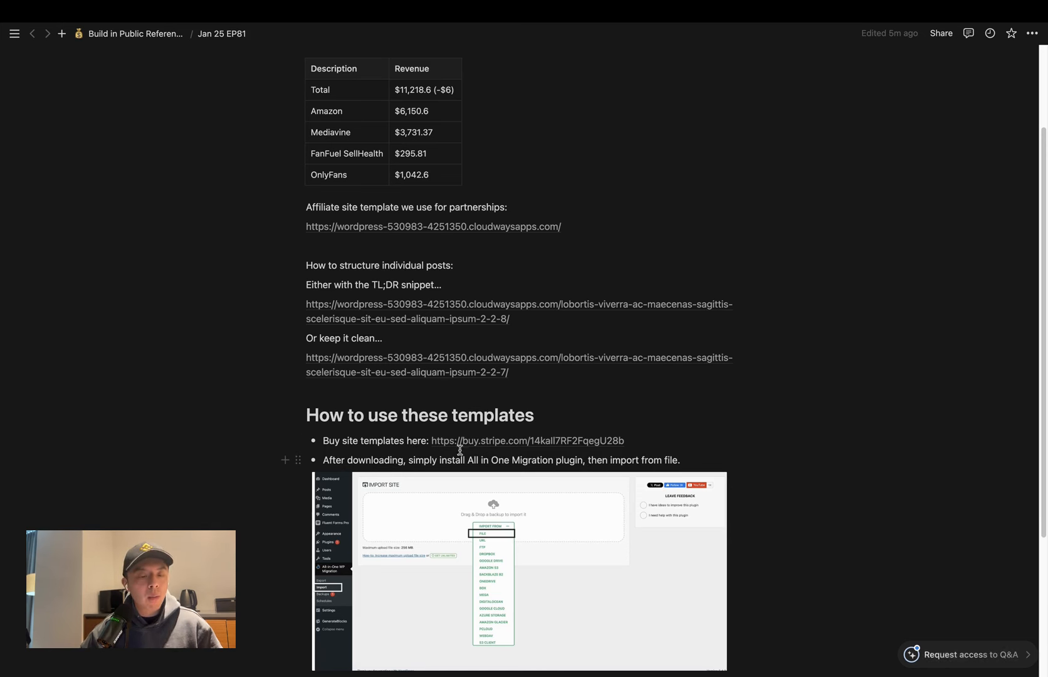
{"action": "mouse_move", "coordinate": [375, 241]}
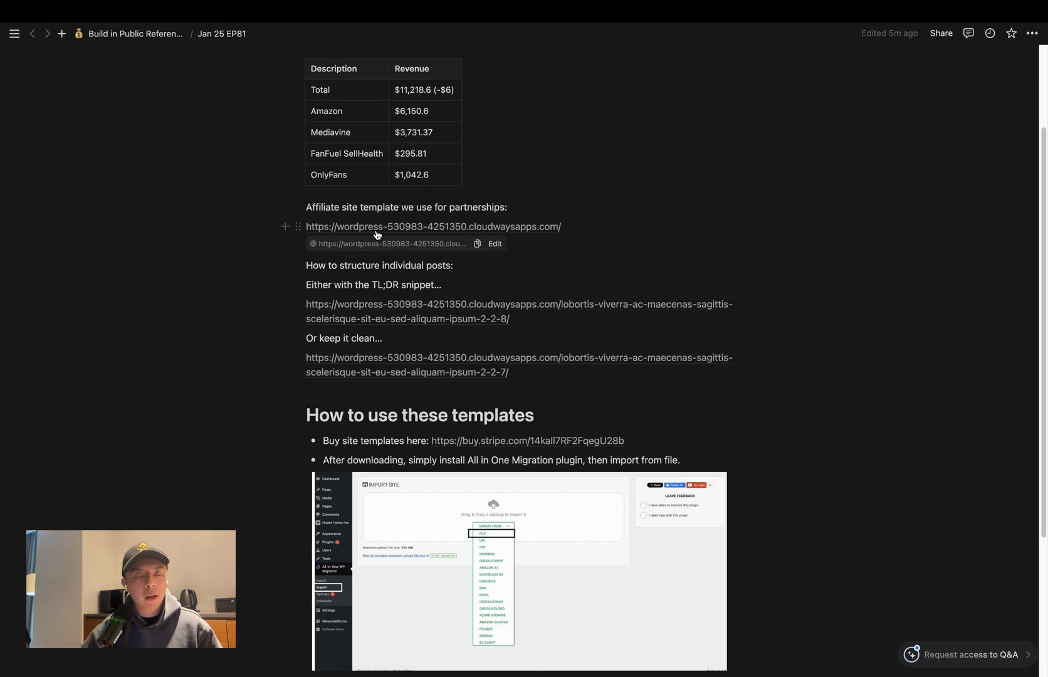
{"action": "scroll", "scroll_direction": "down", "scroll_amount": 3}
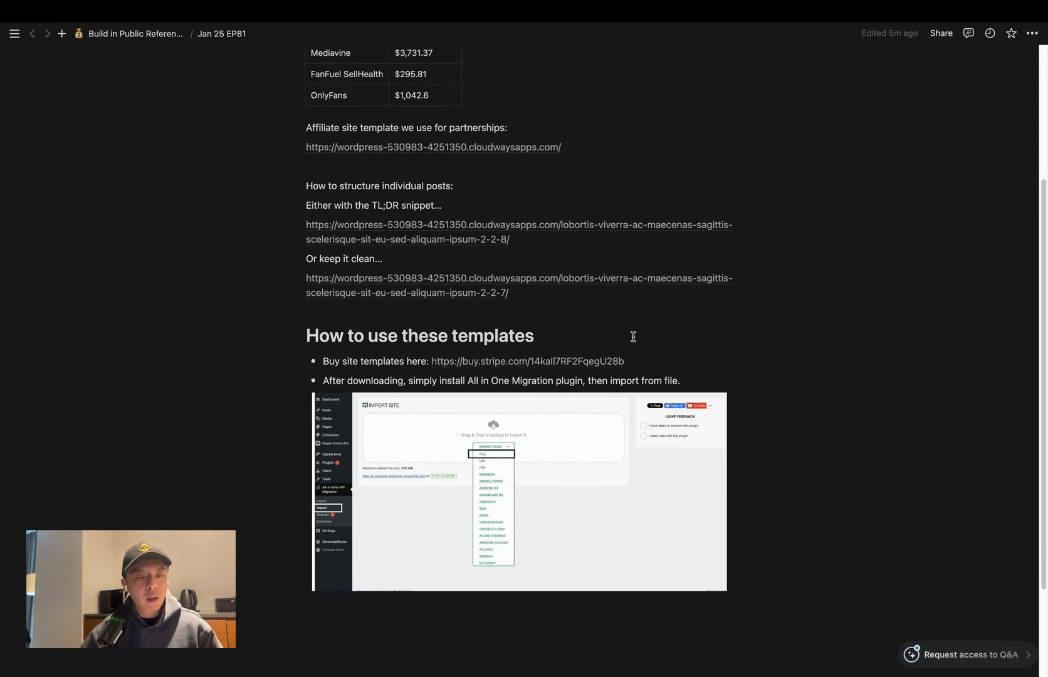
{"action": "scroll", "scroll_direction": "up", "scroll_amount": 3}
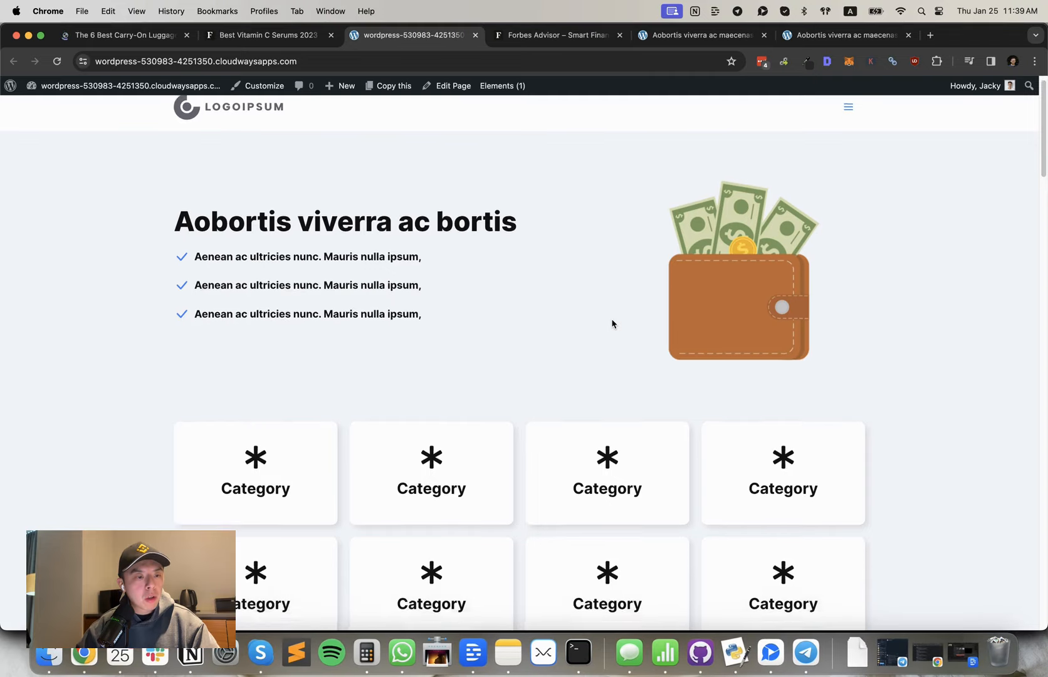
{"action": "scroll", "scroll_direction": "up", "scroll_amount": 3}
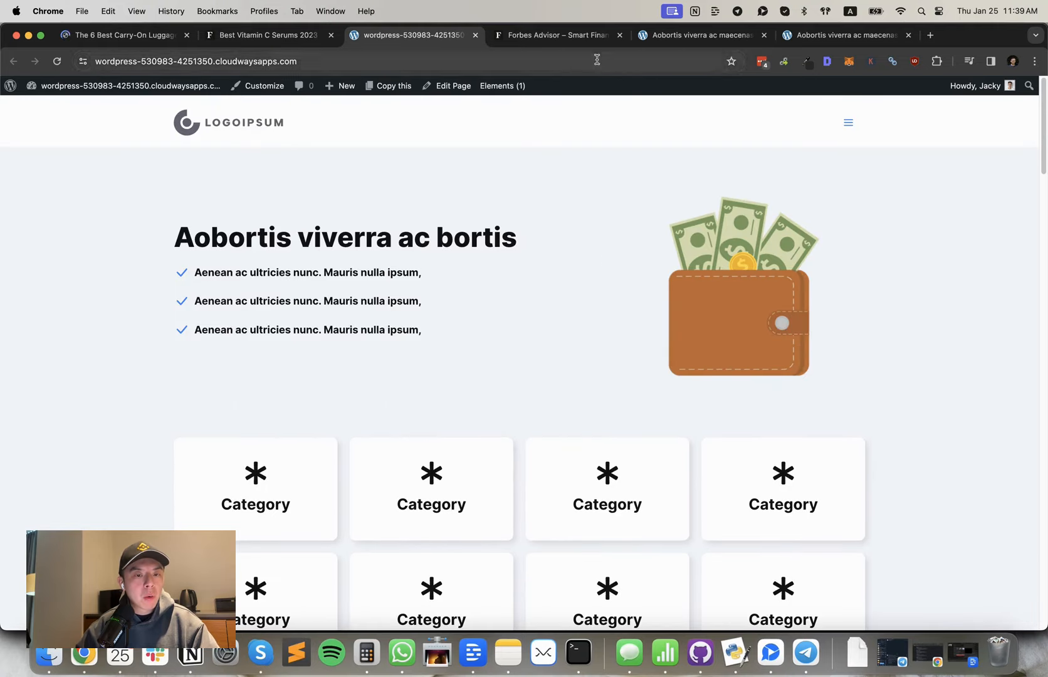
{"action": "left_click", "coordinate": [556, 34]}
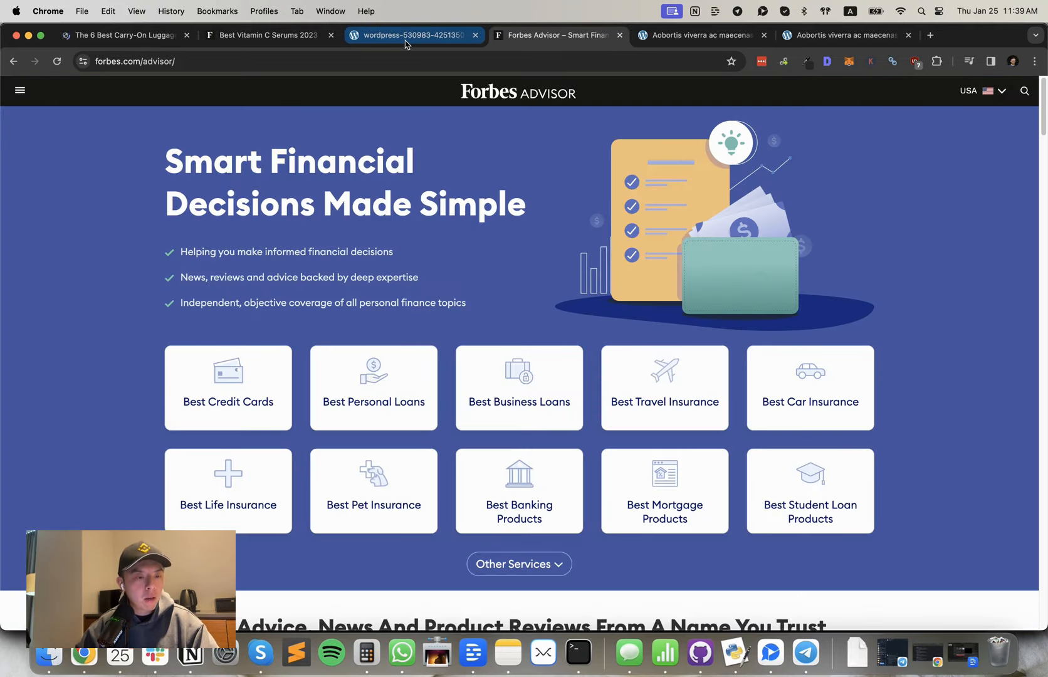
{"action": "mouse_move", "coordinate": [408, 35]}
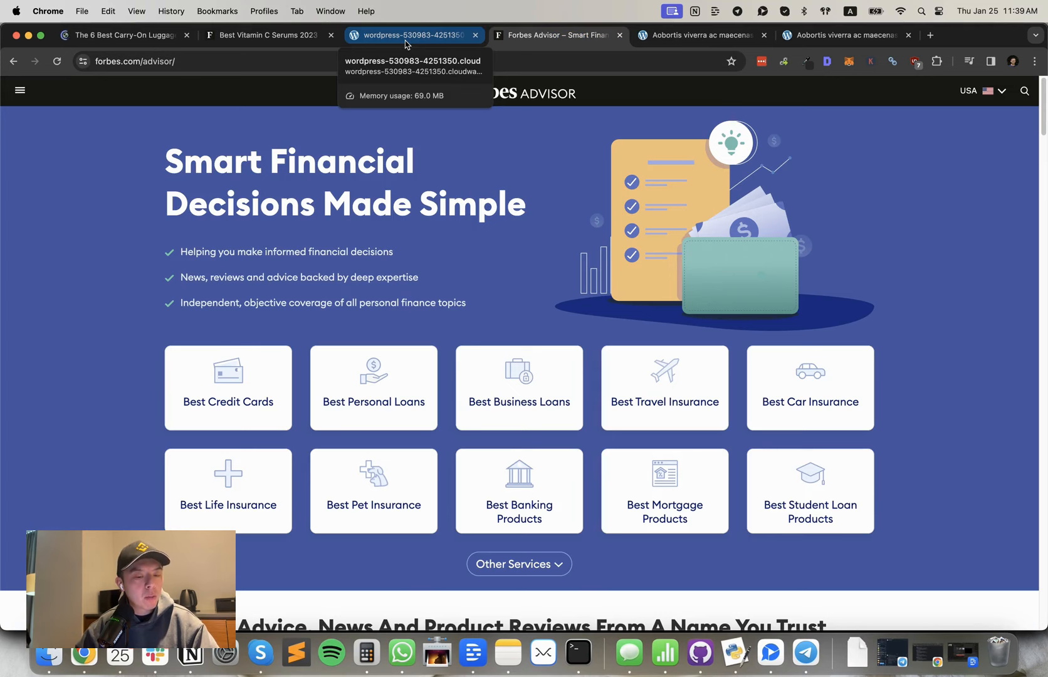
{"action": "left_click", "coordinate": [413, 34]}
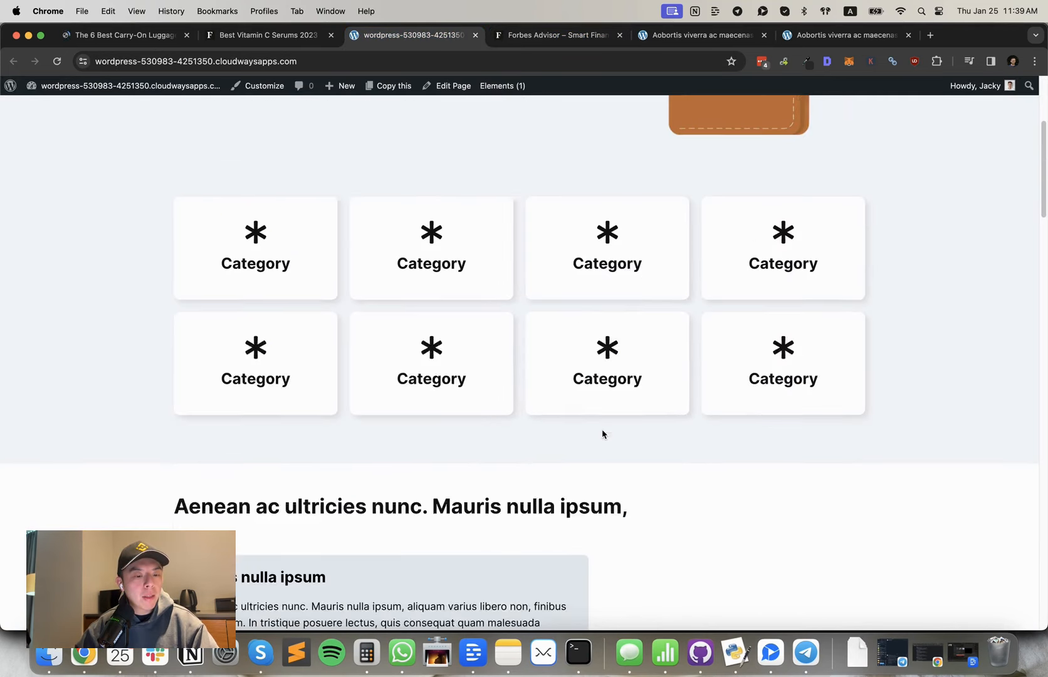
{"action": "scroll", "scroll_direction": "down", "scroll_amount": 3}
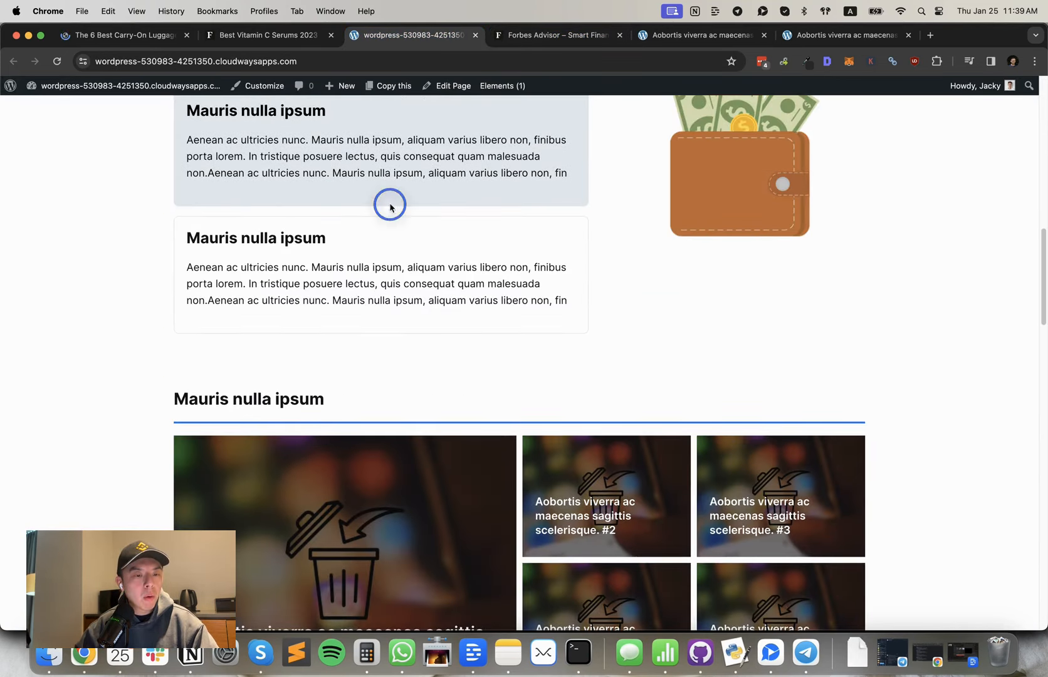
{"action": "scroll", "scroll_direction": "down", "scroll_amount": 3}
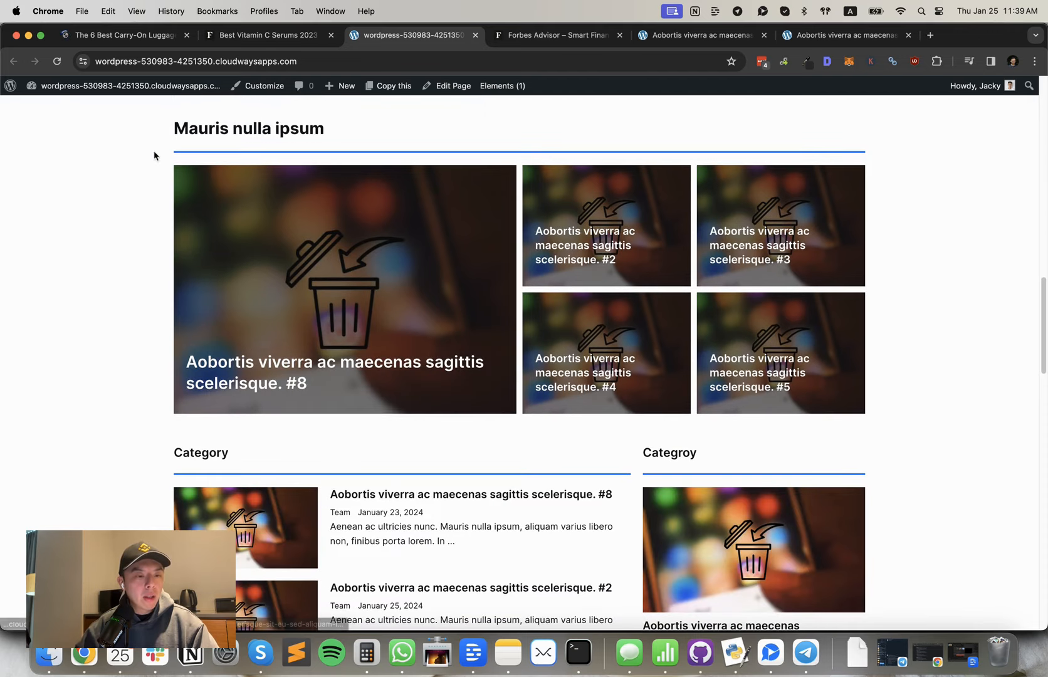
{"action": "scroll", "scroll_direction": "down", "scroll_amount": 3}
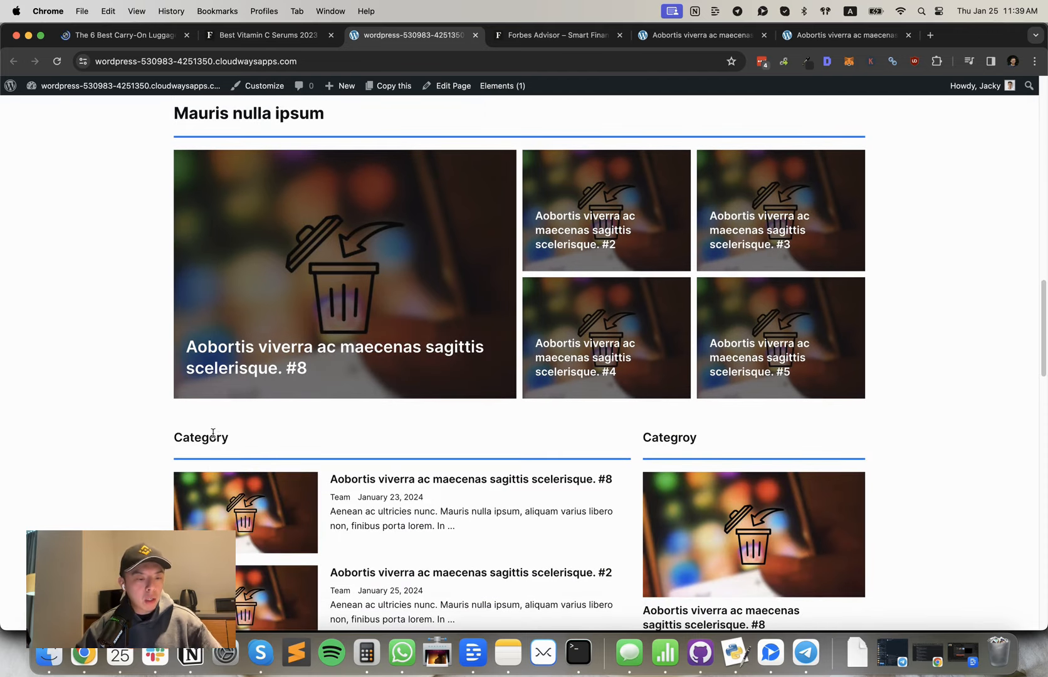
{"action": "scroll", "scroll_direction": "up", "scroll_amount": 3}
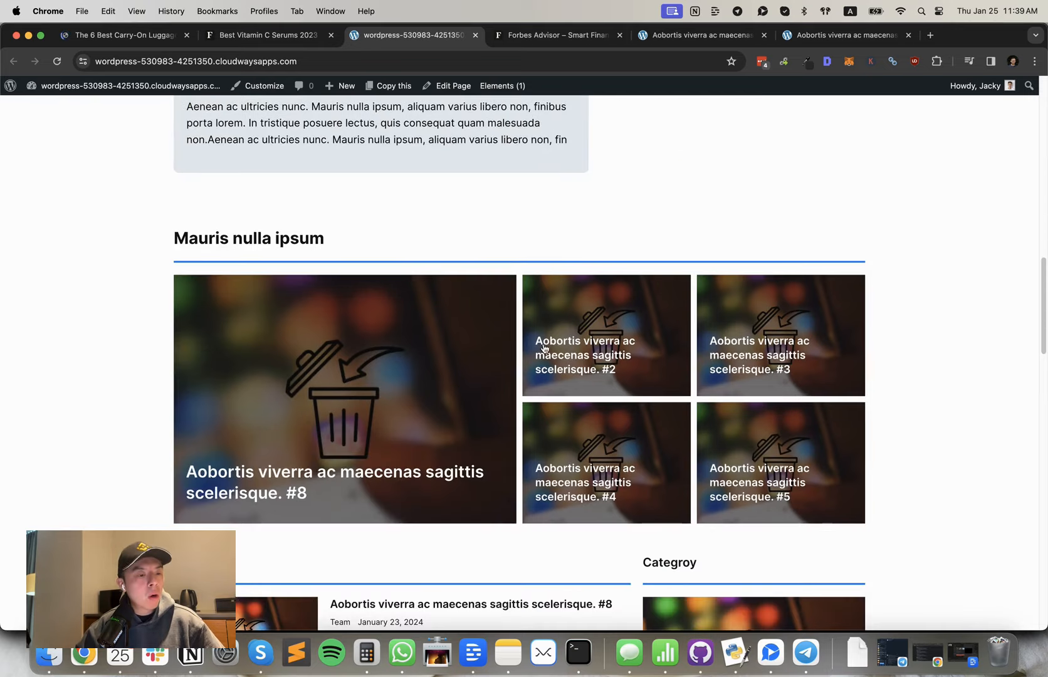
{"action": "scroll", "scroll_direction": "down", "scroll_amount": 3}
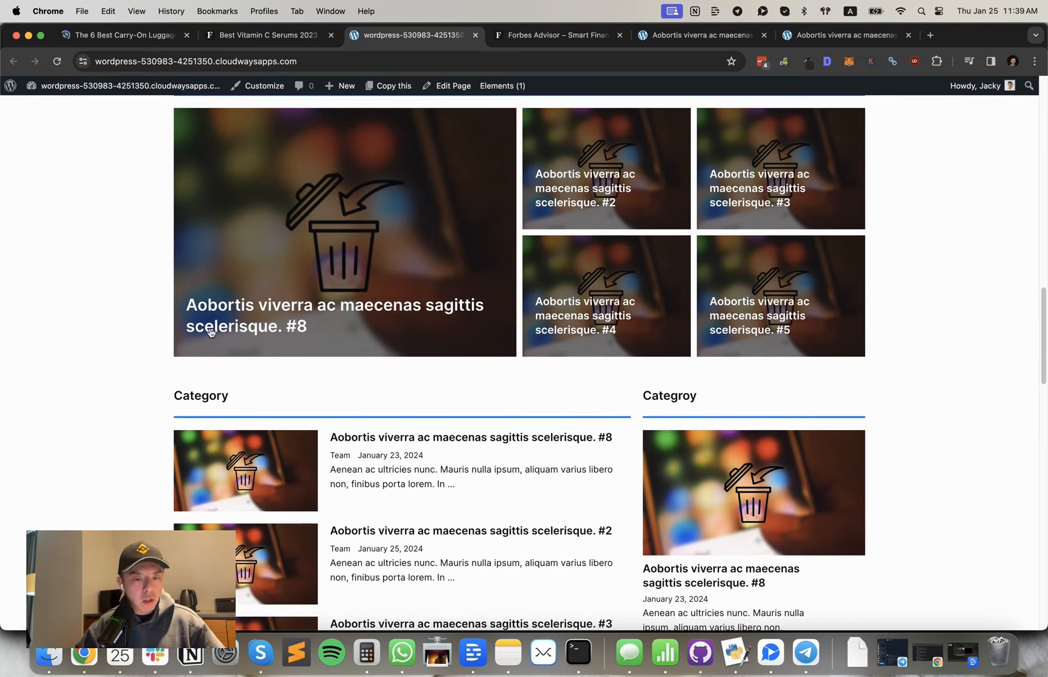
{"action": "scroll", "scroll_direction": "up", "scroll_amount": 3}
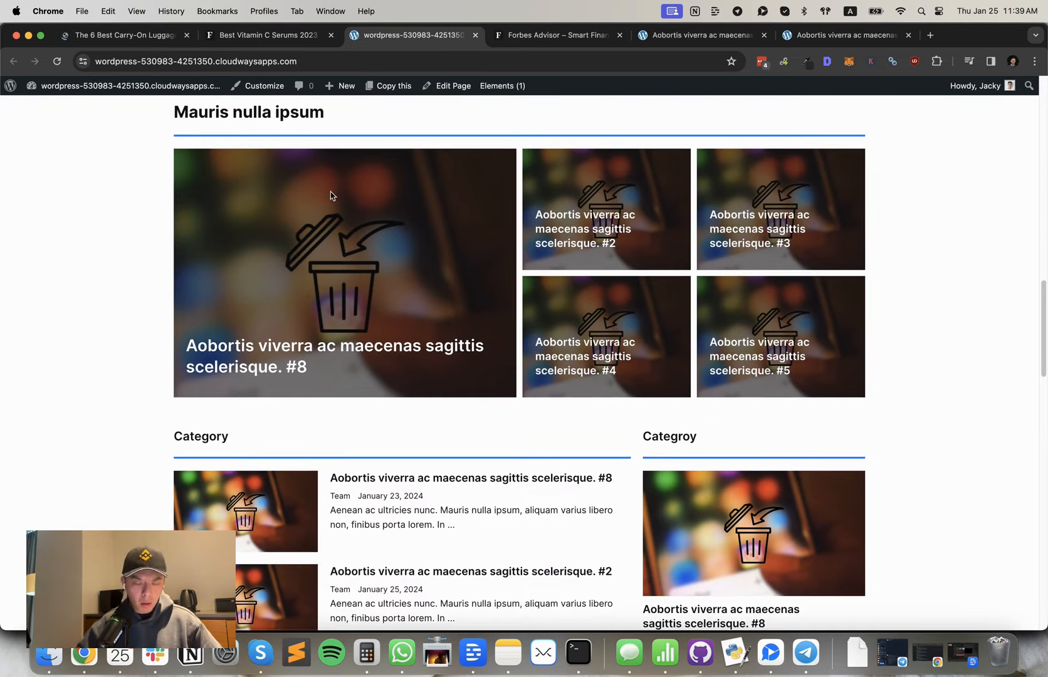
{"action": "scroll", "scroll_direction": "down", "scroll_amount": 3}
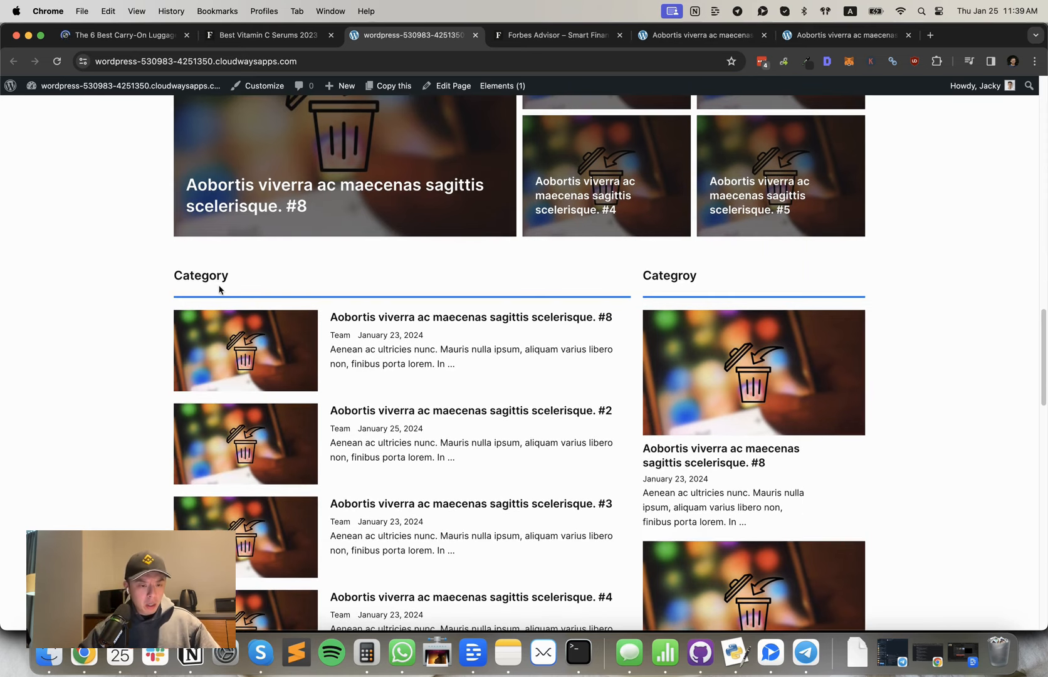
{"action": "mouse_move", "coordinate": [673, 286]}
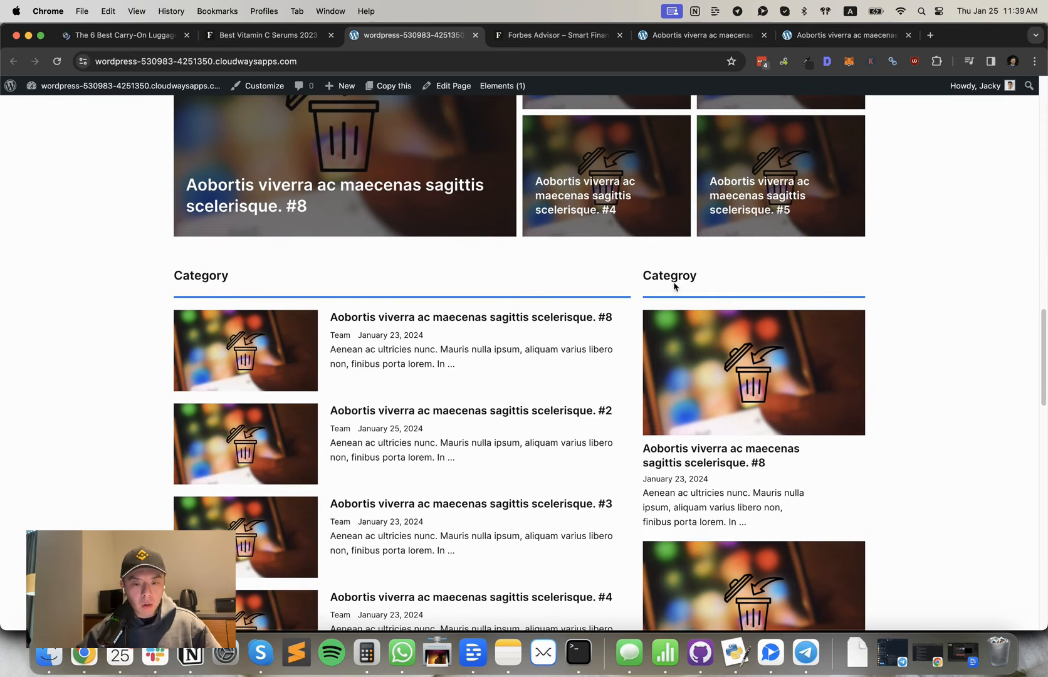
{"action": "scroll", "scroll_direction": "down", "scroll_amount": 3}
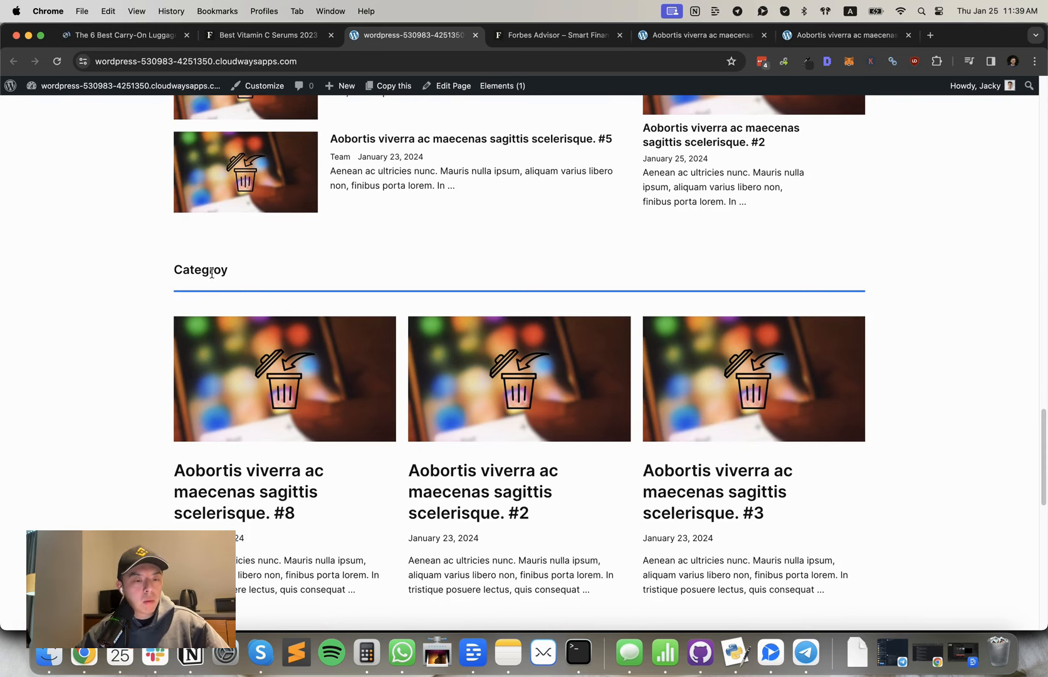
{"action": "scroll", "scroll_direction": "down", "scroll_amount": 3}
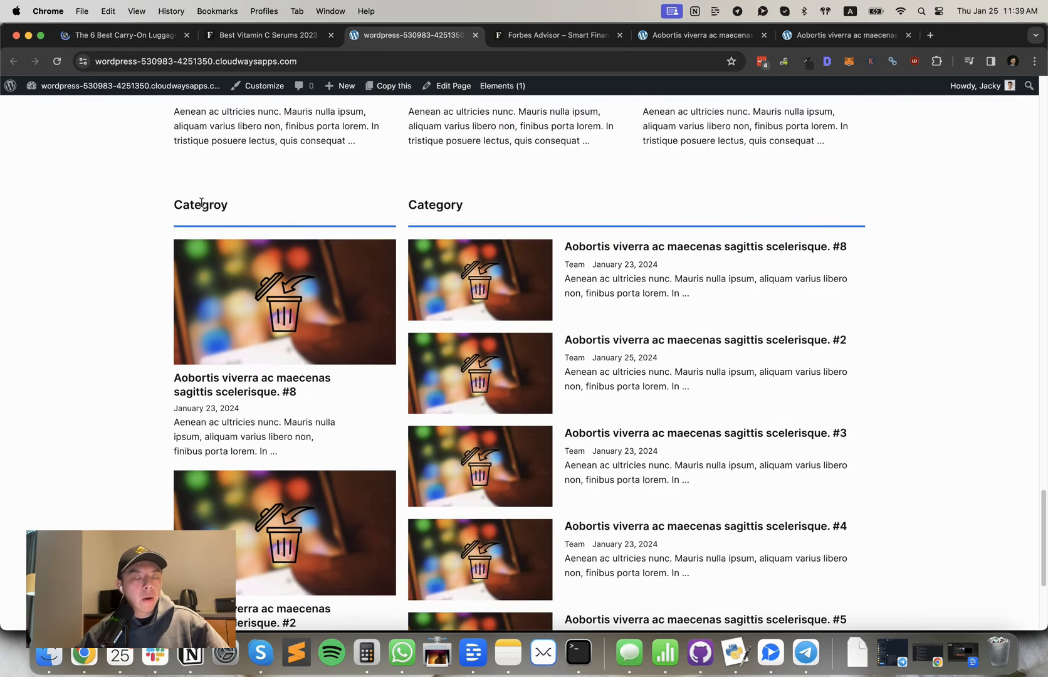
{"action": "scroll", "scroll_direction": "down", "scroll_amount": 3}
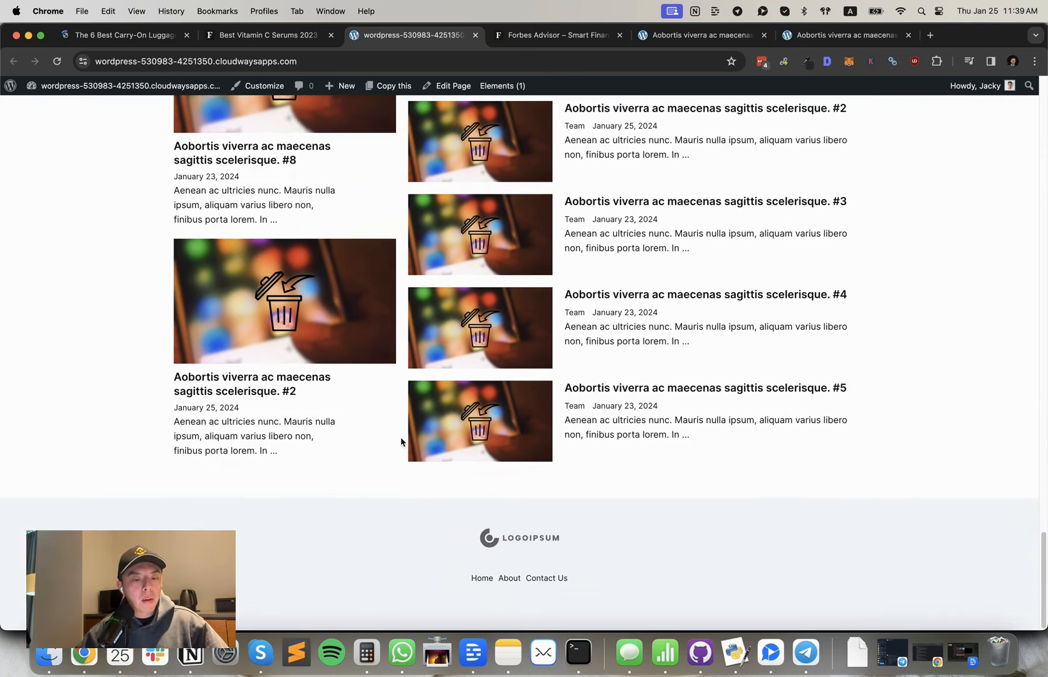
{"action": "scroll", "scroll_direction": "up", "scroll_amount": 3}
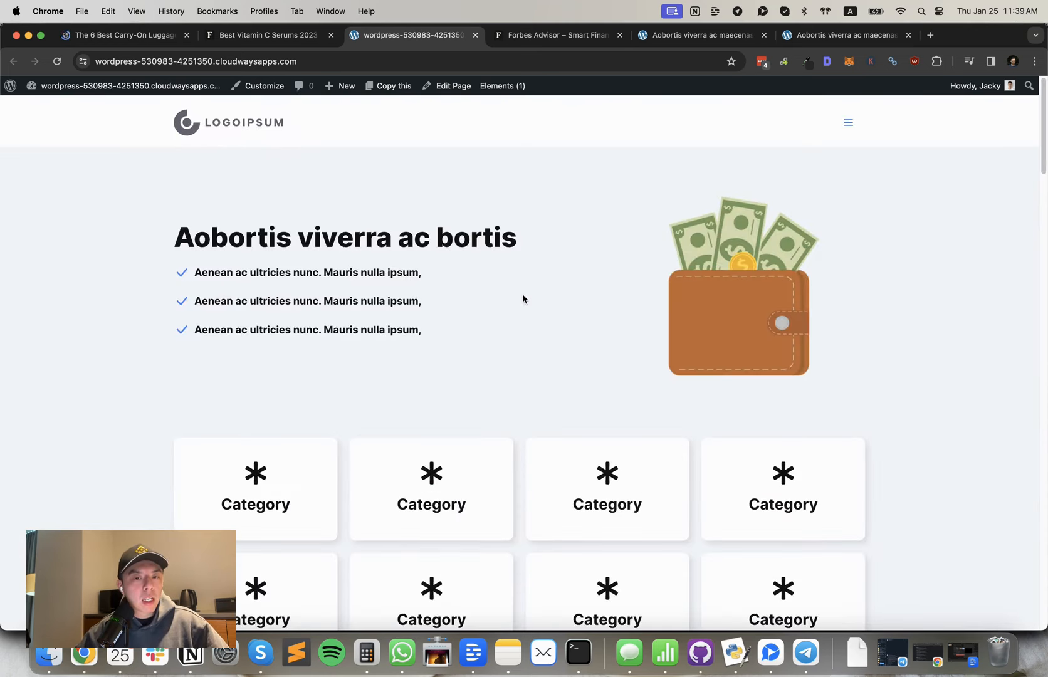
- Switch to the 'Aobortis viverra ac maecenas sagittis scelerisque. #2' post page and scroll down
{"action": "left_click", "coordinate": [702, 35]}
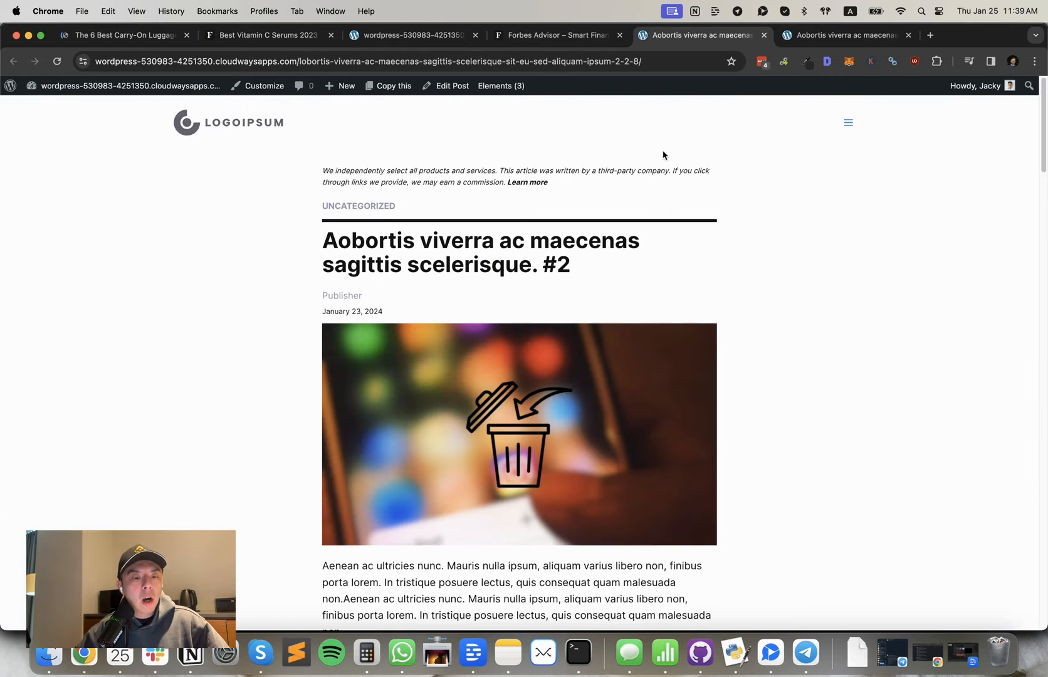
{"action": "mouse_move", "coordinate": [631, 340]}
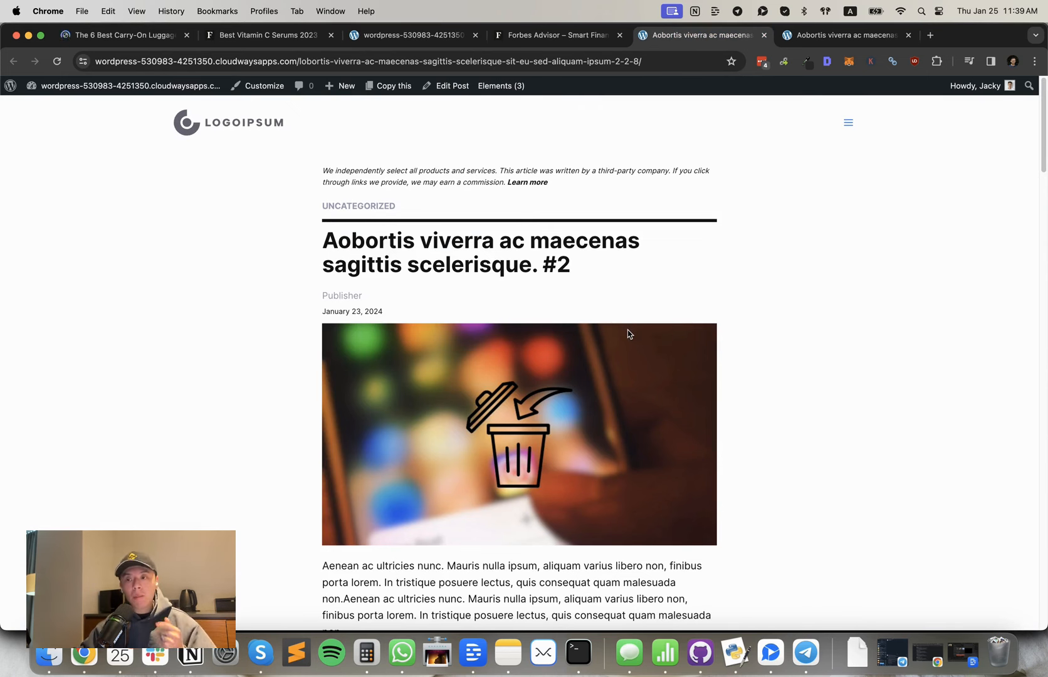
{"action": "mouse_move", "coordinate": [631, 302]}
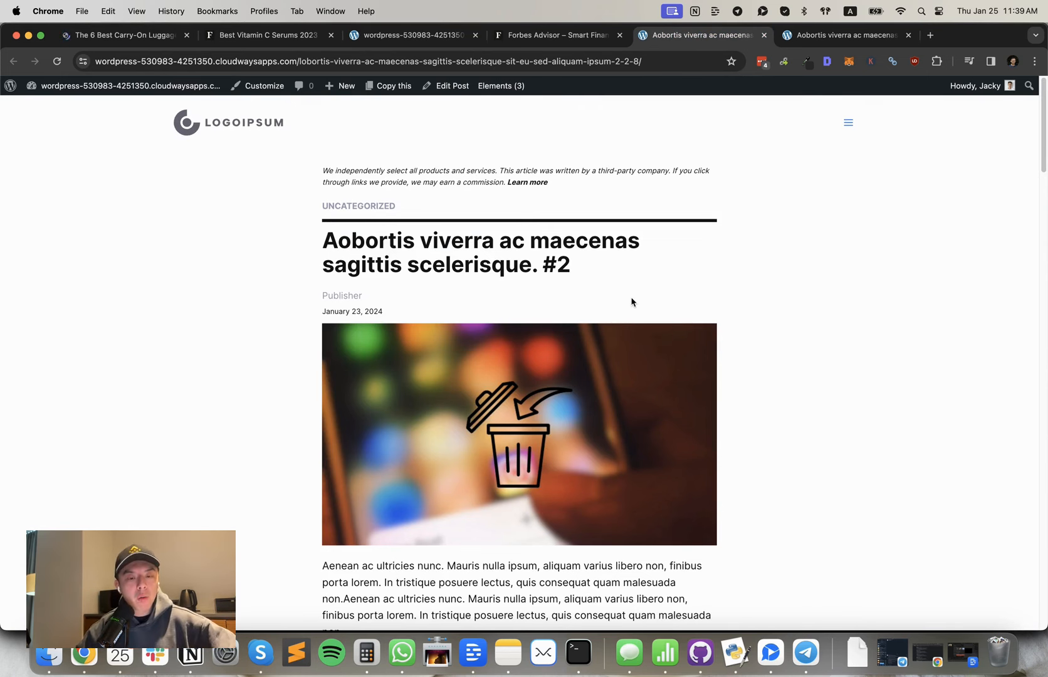
{"action": "mouse_move", "coordinate": [664, 229]}
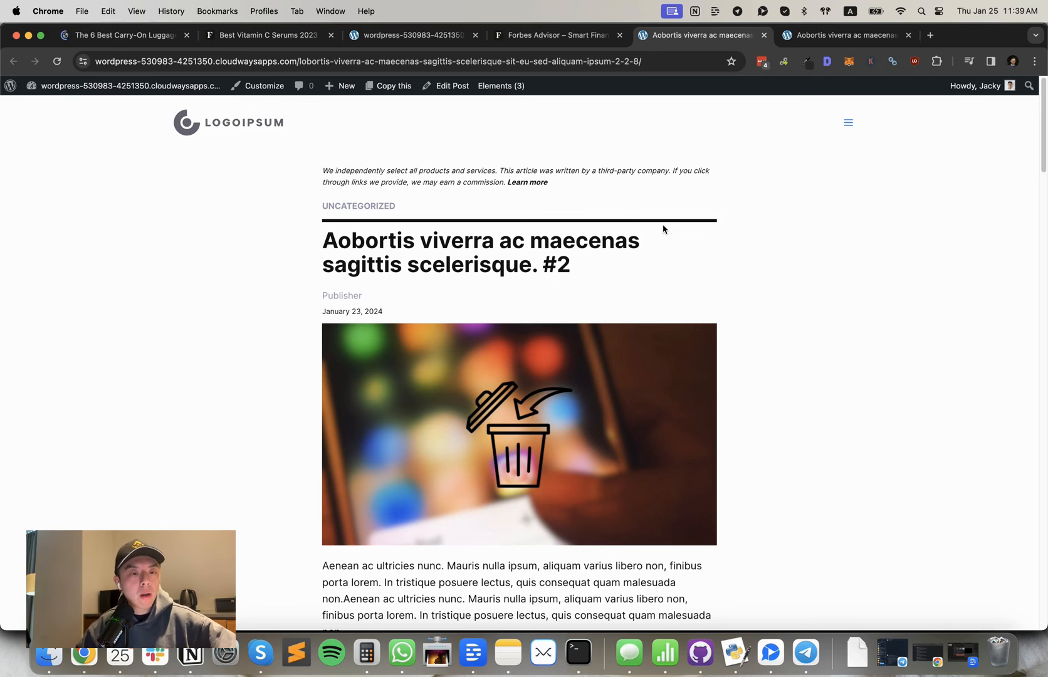
{"action": "scroll", "scroll_direction": "down", "scroll_amount": 3}
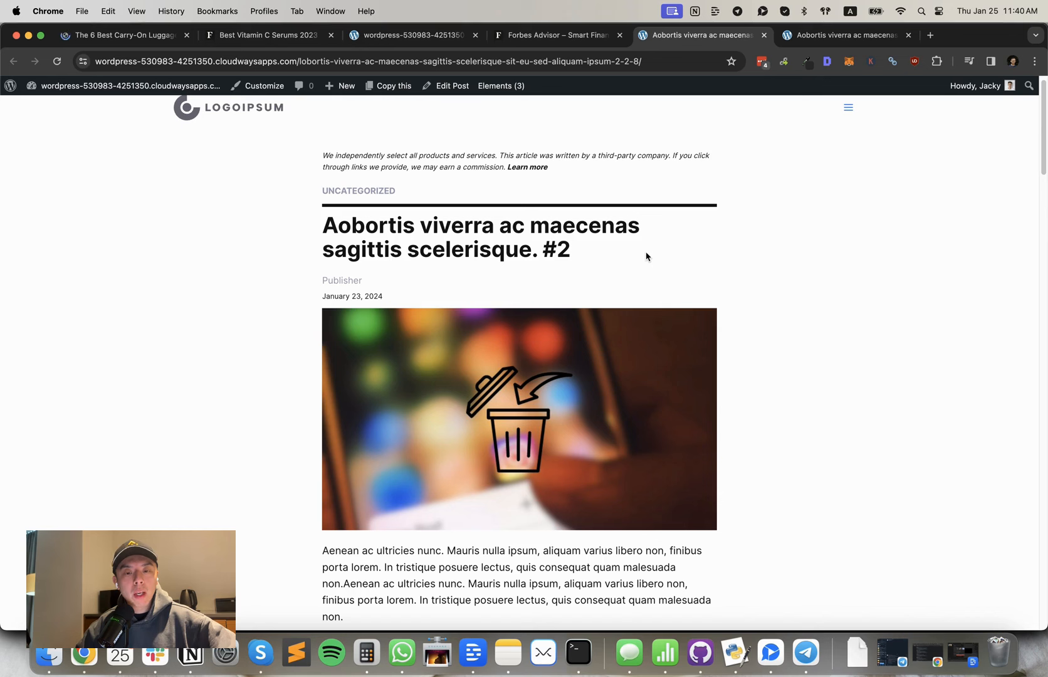
{"action": "mouse_move", "coordinate": [649, 245]}
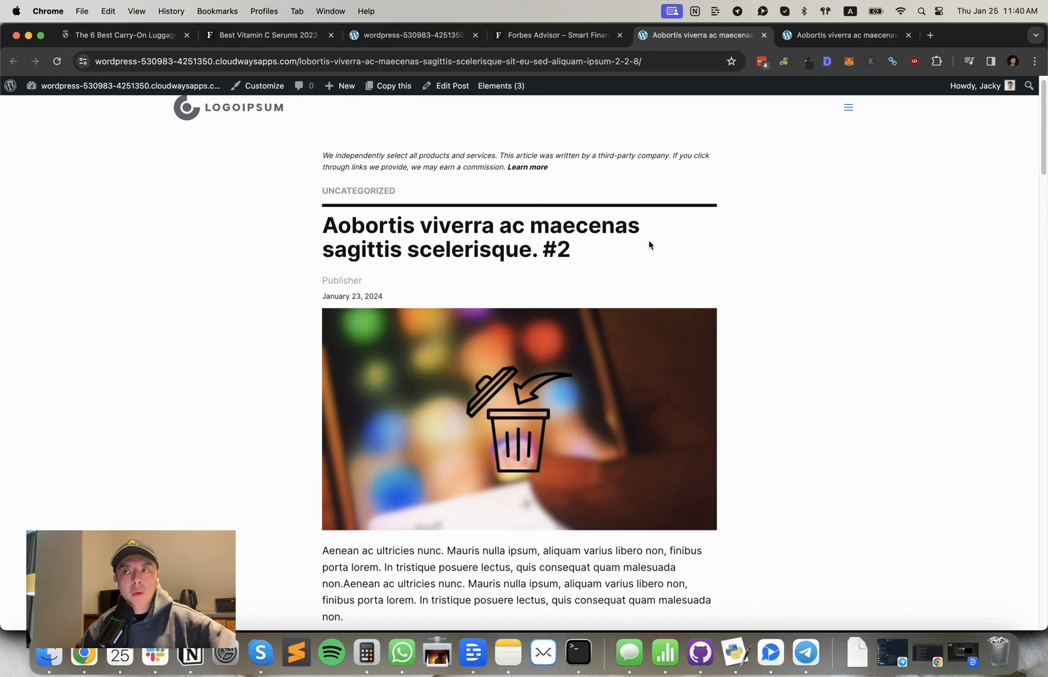
{"action": "mouse_move", "coordinate": [653, 233]}
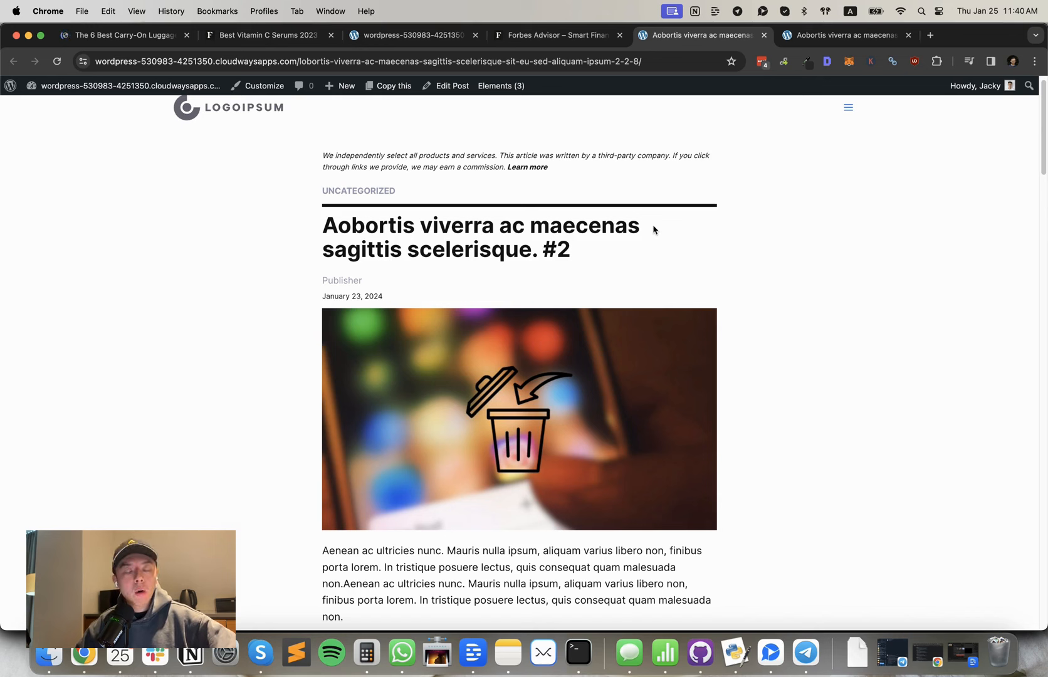
{"action": "mouse_move", "coordinate": [644, 213]}
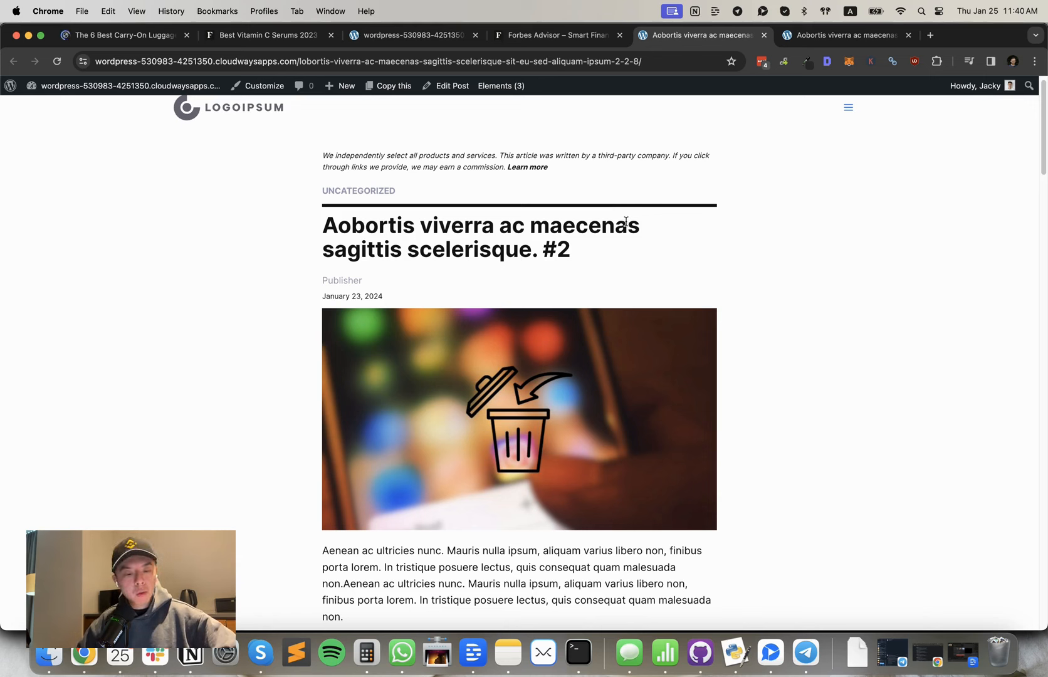
{"action": "mouse_move", "coordinate": [604, 210]}
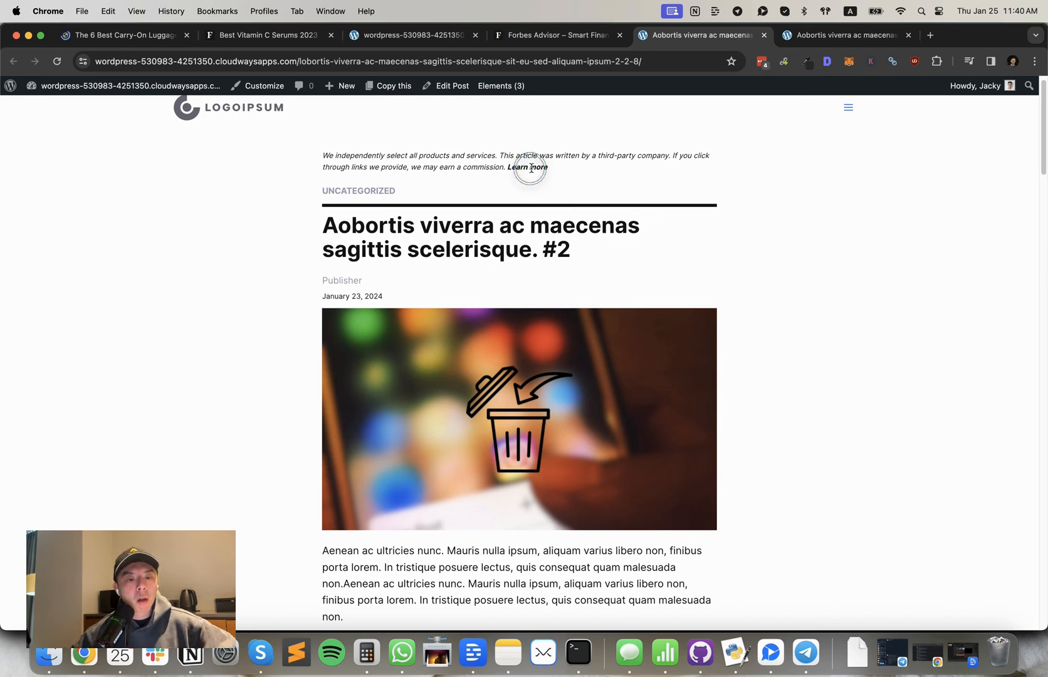
- Peek at post #2's applied elements, then read down to its 'Our top picks' list
{"action": "left_click", "coordinate": [501, 85]}
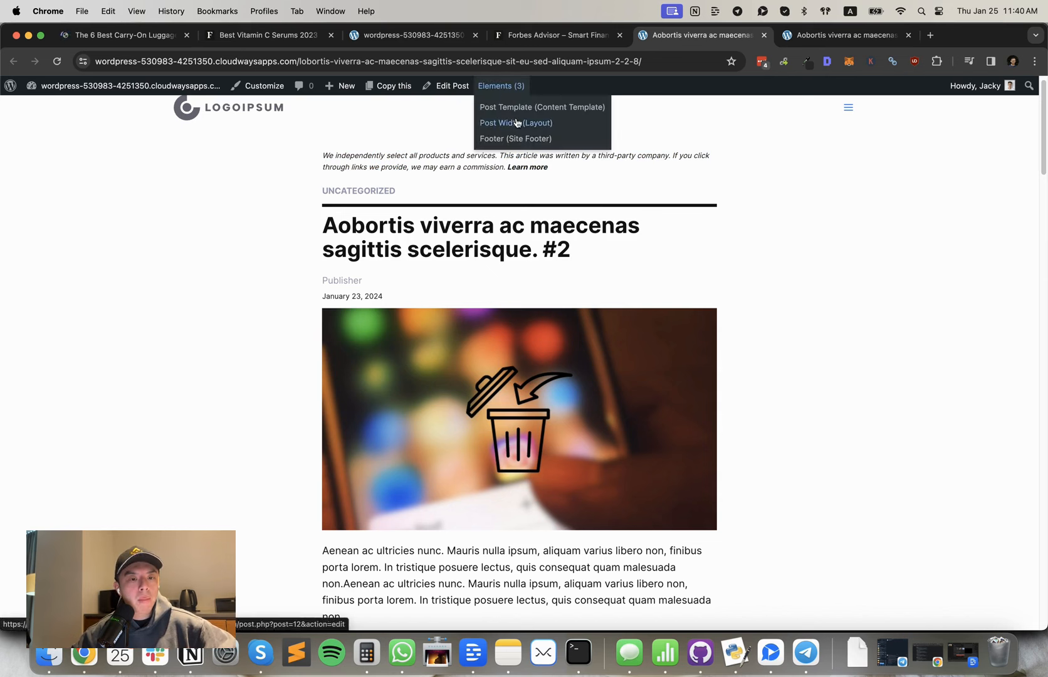
{"action": "mouse_move", "coordinate": [524, 128]}
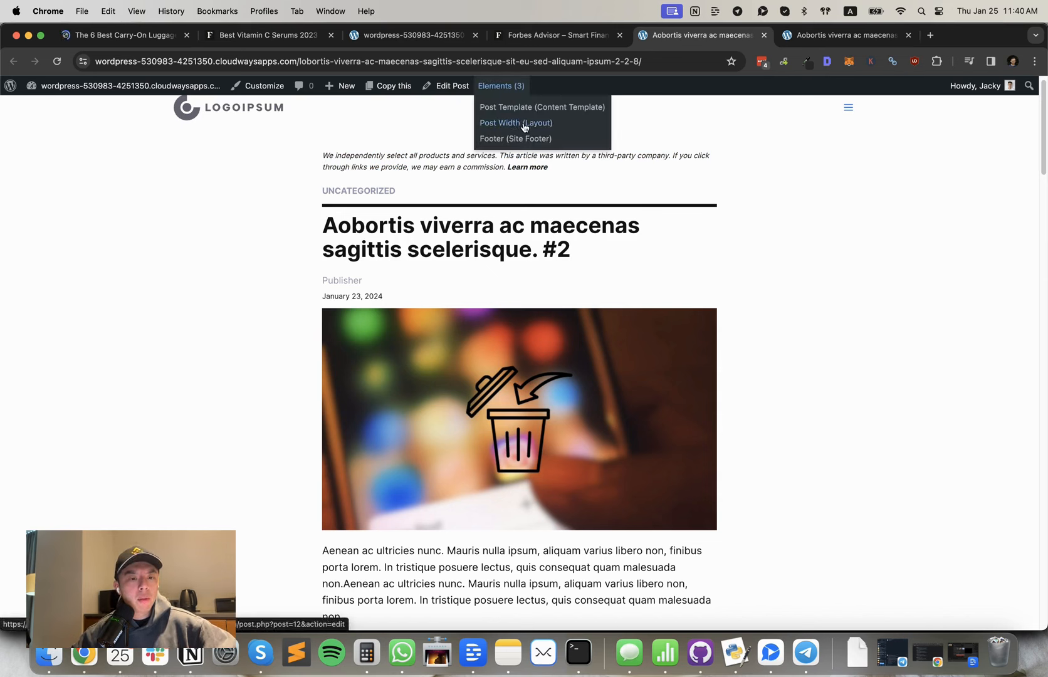
{"action": "left_click", "coordinate": [519, 166]}
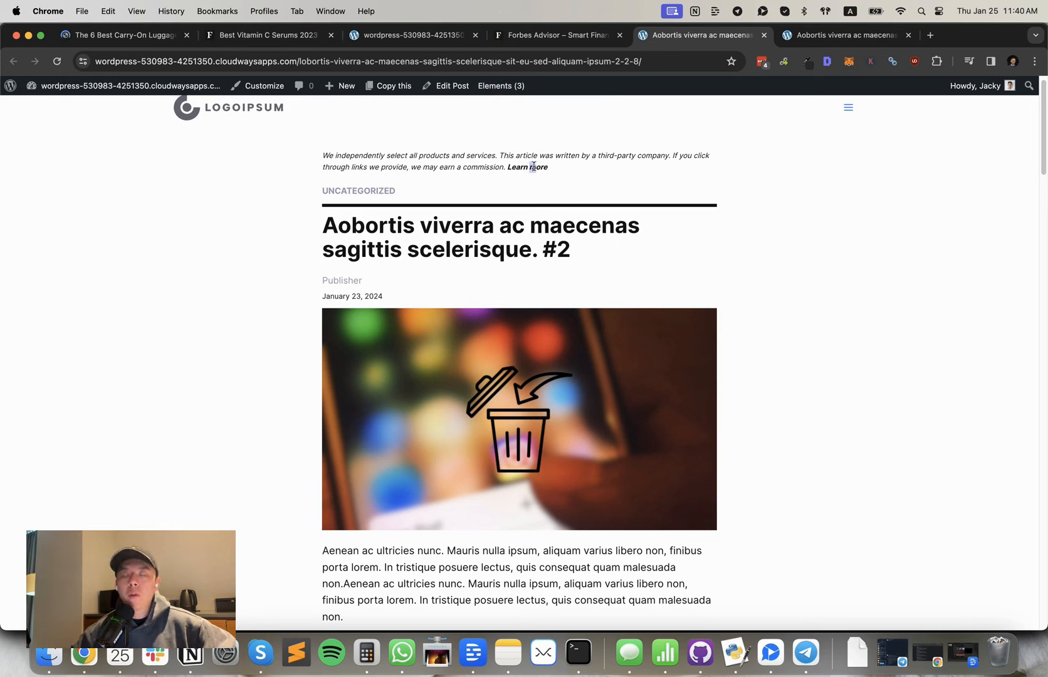
{"action": "mouse_move", "coordinate": [359, 191]}
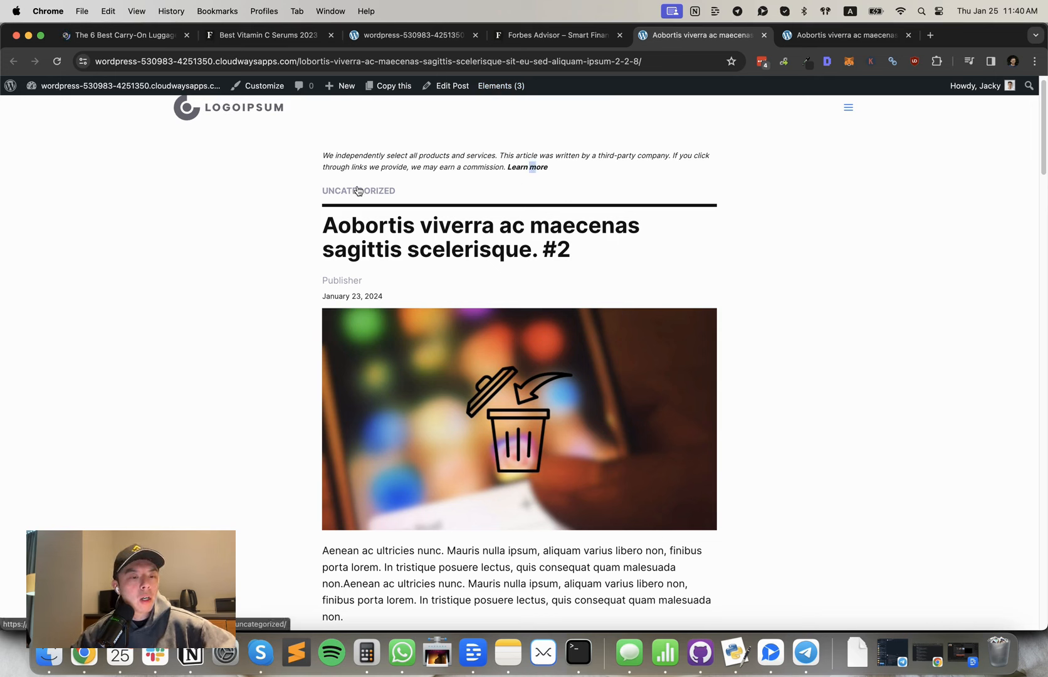
{"action": "mouse_move", "coordinate": [365, 194]}
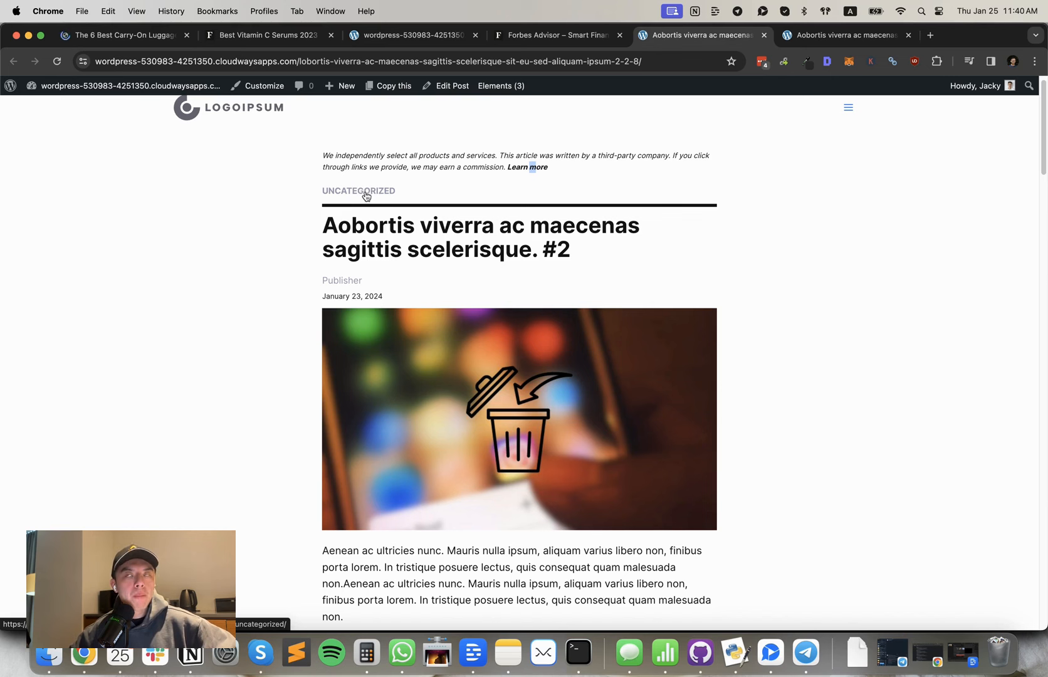
{"action": "mouse_move", "coordinate": [368, 207]}
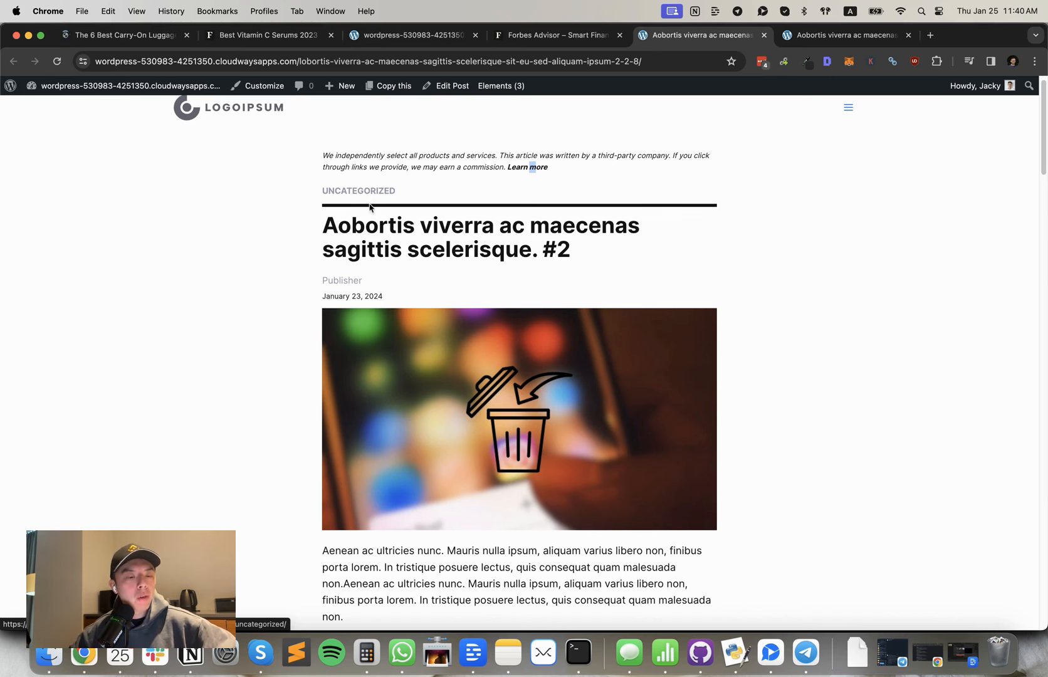
{"action": "scroll", "scroll_direction": "down", "scroll_amount": 3}
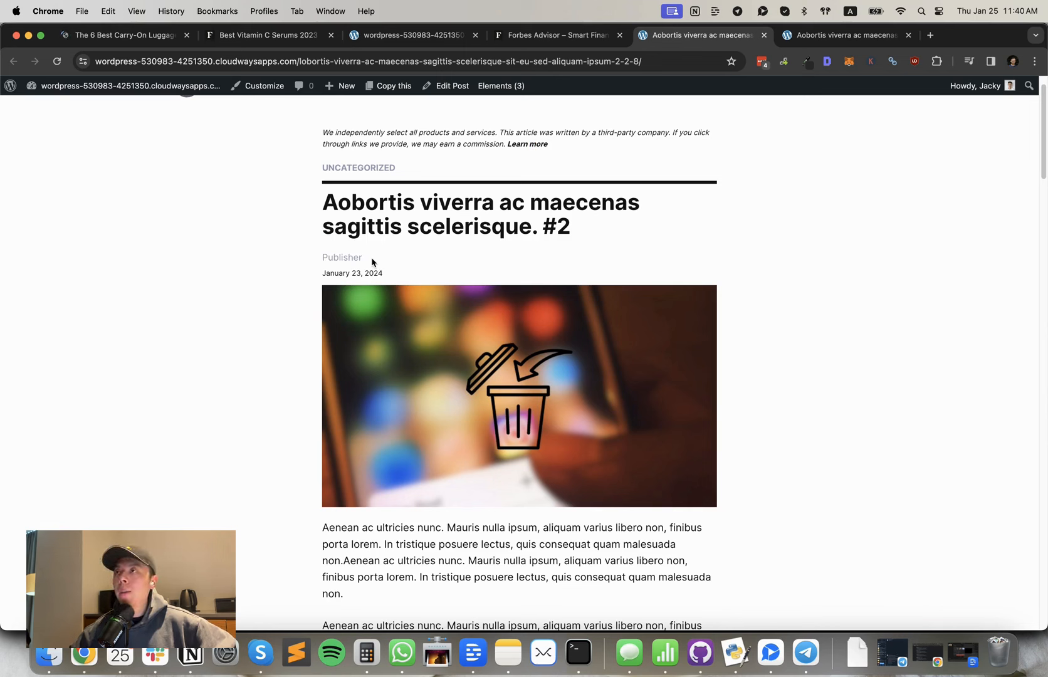
{"action": "mouse_move", "coordinate": [355, 255]}
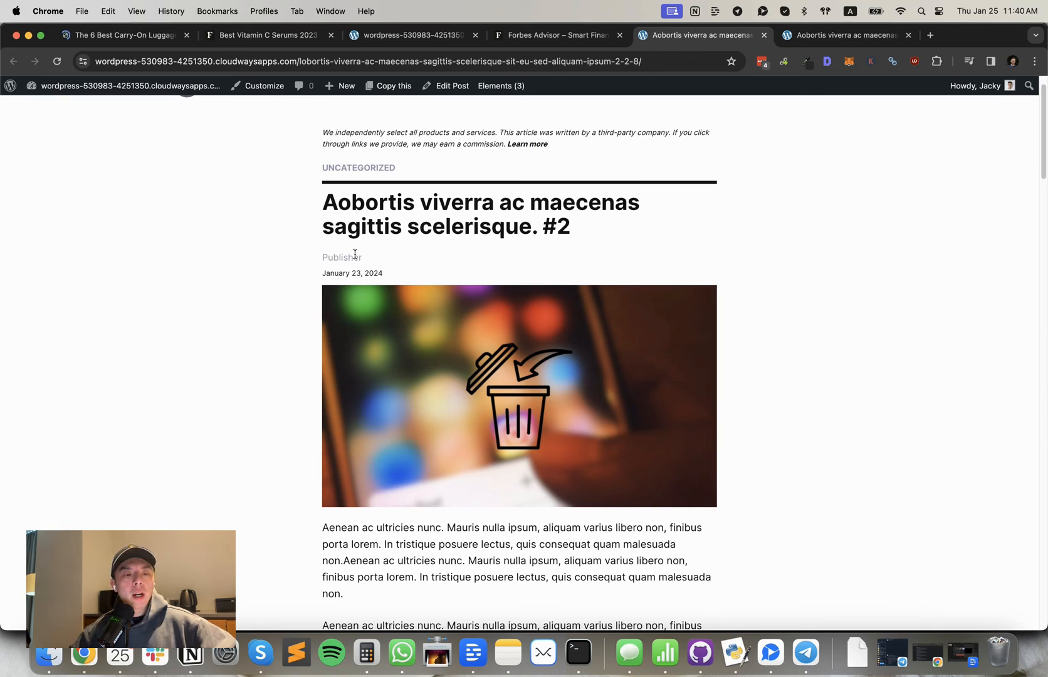
{"action": "mouse_move", "coordinate": [423, 268]}
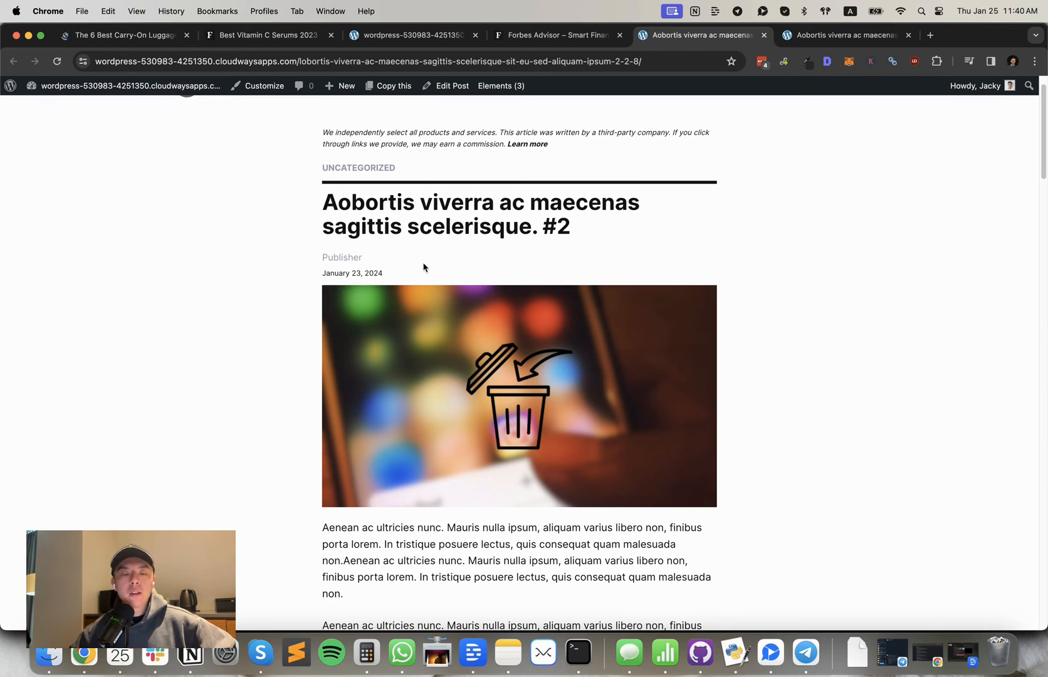
{"action": "mouse_move", "coordinate": [506, 261]}
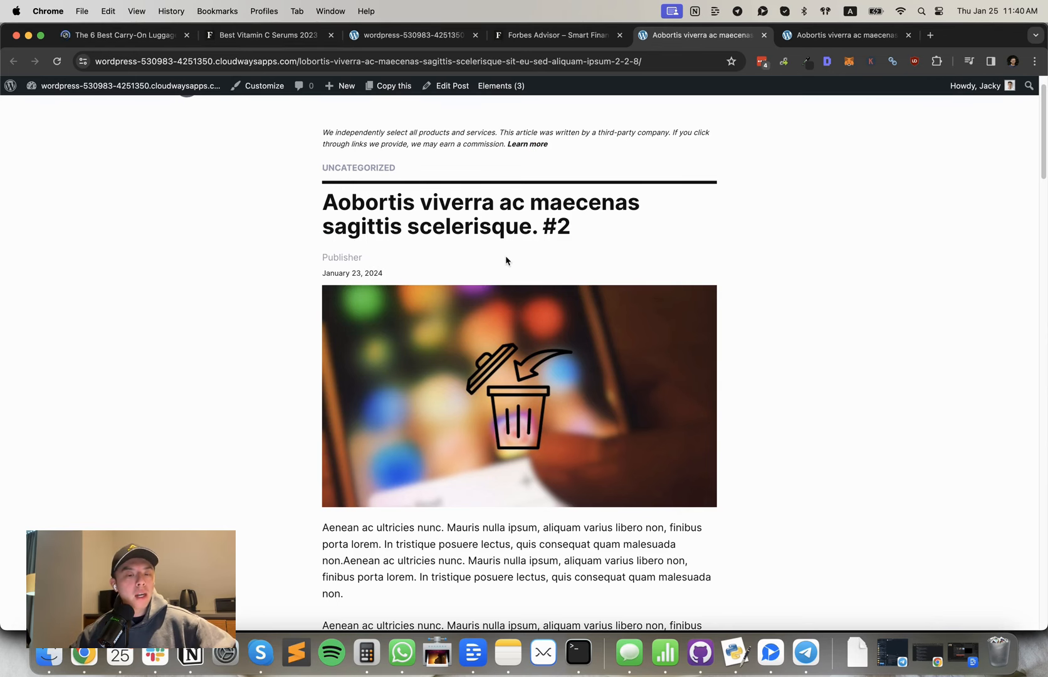
{"action": "scroll", "scroll_direction": "down", "scroll_amount": 3}
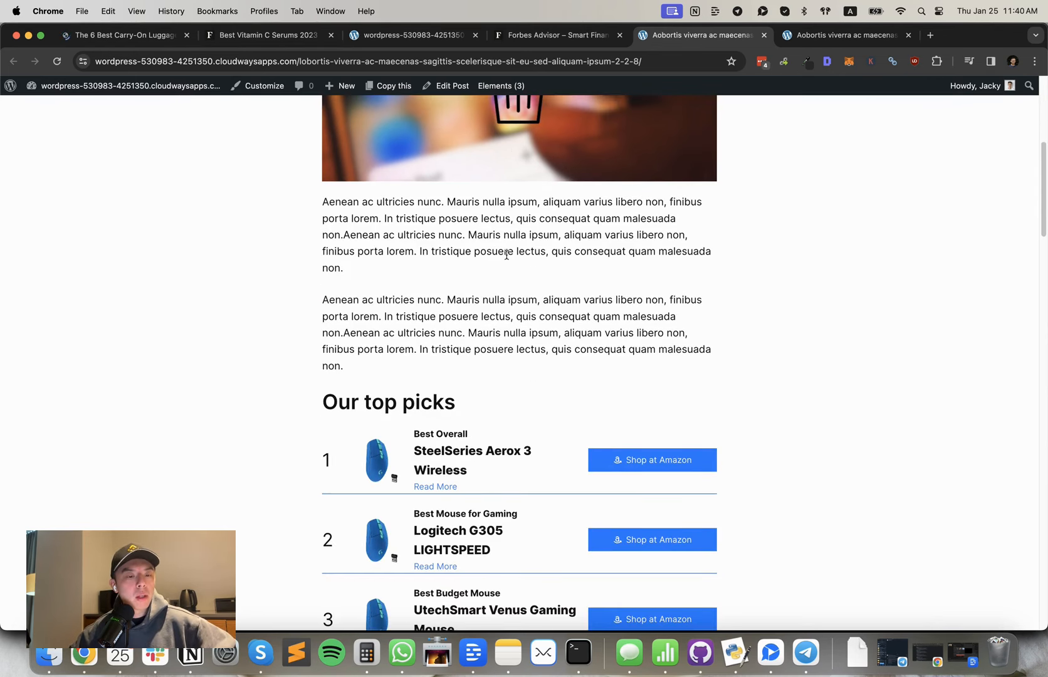
{"action": "scroll", "scroll_direction": "up", "scroll_amount": 3}
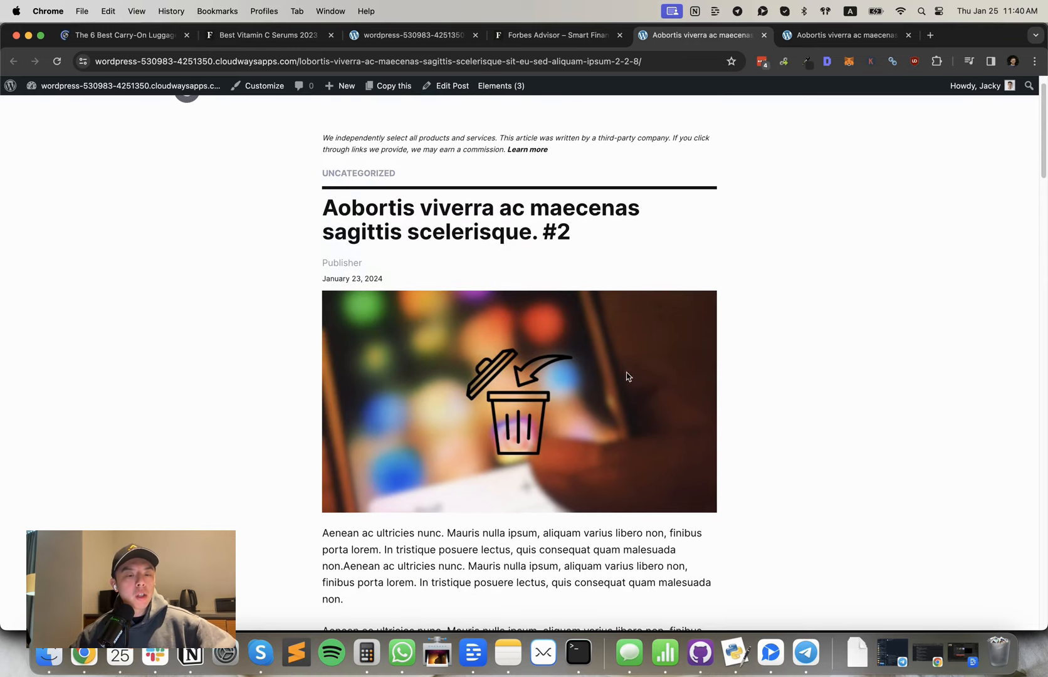
{"action": "mouse_move", "coordinate": [415, 334]}
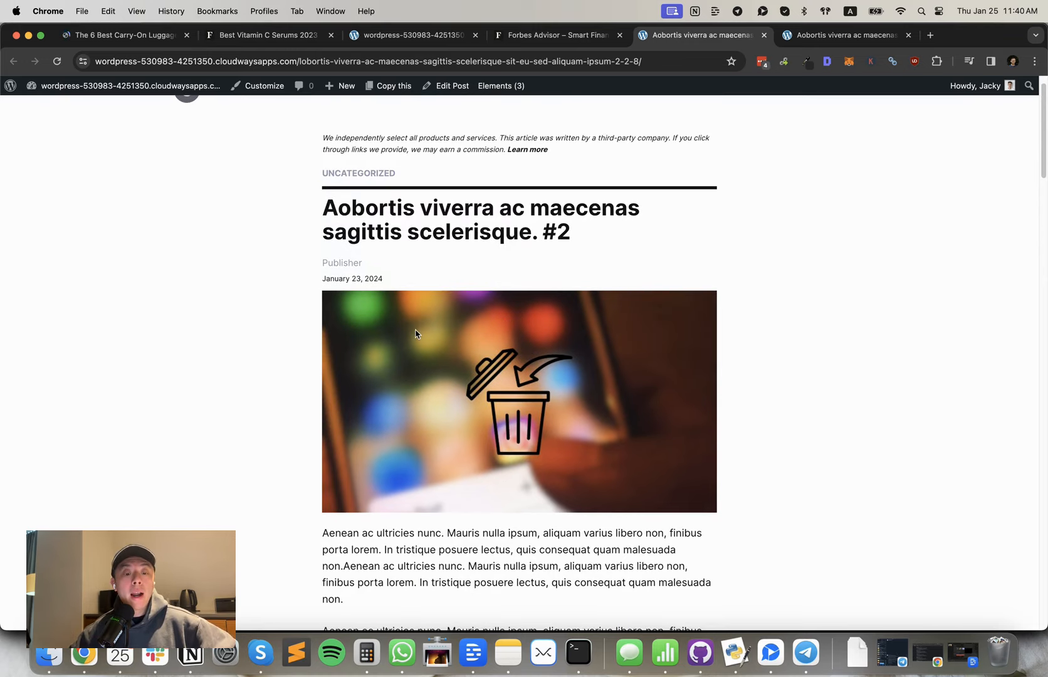
{"action": "mouse_move", "coordinate": [658, 385]}
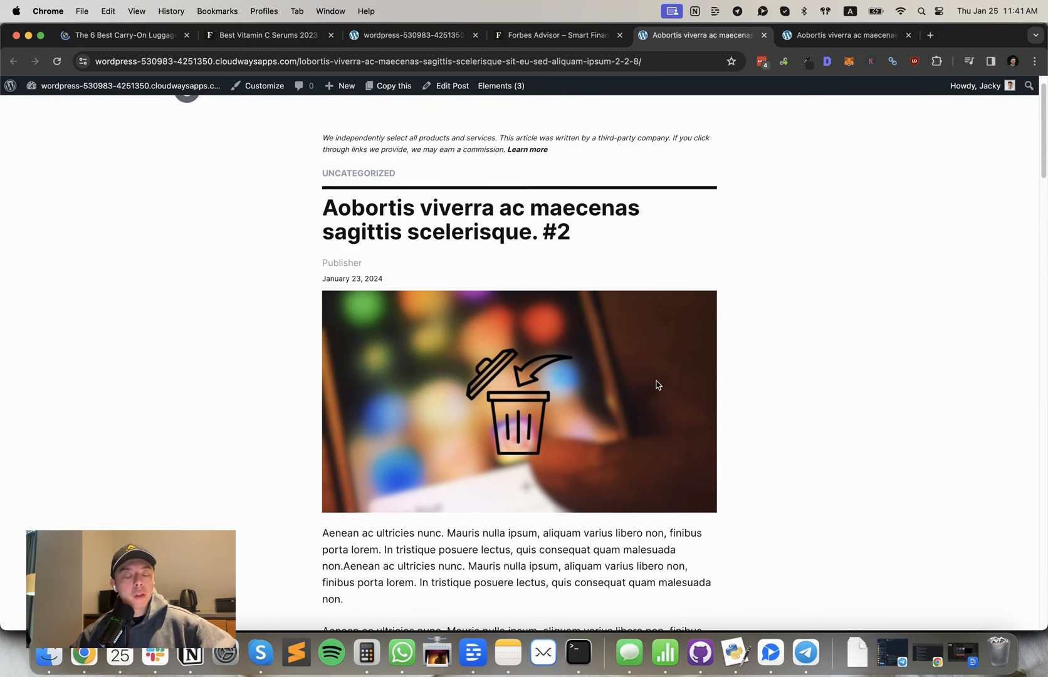
{"action": "scroll", "scroll_direction": "down", "scroll_amount": 3}
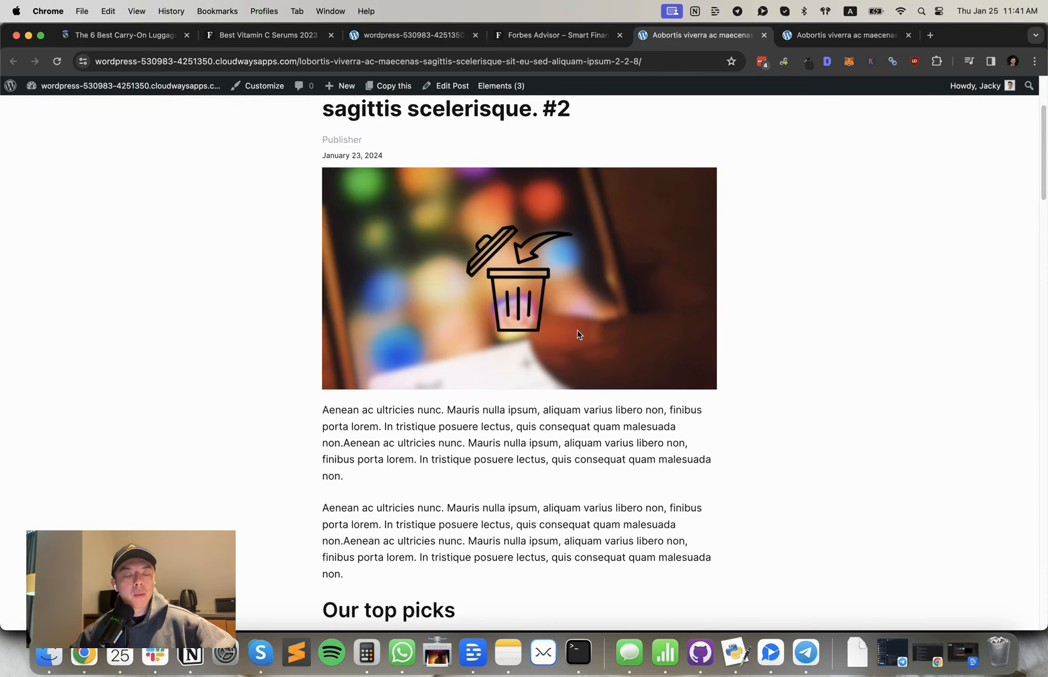
{"action": "mouse_move", "coordinate": [428, 253]}
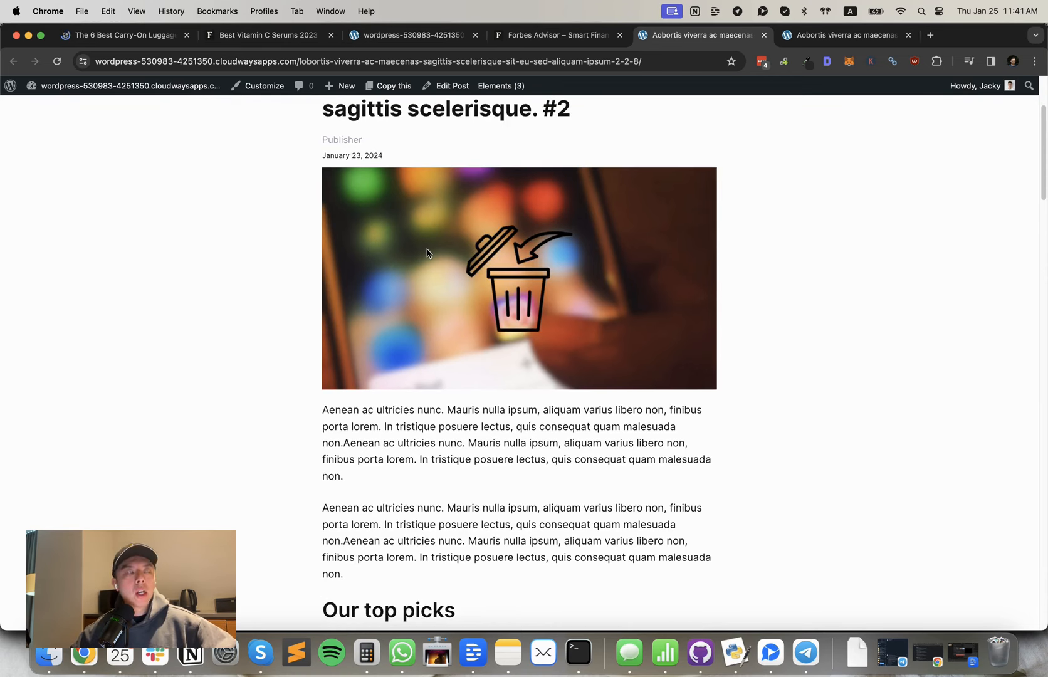
{"action": "scroll", "scroll_direction": "down", "scroll_amount": 3}
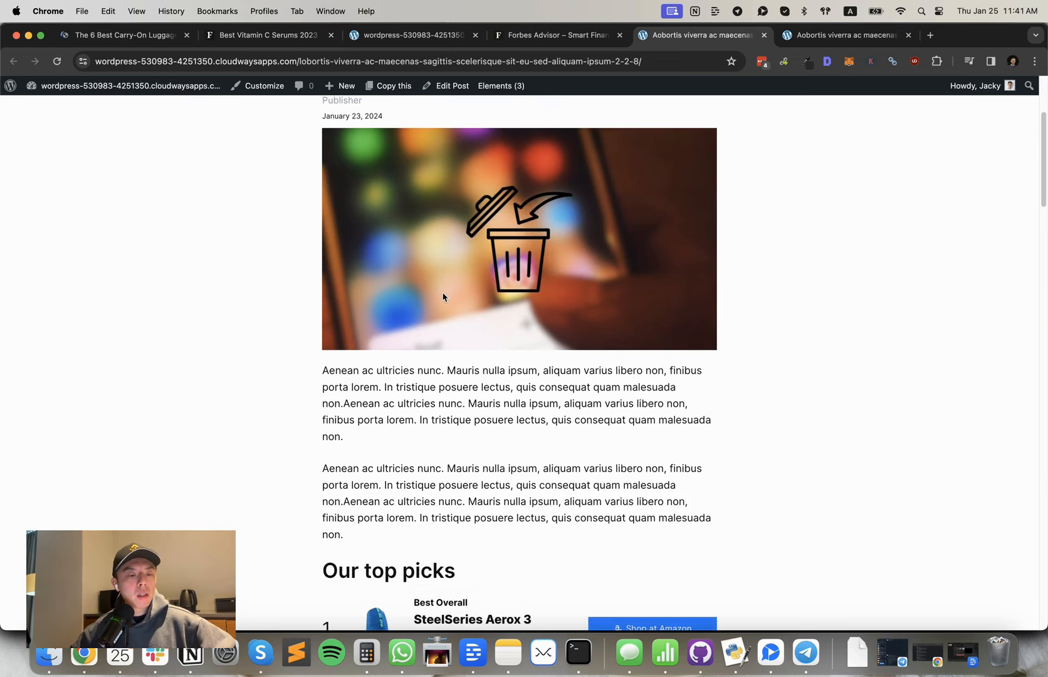
{"action": "scroll", "scroll_direction": "down", "scroll_amount": 3}
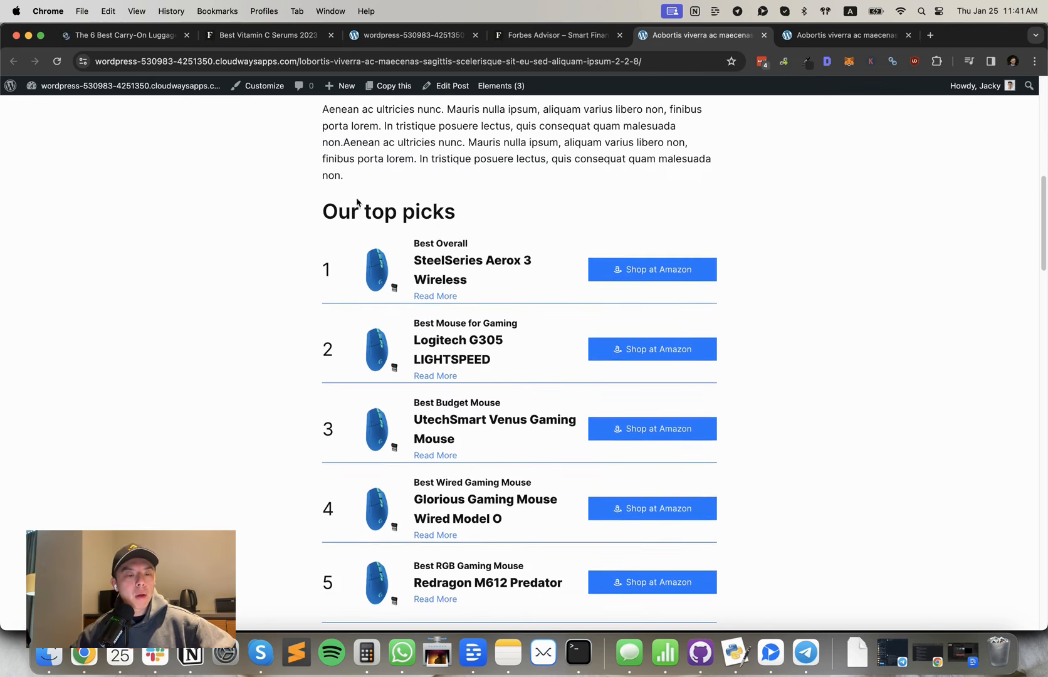
{"action": "mouse_move", "coordinate": [418, 242]}
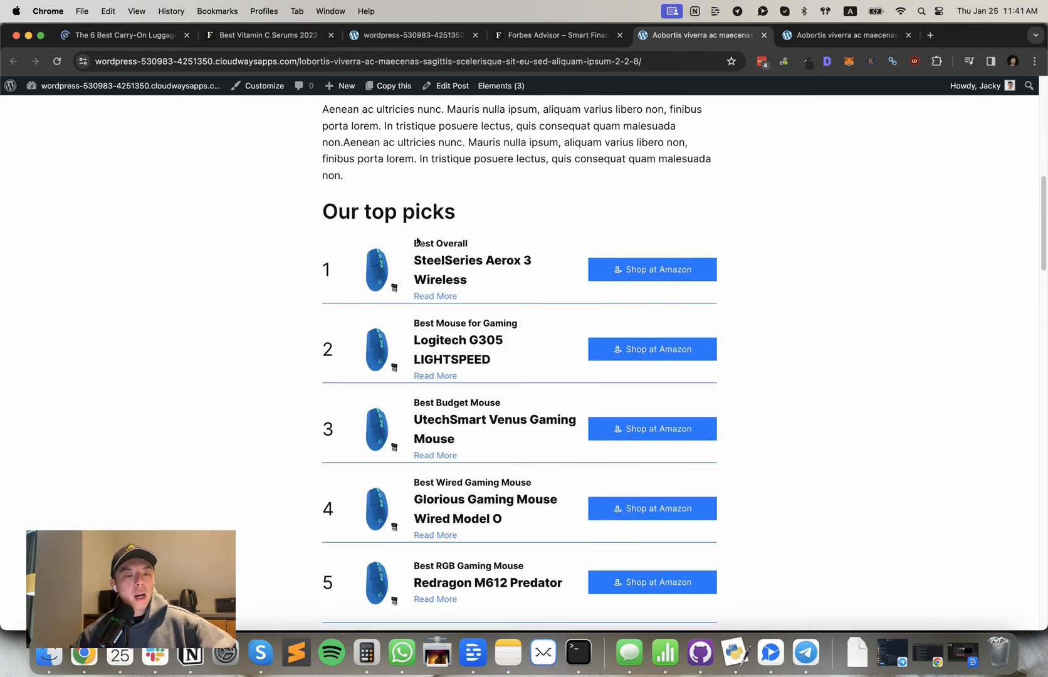
- Scroll past the five-mouse picks list to the first product section marked Our Pick
{"action": "scroll", "scroll_direction": "down", "scroll_amount": 3}
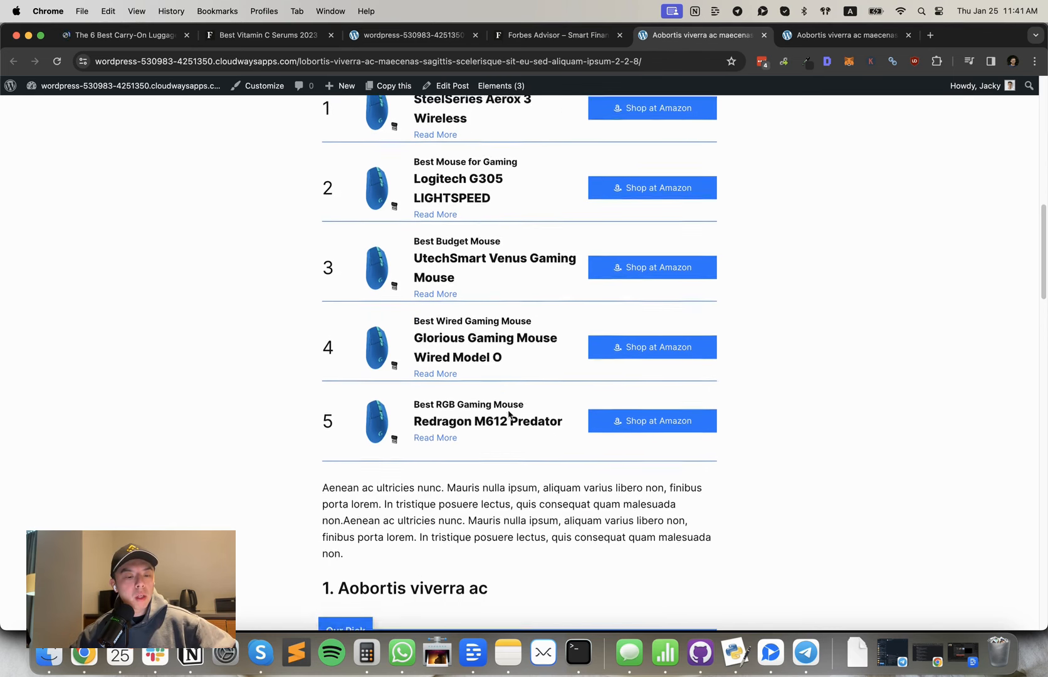
{"action": "scroll", "scroll_direction": "down", "scroll_amount": 3}
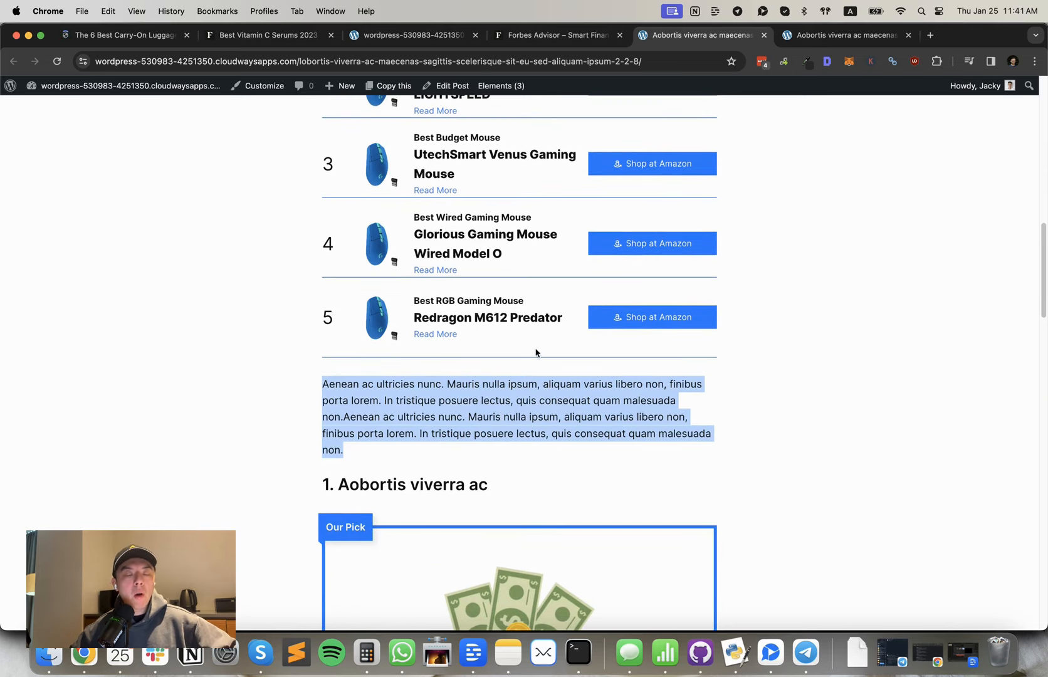
{"action": "scroll", "scroll_direction": "down", "scroll_amount": 3}
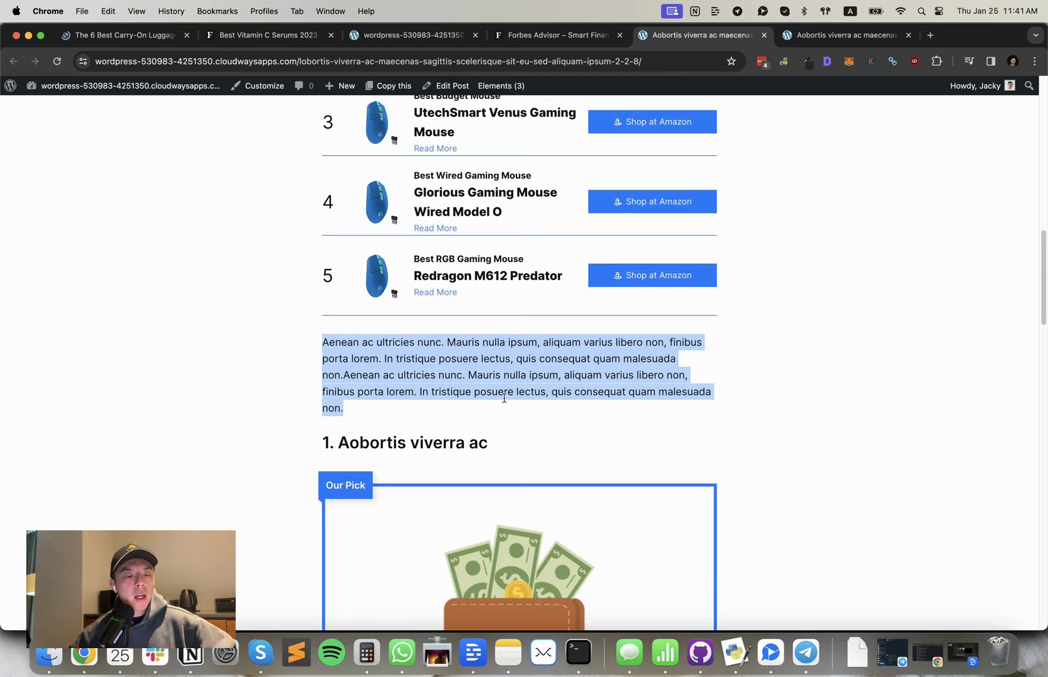
- Skim post #2's product sections and related articles, then open the sample post #3 tab
{"action": "scroll", "scroll_direction": "down", "scroll_amount": 3}
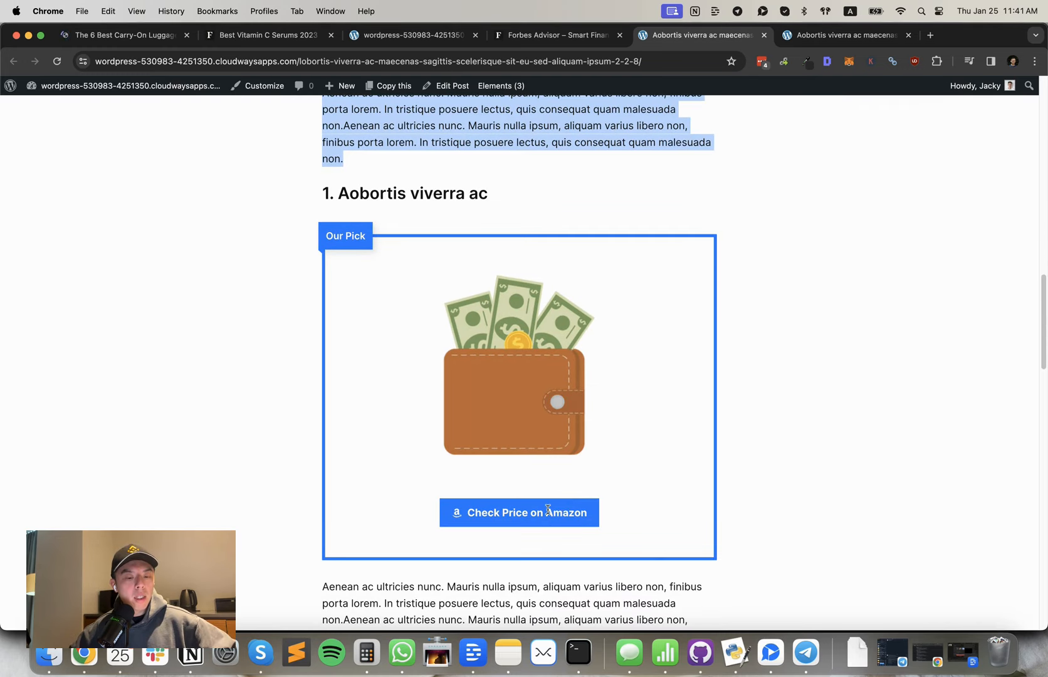
{"action": "scroll", "scroll_direction": "down", "scroll_amount": 3}
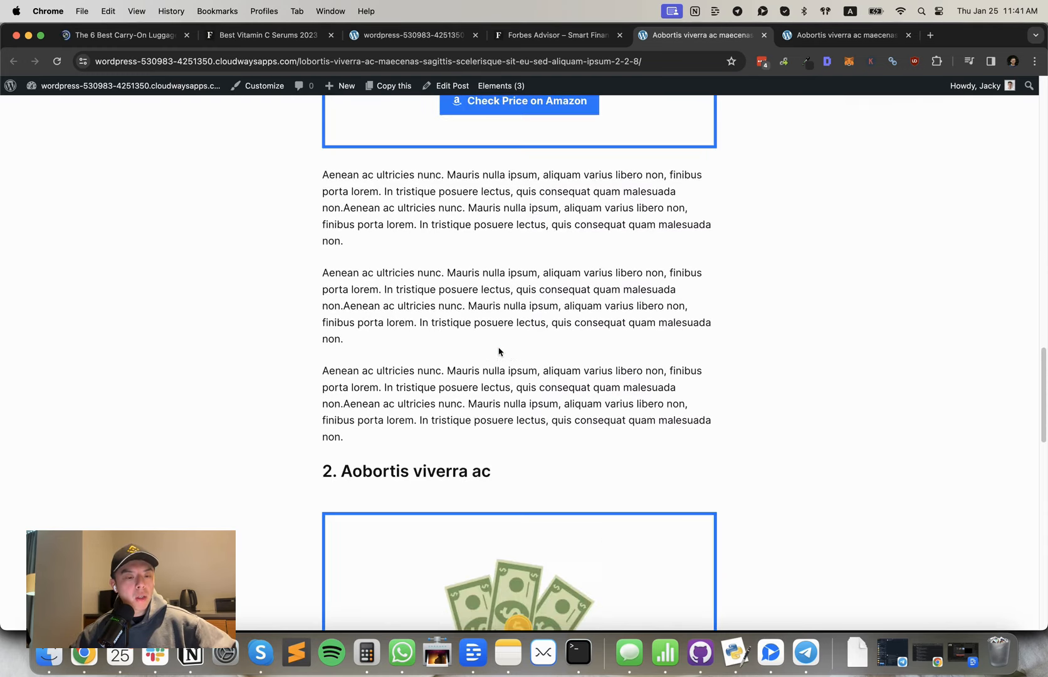
{"action": "scroll", "scroll_direction": "down", "scroll_amount": 3}
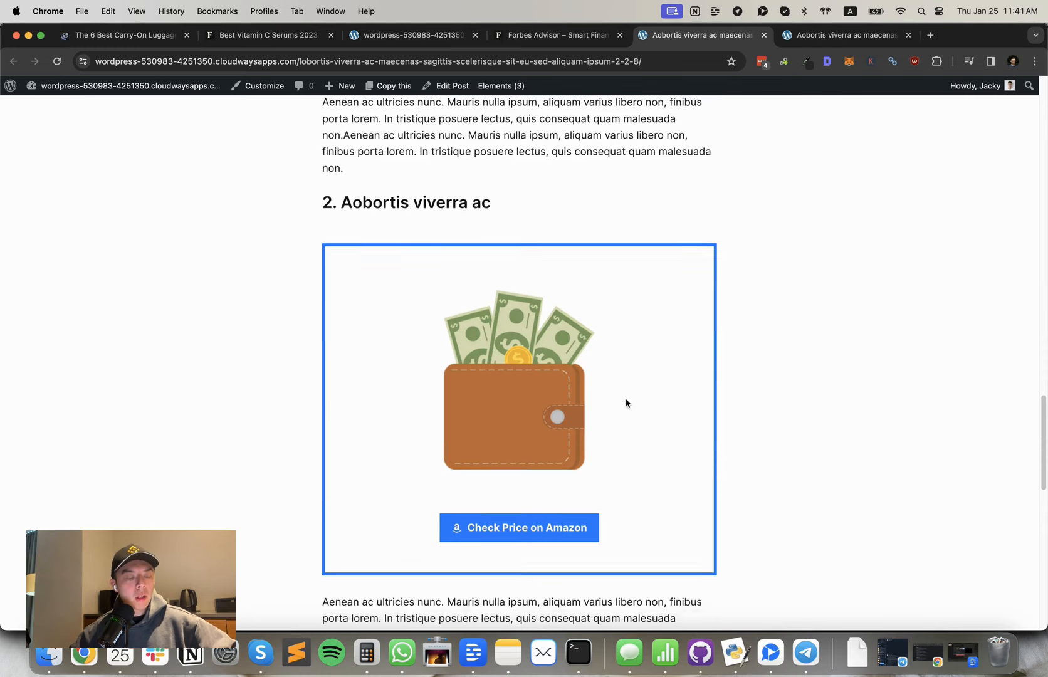
{"action": "scroll", "scroll_direction": "down", "scroll_amount": 3}
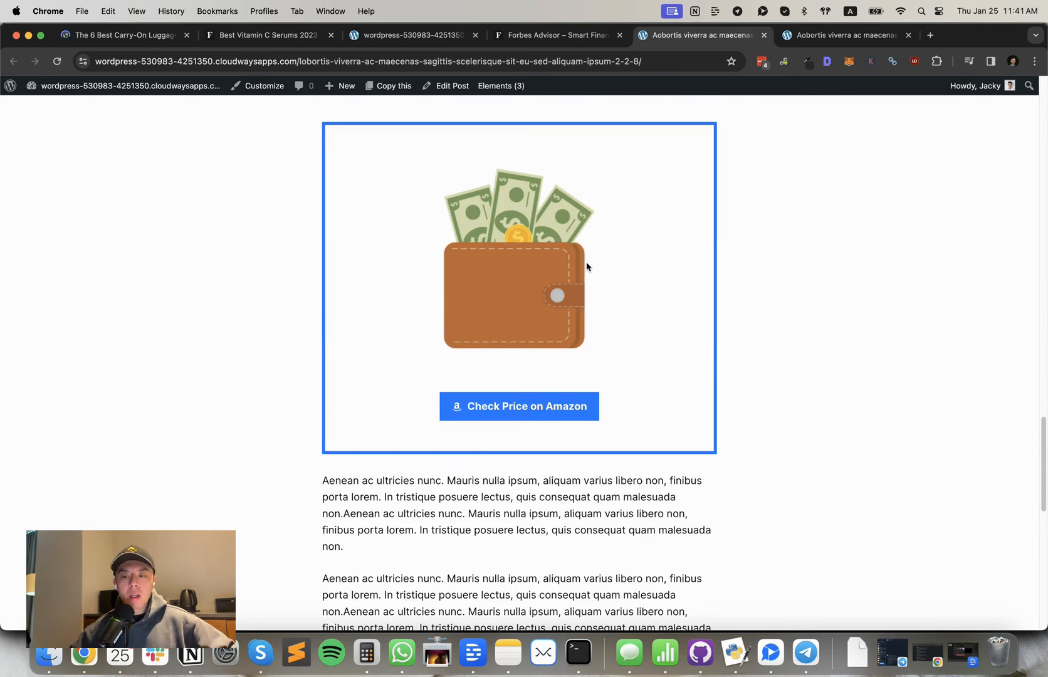
{"action": "scroll", "scroll_direction": "down", "scroll_amount": 3}
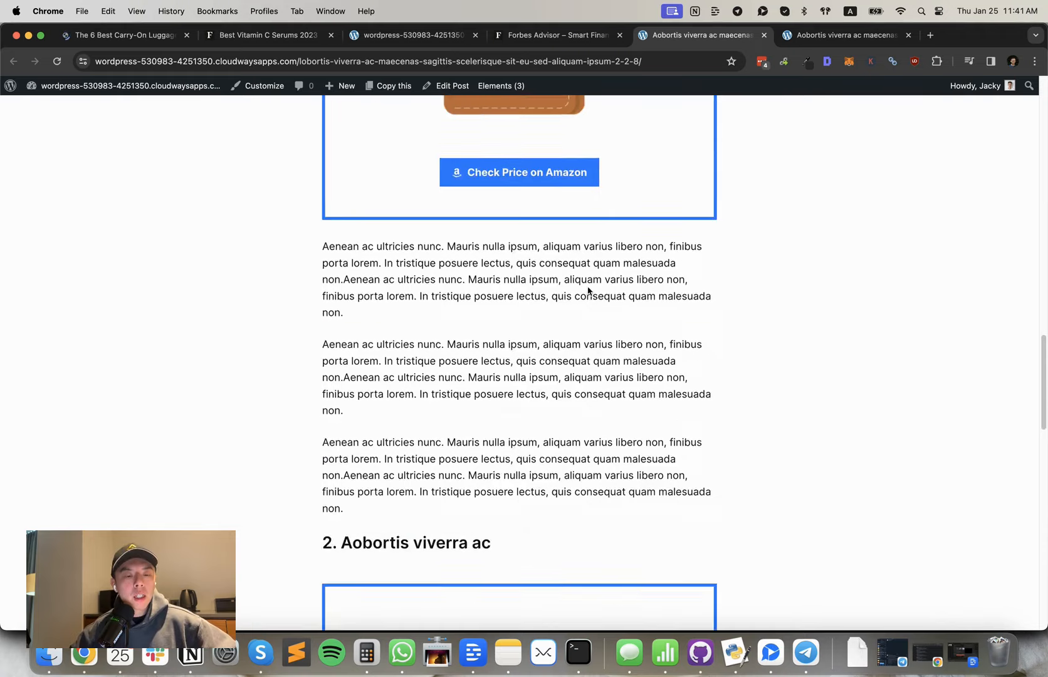
{"action": "scroll", "scroll_direction": "up", "scroll_amount": 3}
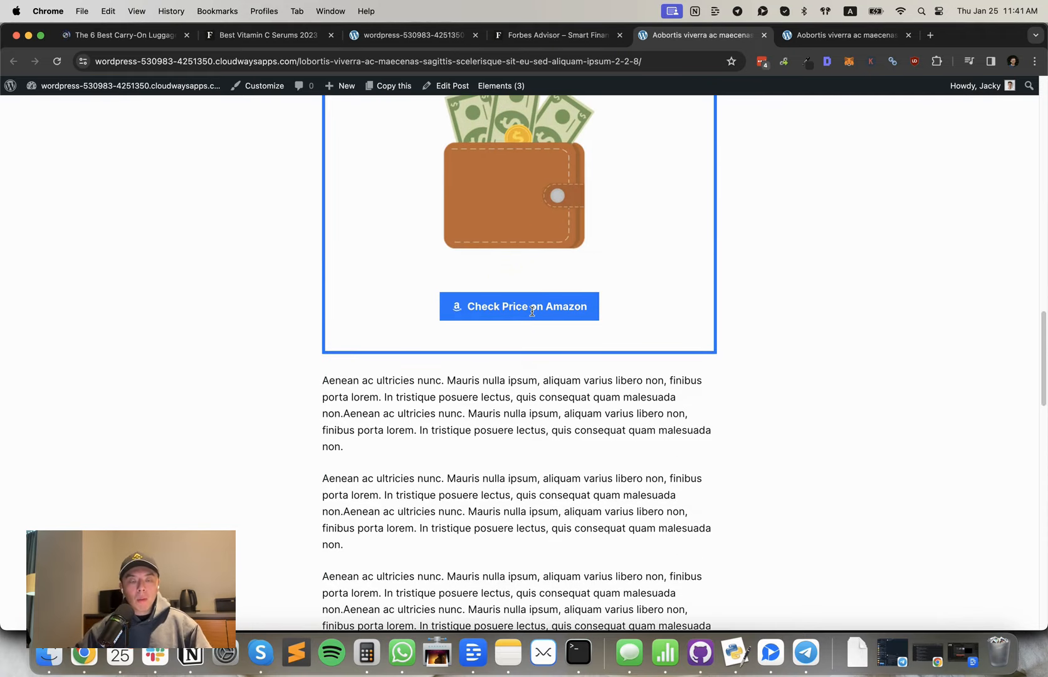
{"action": "scroll", "scroll_direction": "down", "scroll_amount": 3}
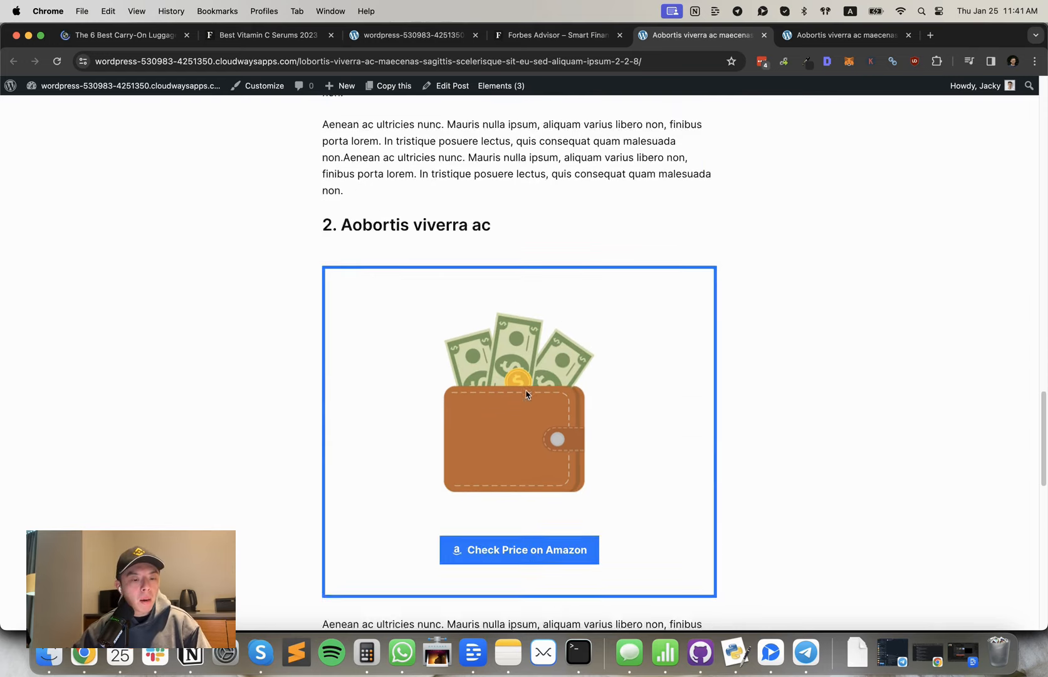
{"action": "scroll", "scroll_direction": "down", "scroll_amount": 3}
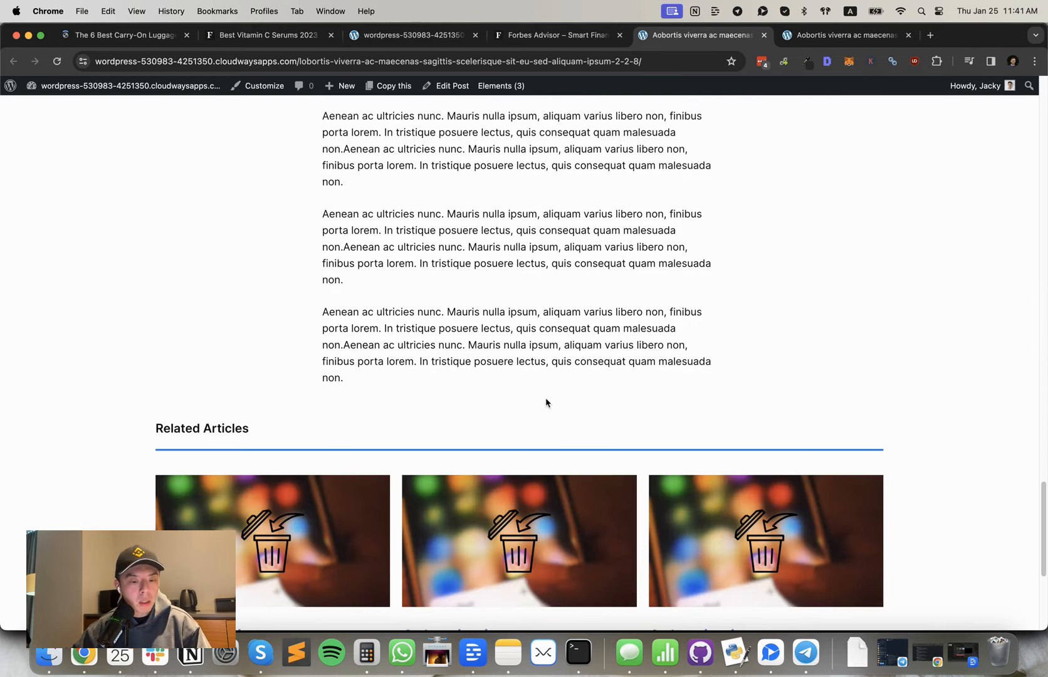
{"action": "scroll", "scroll_direction": "down", "scroll_amount": 3}
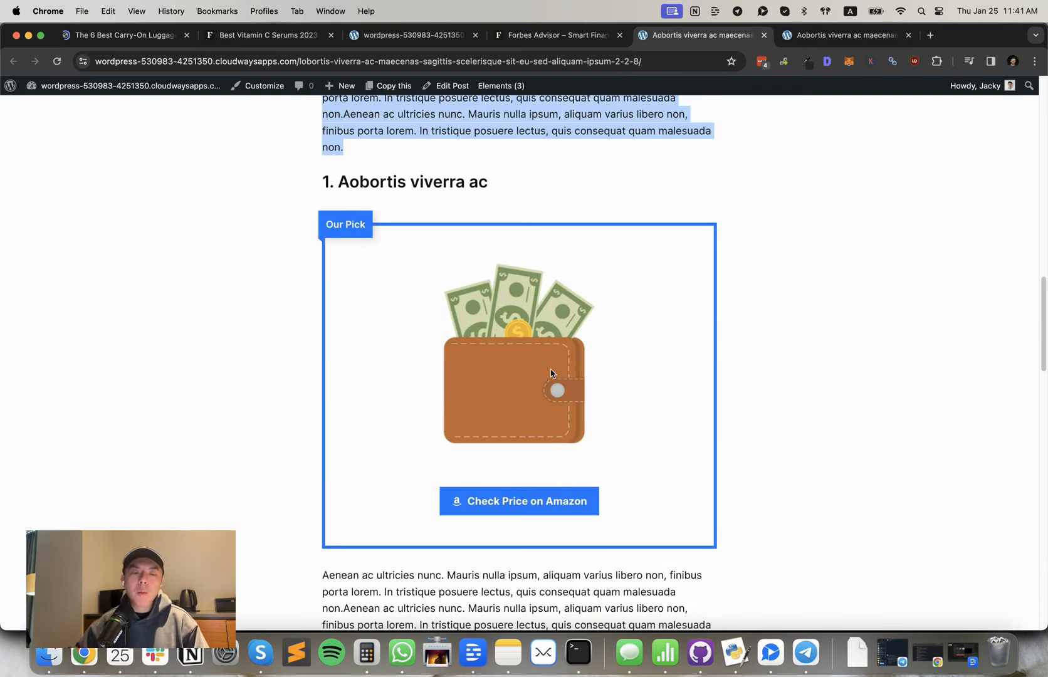
{"action": "mouse_move", "coordinate": [604, 244]}
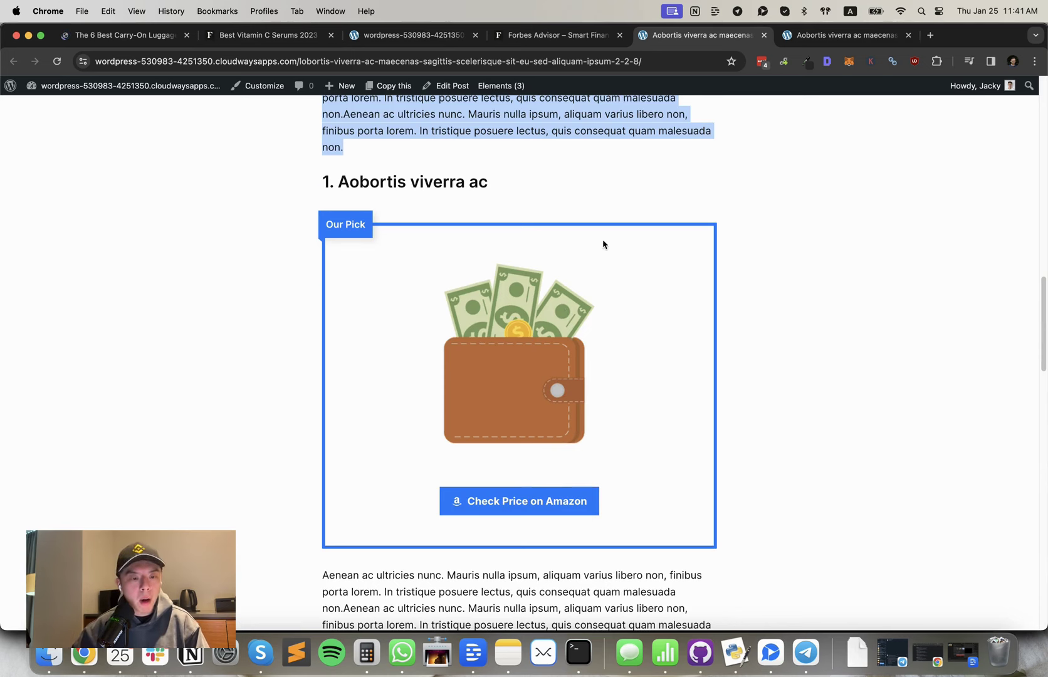
{"action": "left_click", "coordinate": [846, 35]}
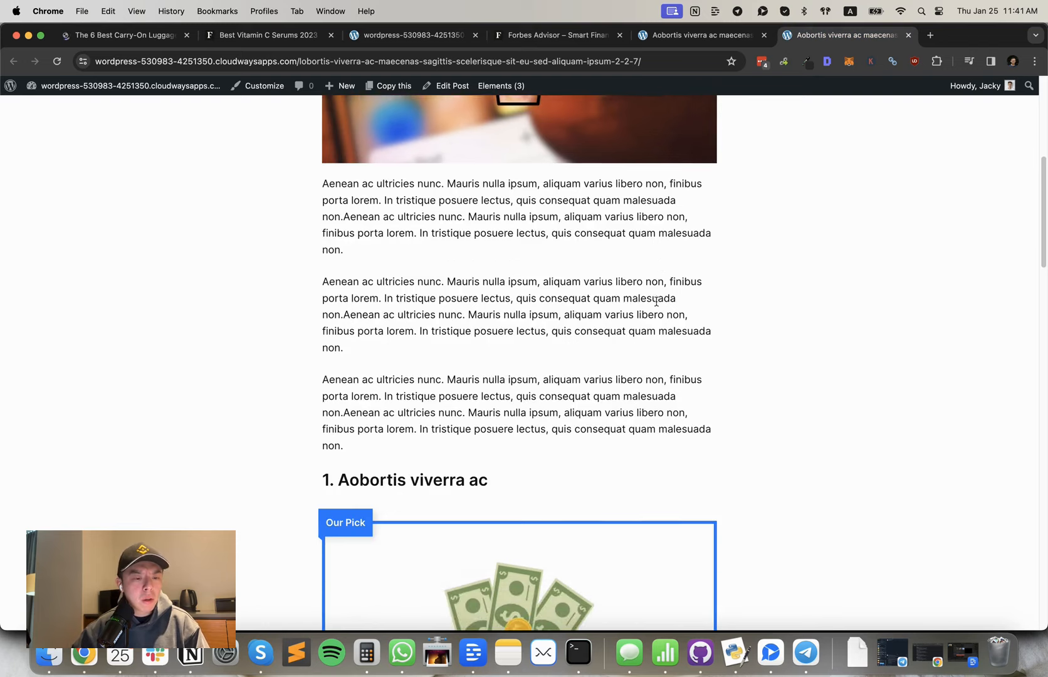
- Scroll through the clean sample post #3, then bring Notion's EP81 notes back
{"action": "scroll", "scroll_direction": "up", "scroll_amount": 3}
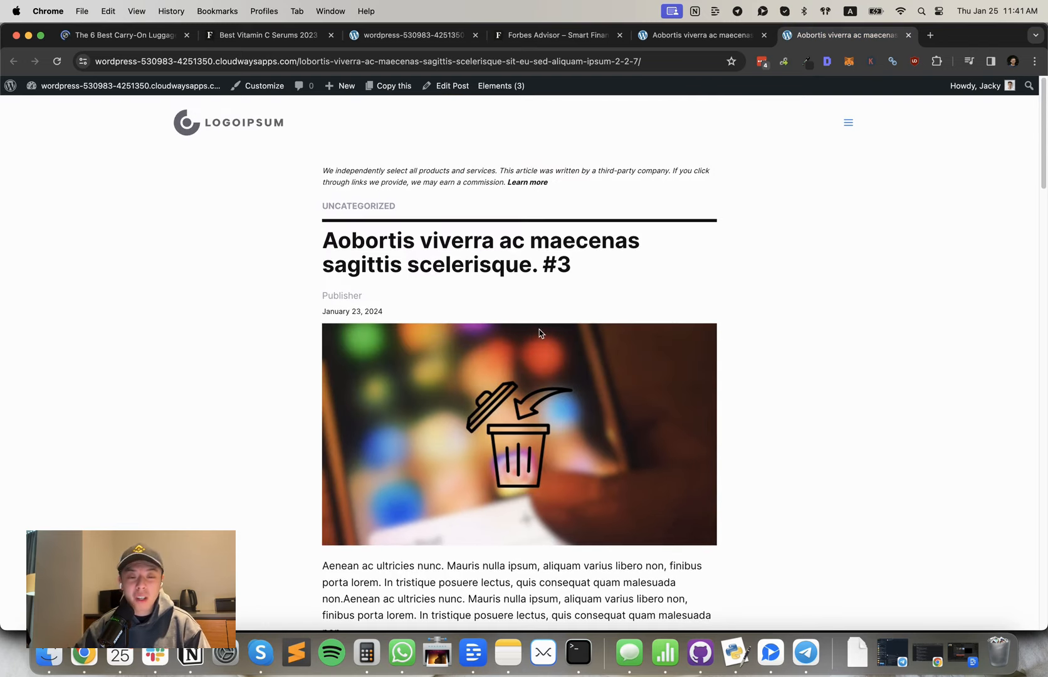
{"action": "scroll", "scroll_direction": "down", "scroll_amount": 3}
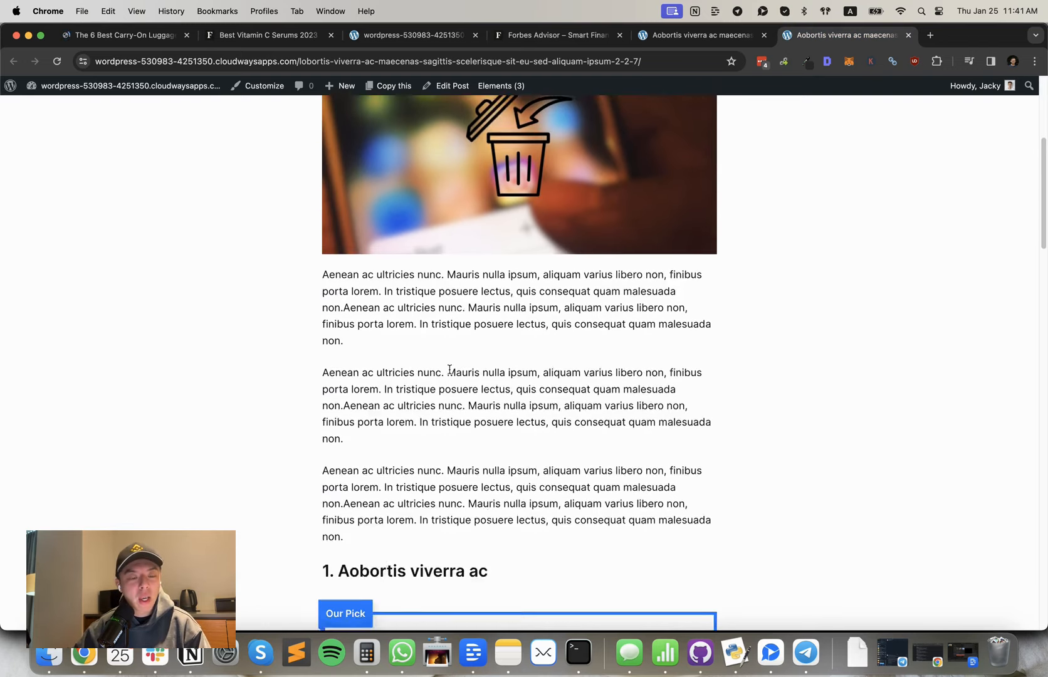
{"action": "scroll", "scroll_direction": "down", "scroll_amount": 3}
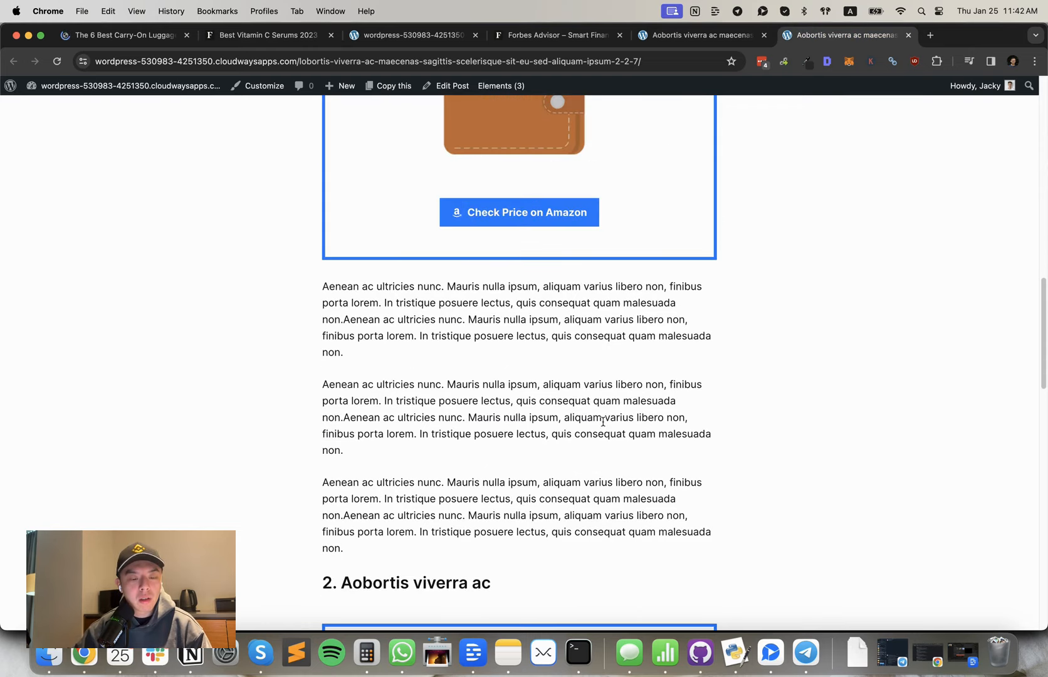
{"action": "scroll", "scroll_direction": "down", "scroll_amount": 3}
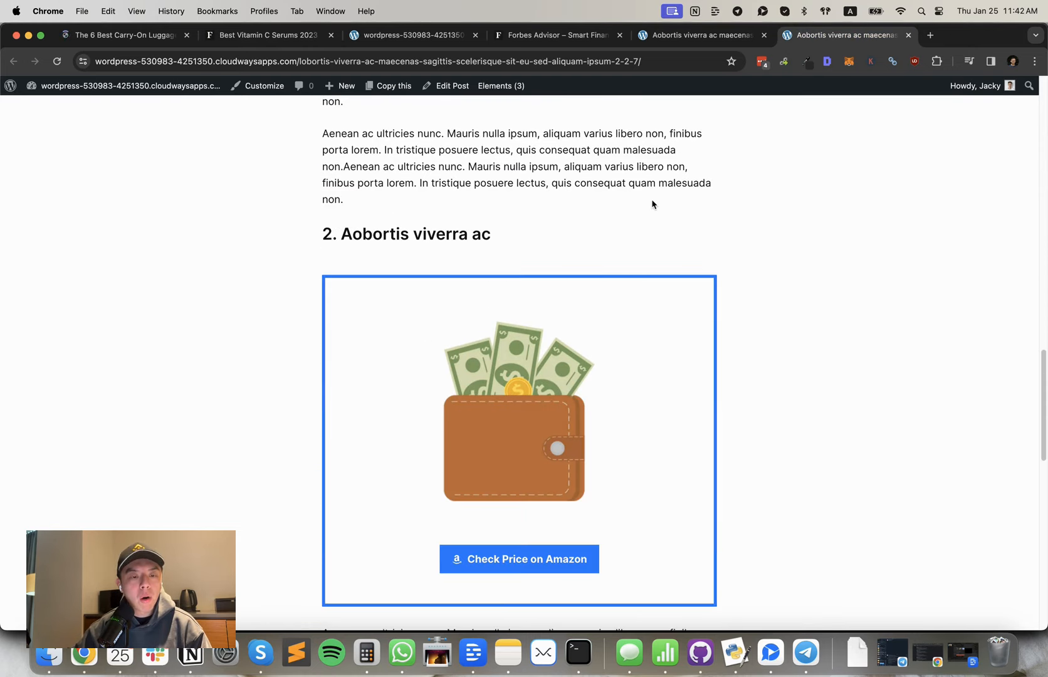
{"action": "left_click", "coordinate": [191, 654]}
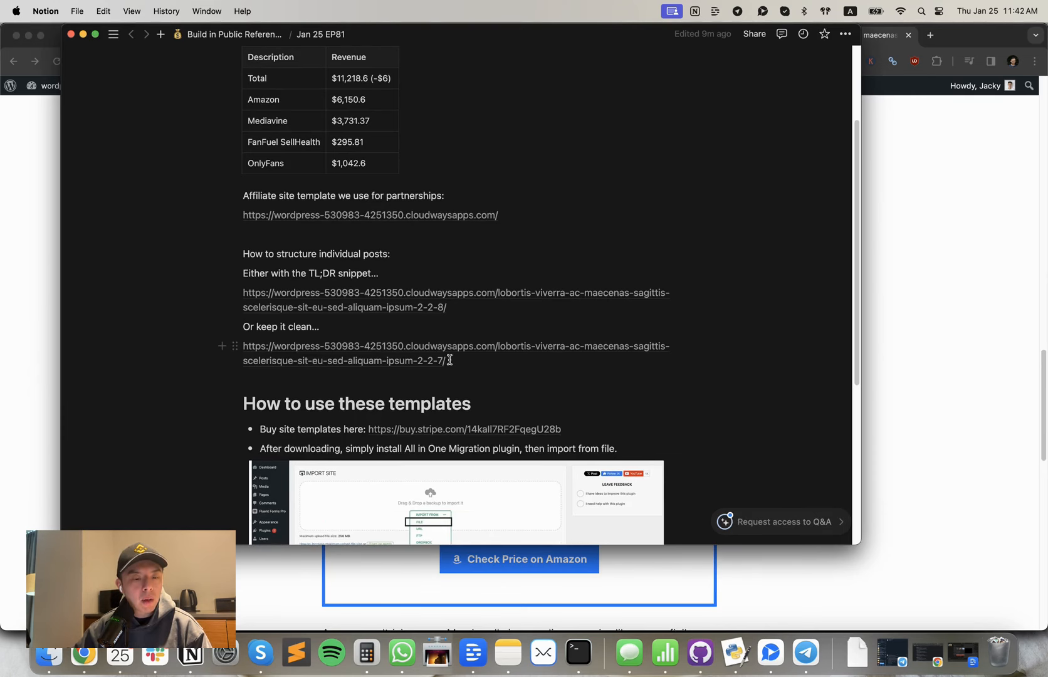
- Scroll the Notion notes down to the 'How to use these templates' section
{"action": "scroll", "scroll_direction": "down", "scroll_amount": 3}
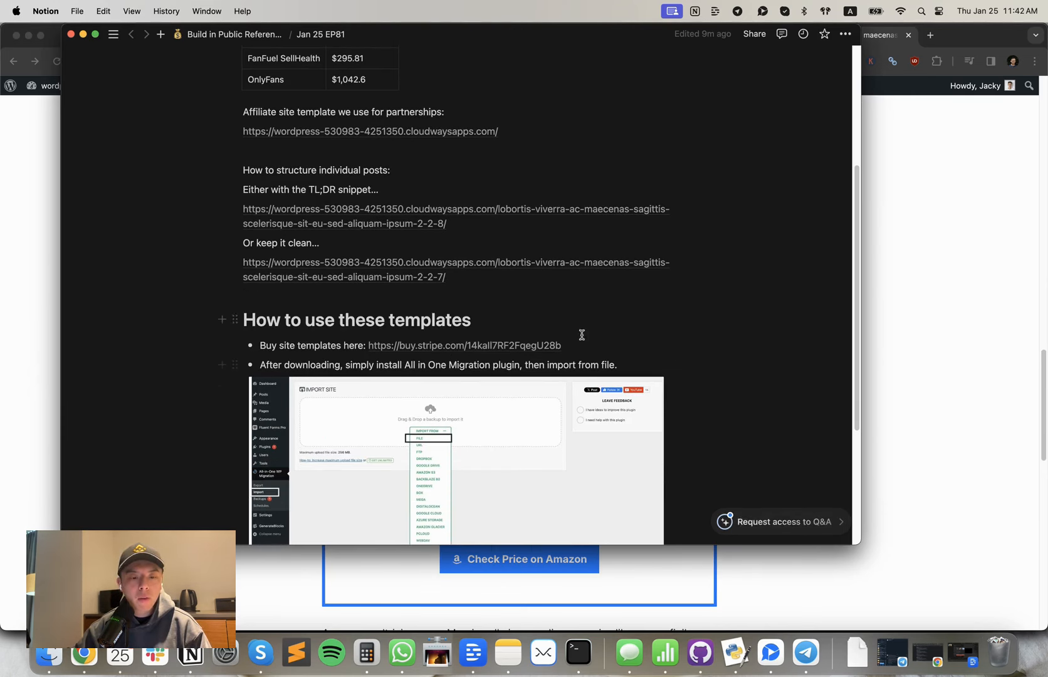
{"action": "mouse_move", "coordinate": [591, 308]}
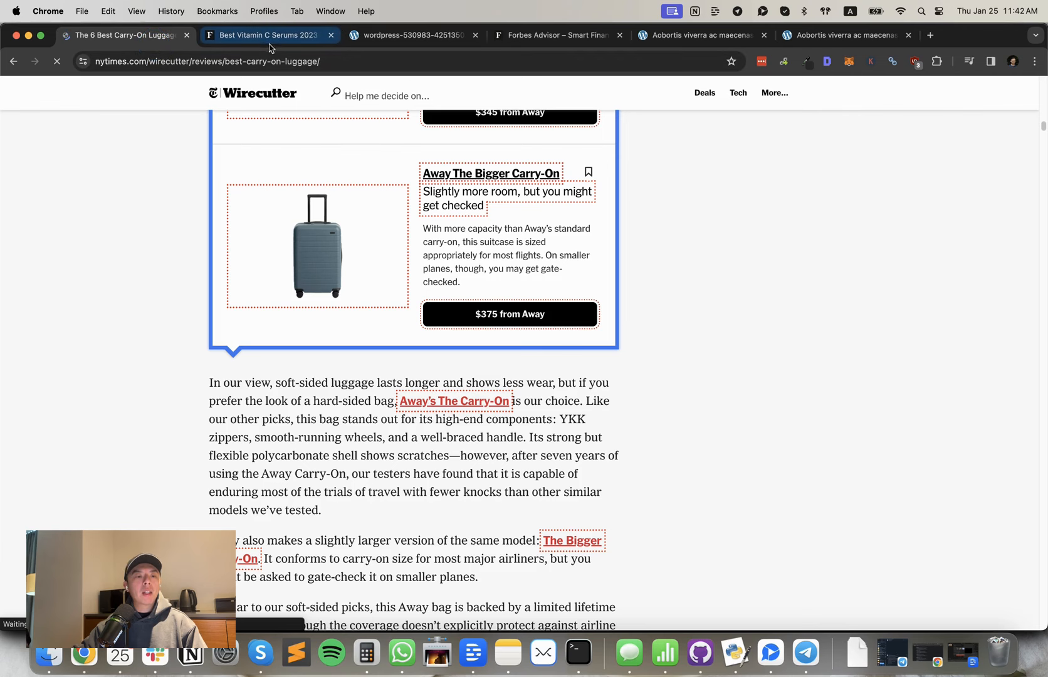
- View the Forbes vitamin C review and template homepage, then return to sample post #2
{"action": "left_click", "coordinate": [269, 35]}
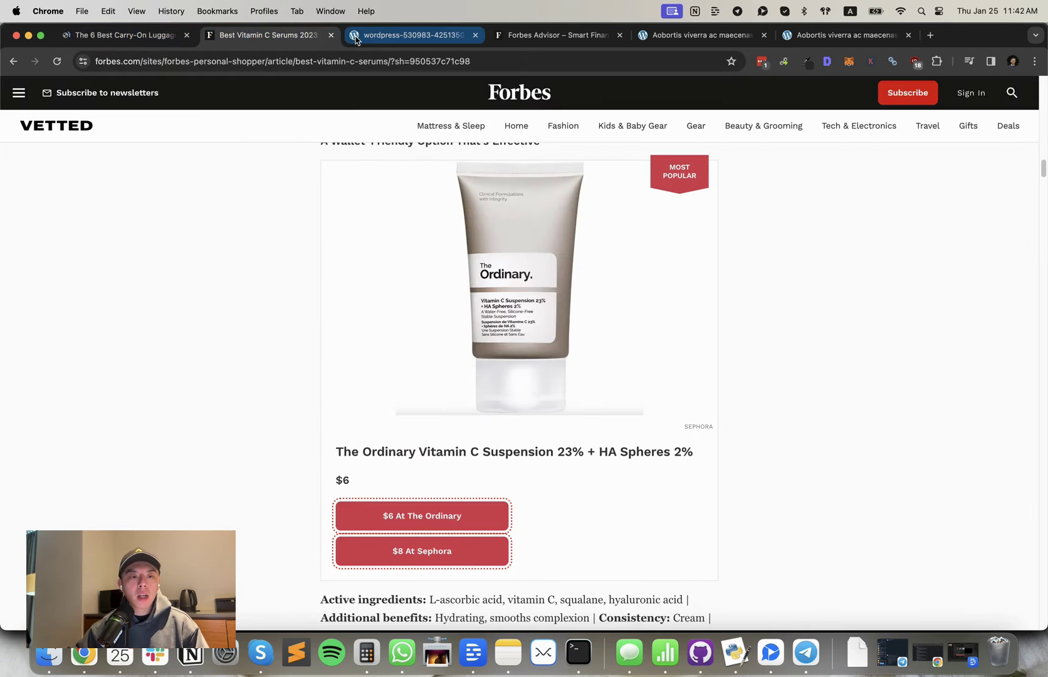
{"action": "left_click", "coordinate": [410, 35]}
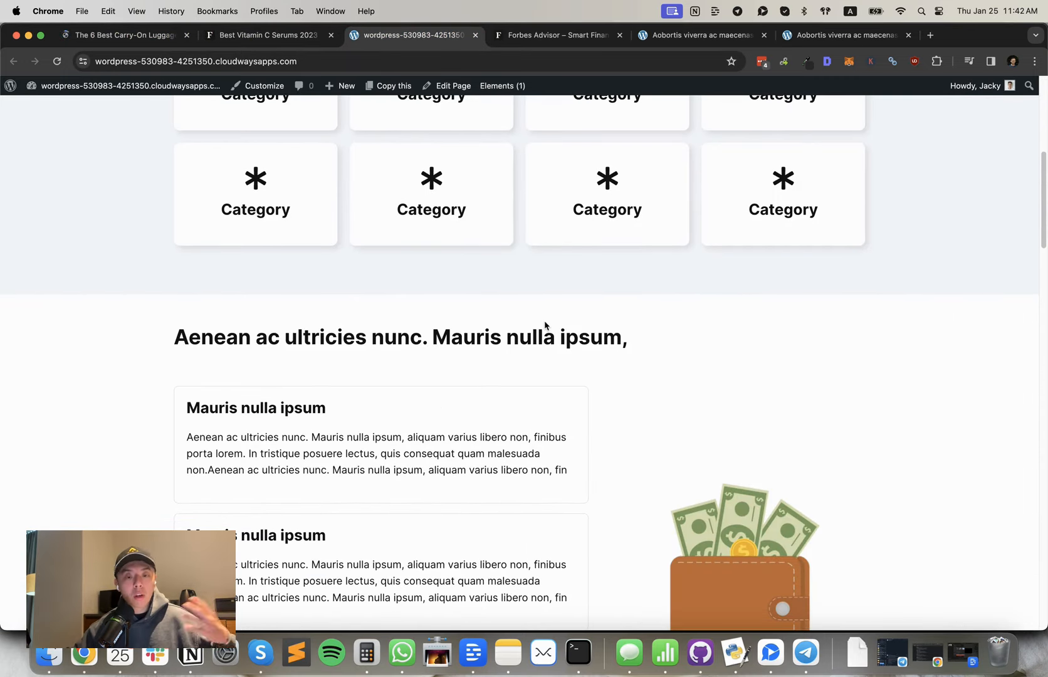
{"action": "scroll", "scroll_direction": "down", "scroll_amount": 3}
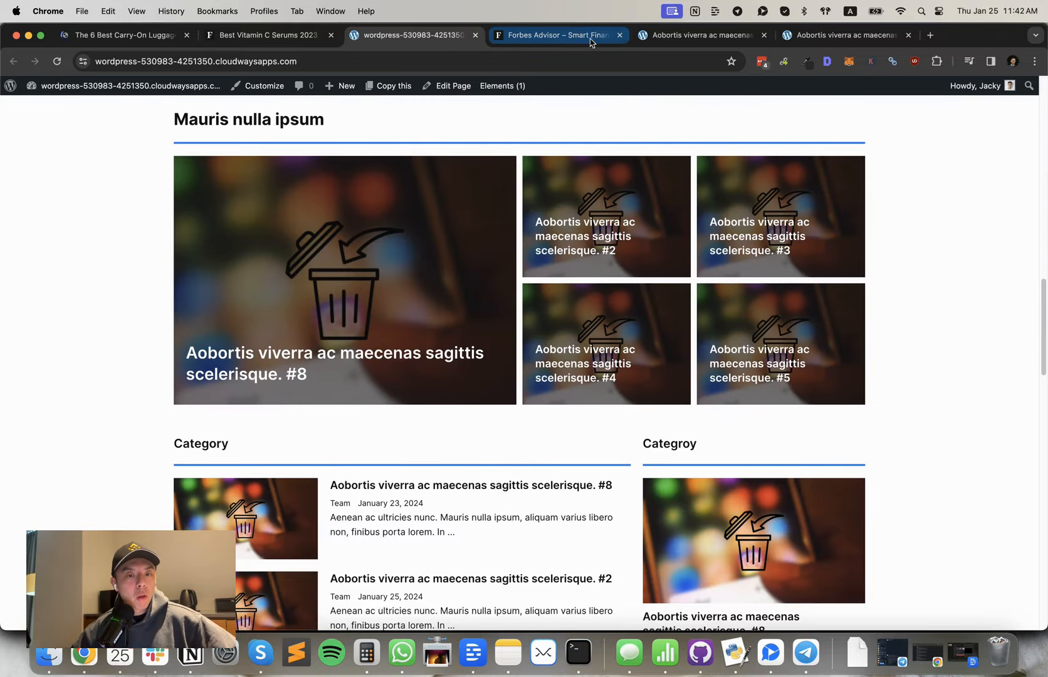
{"action": "left_click", "coordinate": [700, 35]}
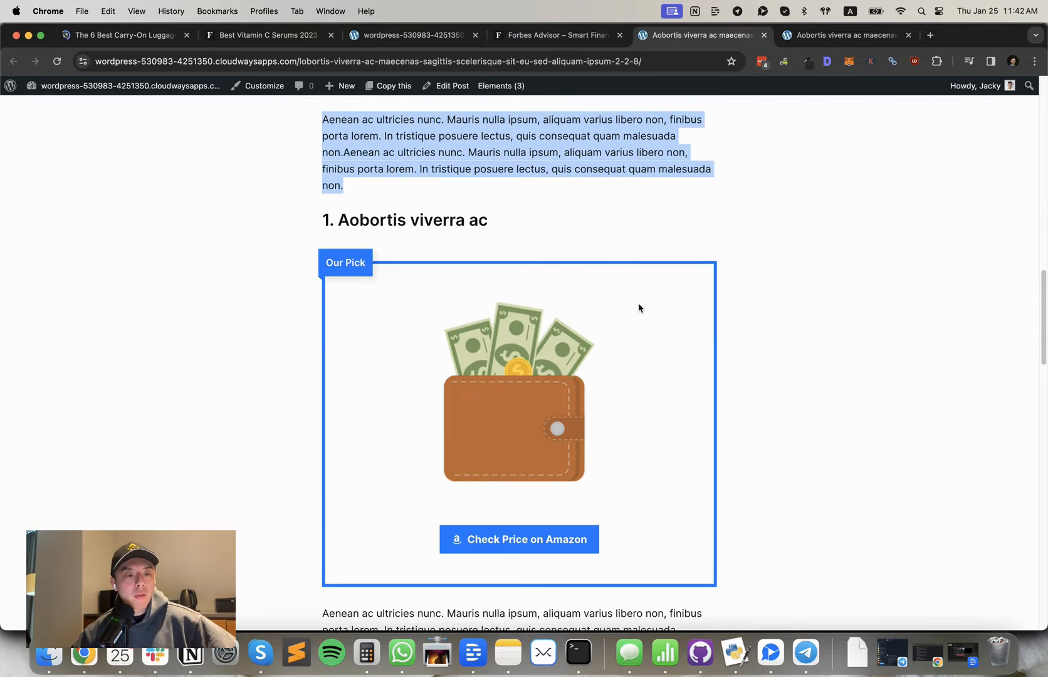
{"action": "mouse_move", "coordinate": [641, 303]}
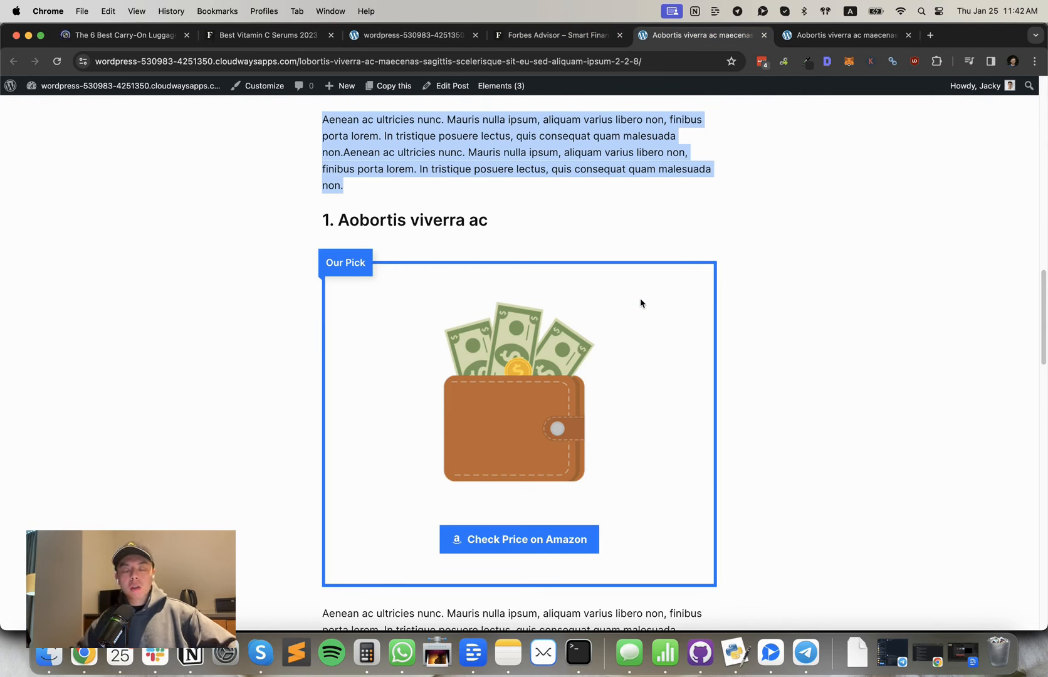
{"action": "mouse_move", "coordinate": [702, 226]}
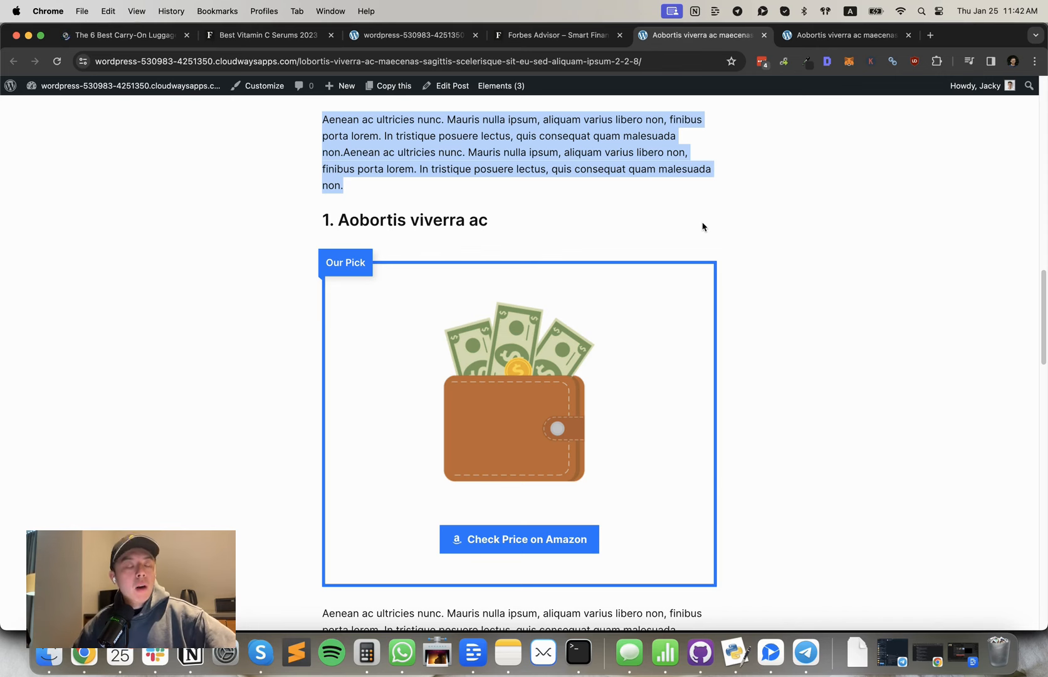
{"action": "mouse_move", "coordinate": [608, 92]}
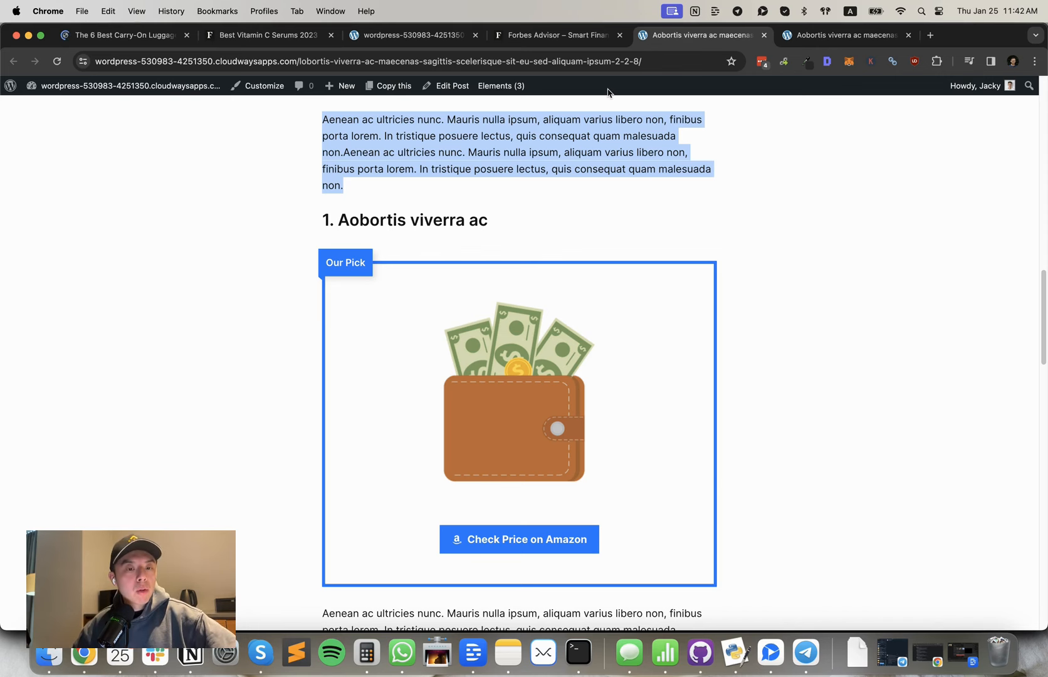
- Scroll through sample post #2's top picks, then switch to the Forbes Advisor homepage
{"action": "scroll", "scroll_direction": "down", "scroll_amount": 3}
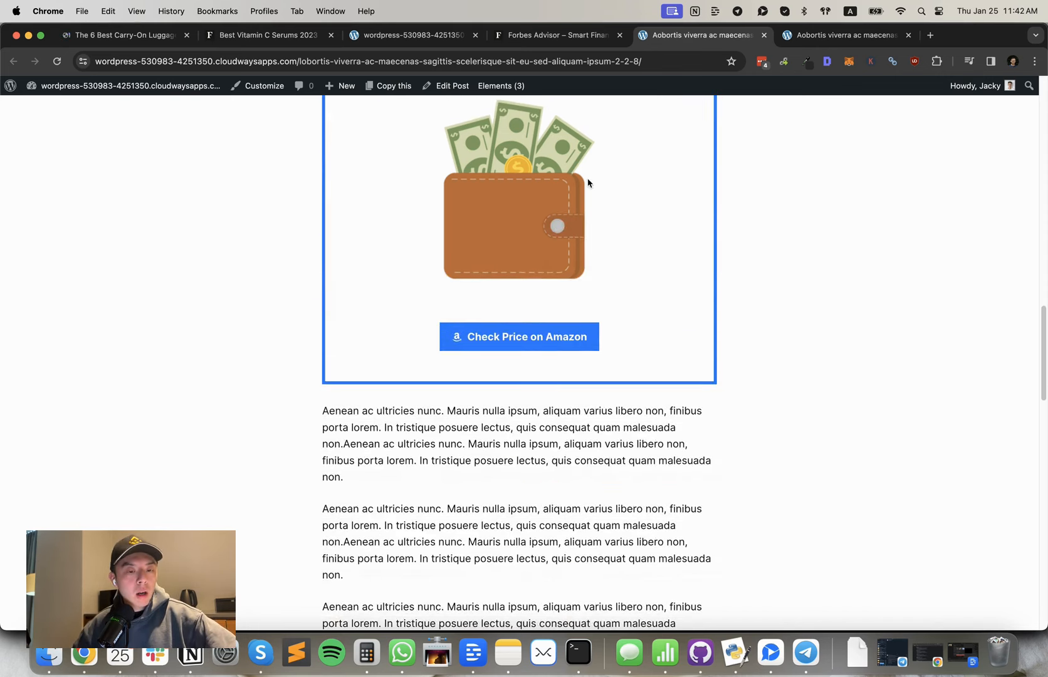
{"action": "scroll", "scroll_direction": "down", "scroll_amount": 3}
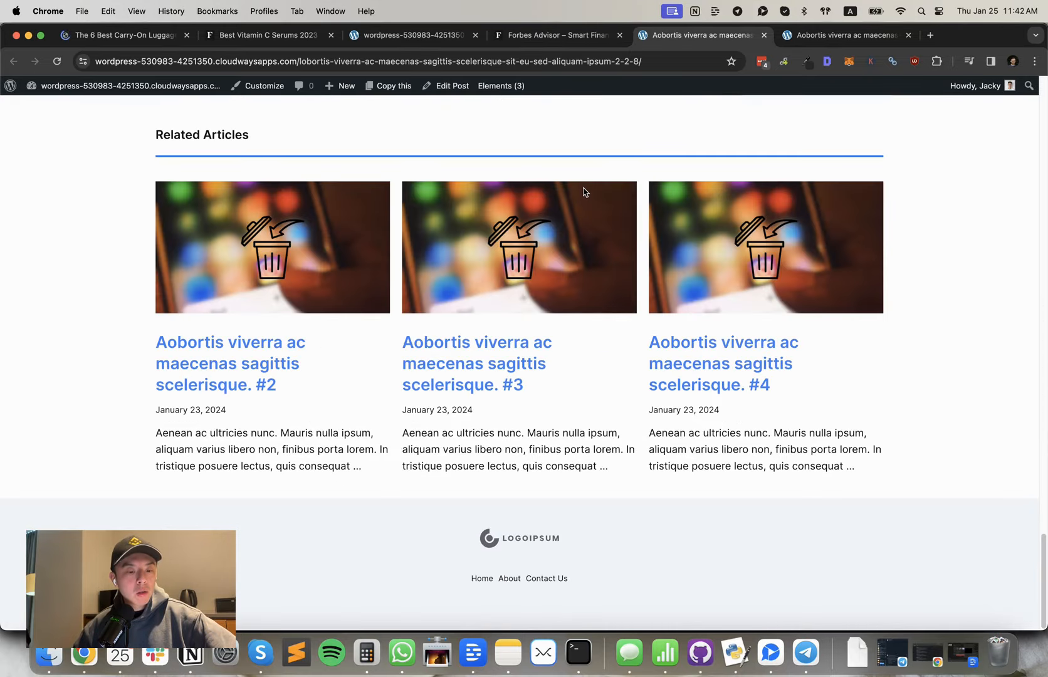
{"action": "scroll", "scroll_direction": "up", "scroll_amount": 3}
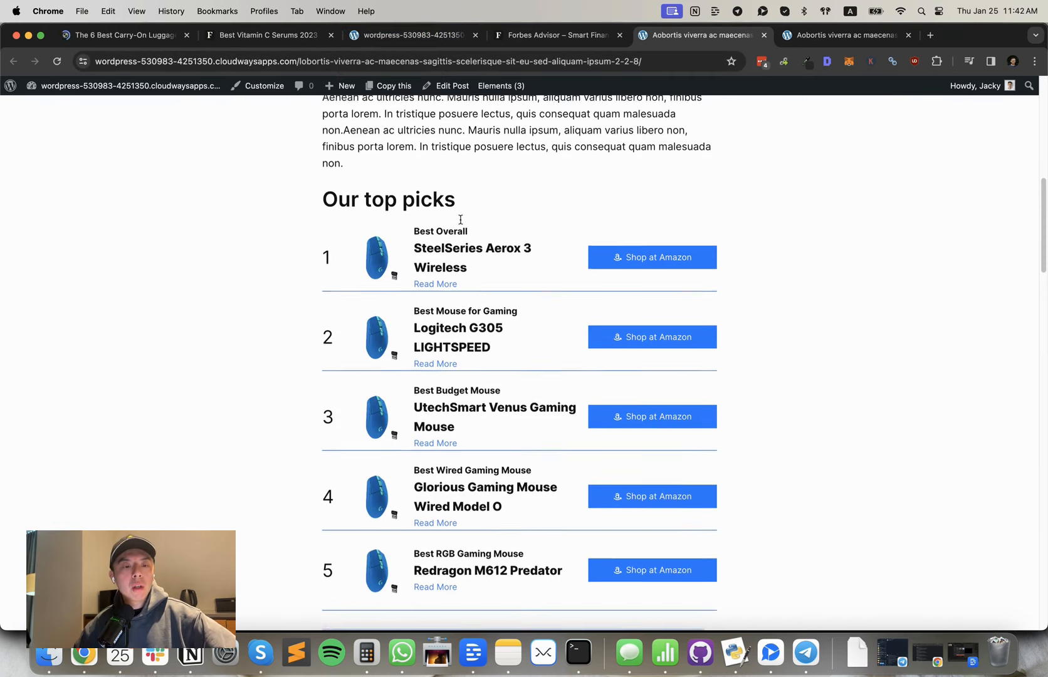
{"action": "scroll", "scroll_direction": "up", "scroll_amount": 3}
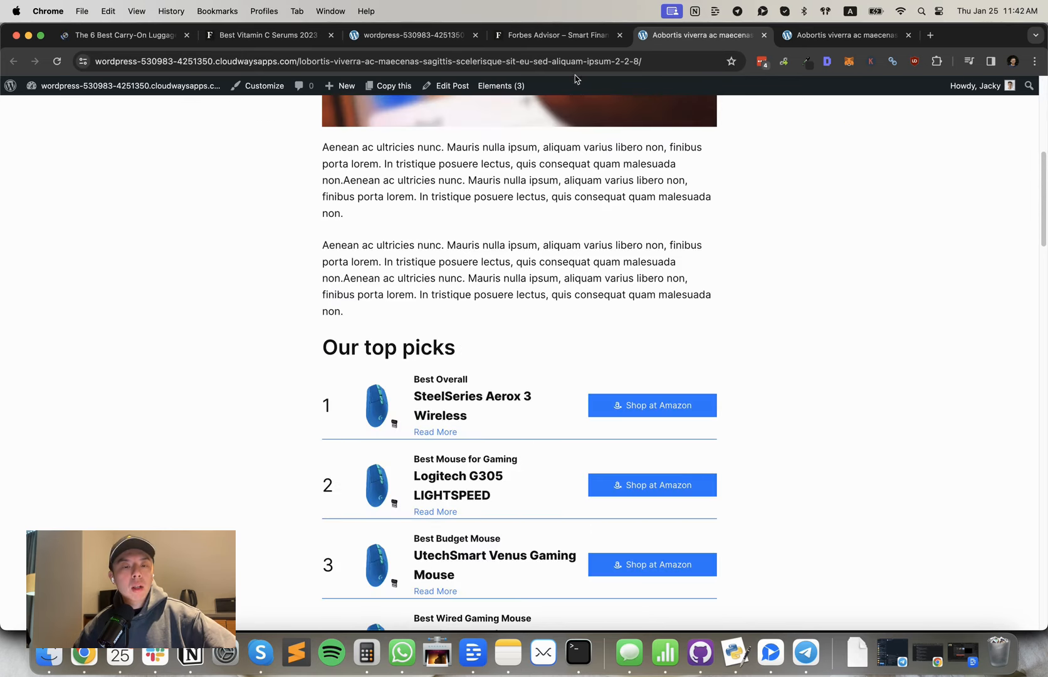
{"action": "left_click", "coordinate": [558, 35]}
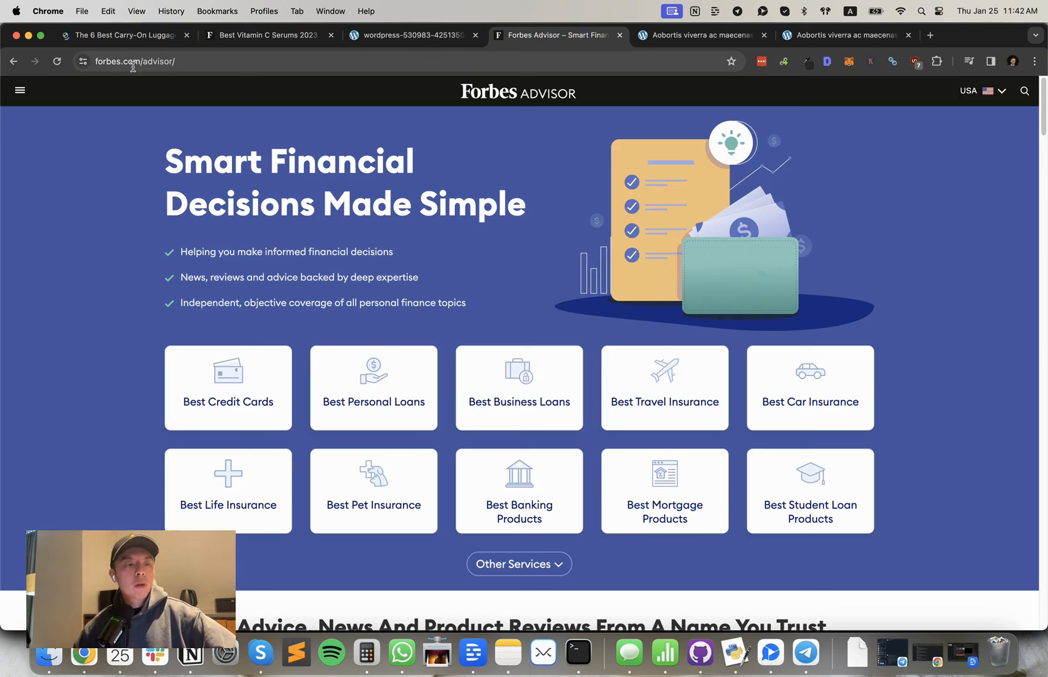
{"action": "mouse_move", "coordinate": [223, 52]}
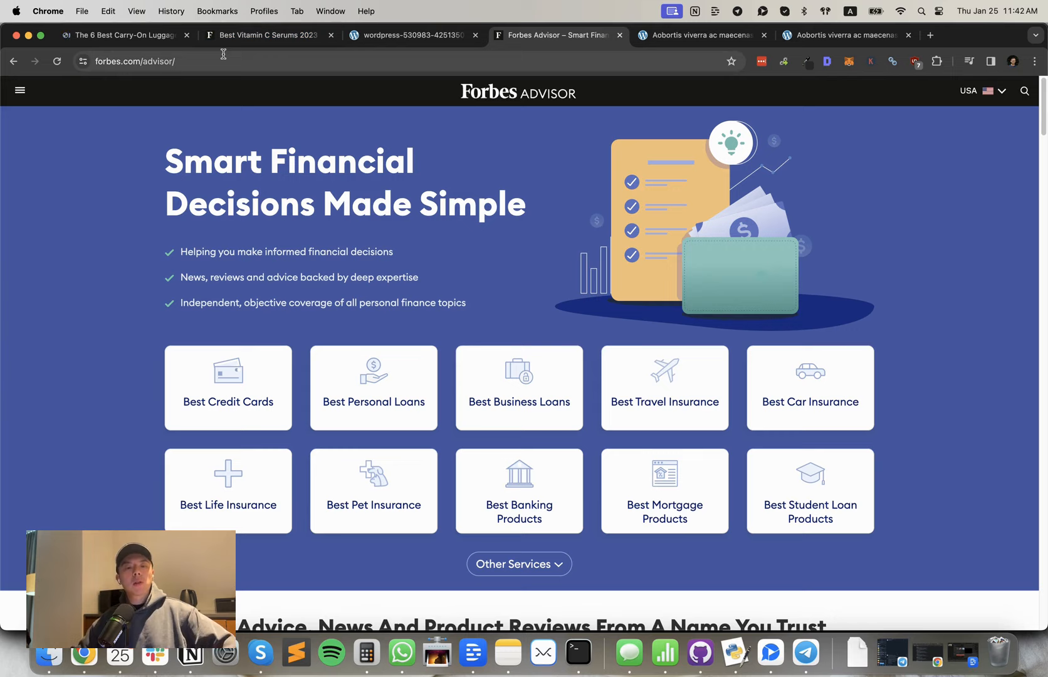
- Switch from Forbes Advisor to the WordPress affiliate template's homepage
{"action": "left_click", "coordinate": [699, 35]}
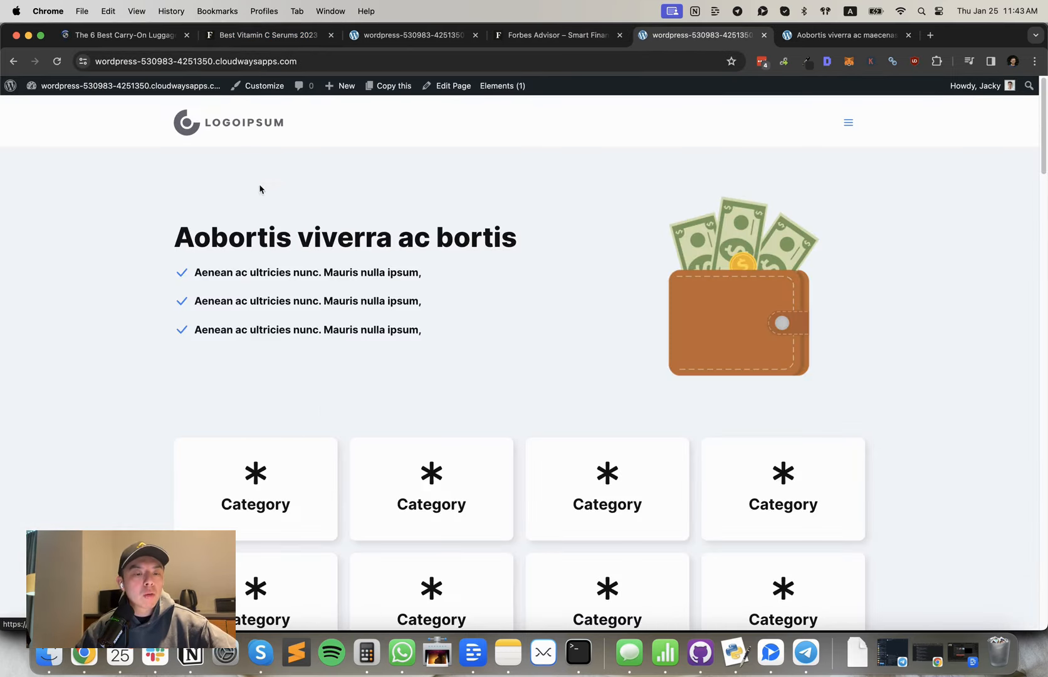
{"action": "mouse_move", "coordinate": [447, 443]}
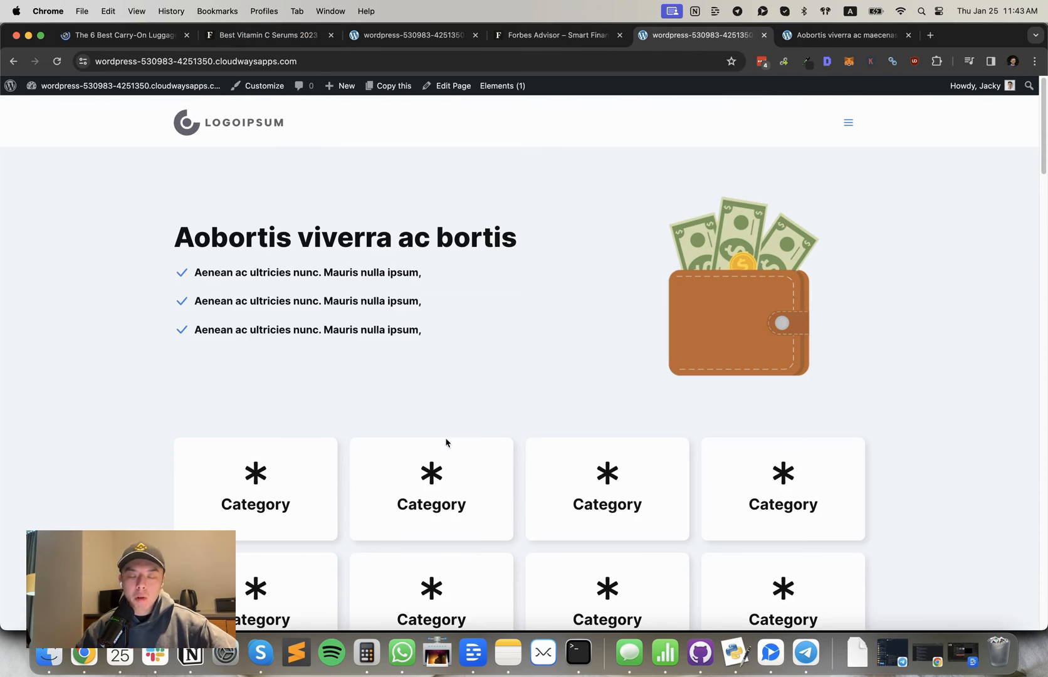
{"action": "mouse_move", "coordinate": [799, 215]}
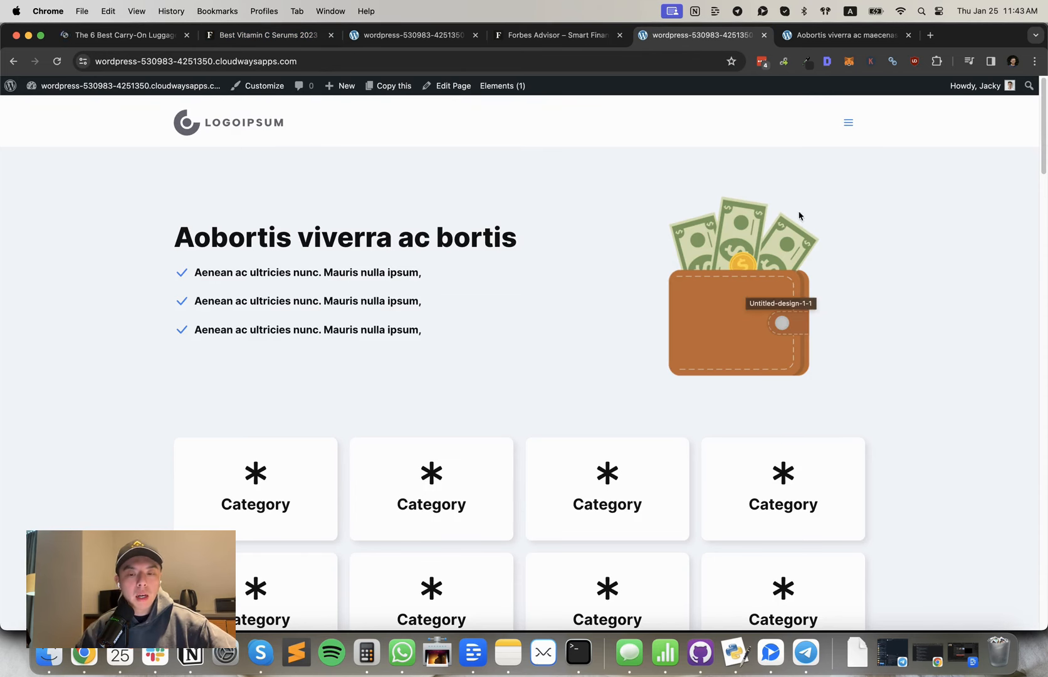
- Scroll the template homepage and open sample affiliate post #3
{"action": "scroll", "scroll_direction": "down", "scroll_amount": 3}
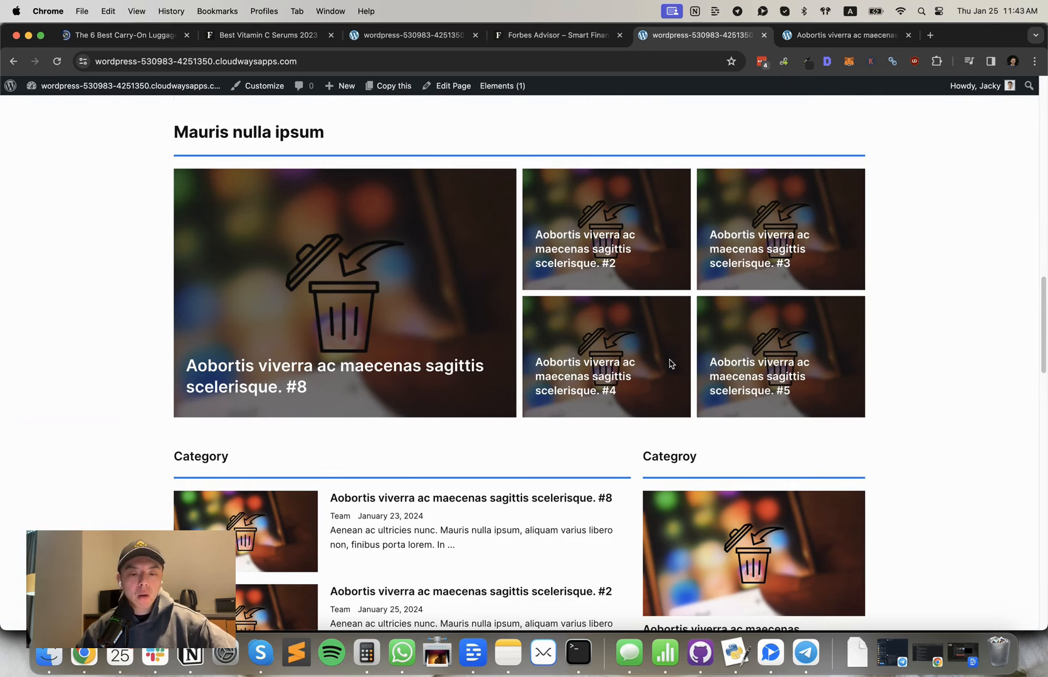
{"action": "mouse_move", "coordinate": [845, 34]}
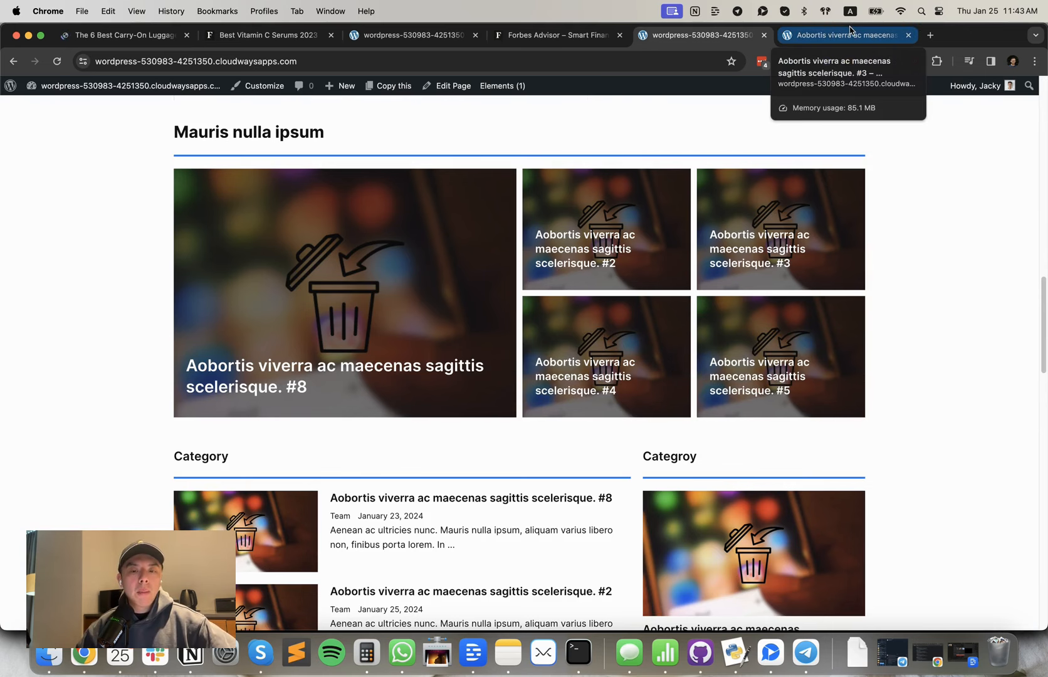
{"action": "left_click", "coordinate": [759, 248]}
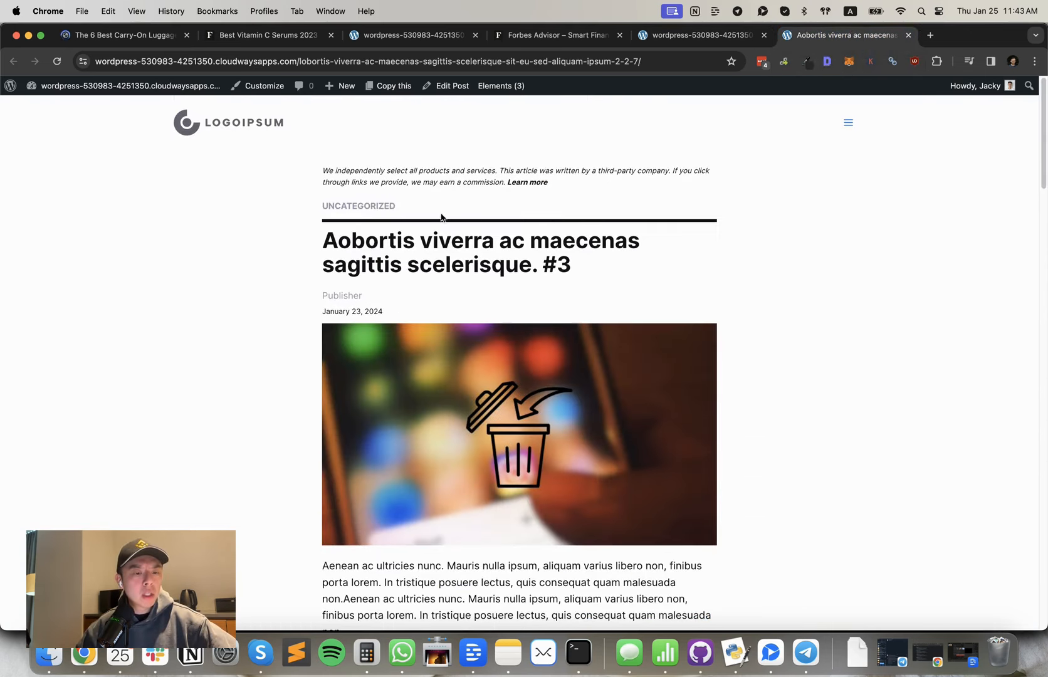
- Scroll post #3 to its second product box, then return to Forbes' vitamin C serums article
{"action": "scroll", "scroll_direction": "down", "scroll_amount": 3}
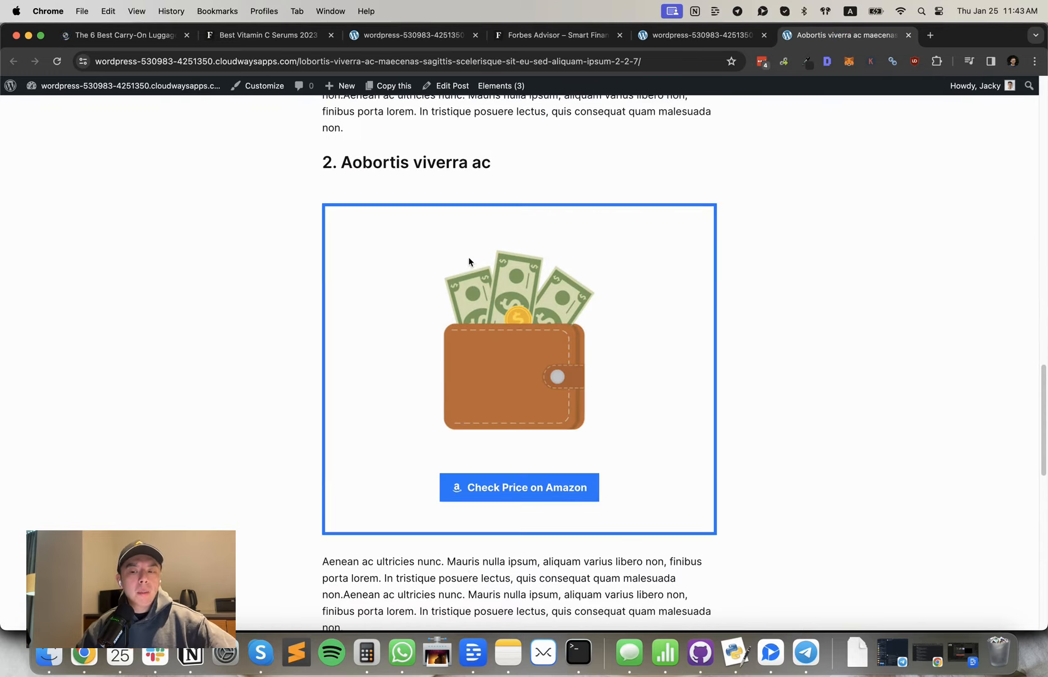
{"action": "mouse_move", "coordinate": [482, 241]}
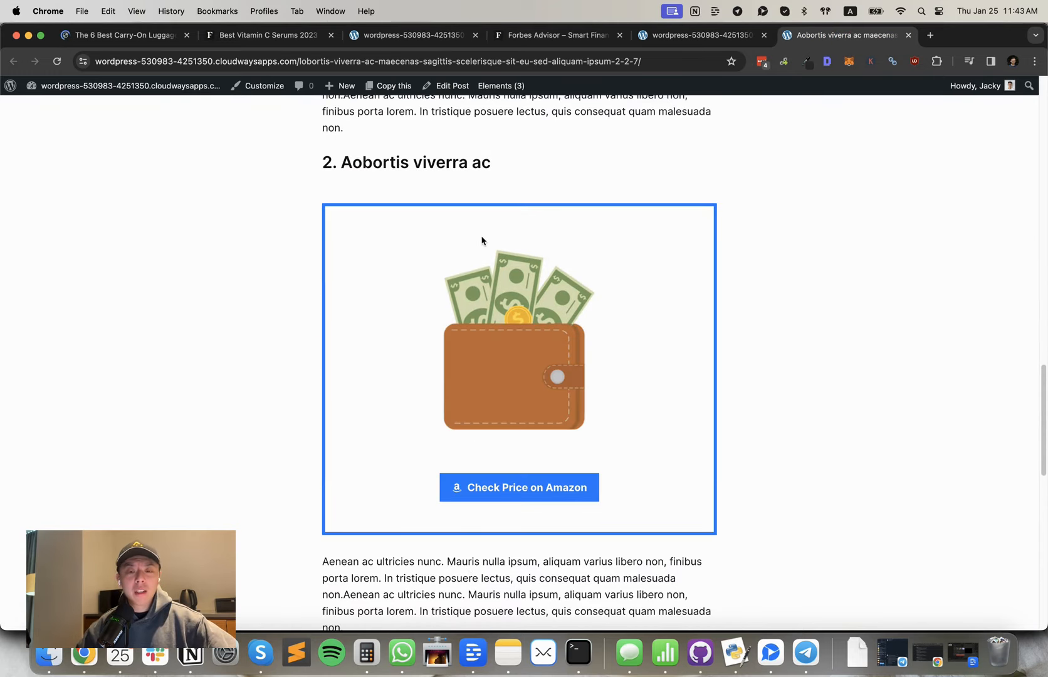
{"action": "mouse_move", "coordinate": [544, 196]}
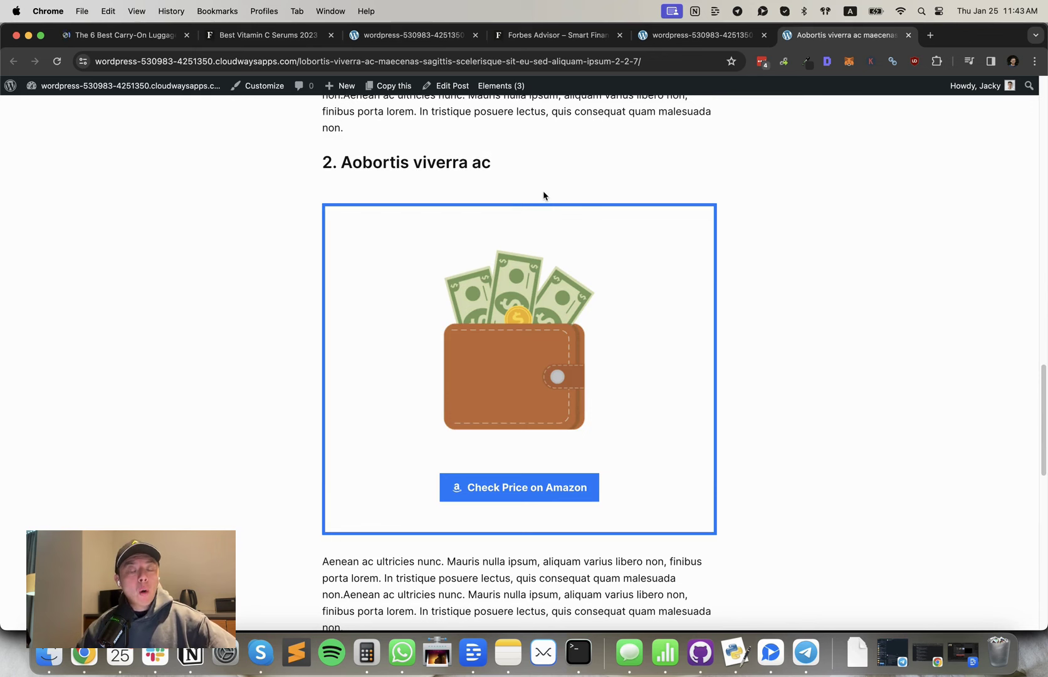
{"action": "mouse_move", "coordinate": [920, 312]}
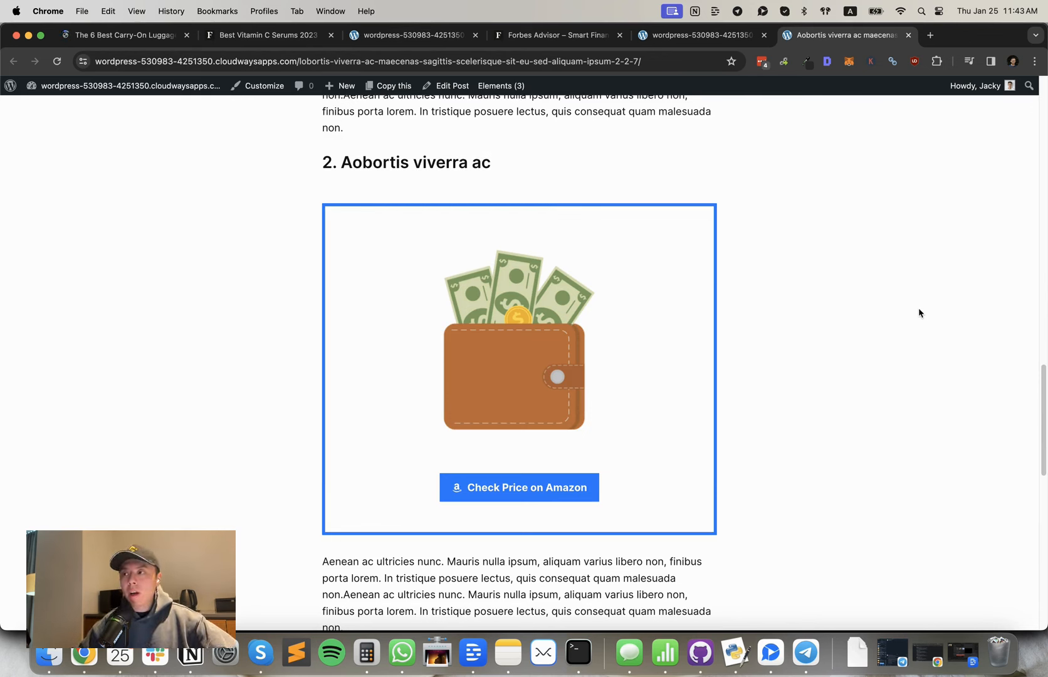
{"action": "mouse_move", "coordinate": [918, 288]}
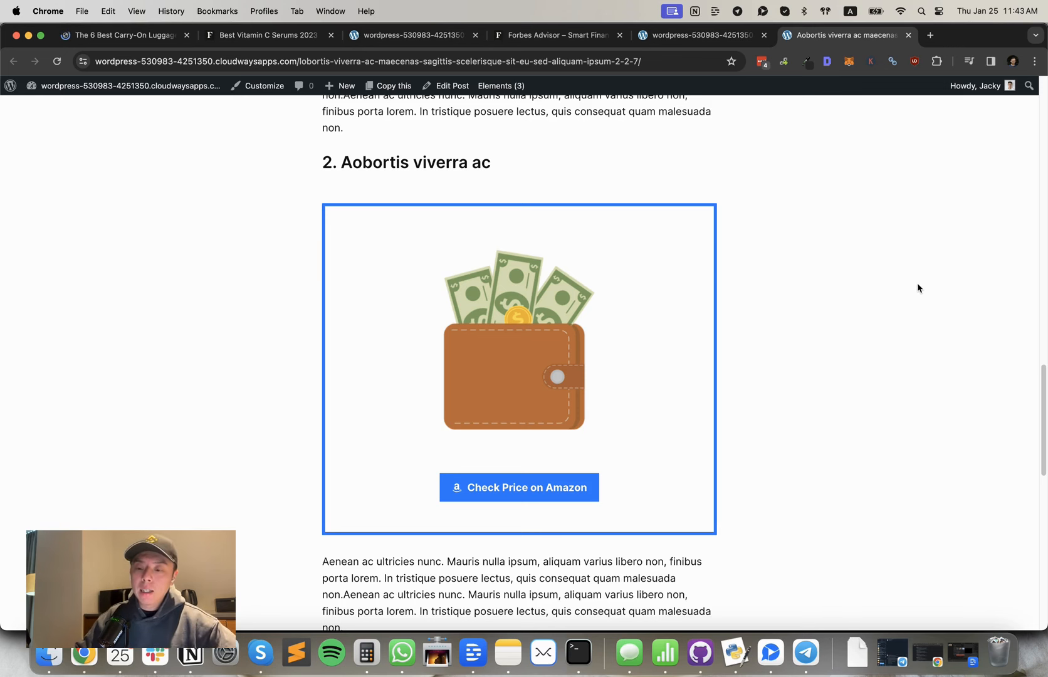
{"action": "mouse_move", "coordinate": [923, 273]}
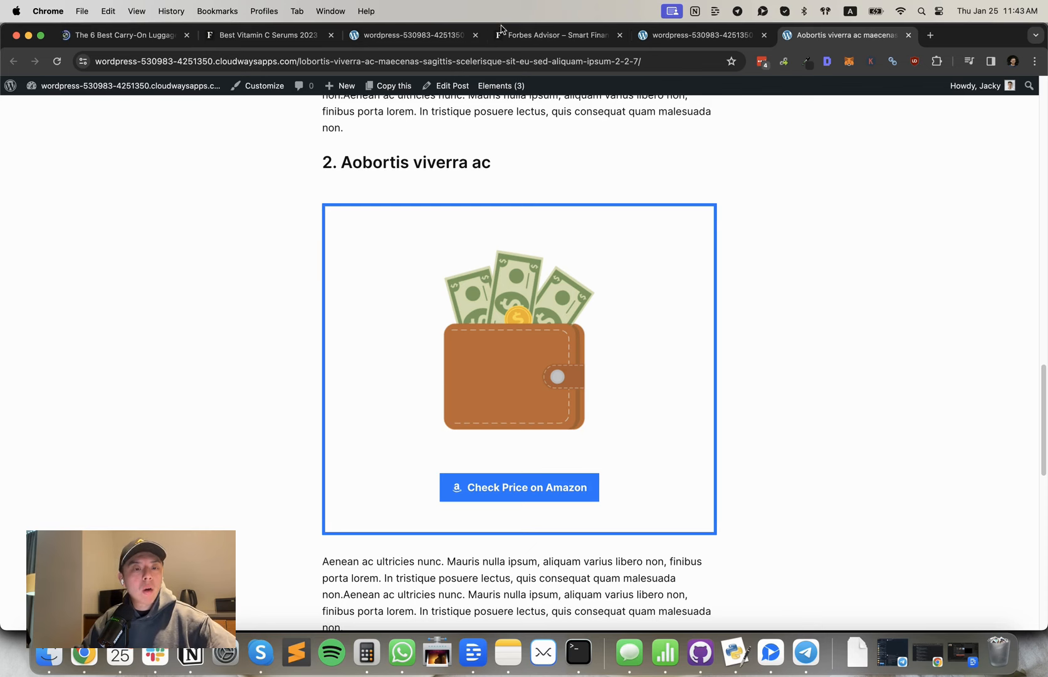
{"action": "left_click", "coordinate": [268, 34]}
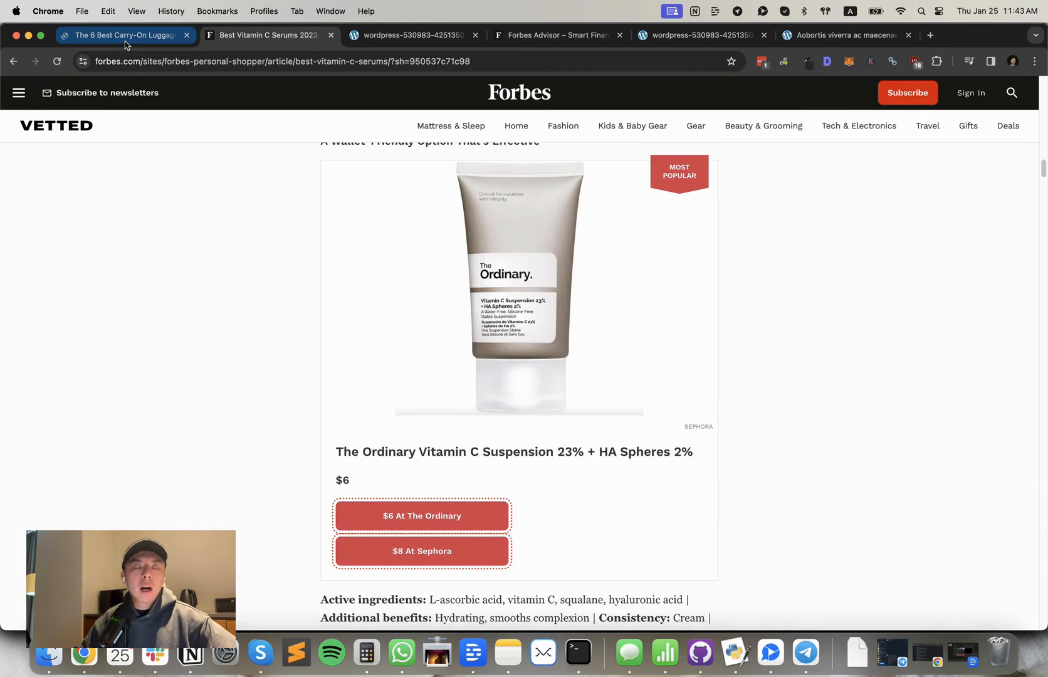
{"action": "mouse_move", "coordinate": [124, 34]}
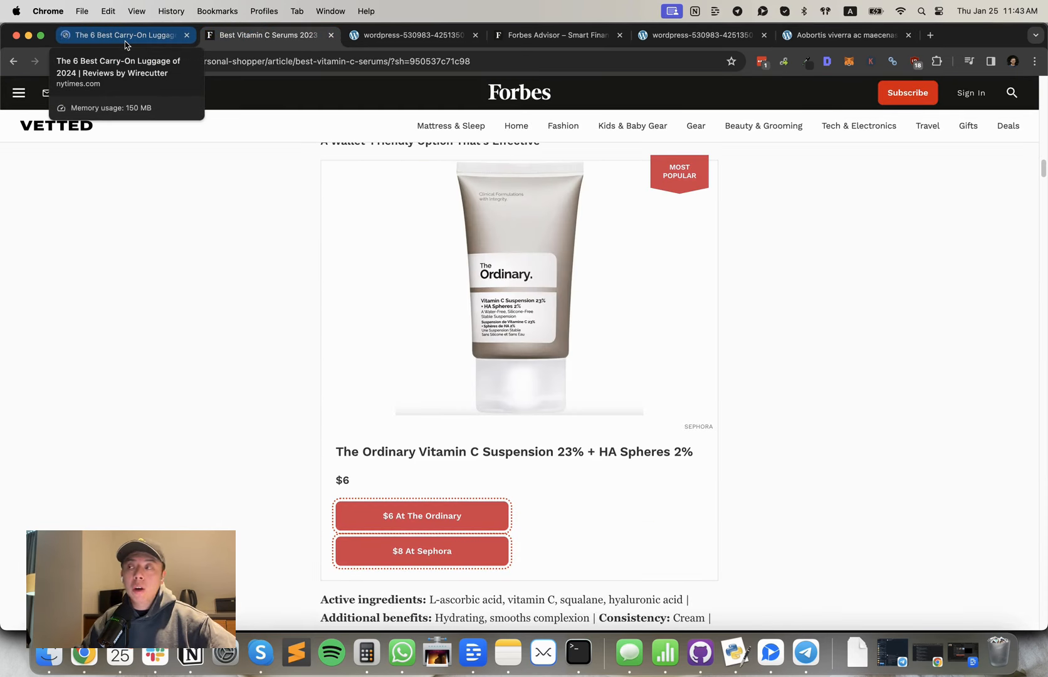
- Cycle through the template homepage and Forbes serums tabs to Wirecutter's carry-on luggage review
{"action": "left_click", "coordinate": [702, 35]}
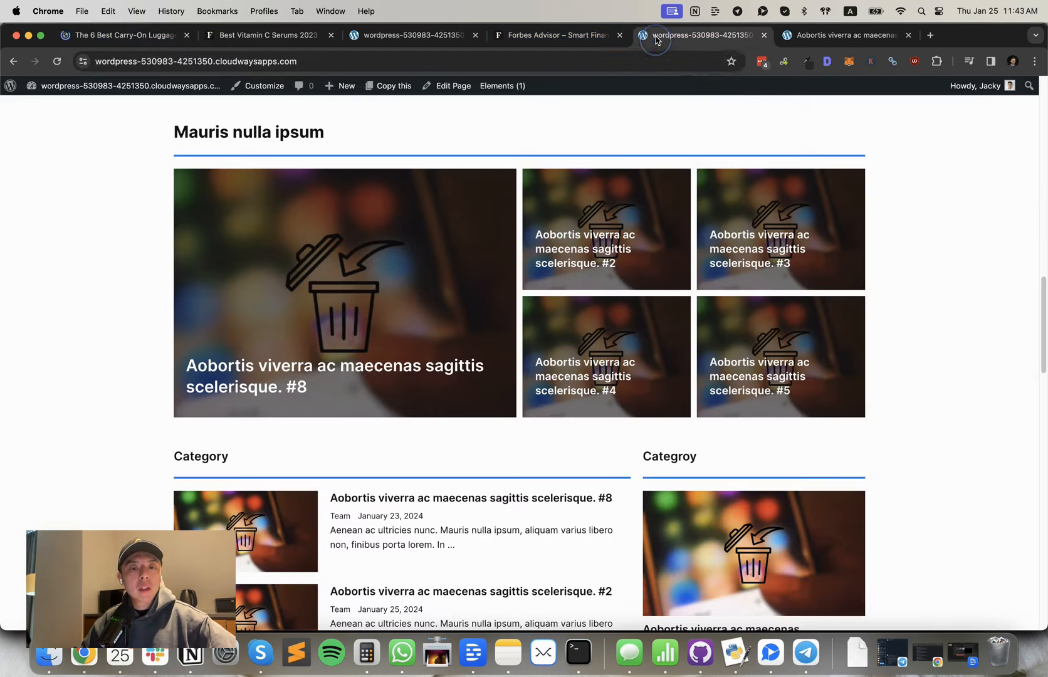
{"action": "left_click", "coordinate": [268, 35]}
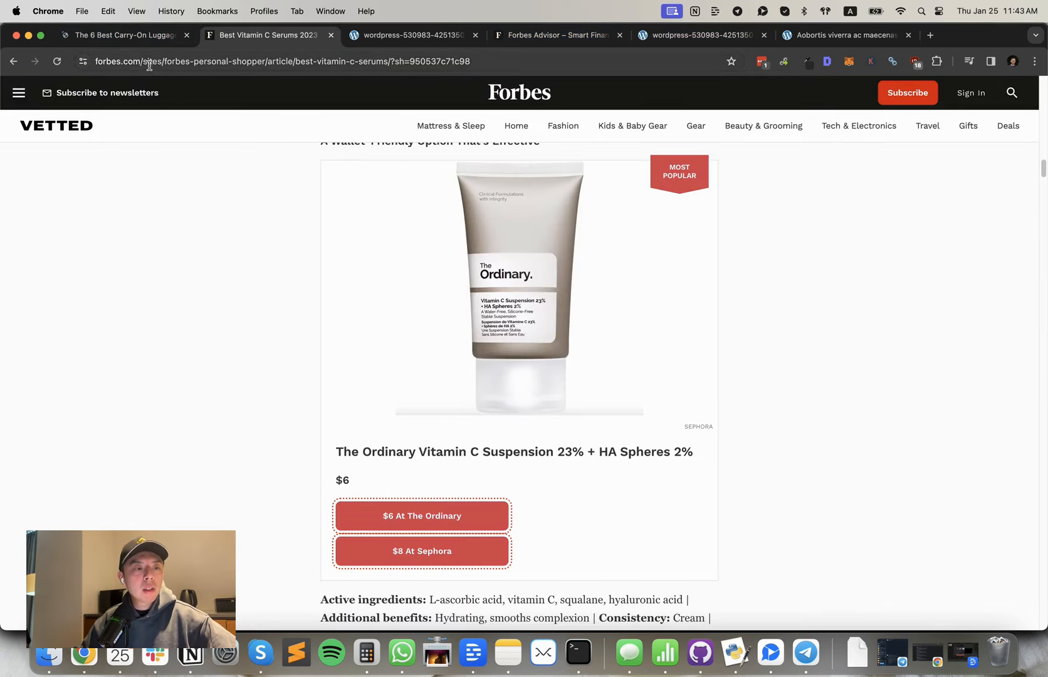
{"action": "left_click", "coordinate": [124, 34]}
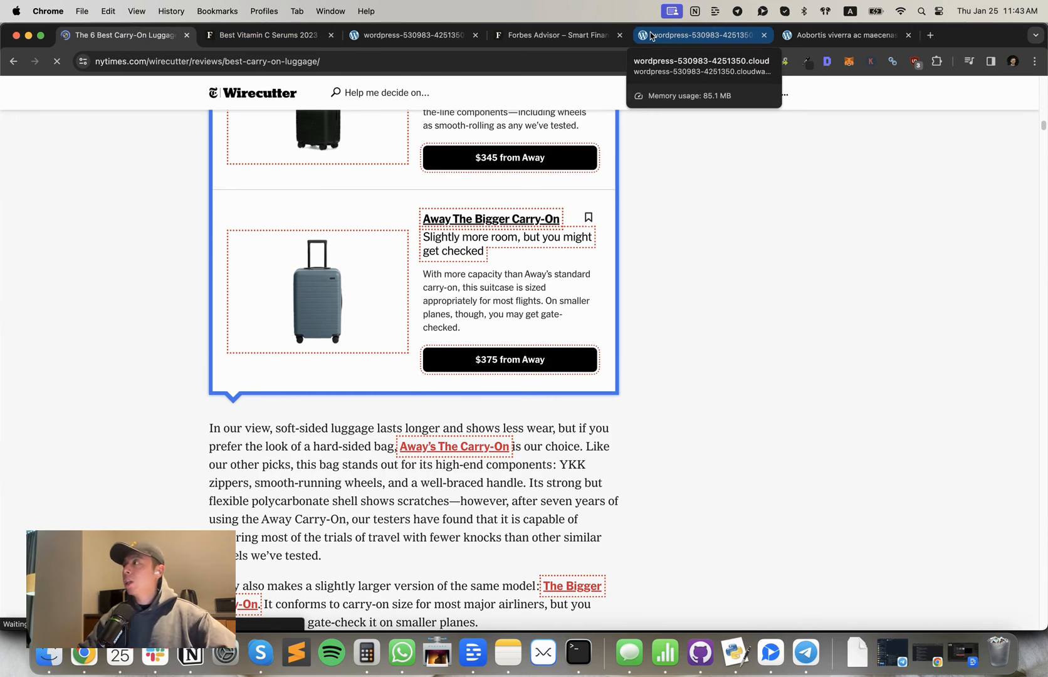
{"action": "mouse_move", "coordinate": [995, 368]}
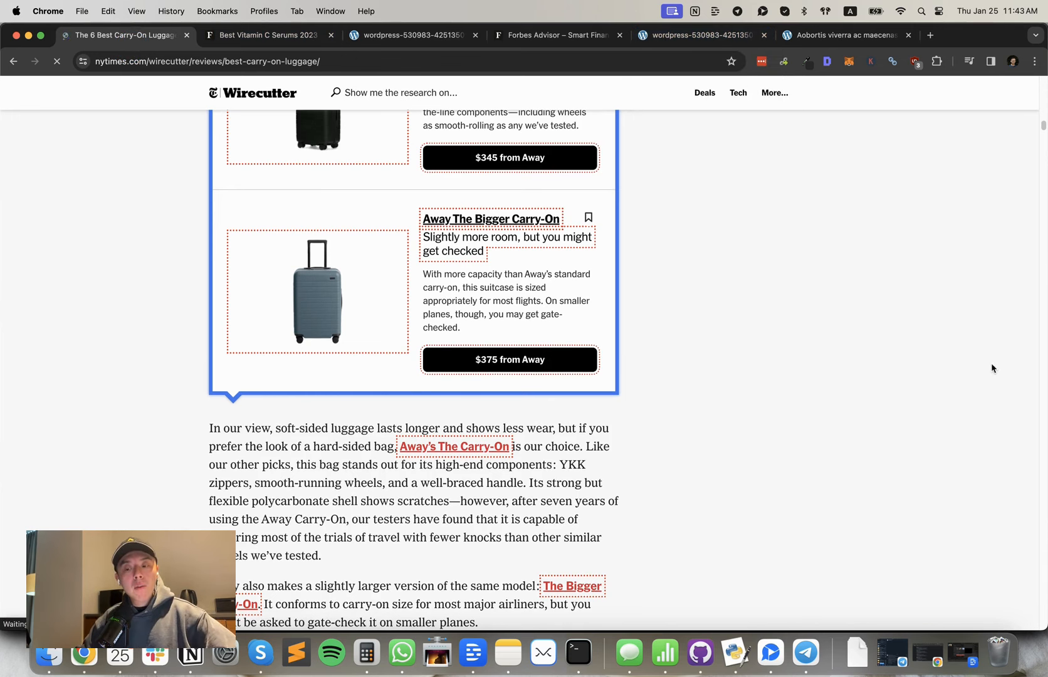
{"action": "mouse_move", "coordinate": [1022, 345]}
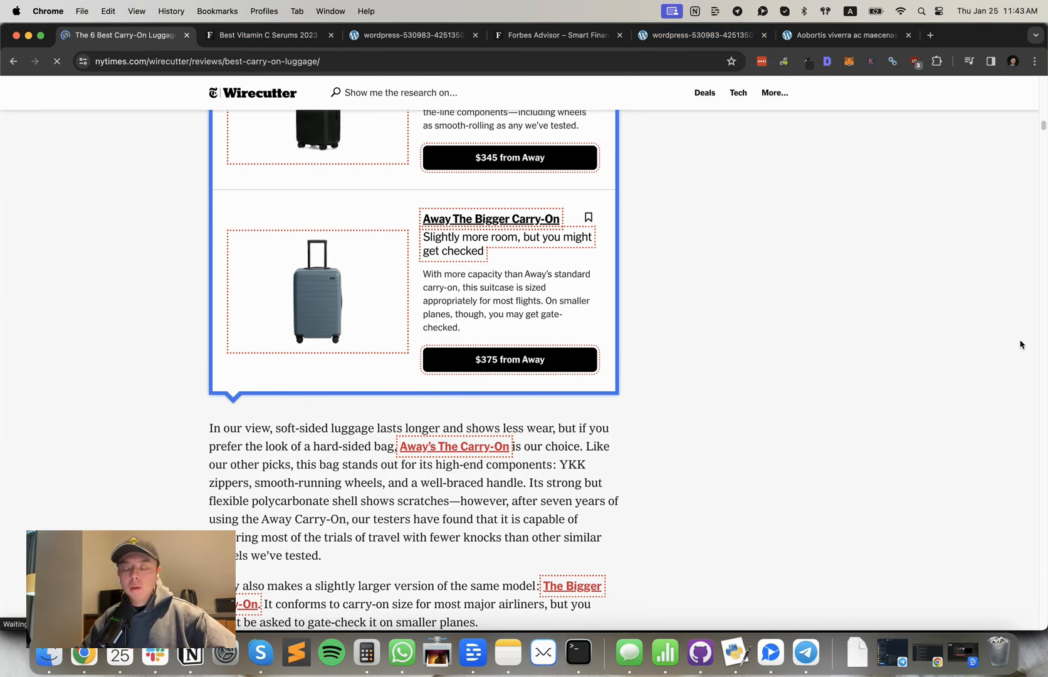
- Open the Rank and Rent case study video's comments in YouTube Studio
{"action": "left_click", "coordinate": [907, 34]}
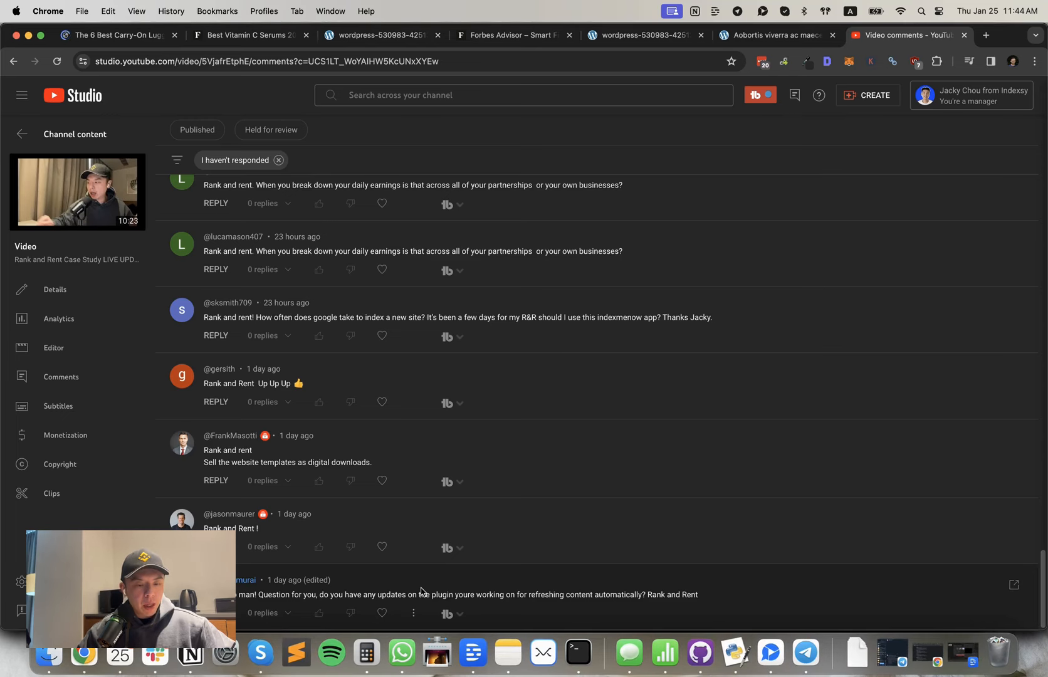
{"action": "mouse_move", "coordinate": [458, 605]}
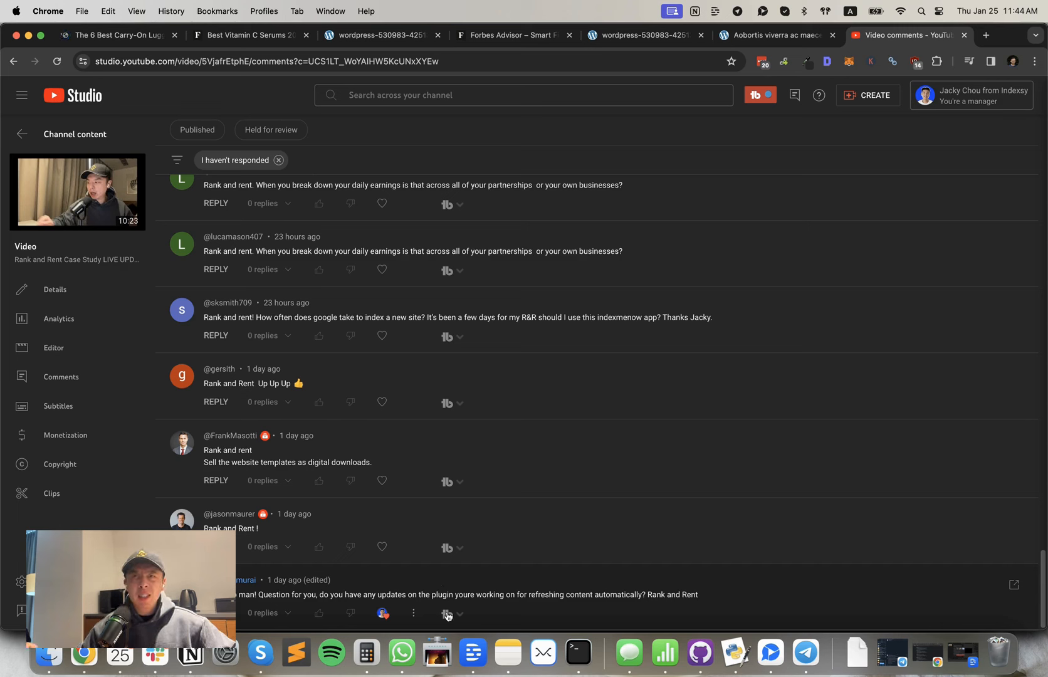
{"action": "mouse_move", "coordinate": [450, 593]}
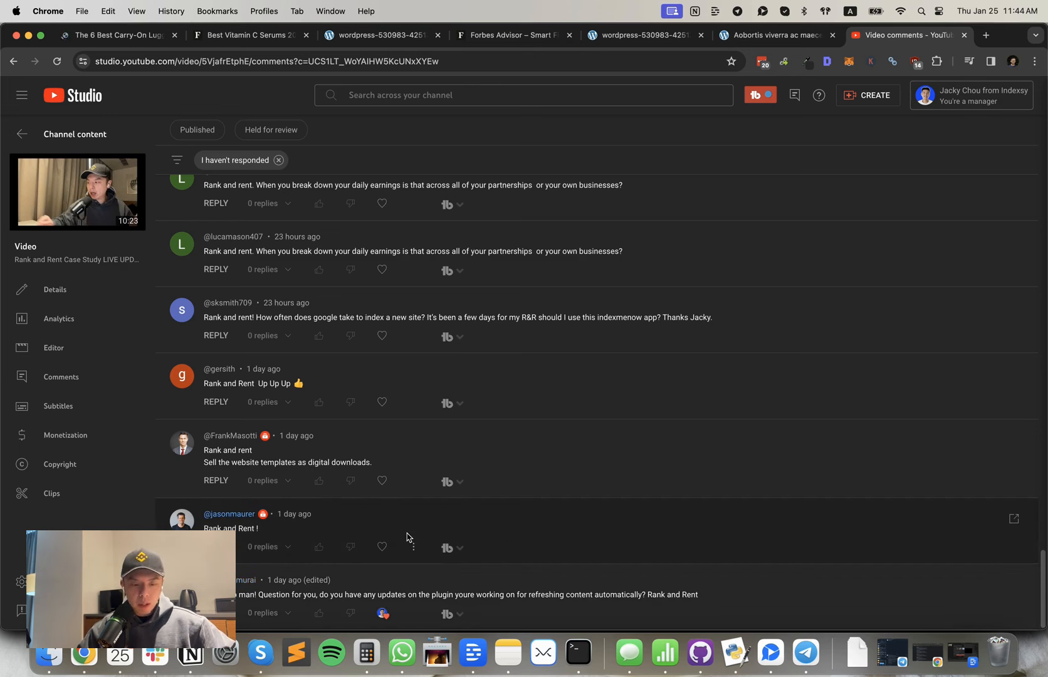
{"action": "mouse_move", "coordinate": [270, 524]}
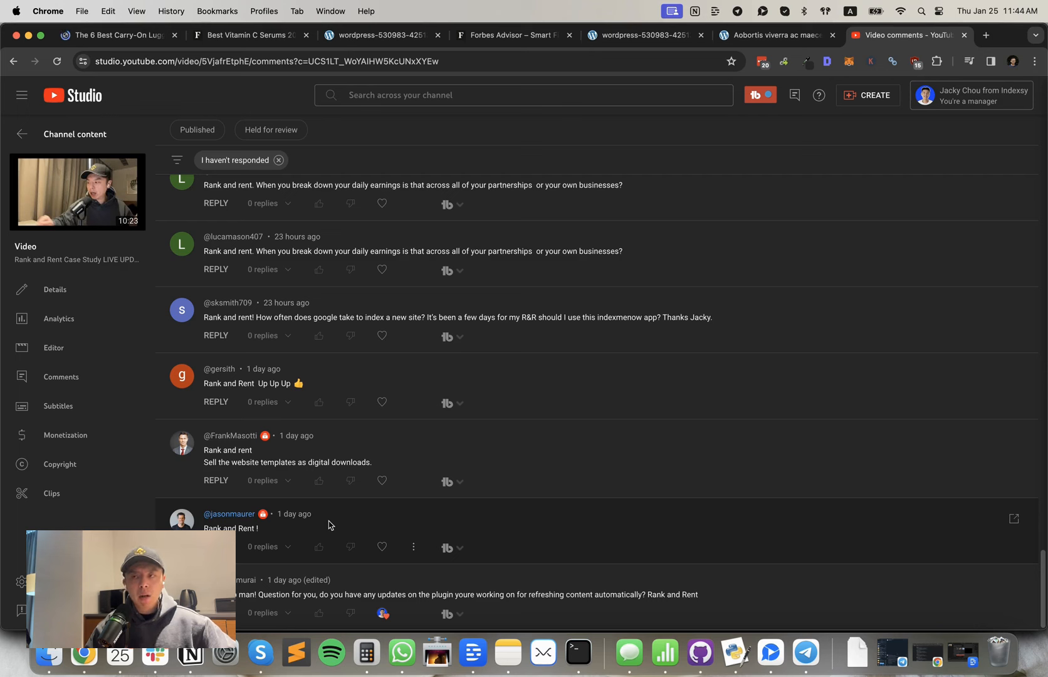
{"action": "mouse_move", "coordinate": [366, 544]}
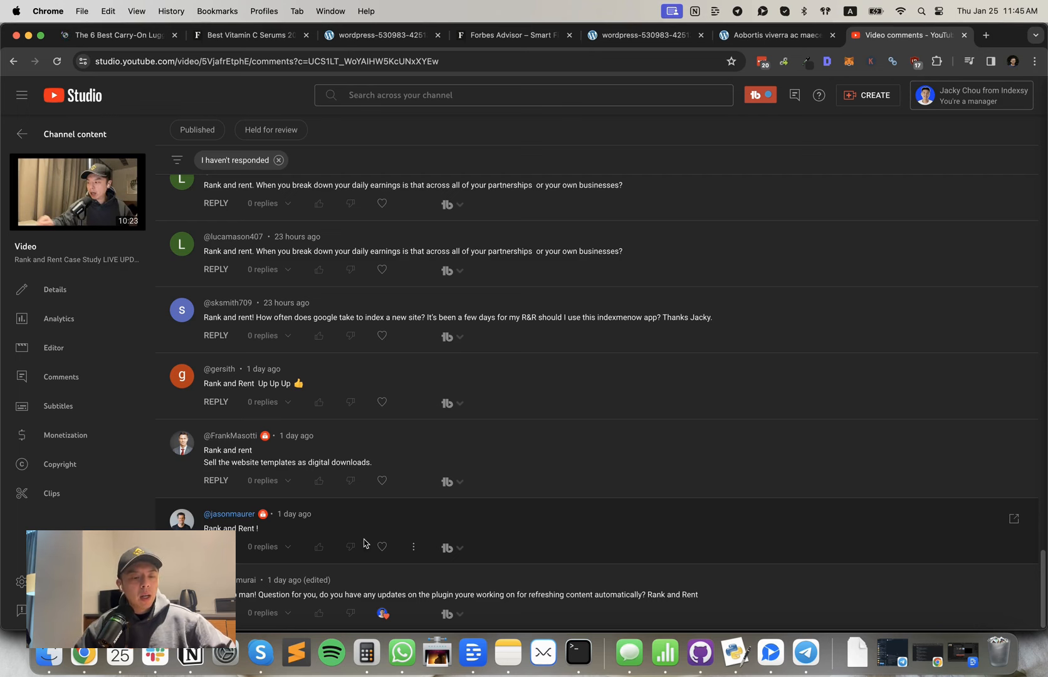
{"action": "mouse_move", "coordinate": [382, 472]}
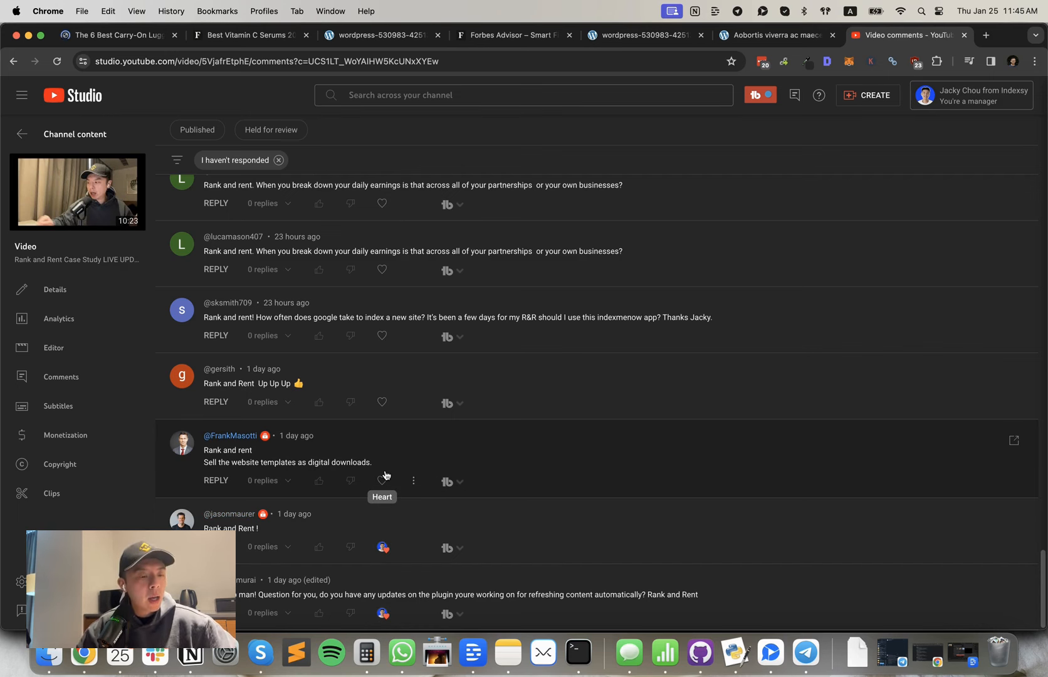
{"action": "mouse_move", "coordinate": [327, 499]}
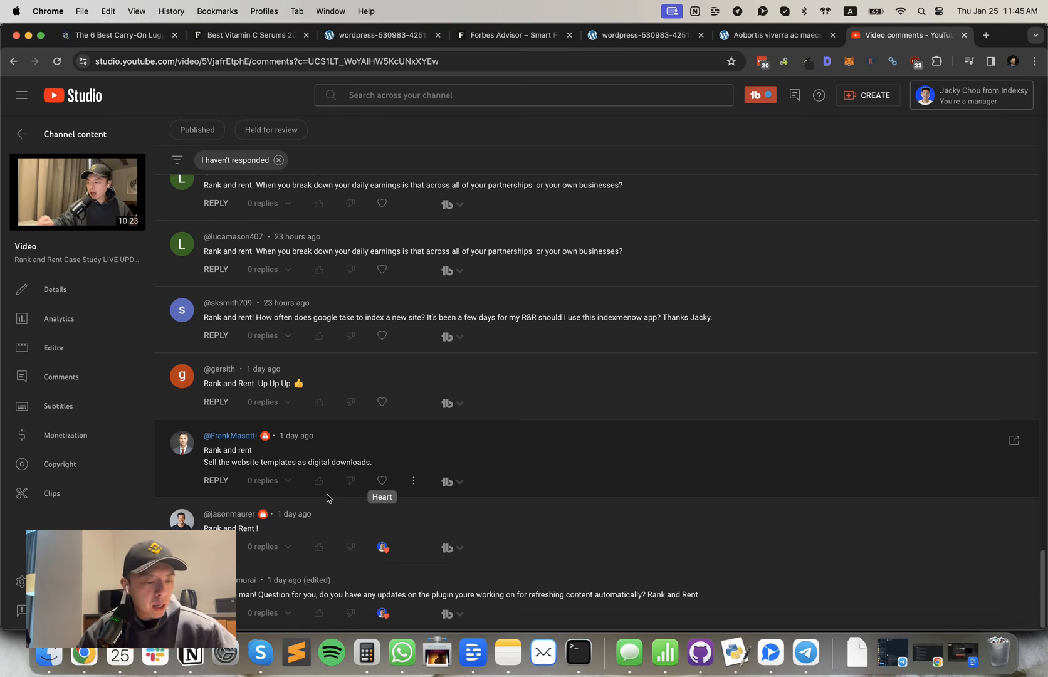
{"action": "left_click", "coordinate": [382, 488]}
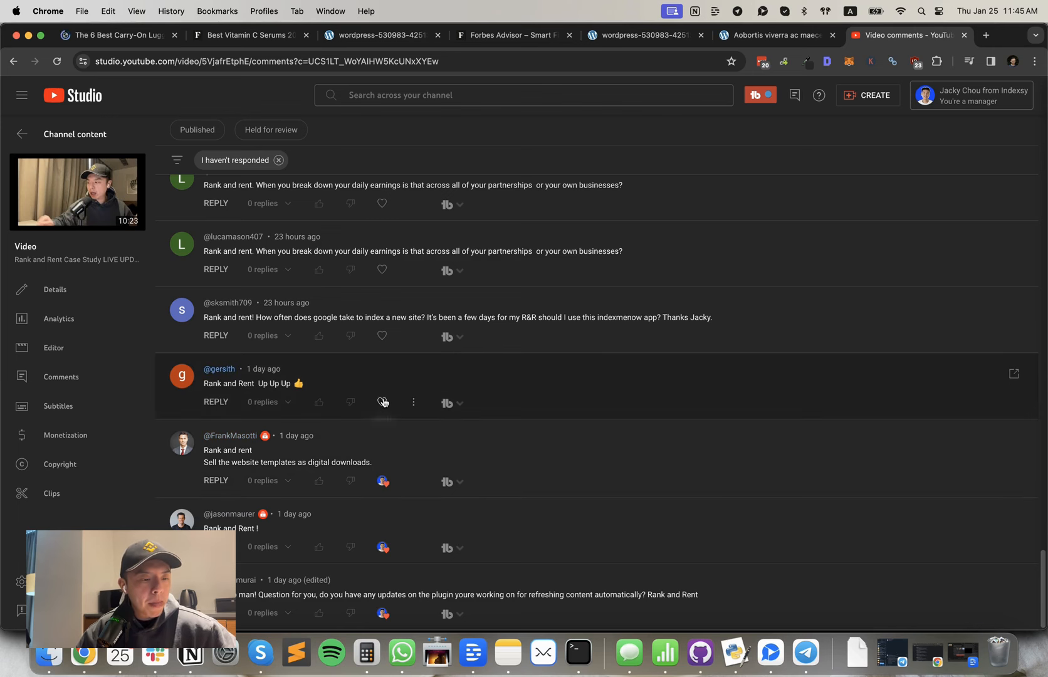
{"action": "scroll", "scroll_direction": "down", "scroll_amount": 3}
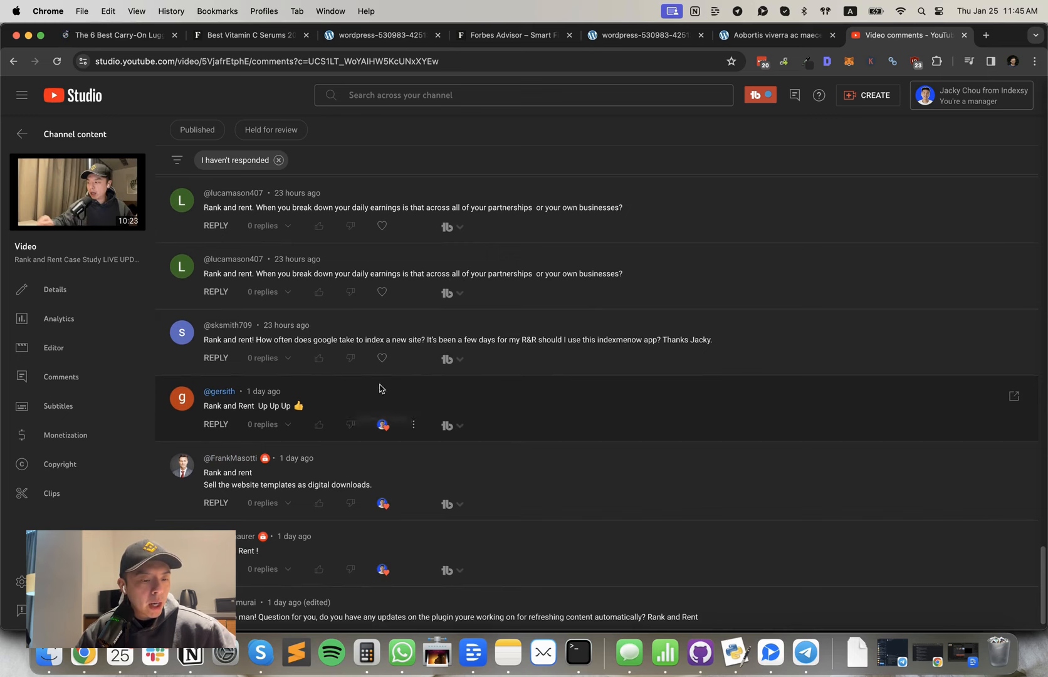
{"action": "scroll", "scroll_direction": "up", "scroll_amount": 3}
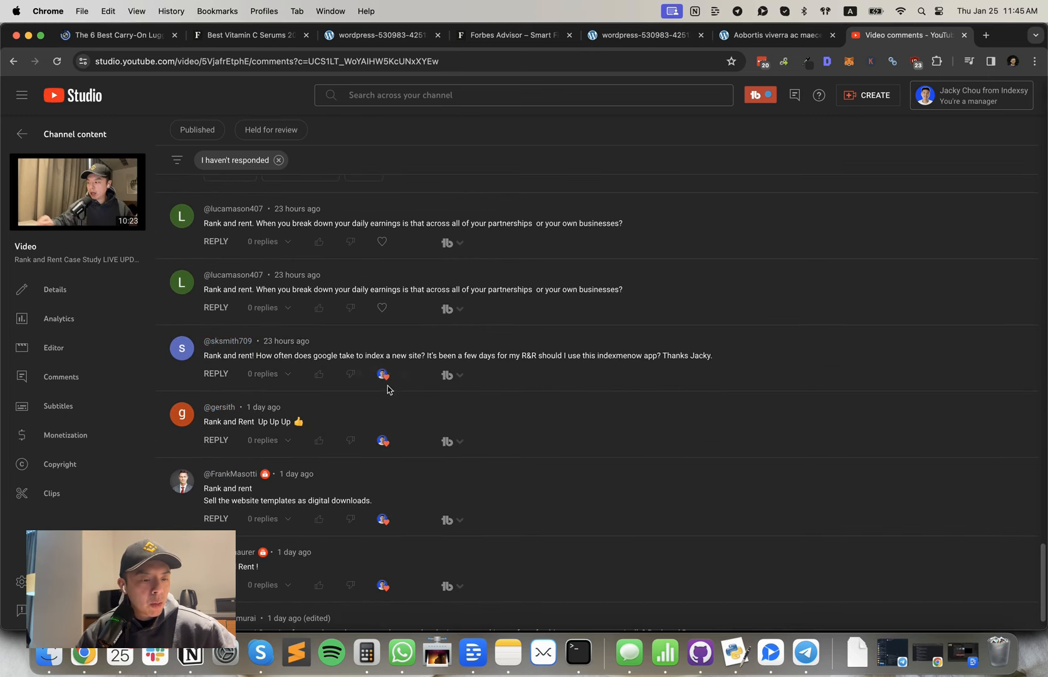
{"action": "mouse_move", "coordinate": [435, 360]}
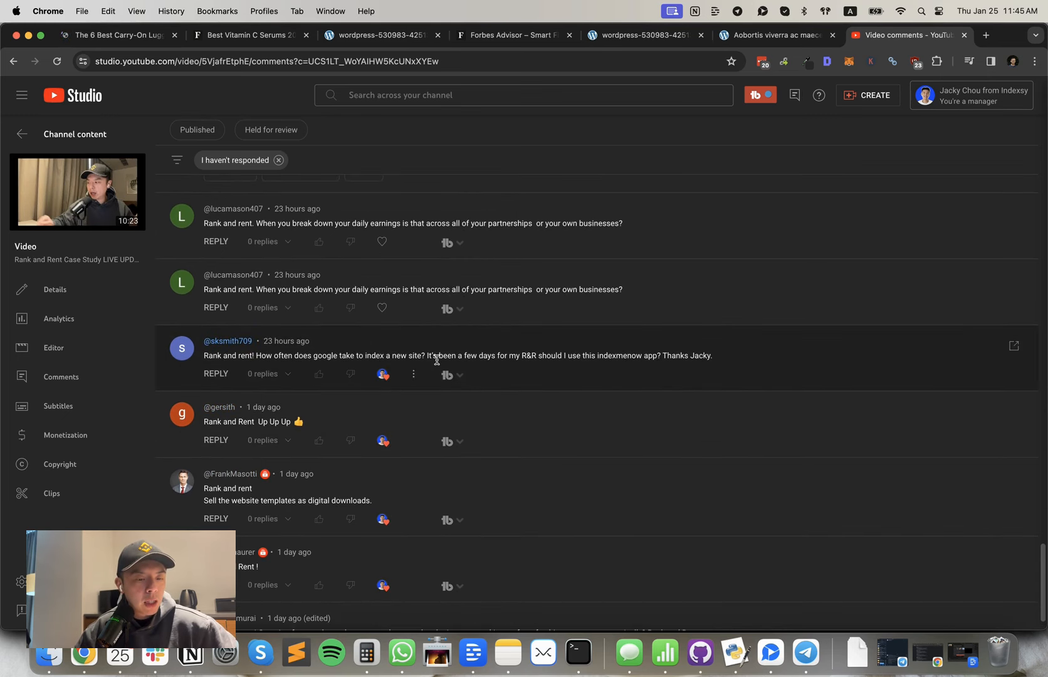
{"action": "mouse_move", "coordinate": [745, 367]}
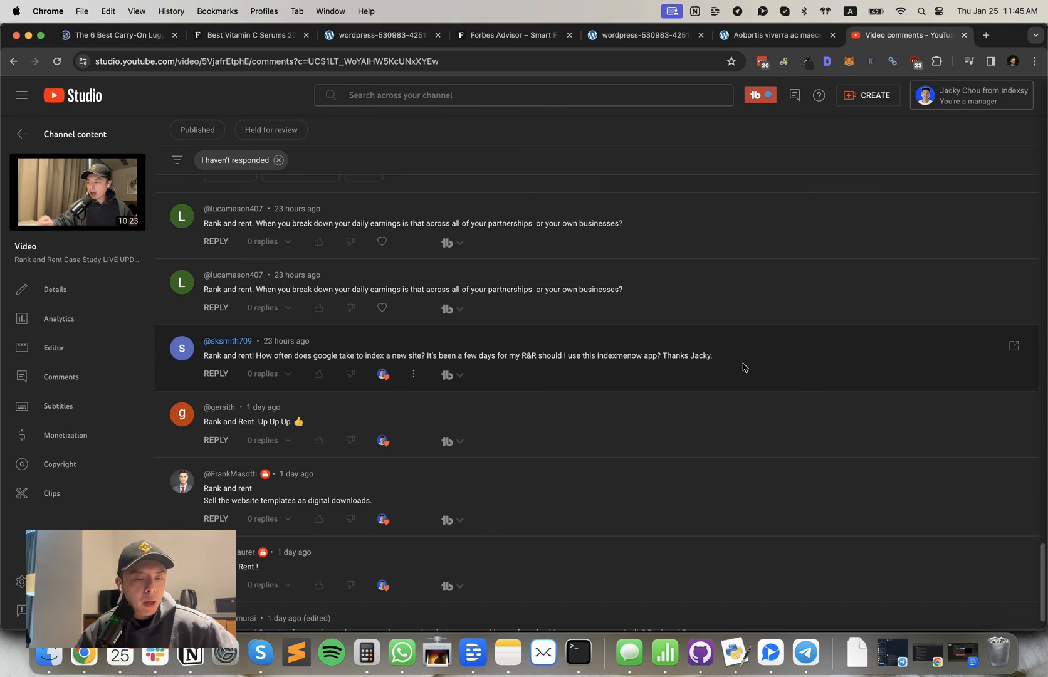
{"action": "mouse_move", "coordinate": [467, 359]}
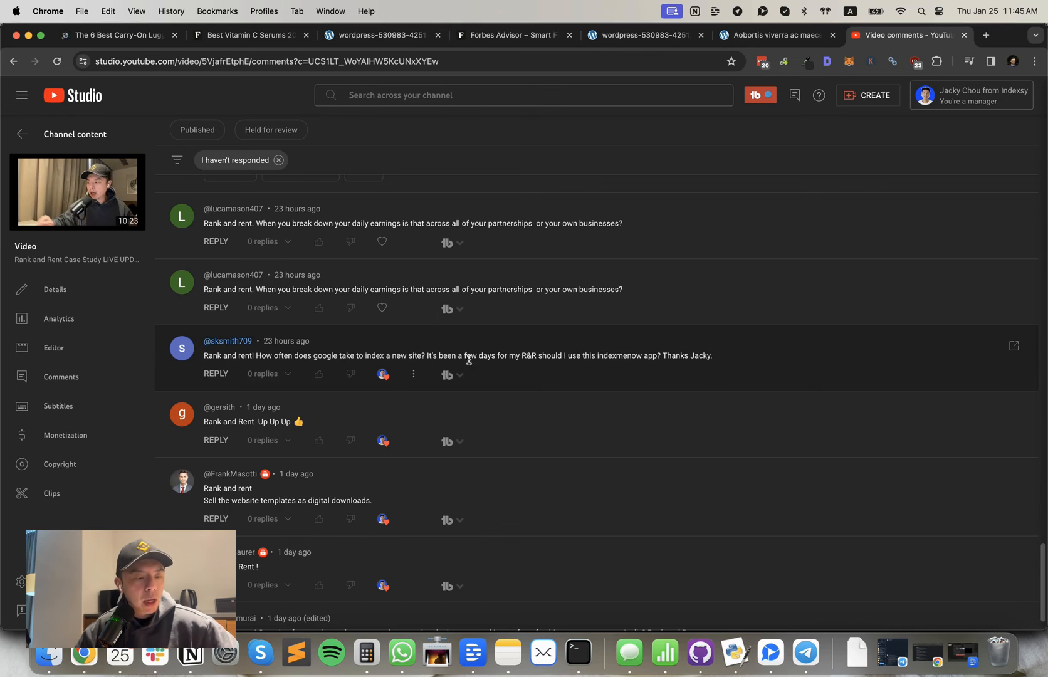
{"action": "scroll", "scroll_direction": "up", "scroll_amount": 3}
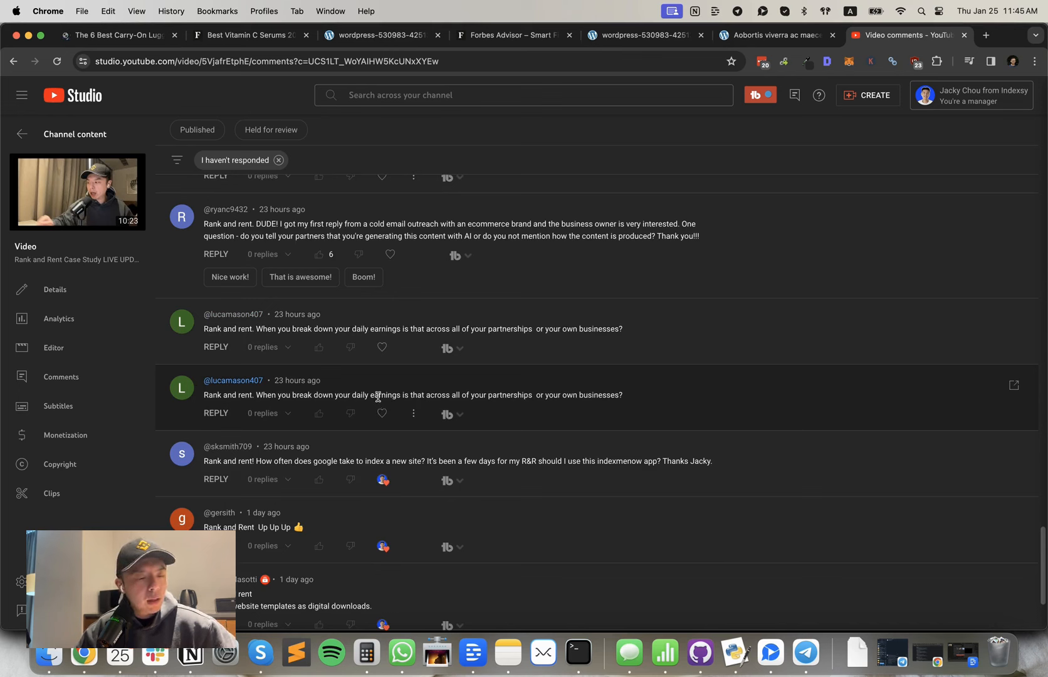
{"action": "mouse_move", "coordinate": [381, 414]}
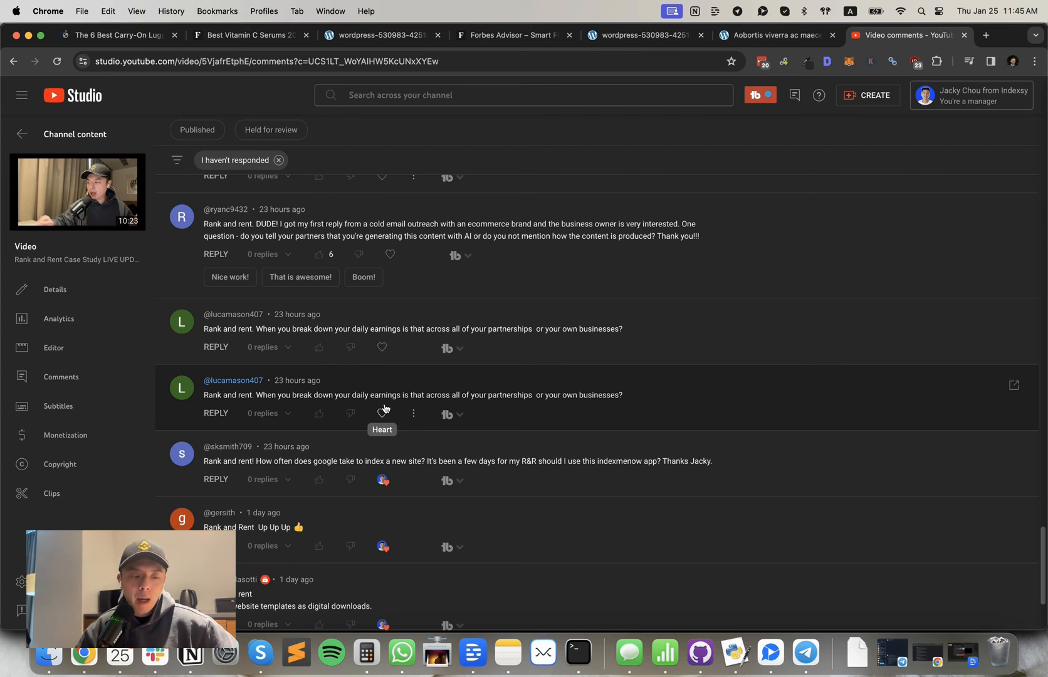
{"action": "left_click", "coordinate": [382, 414]}
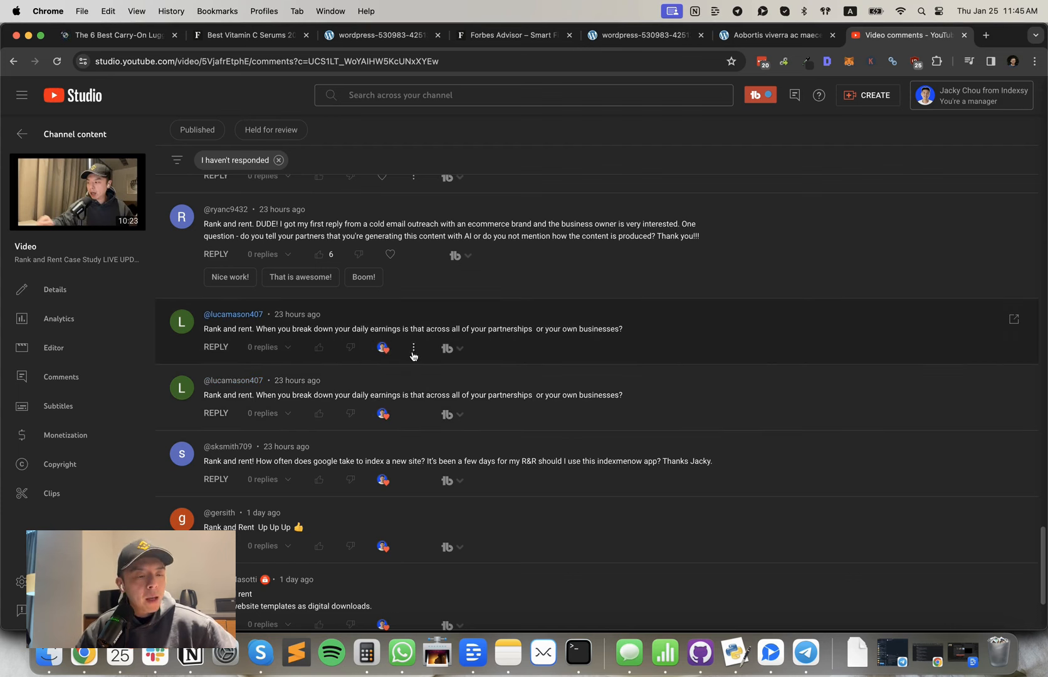
{"action": "mouse_move", "coordinate": [414, 363]}
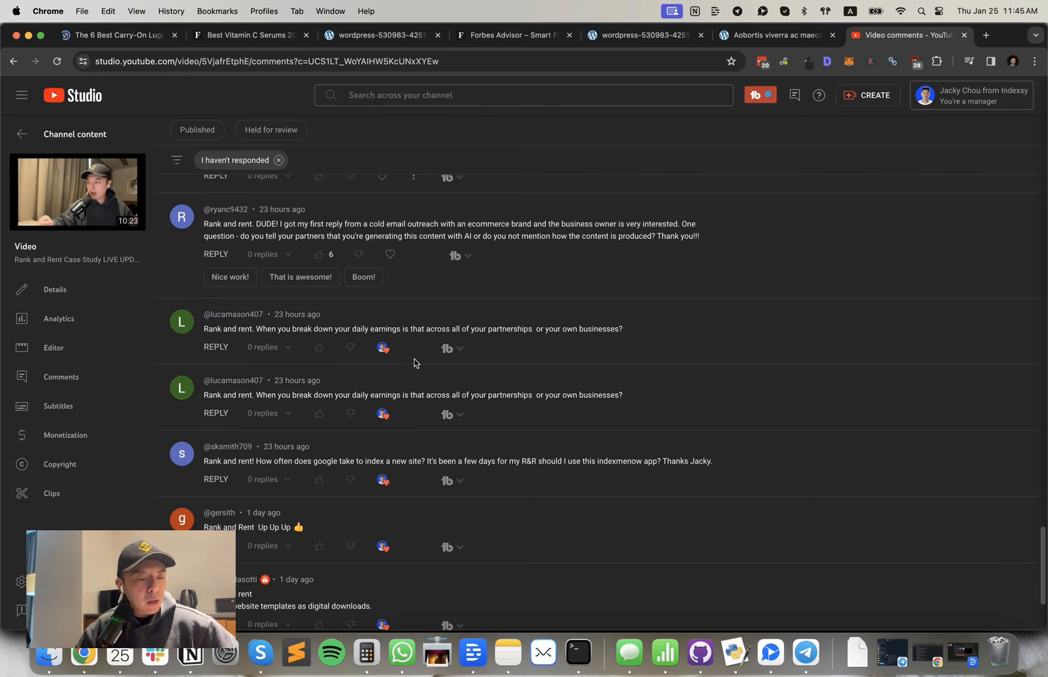
{"action": "scroll", "scroll_direction": "up", "scroll_amount": 3}
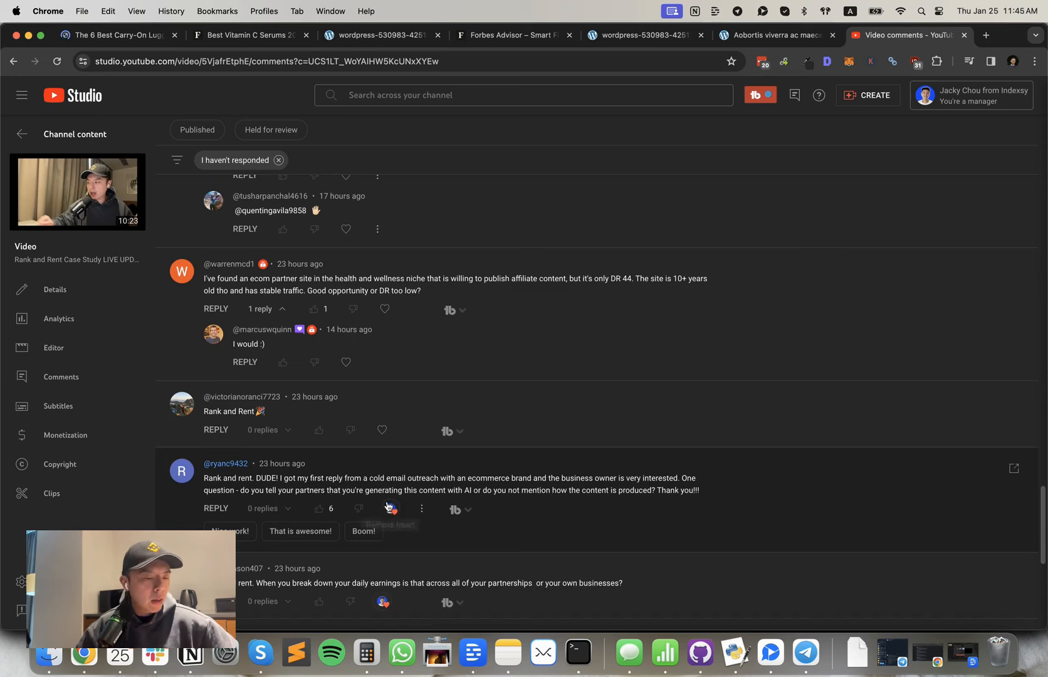
{"action": "scroll", "scroll_direction": "up", "scroll_amount": 3}
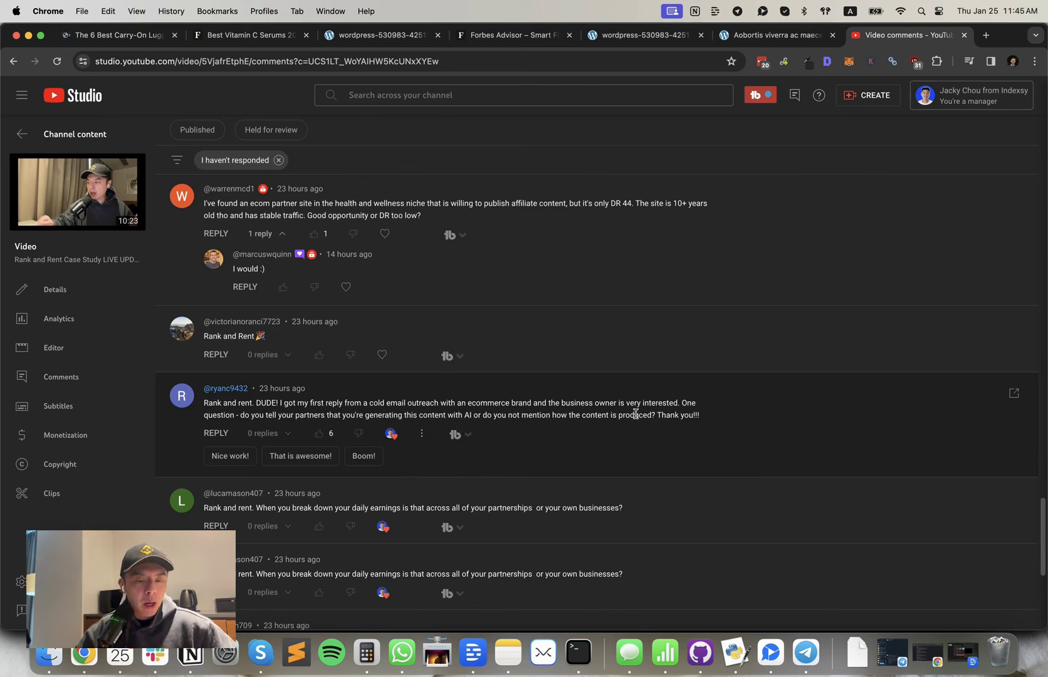
{"action": "mouse_move", "coordinate": [406, 444]}
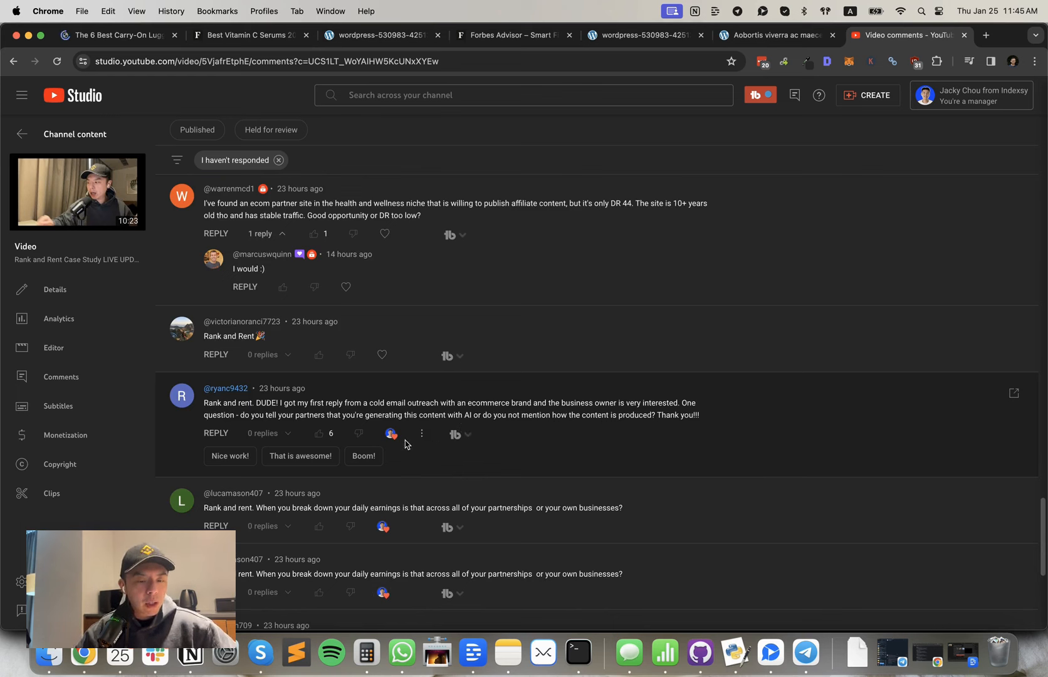
{"action": "left_click", "coordinate": [421, 434]}
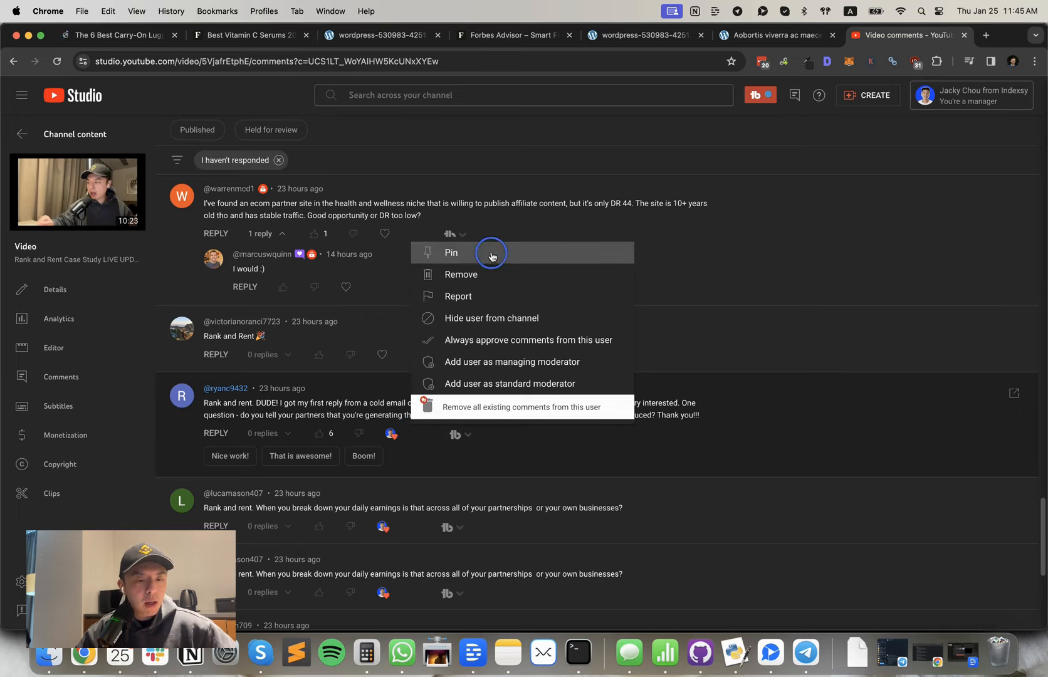
{"action": "left_click", "coordinate": [628, 398]}
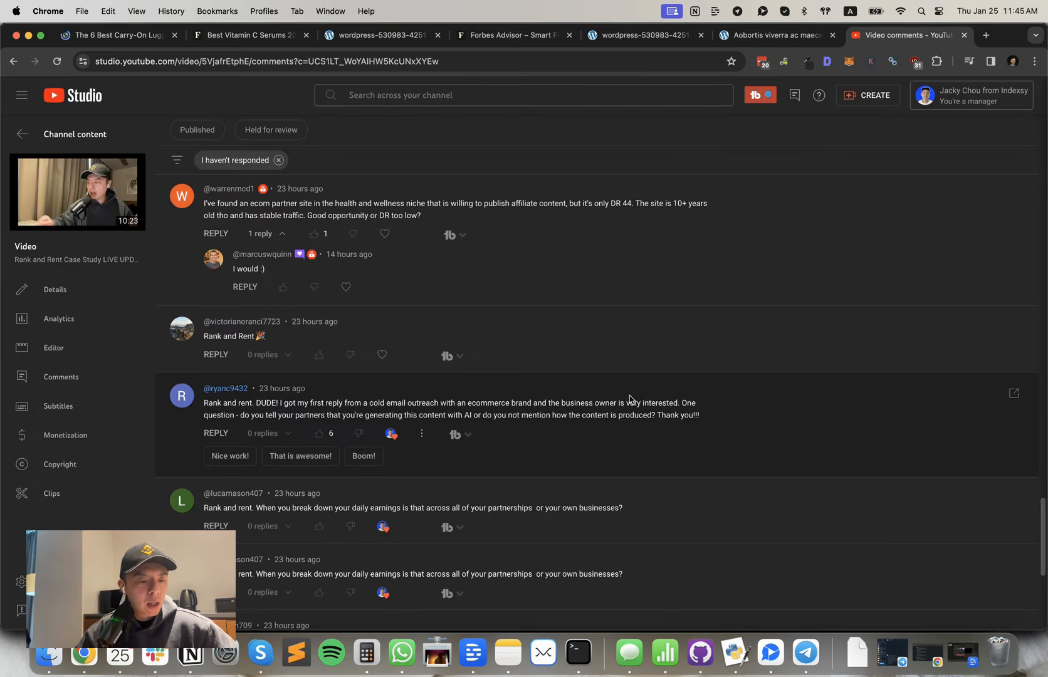
{"action": "scroll", "scroll_direction": "down", "scroll_amount": 3}
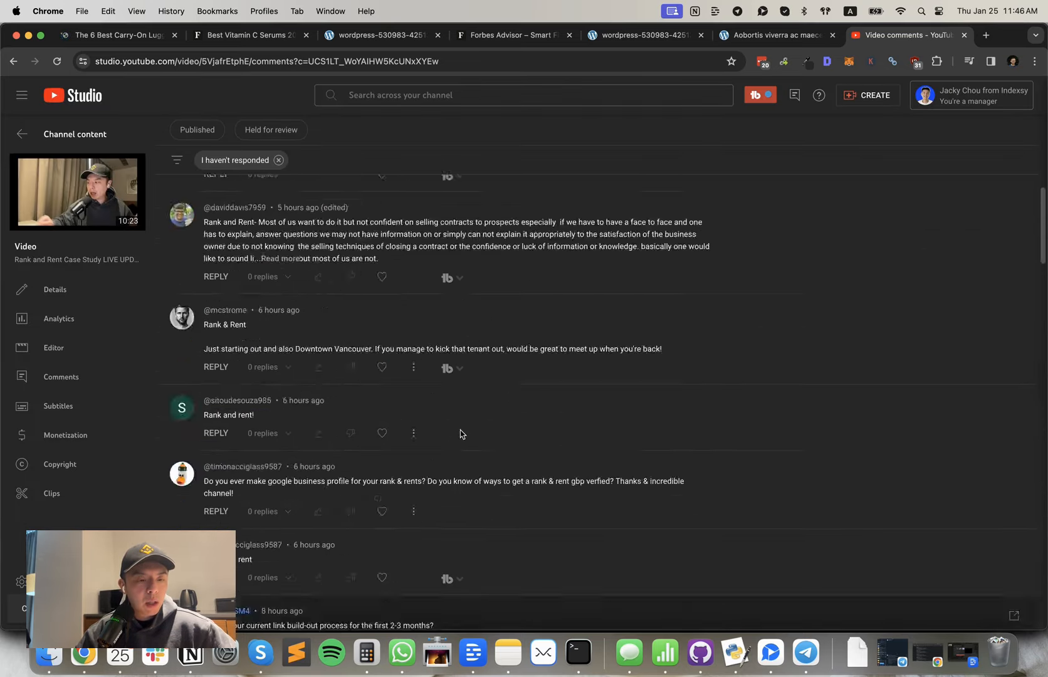
{"action": "scroll", "scroll_direction": "up", "scroll_amount": 3}
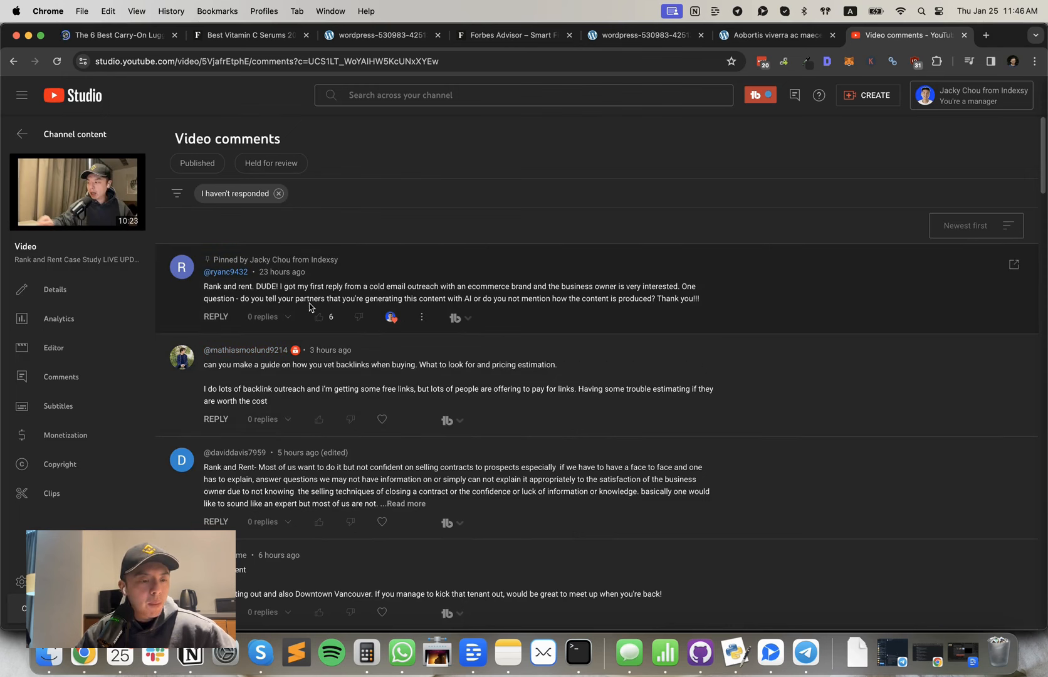
{"action": "mouse_move", "coordinate": [581, 299]}
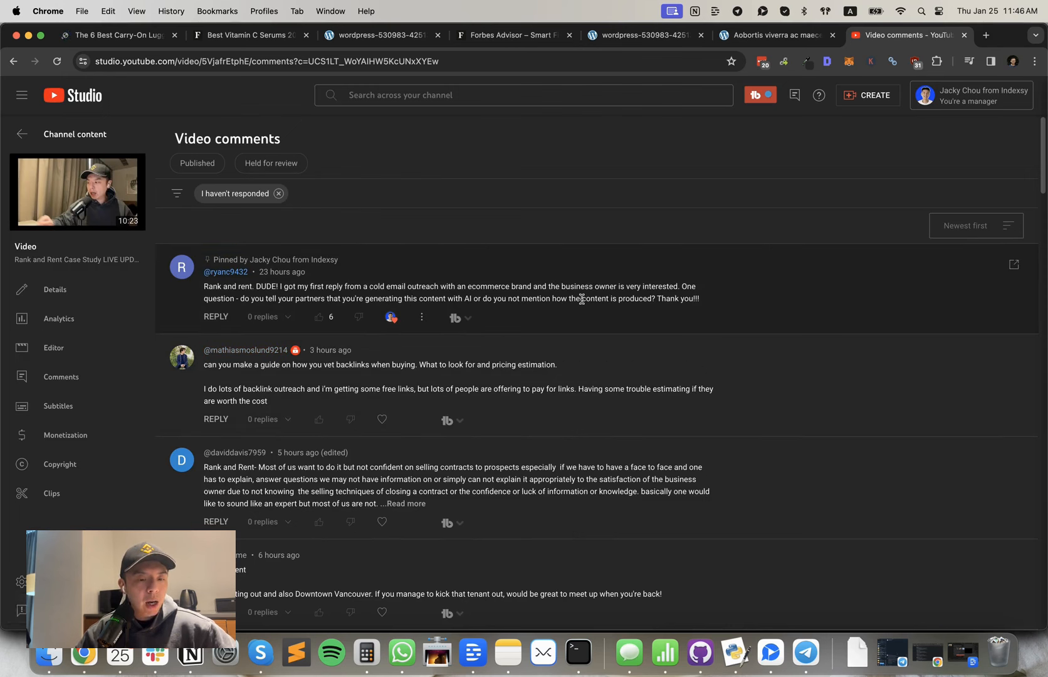
{"action": "mouse_move", "coordinate": [566, 309]}
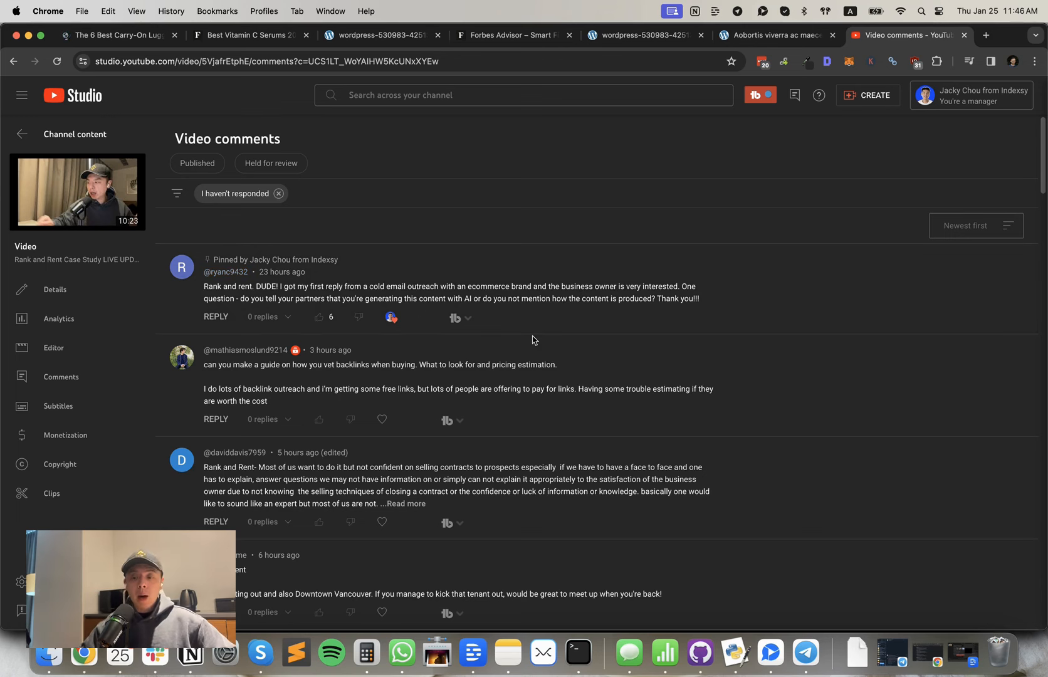
{"action": "mouse_move", "coordinate": [579, 322]}
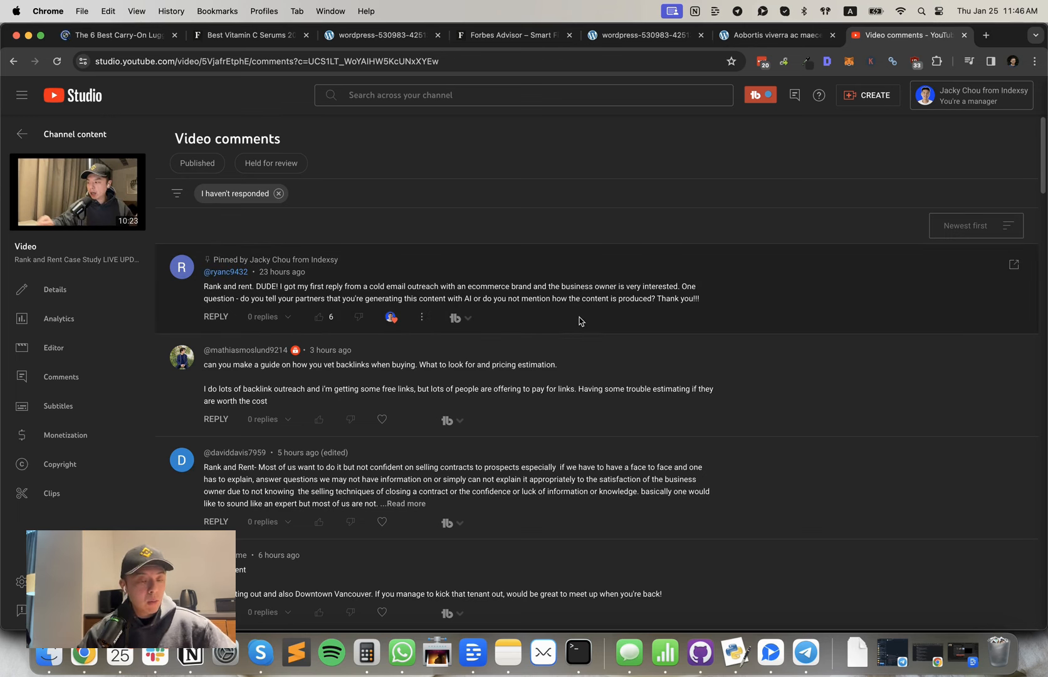
{"action": "scroll", "scroll_direction": "down", "scroll_amount": 3}
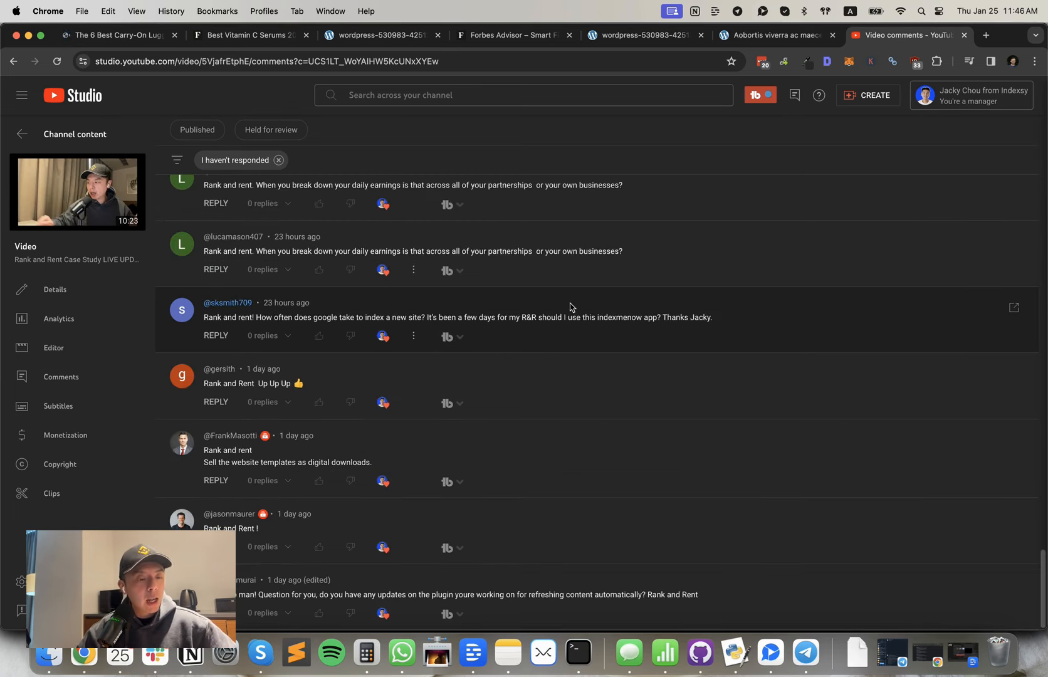
{"action": "scroll", "scroll_direction": "up", "scroll_amount": 3}
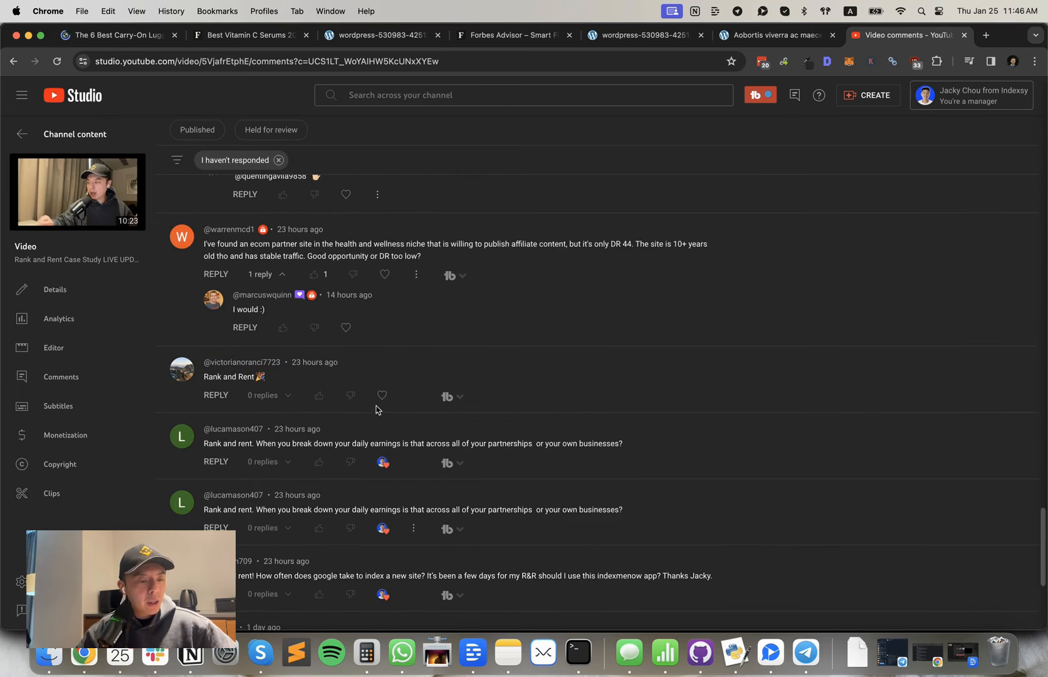
{"action": "mouse_move", "coordinate": [382, 395]}
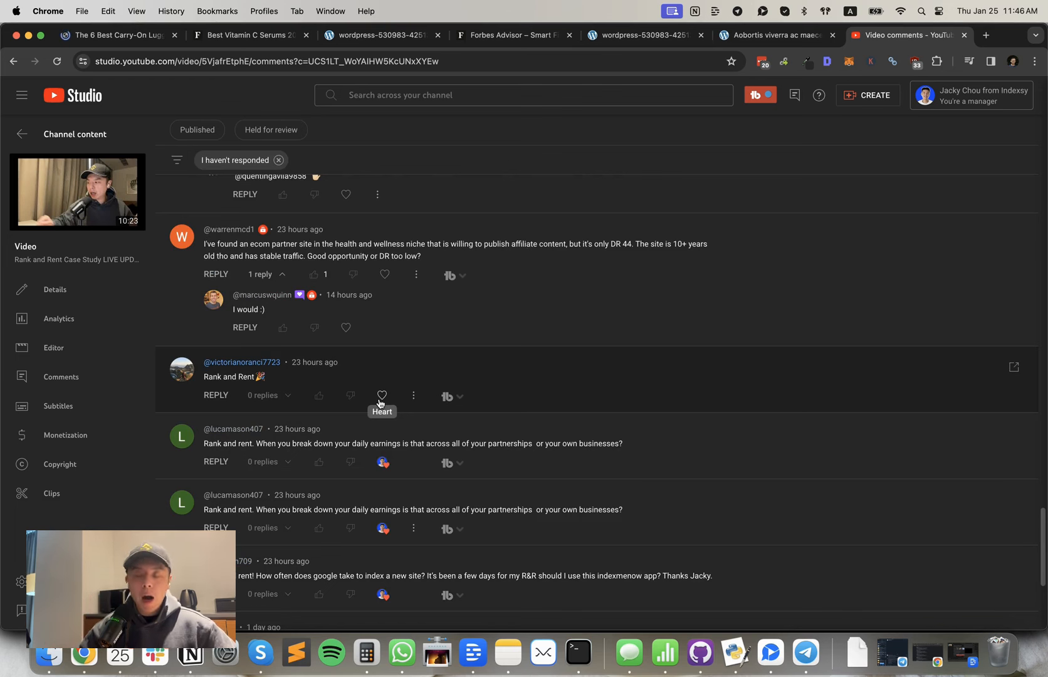
{"action": "mouse_move", "coordinate": [346, 326]}
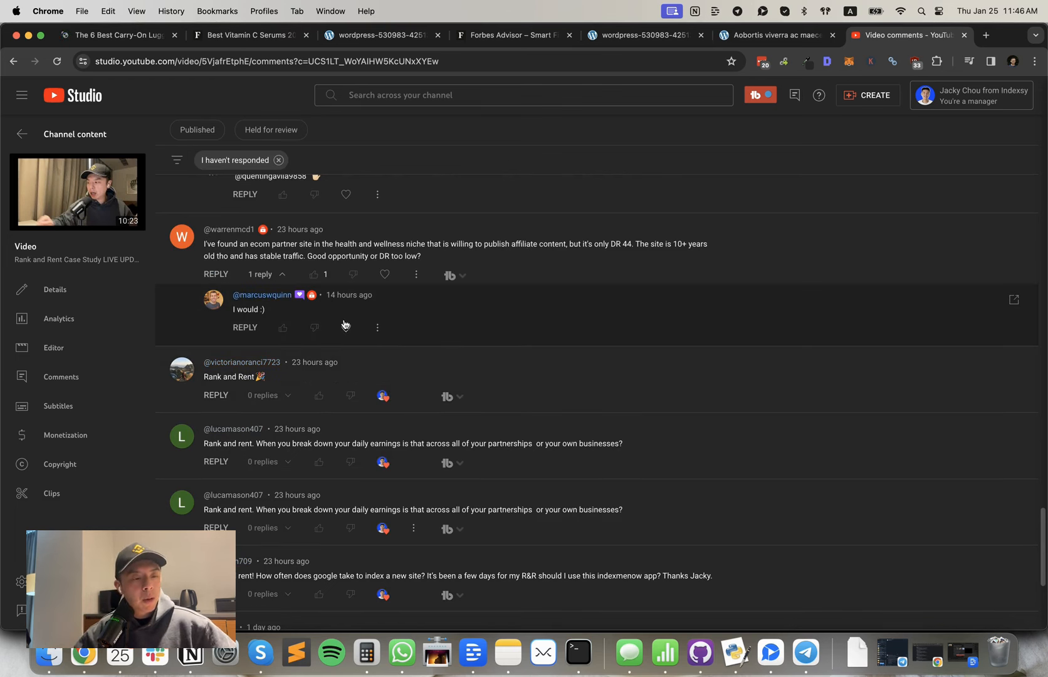
{"action": "mouse_move", "coordinate": [294, 373]}
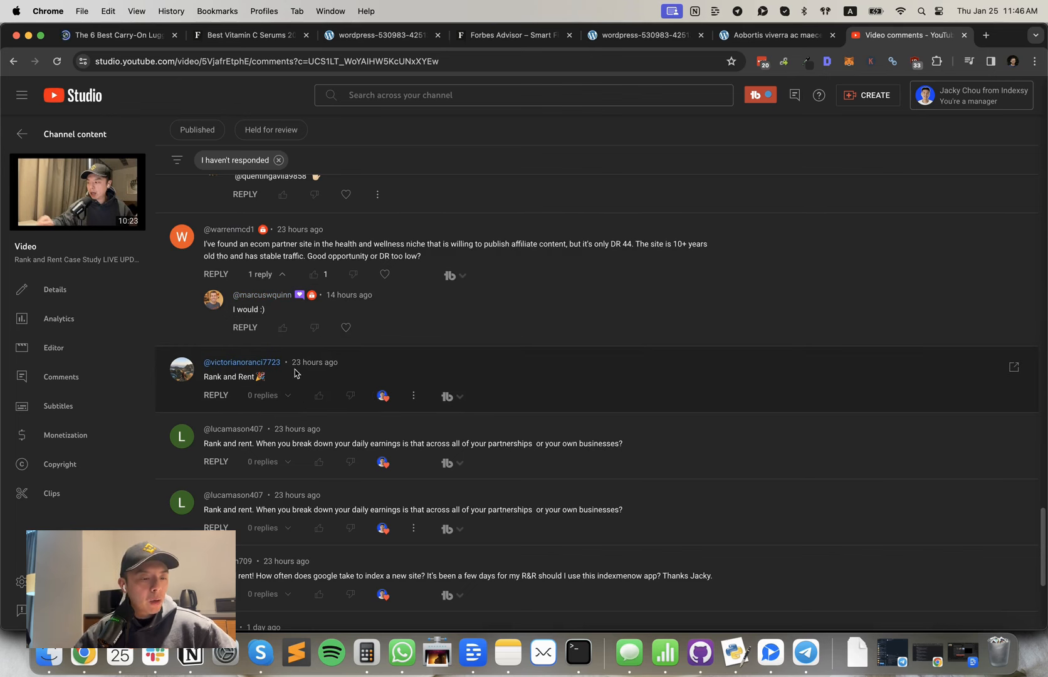
{"action": "mouse_move", "coordinate": [370, 264]}
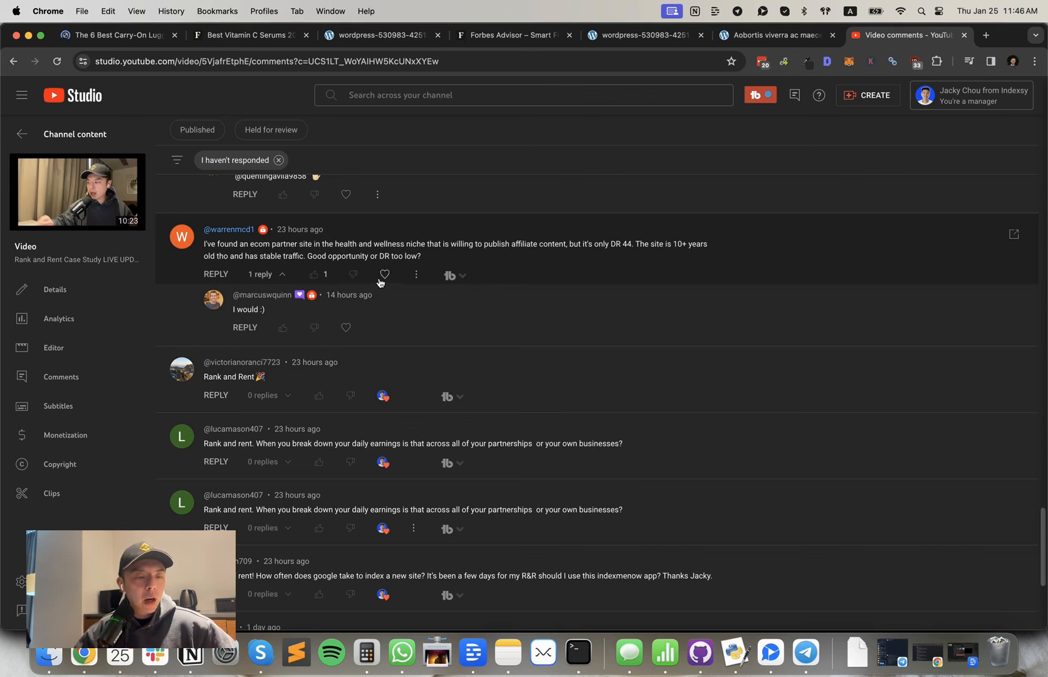
{"action": "mouse_move", "coordinate": [384, 274]}
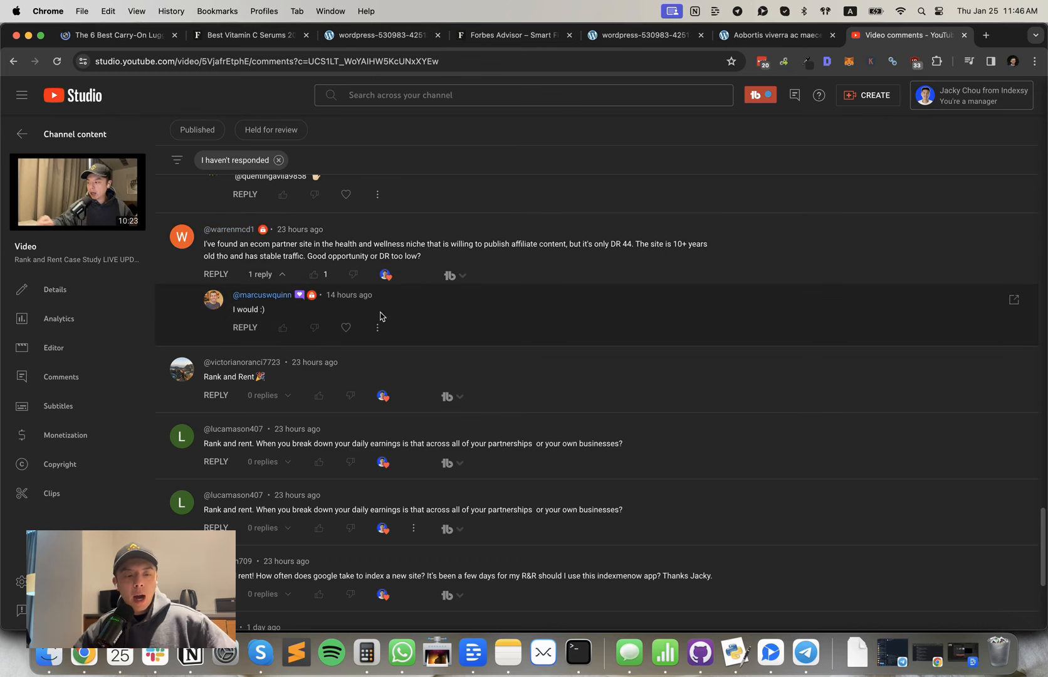
{"action": "mouse_move", "coordinate": [359, 331]}
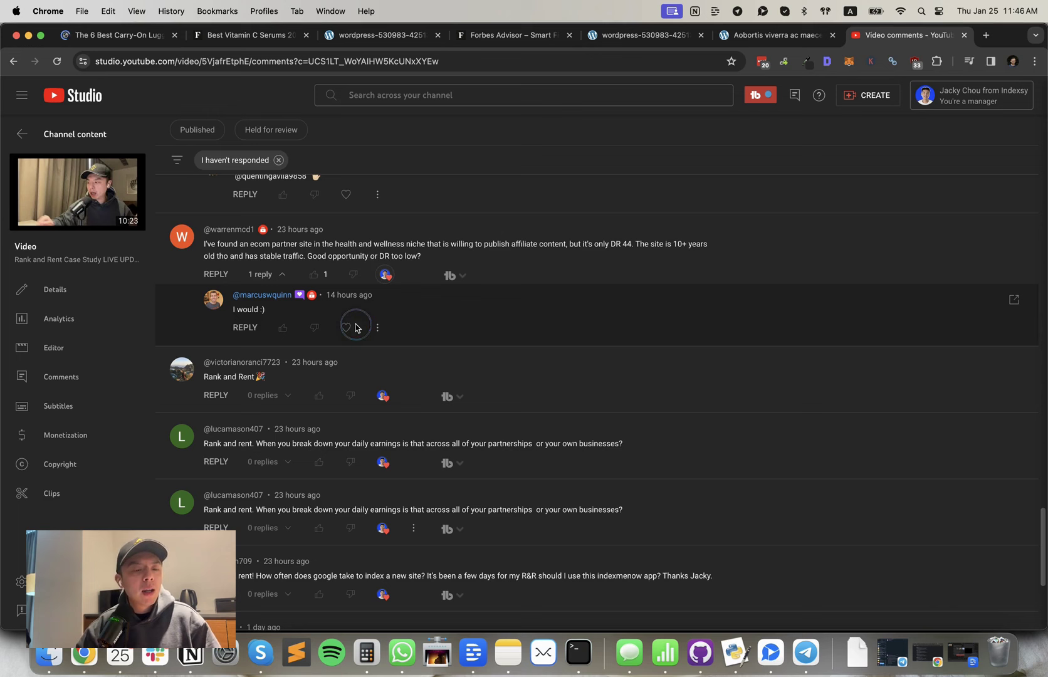
{"action": "mouse_move", "coordinate": [377, 327]}
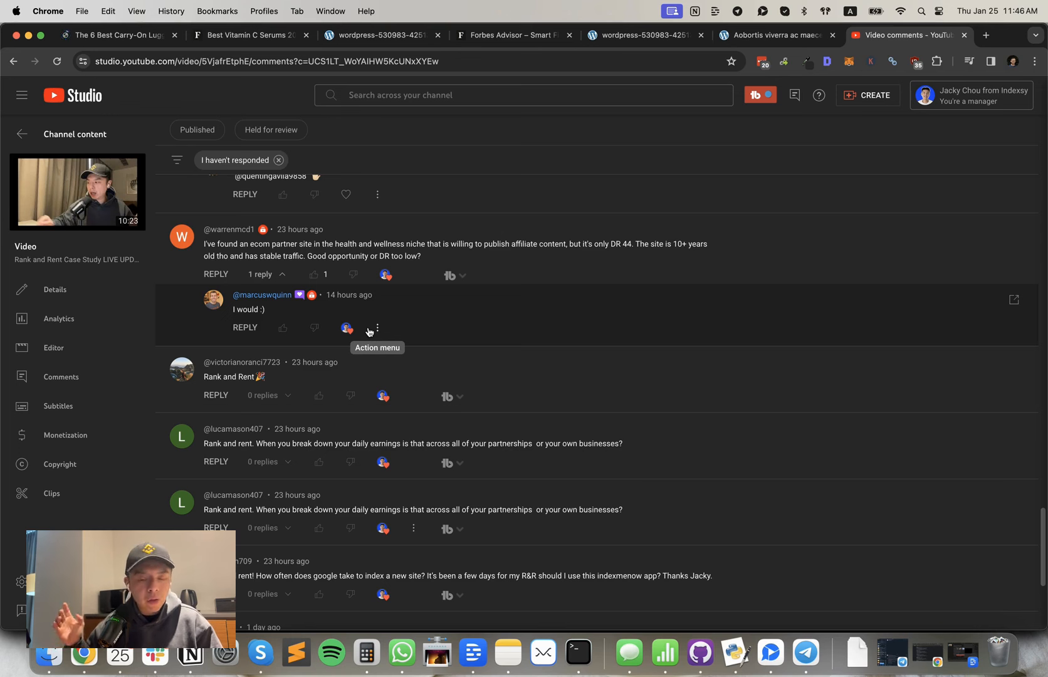
{"action": "mouse_move", "coordinate": [371, 319]}
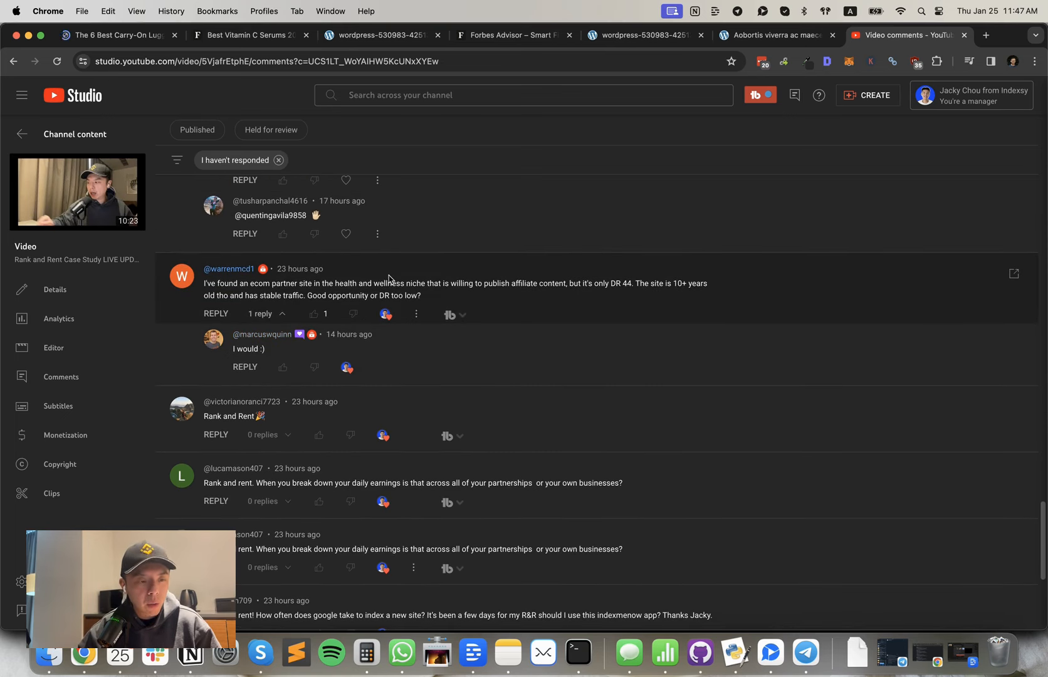
{"action": "scroll", "scroll_direction": "up", "scroll_amount": 3}
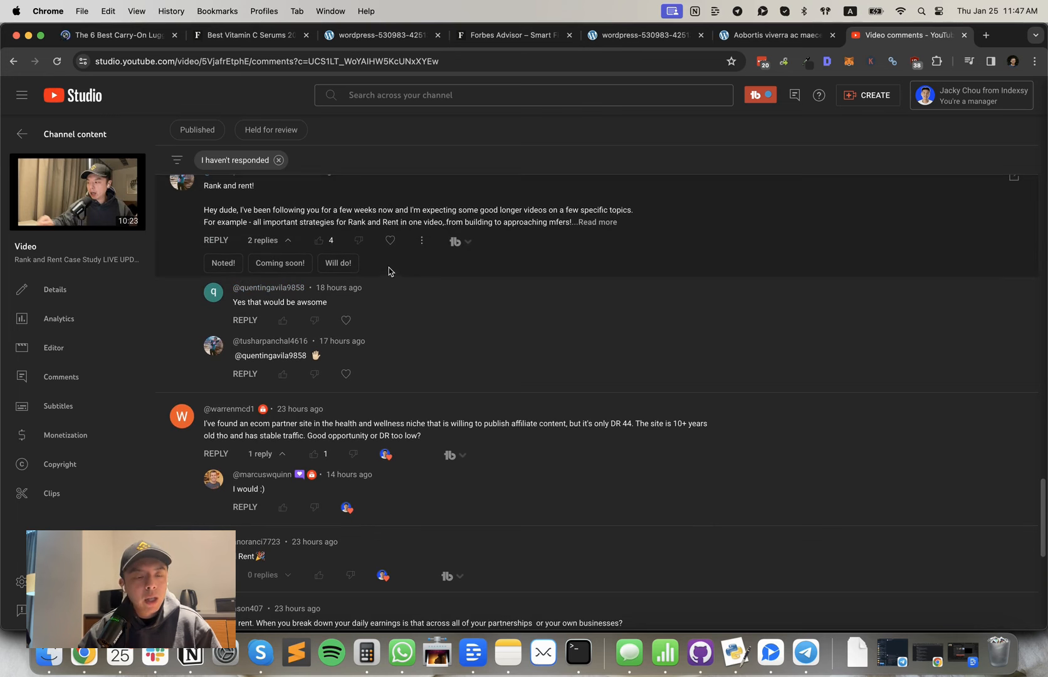
{"action": "mouse_move", "coordinate": [391, 269]}
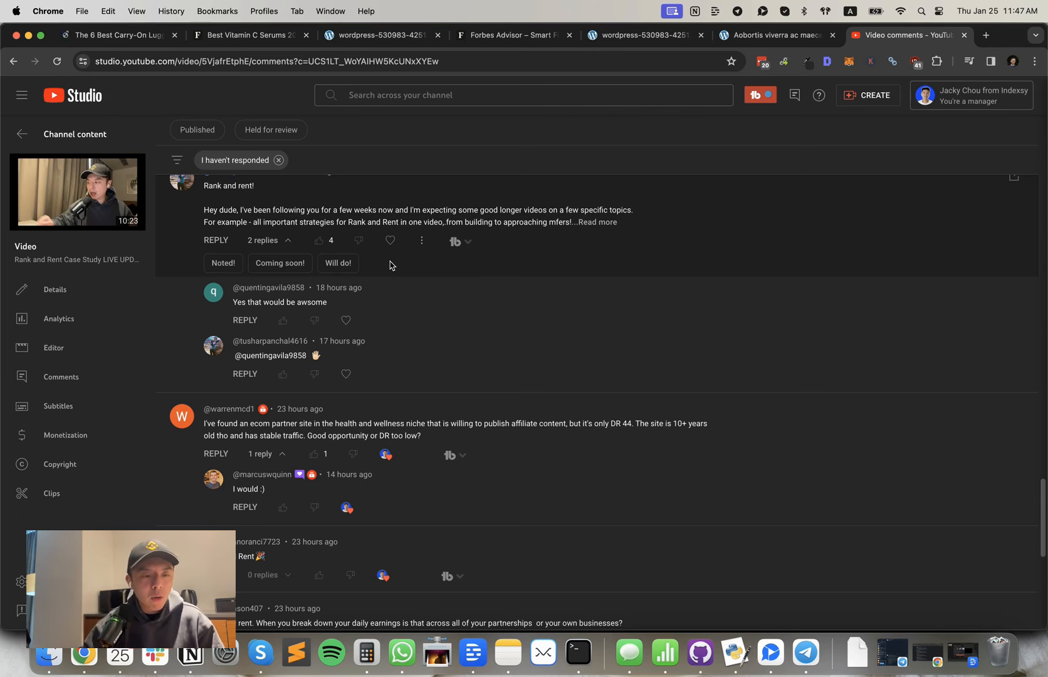
{"action": "scroll", "scroll_direction": "up", "scroll_amount": 3}
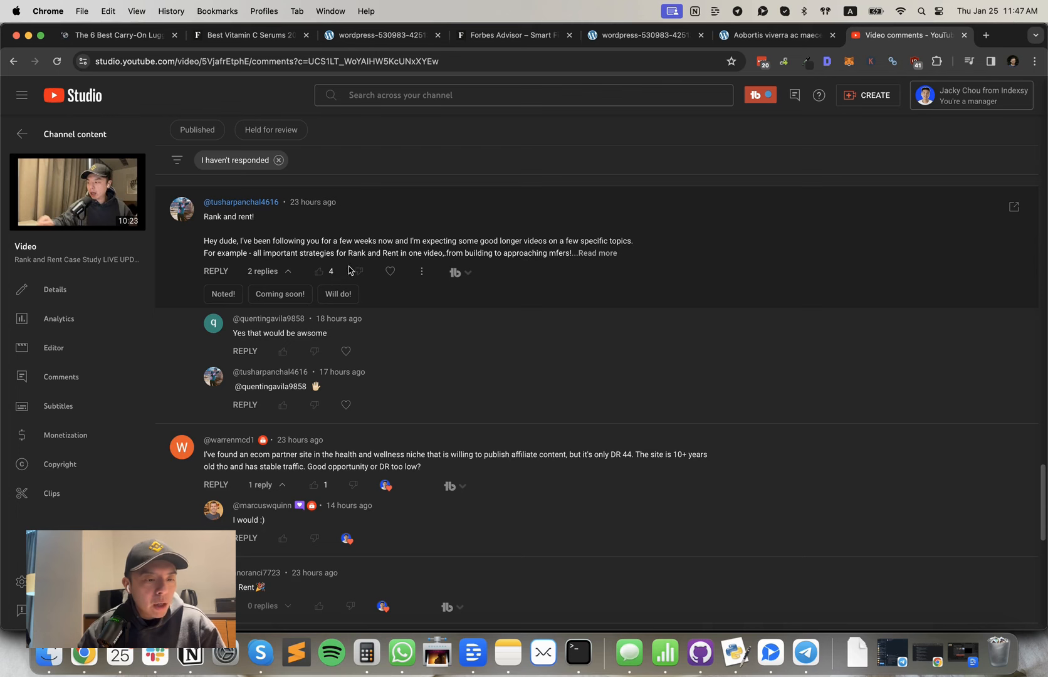
{"action": "mouse_move", "coordinate": [391, 272]}
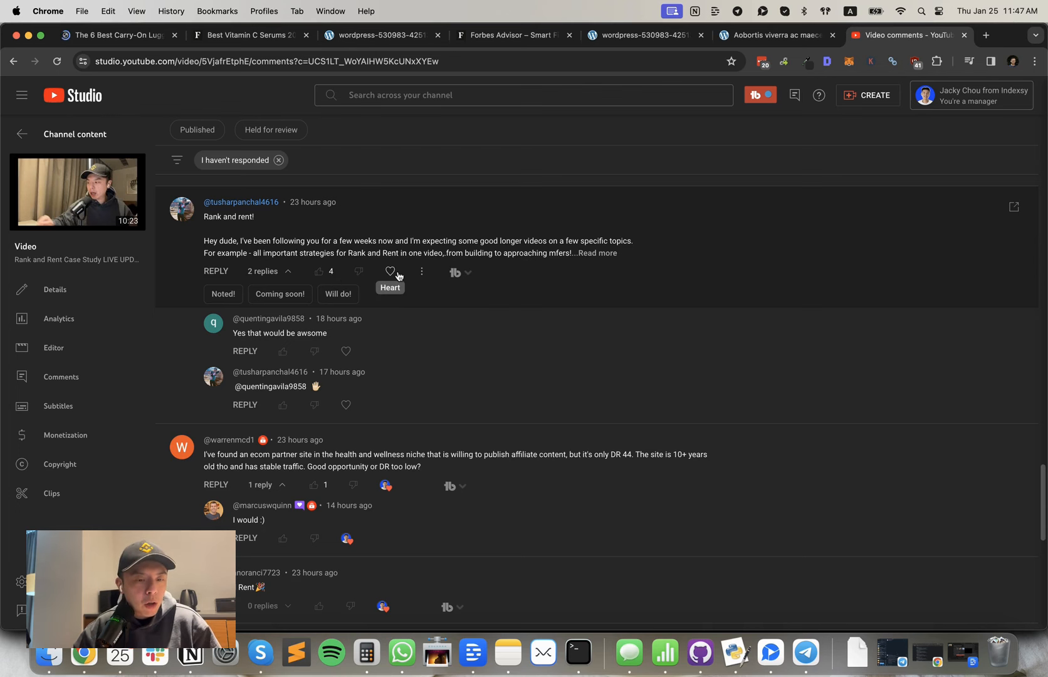
{"action": "left_click", "coordinate": [599, 252]}
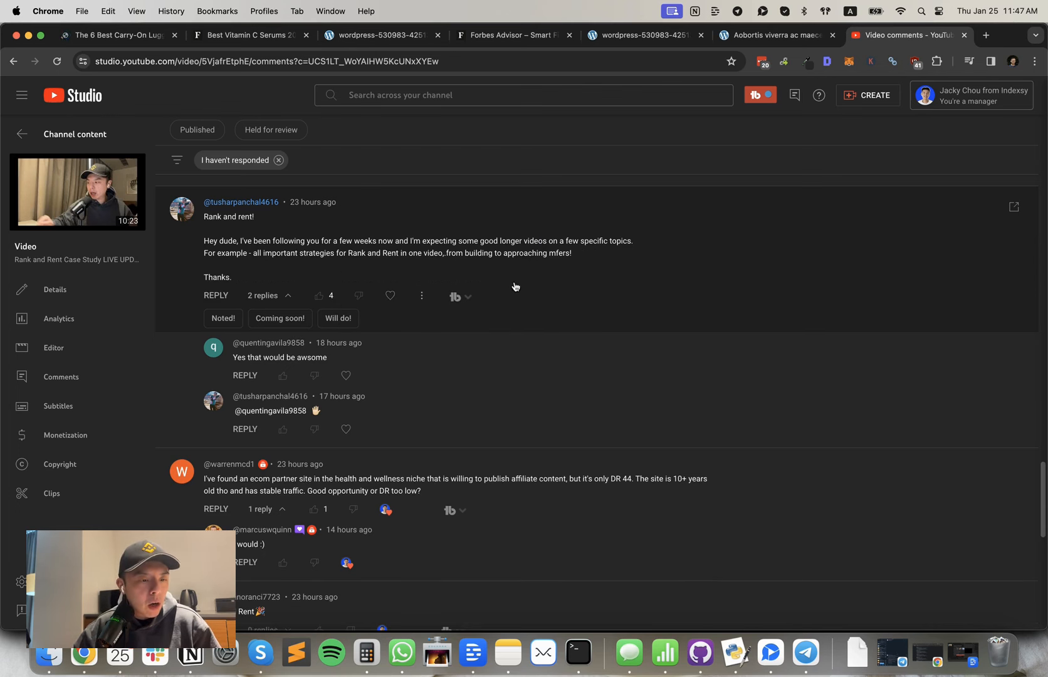
{"action": "mouse_move", "coordinate": [416, 307]}
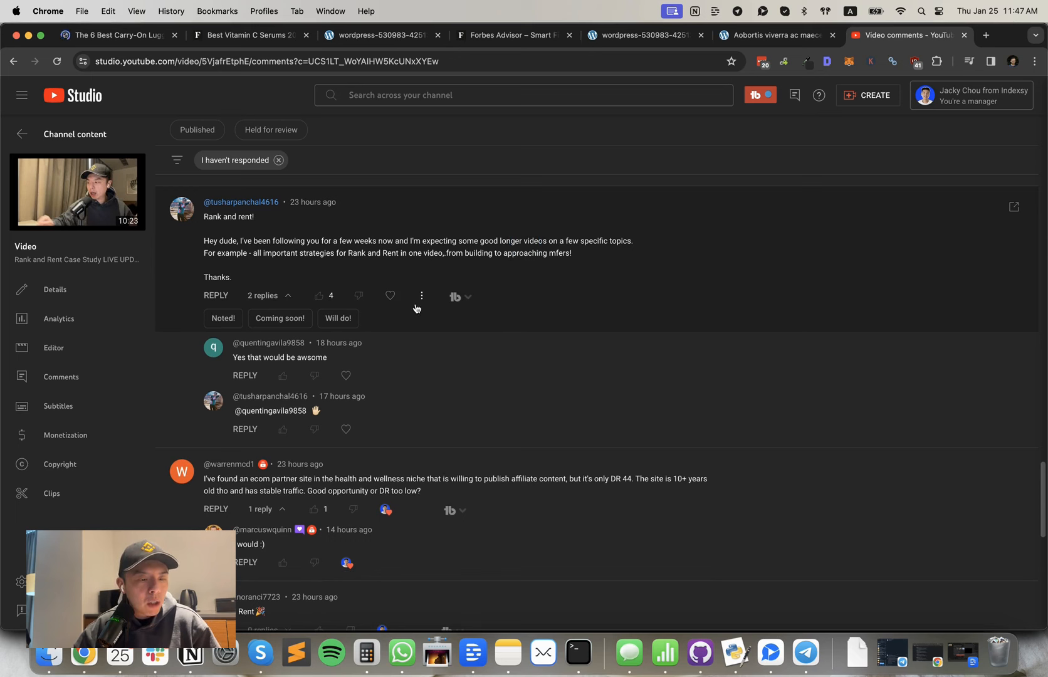
{"action": "mouse_move", "coordinate": [390, 294]}
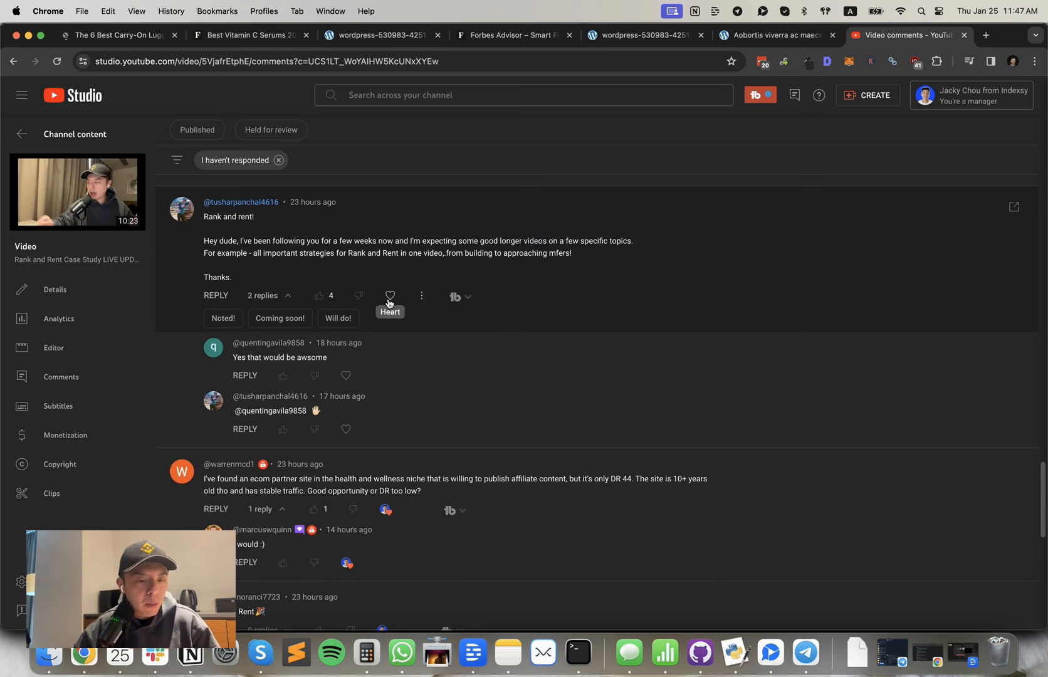
{"action": "left_click", "coordinate": [390, 295]}
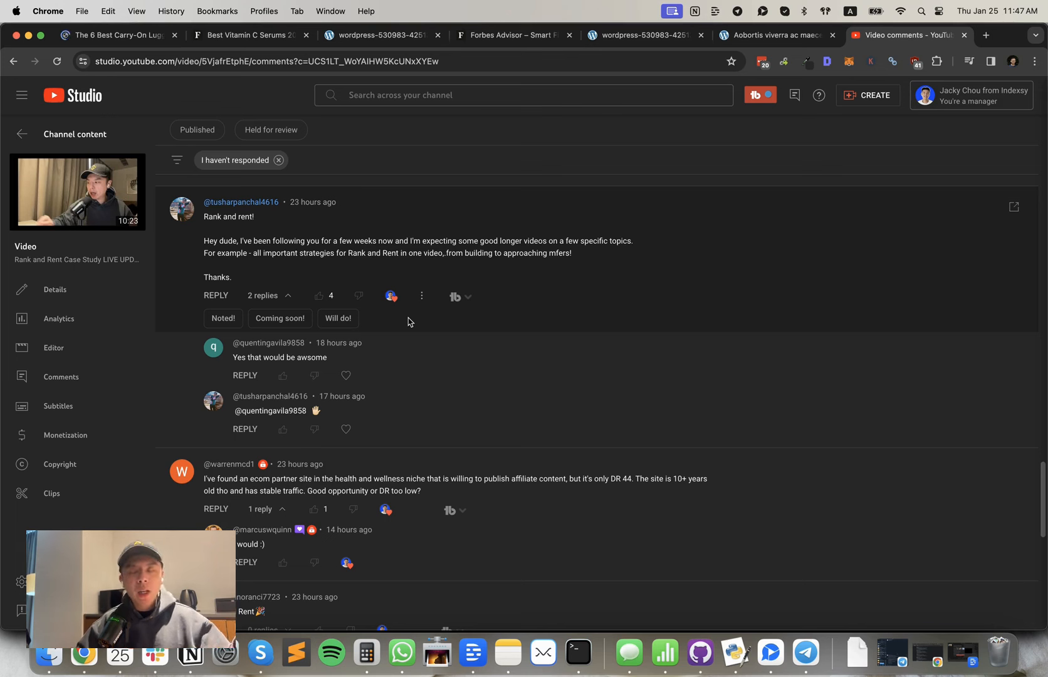
{"action": "mouse_move", "coordinate": [421, 296]}
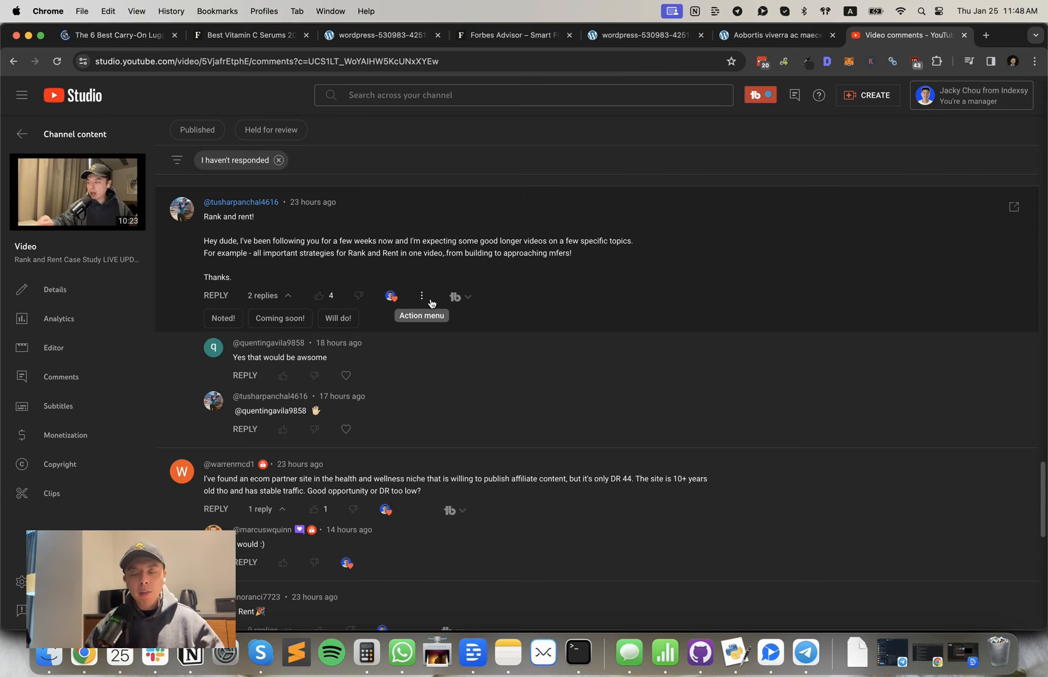
{"action": "mouse_move", "coordinate": [433, 302]}
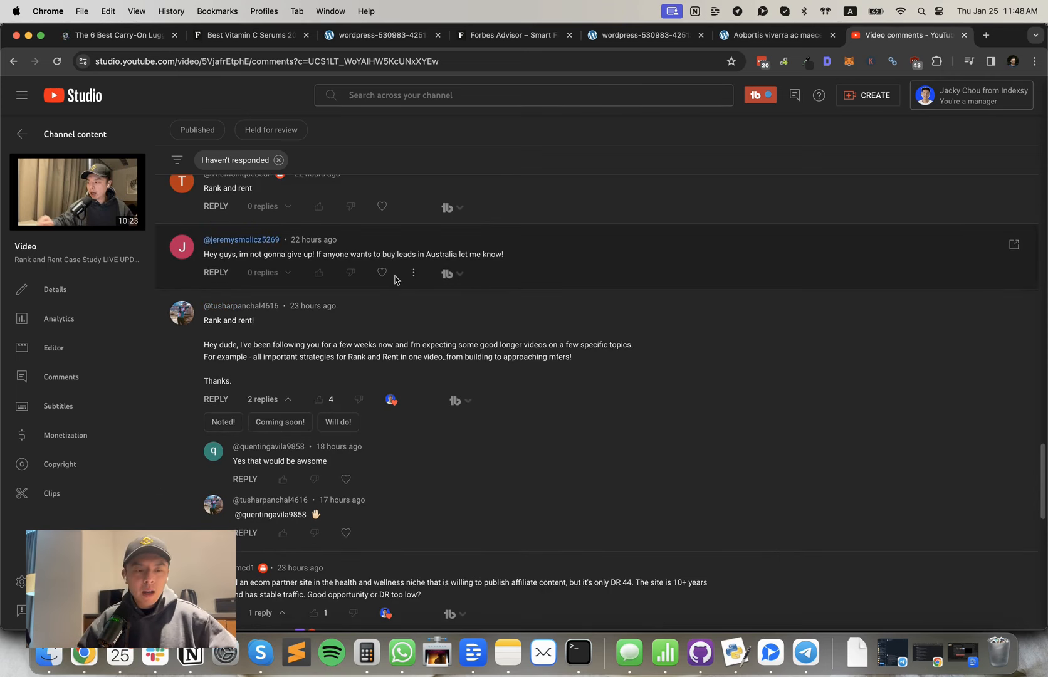
{"action": "mouse_move", "coordinate": [381, 273]}
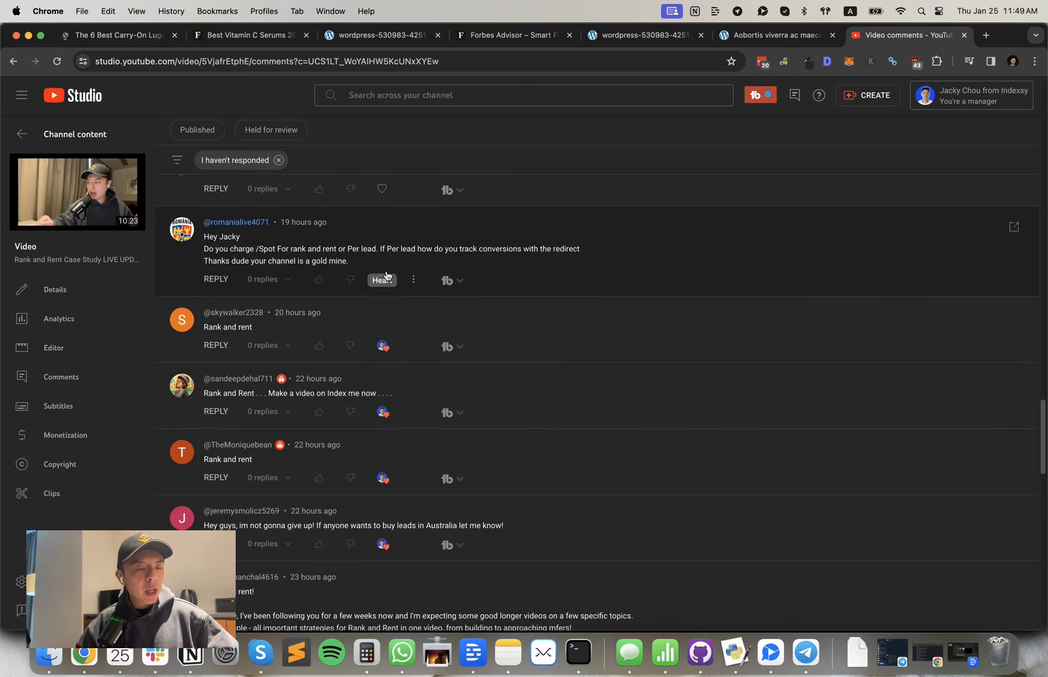
{"action": "mouse_move", "coordinate": [380, 315]}
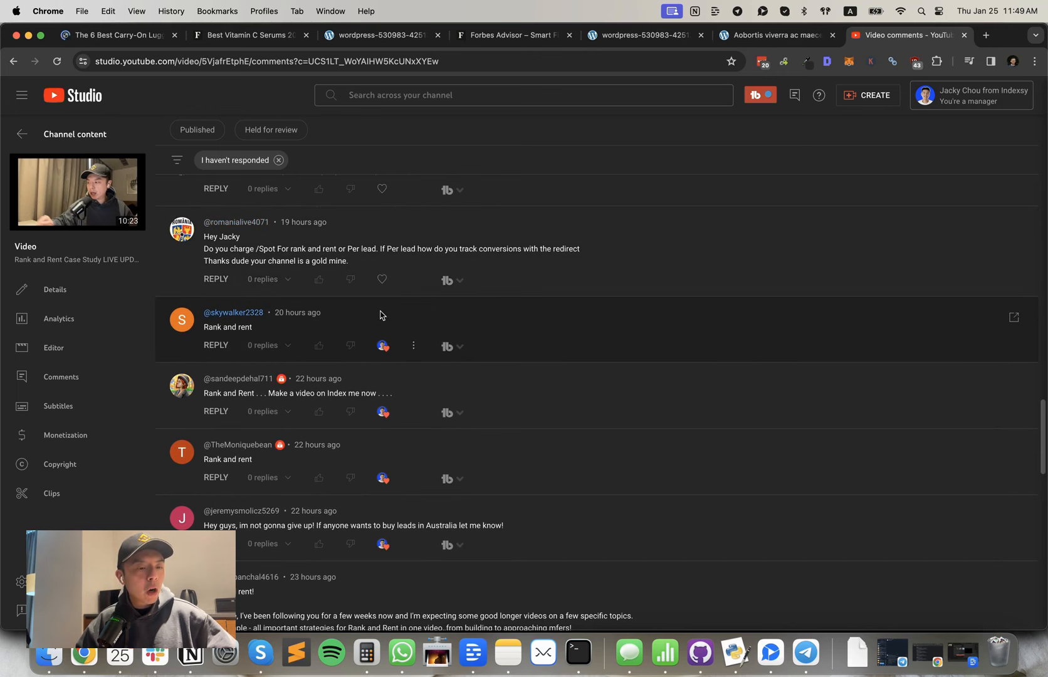
{"action": "mouse_move", "coordinate": [395, 289]}
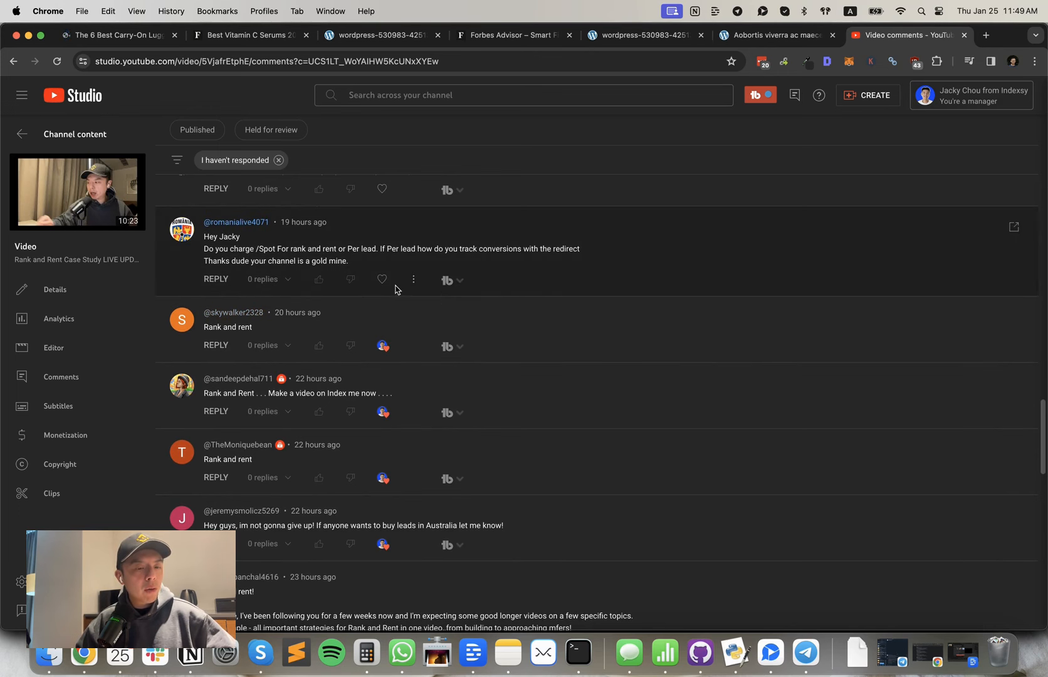
{"action": "mouse_move", "coordinate": [382, 279]}
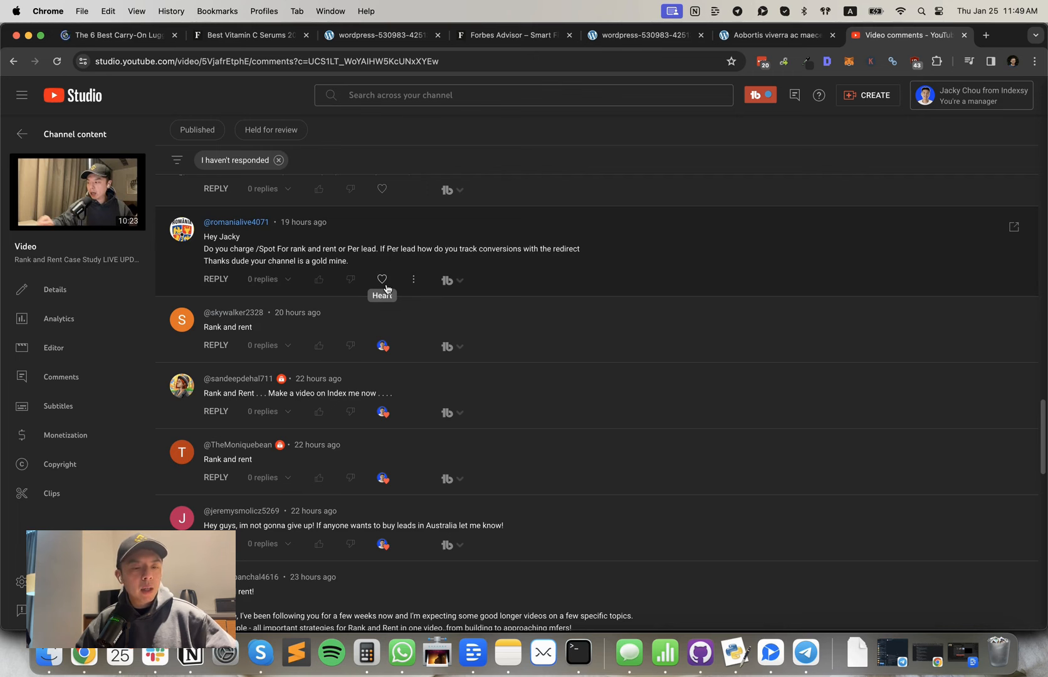
- Heart the 'Hey Jacky, do you charge /Spot…' pricing question
{"action": "left_click", "coordinate": [382, 279]}
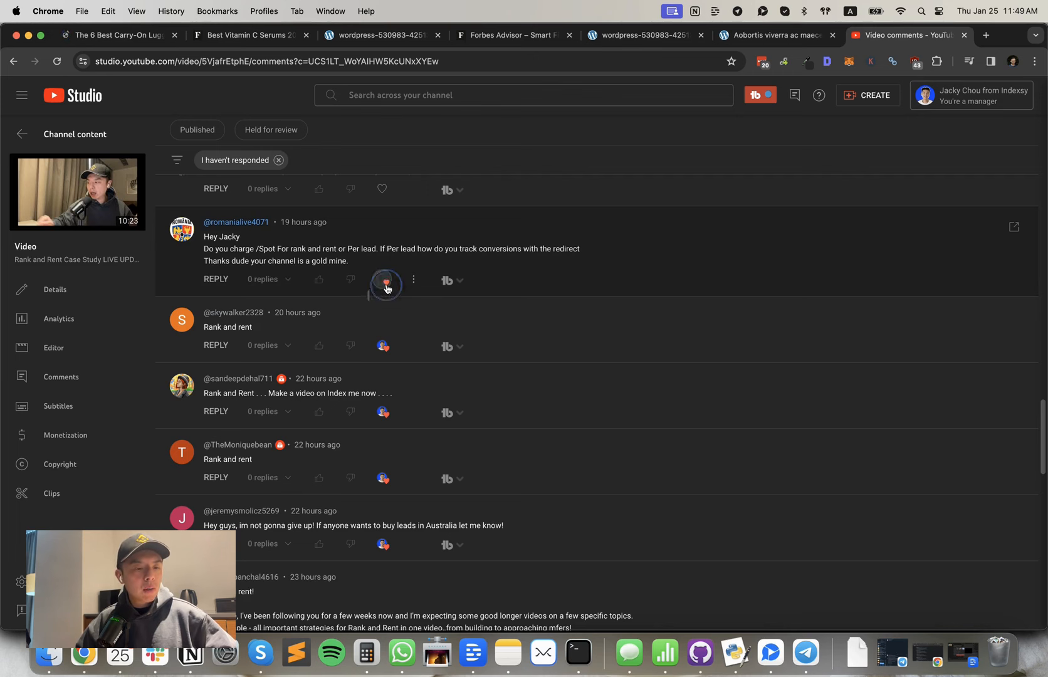
{"action": "scroll", "scroll_direction": "up", "scroll_amount": 3}
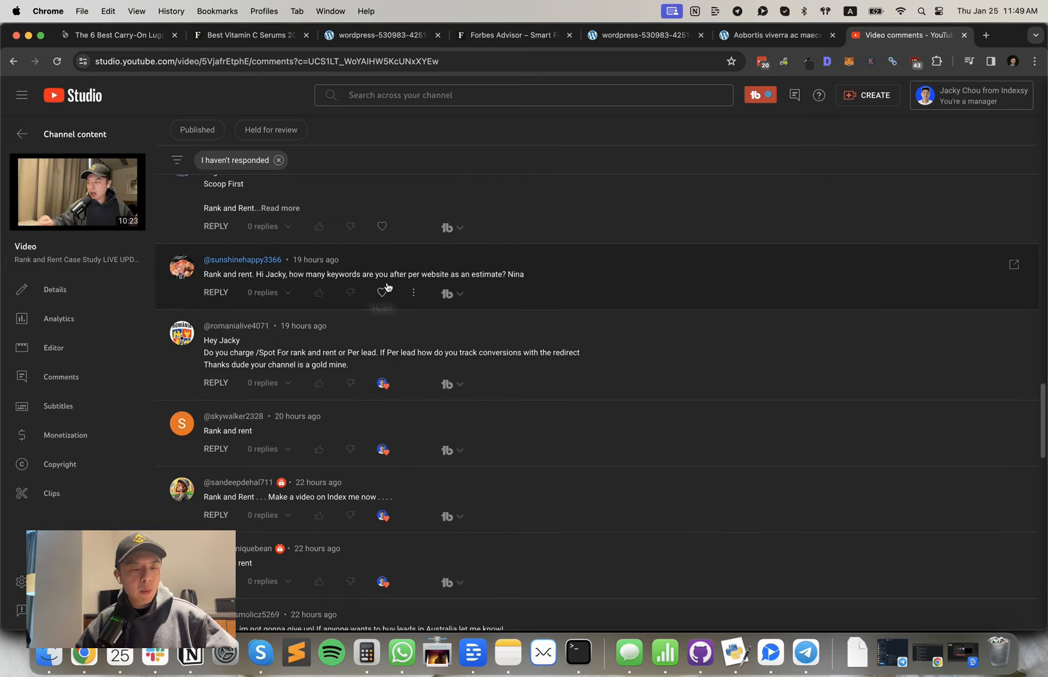
{"action": "mouse_move", "coordinate": [382, 293]}
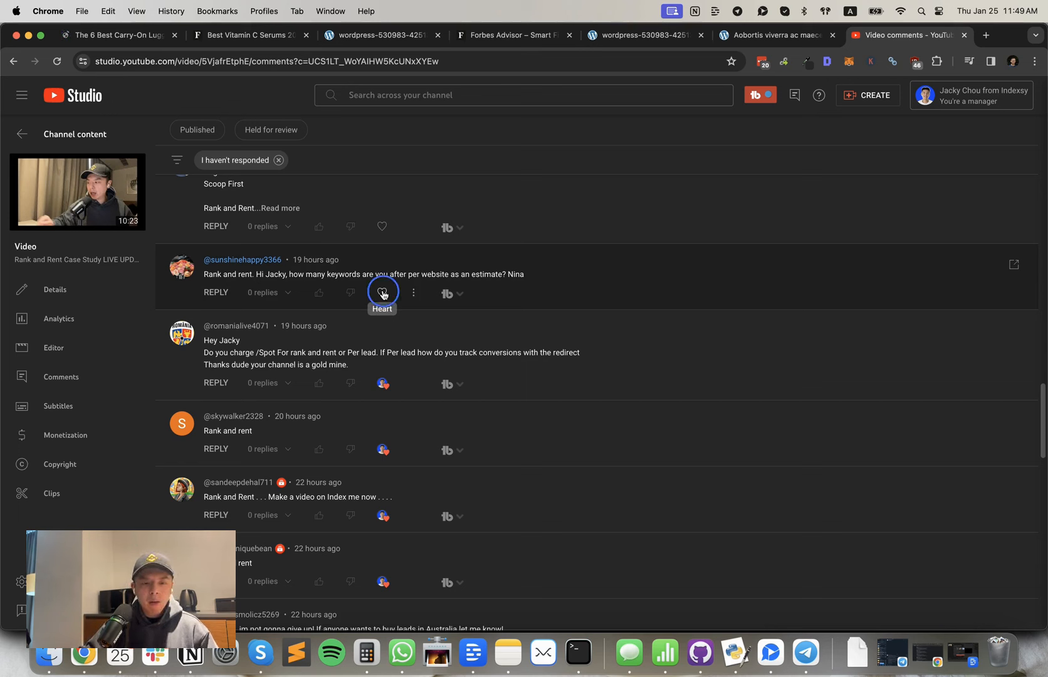
{"action": "left_click", "coordinate": [382, 293]}
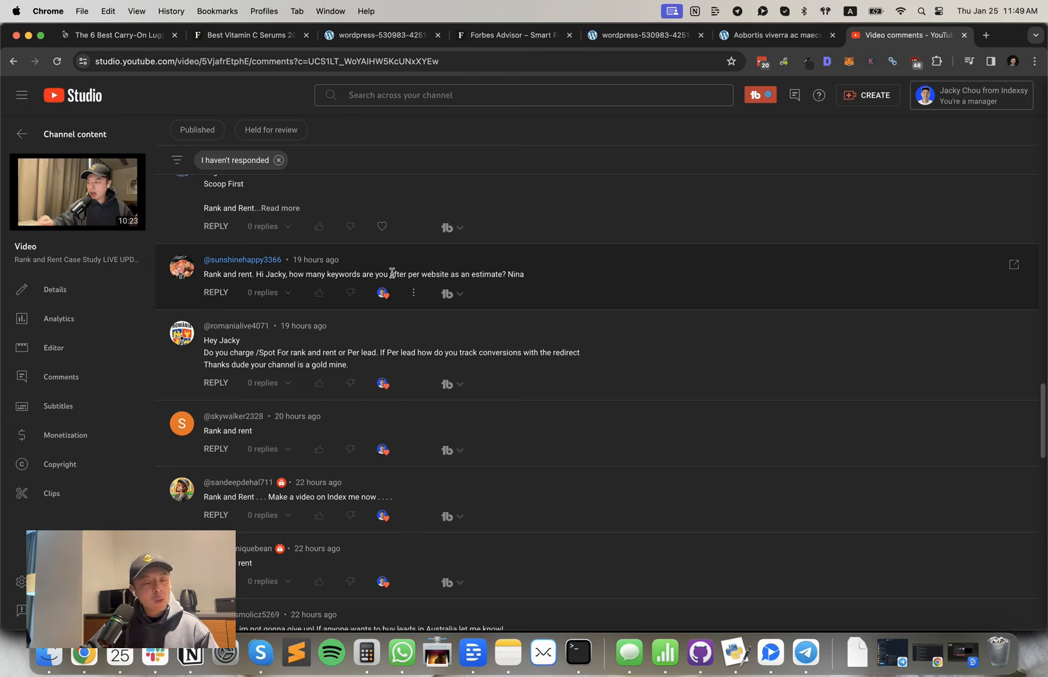
{"action": "mouse_move", "coordinate": [376, 209]}
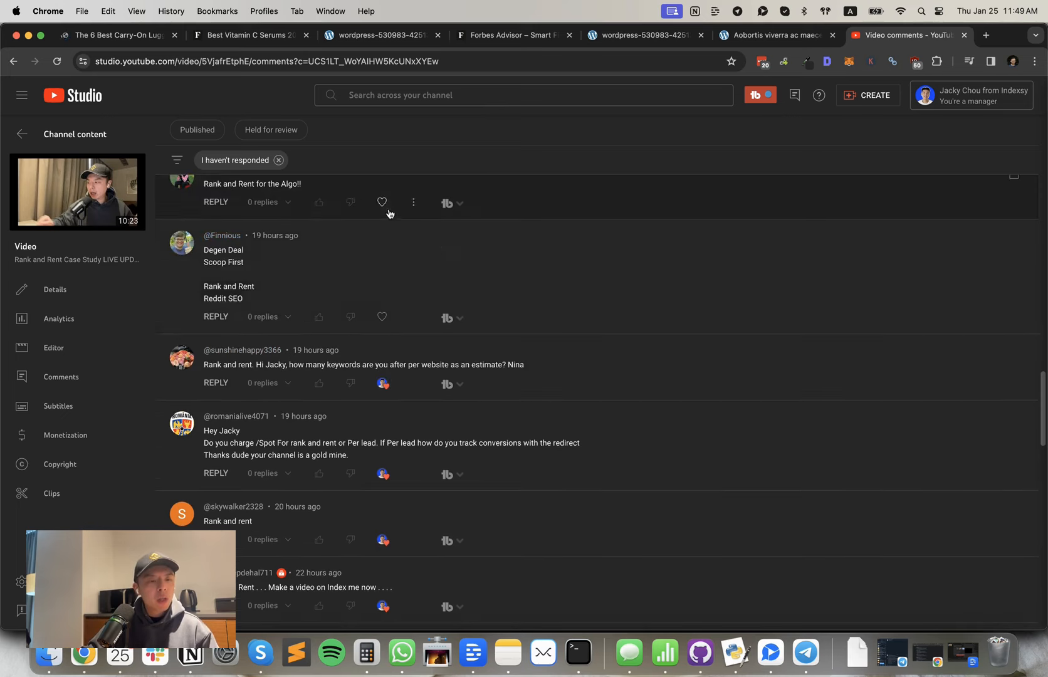
{"action": "scroll", "scroll_direction": "up", "scroll_amount": 3}
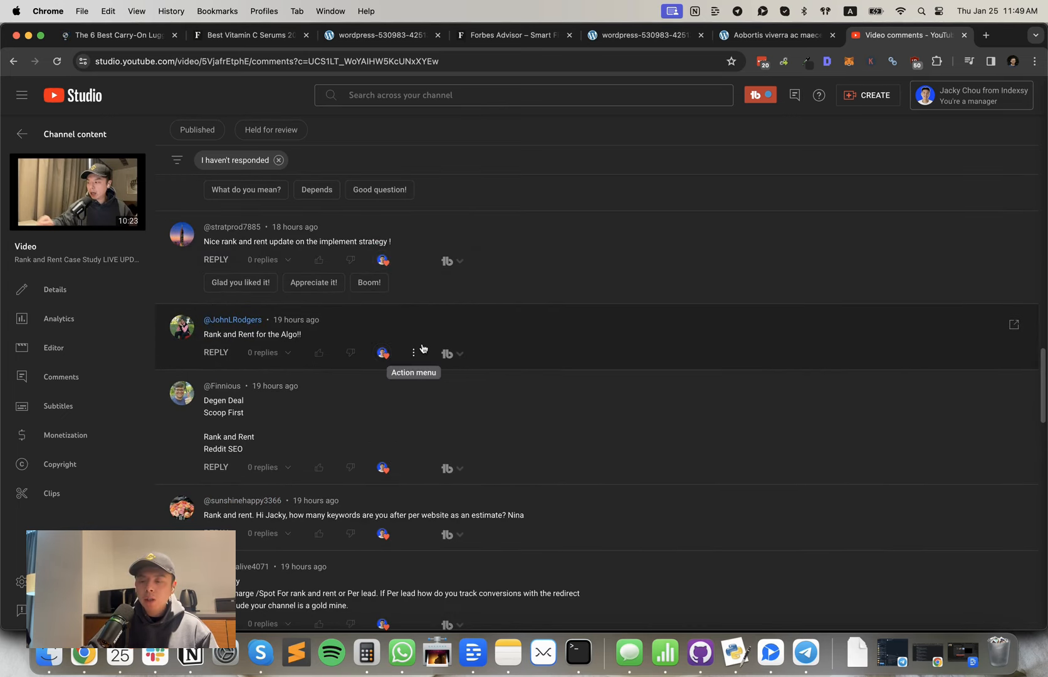
{"action": "mouse_move", "coordinate": [477, 310]}
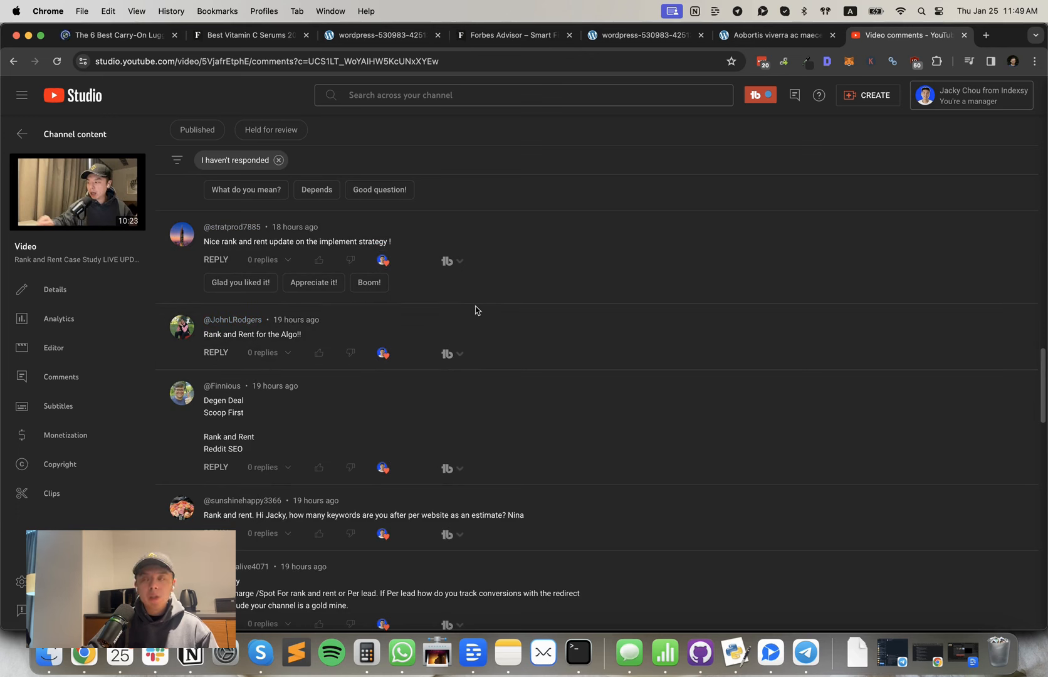